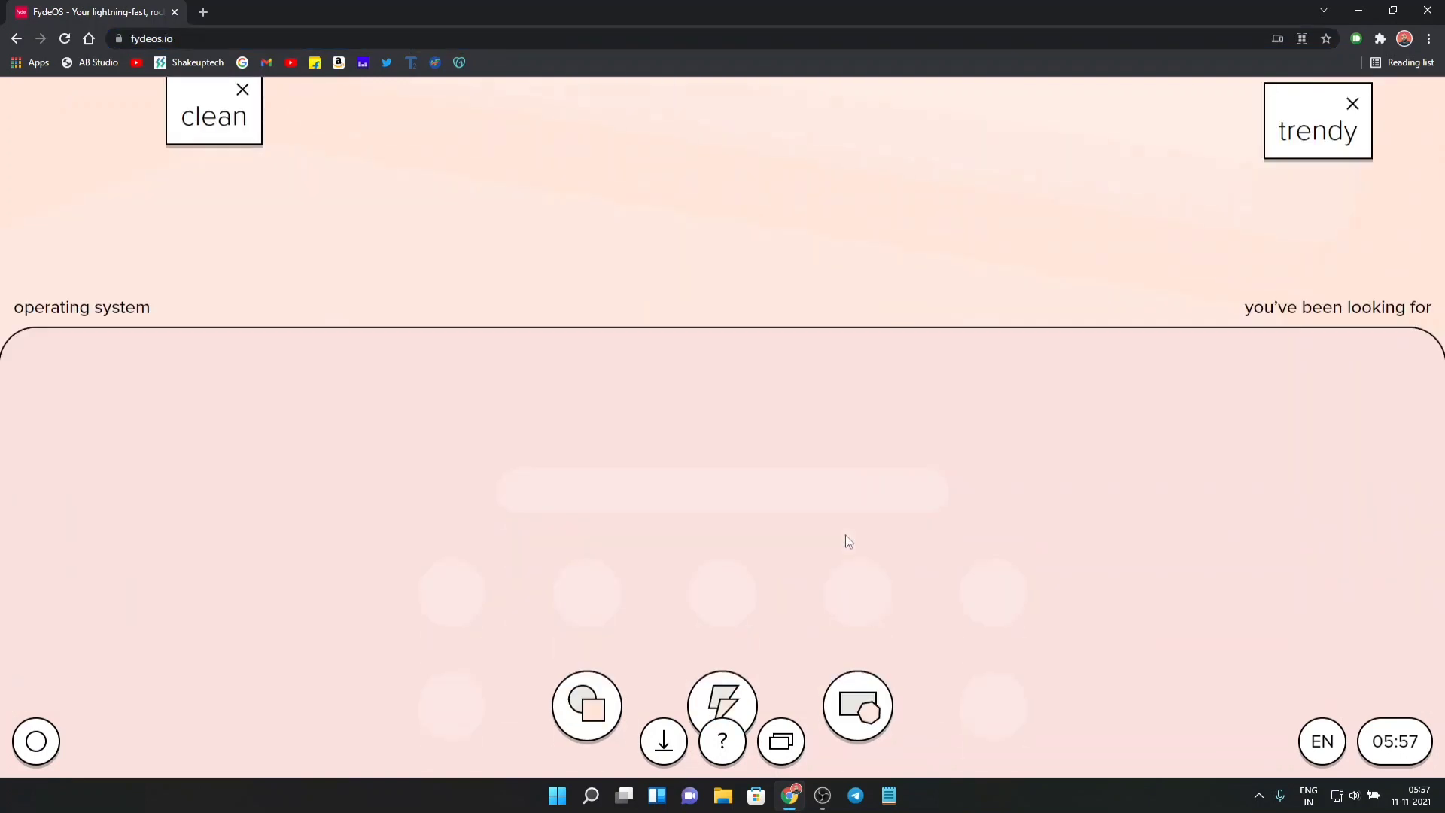
- Scroll the fydeos.io homepage down to the 'Supports multi-boot' card
scroll("down", 3)
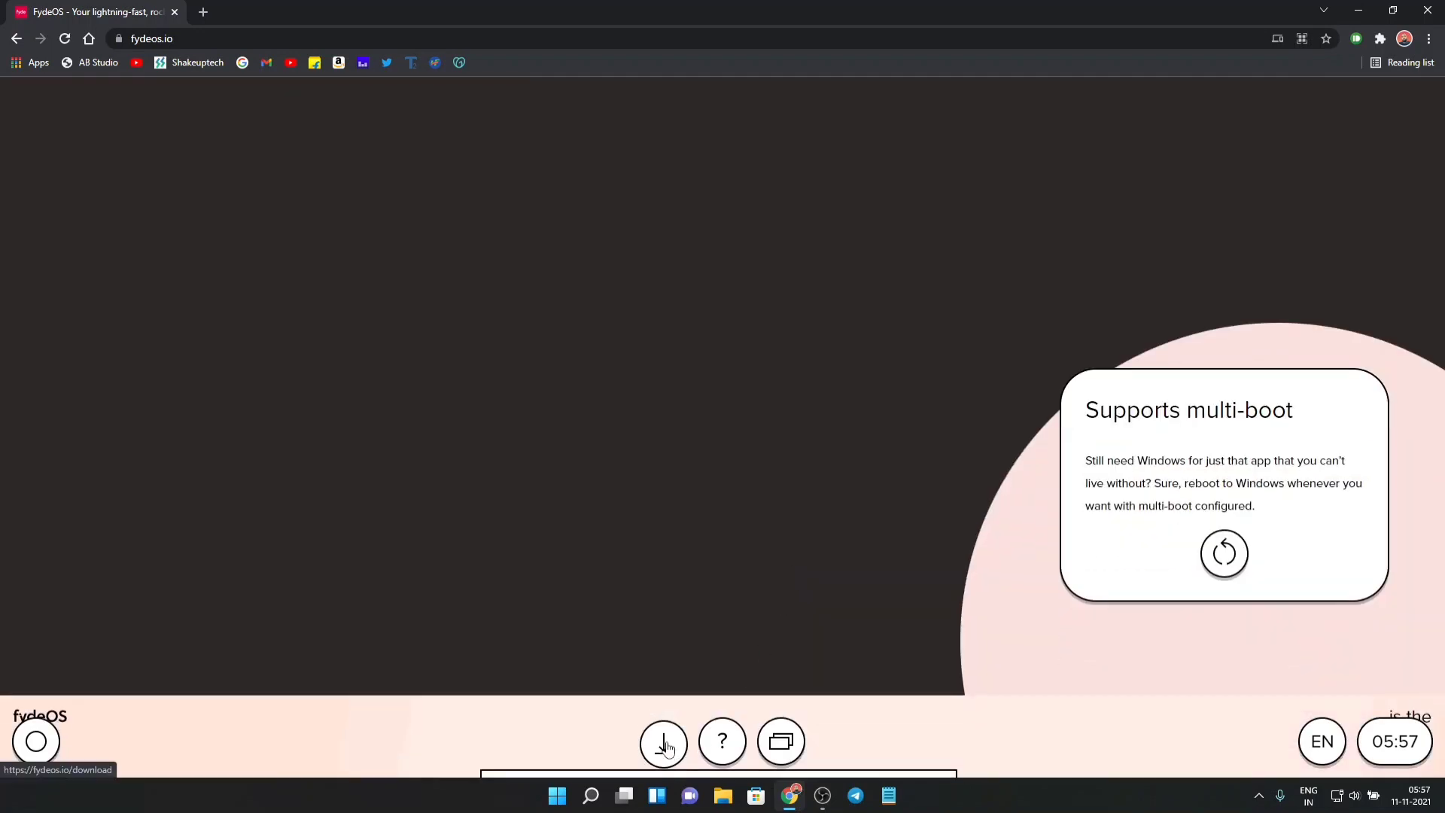
- Reach the download page, browse FydeOS for You, then return to FydeOS for PC
left_click(662, 740)
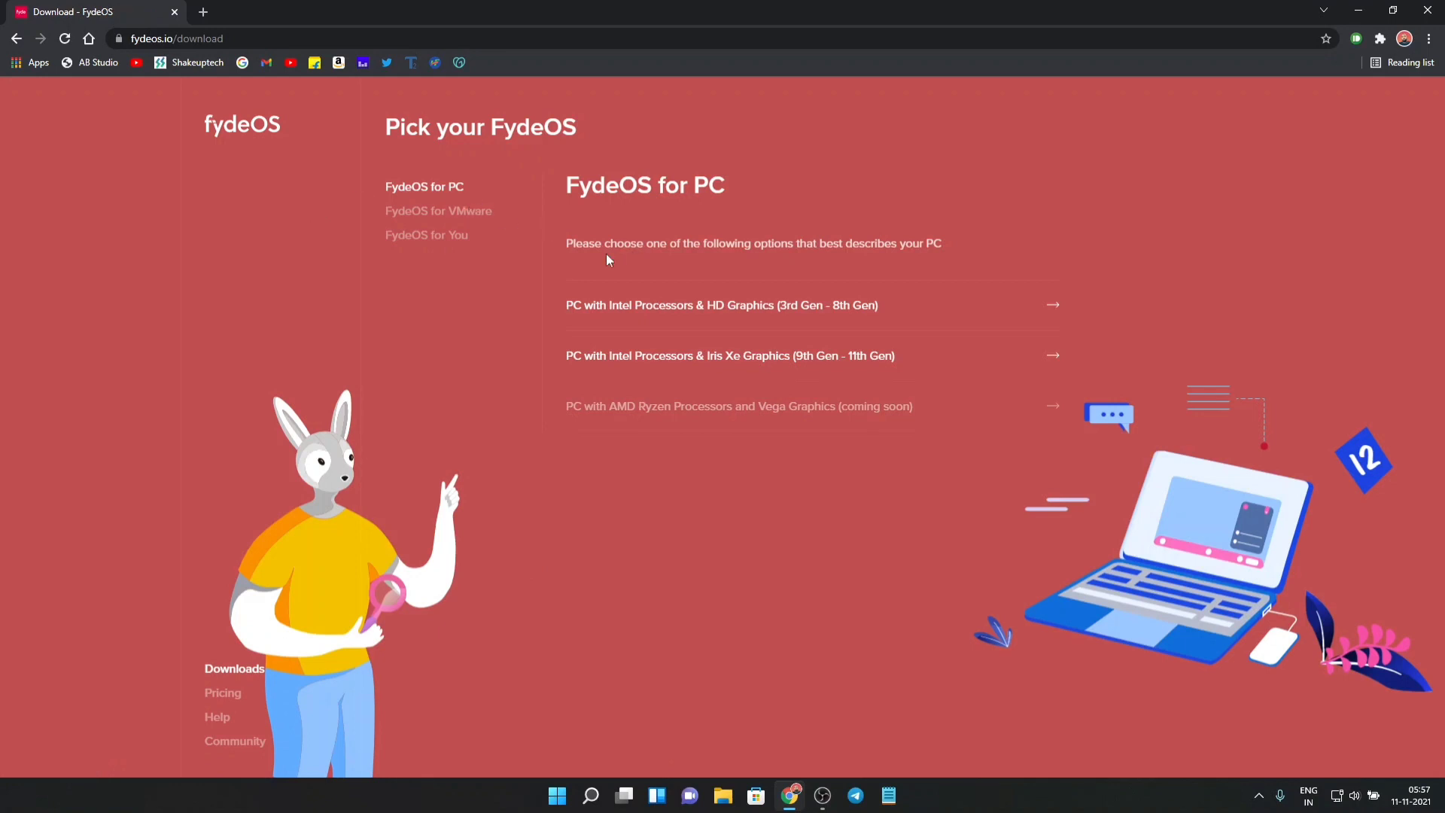
mouse_move(477, 223)
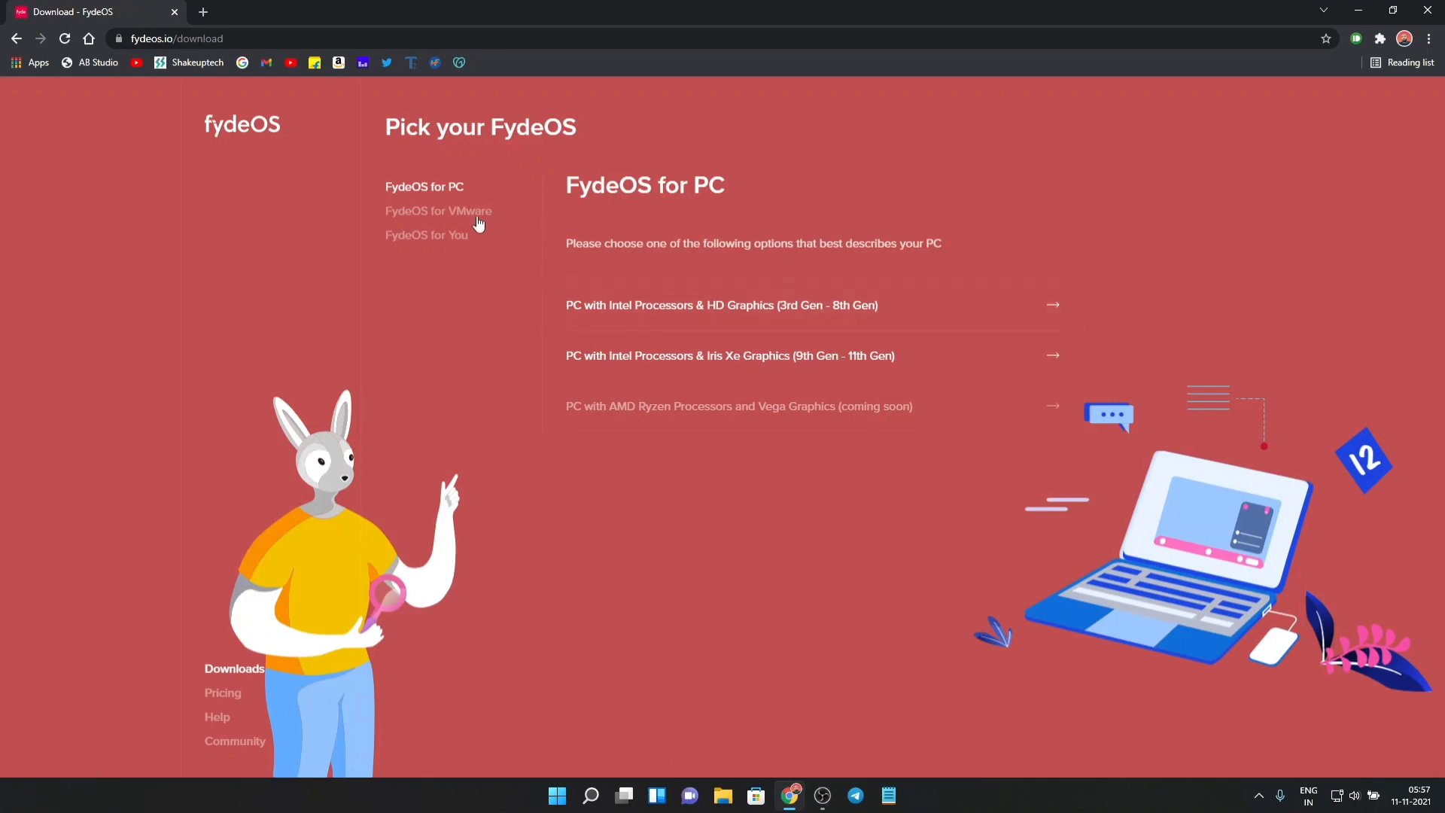
left_click(426, 235)
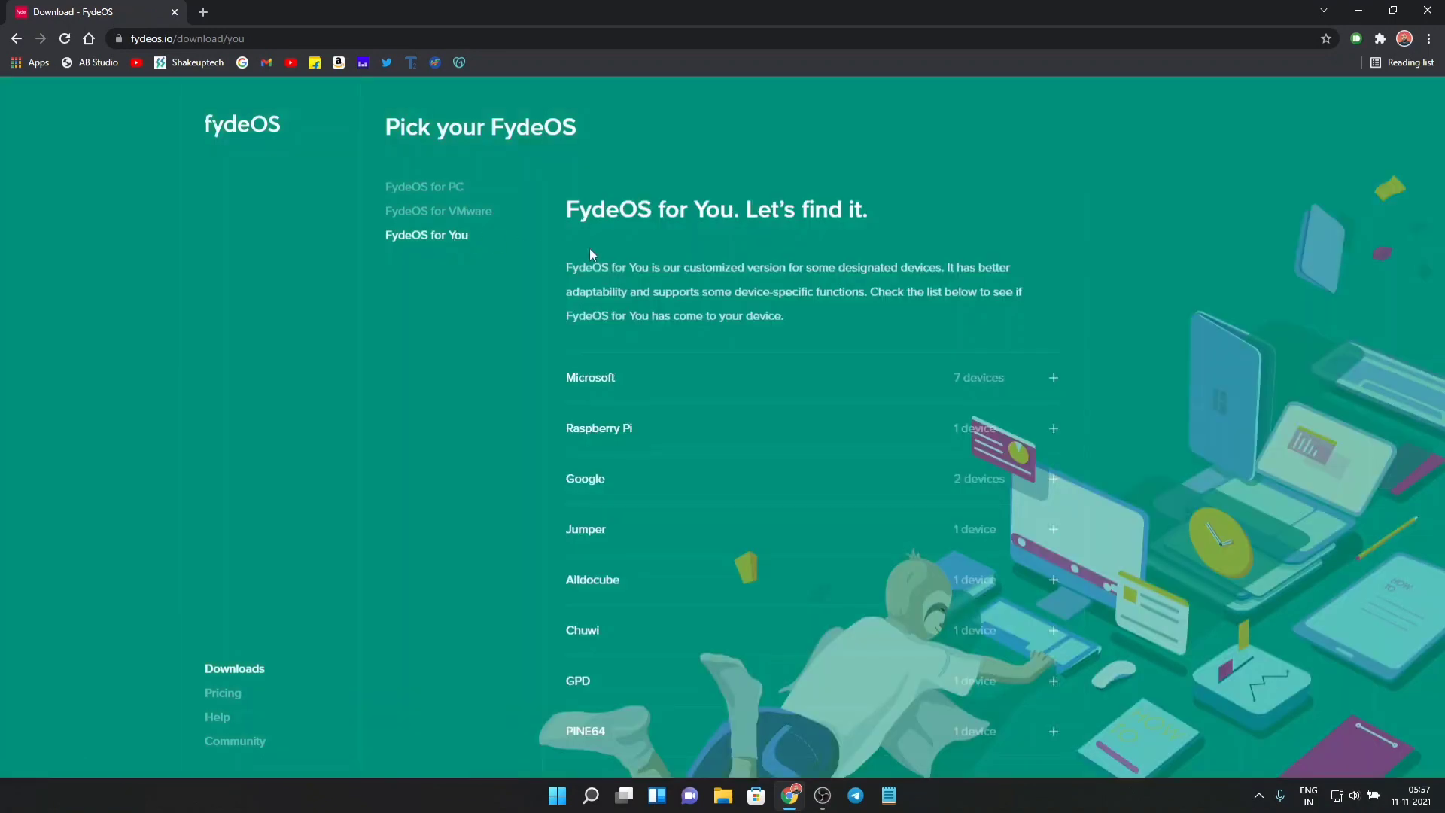
mouse_move(616, 282)
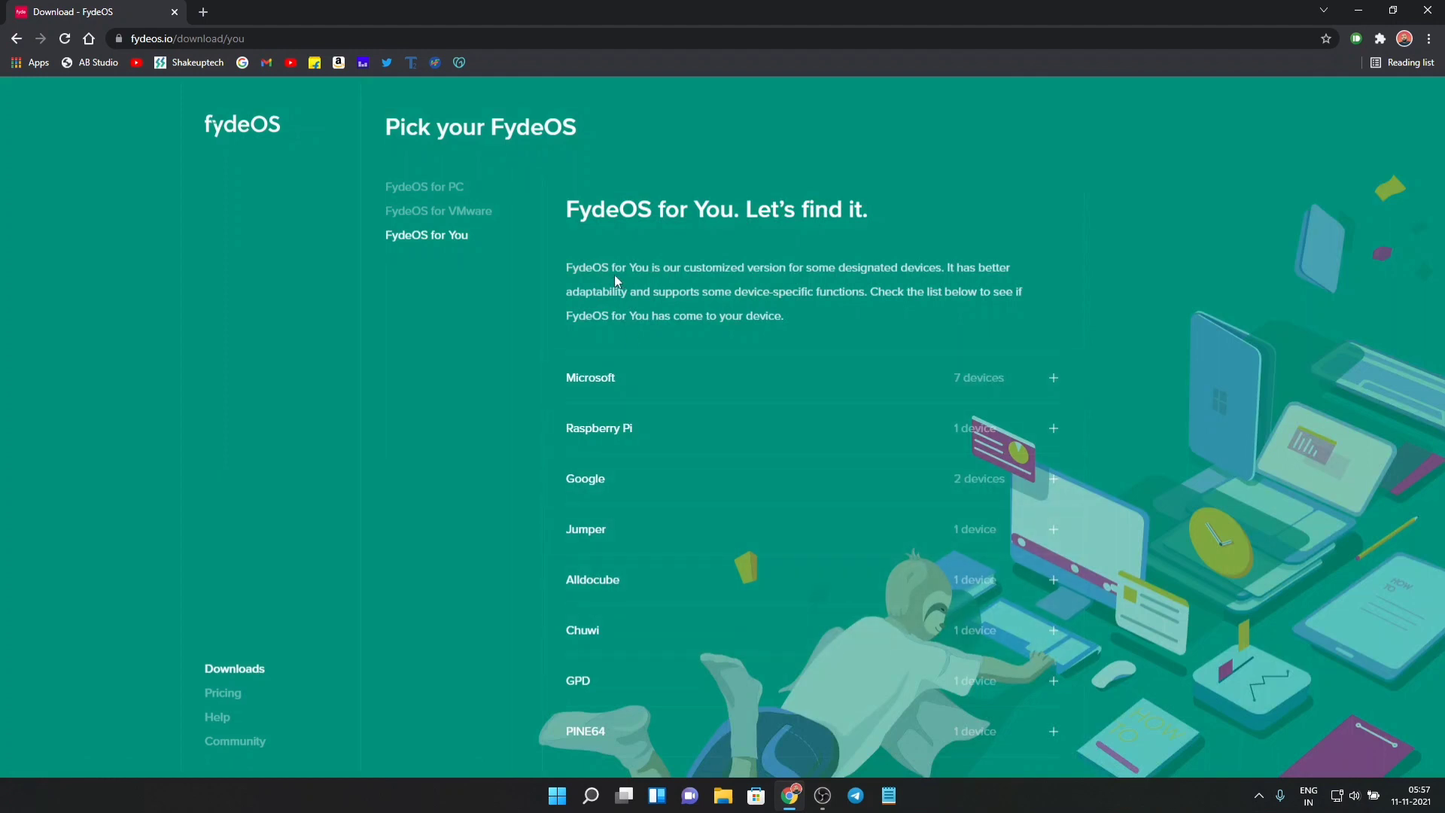
scroll("down", 3)
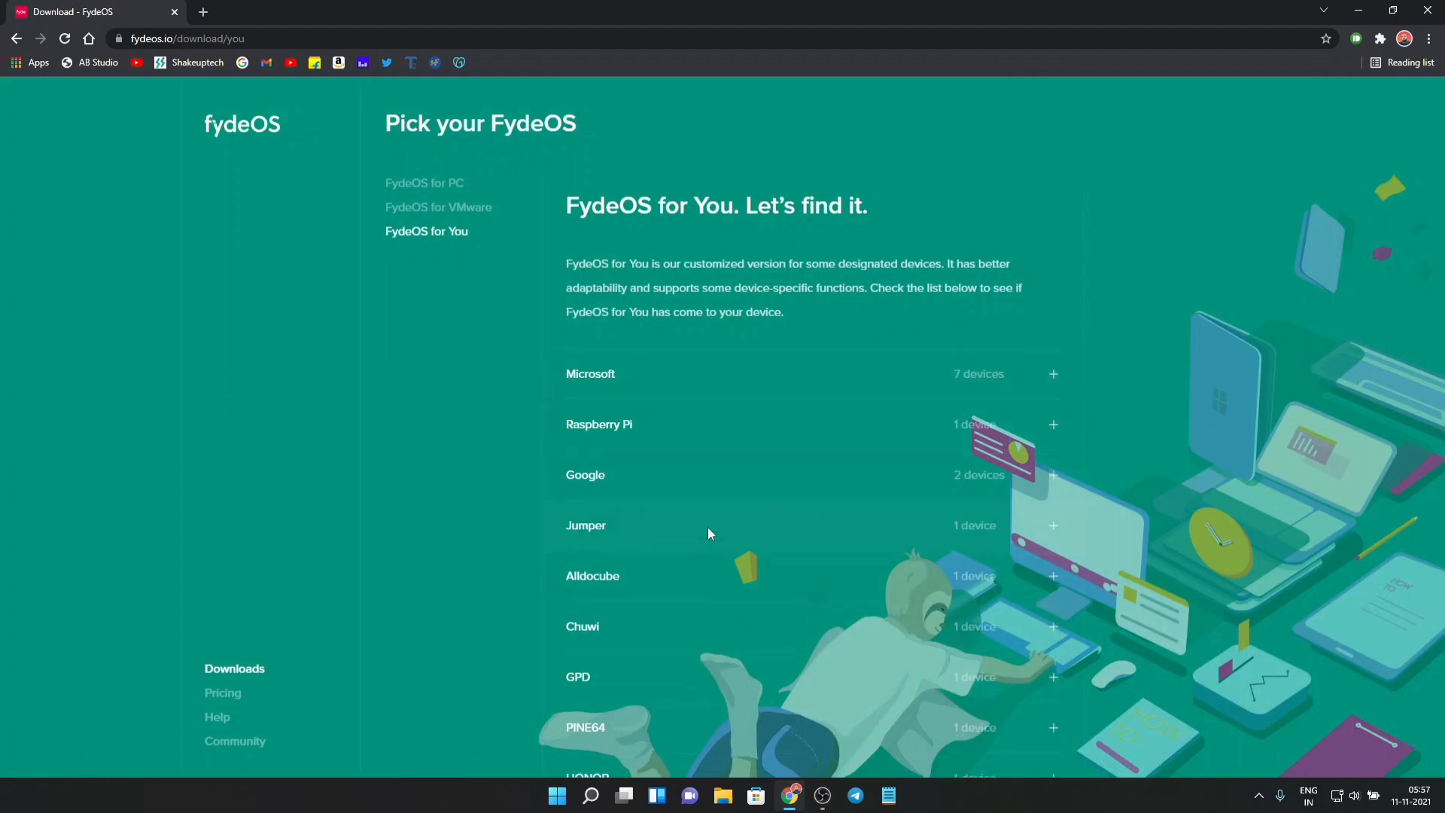
scroll("down", 3)
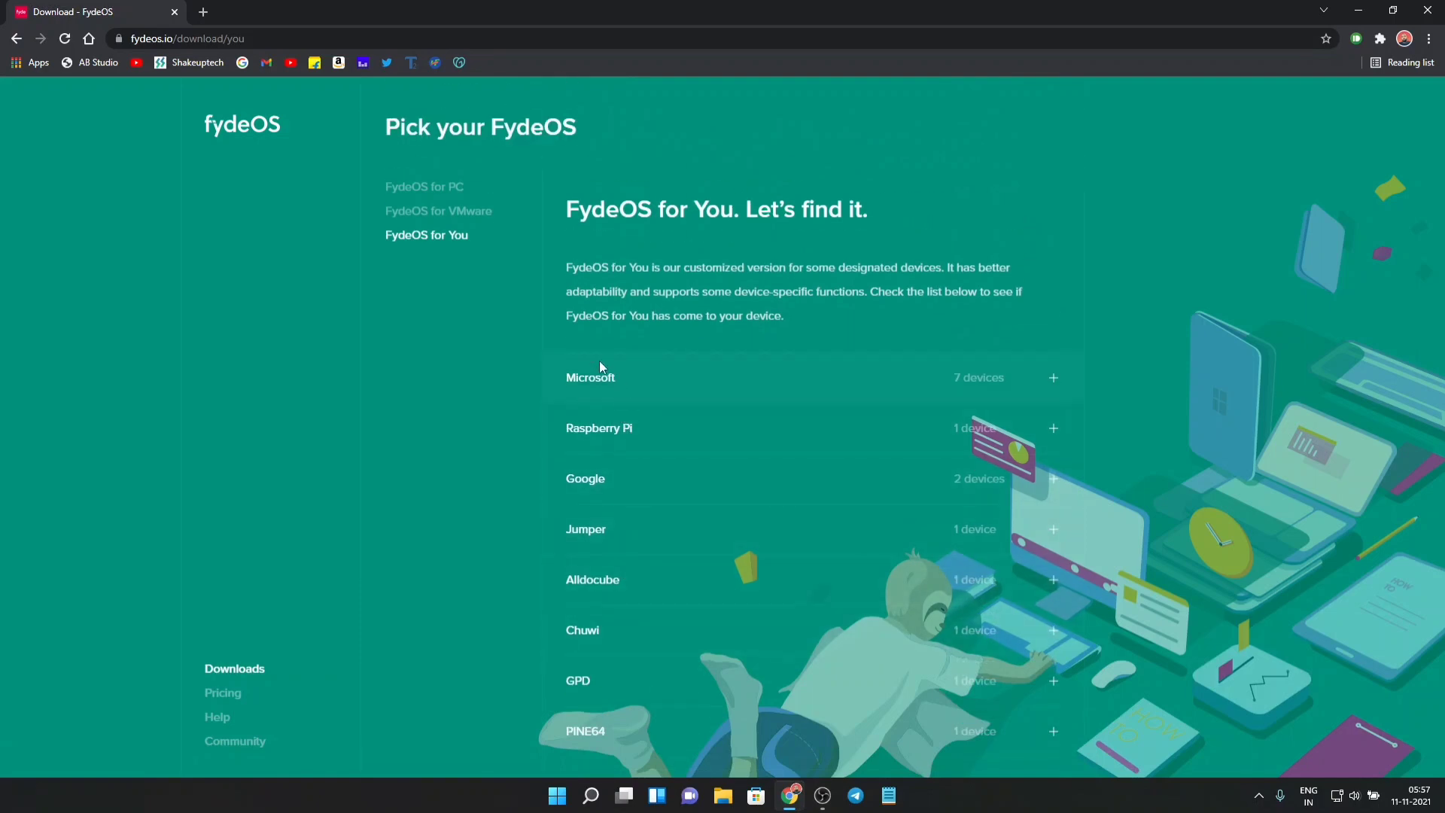
left_click(425, 187)
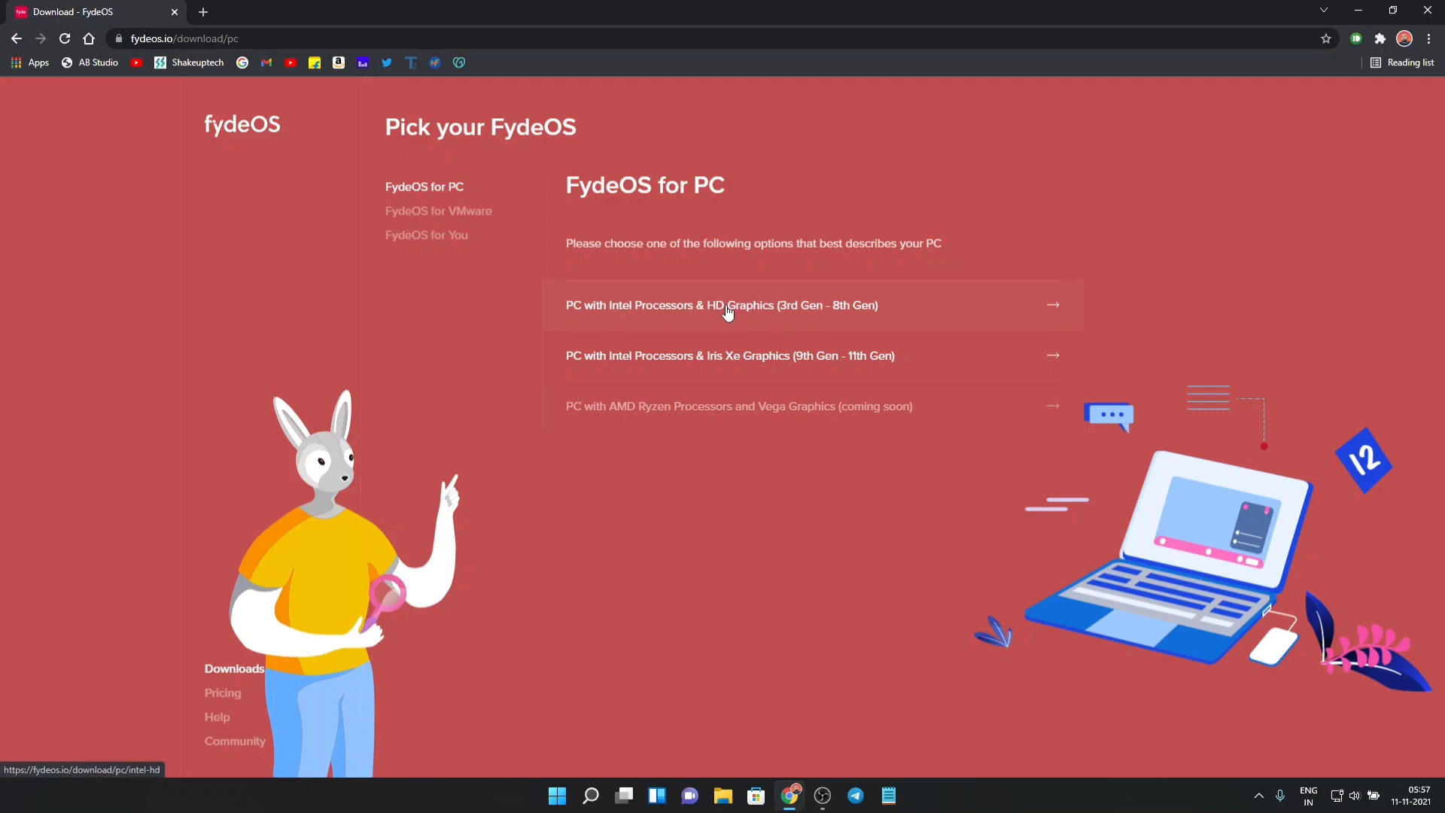
mouse_move(781, 305)
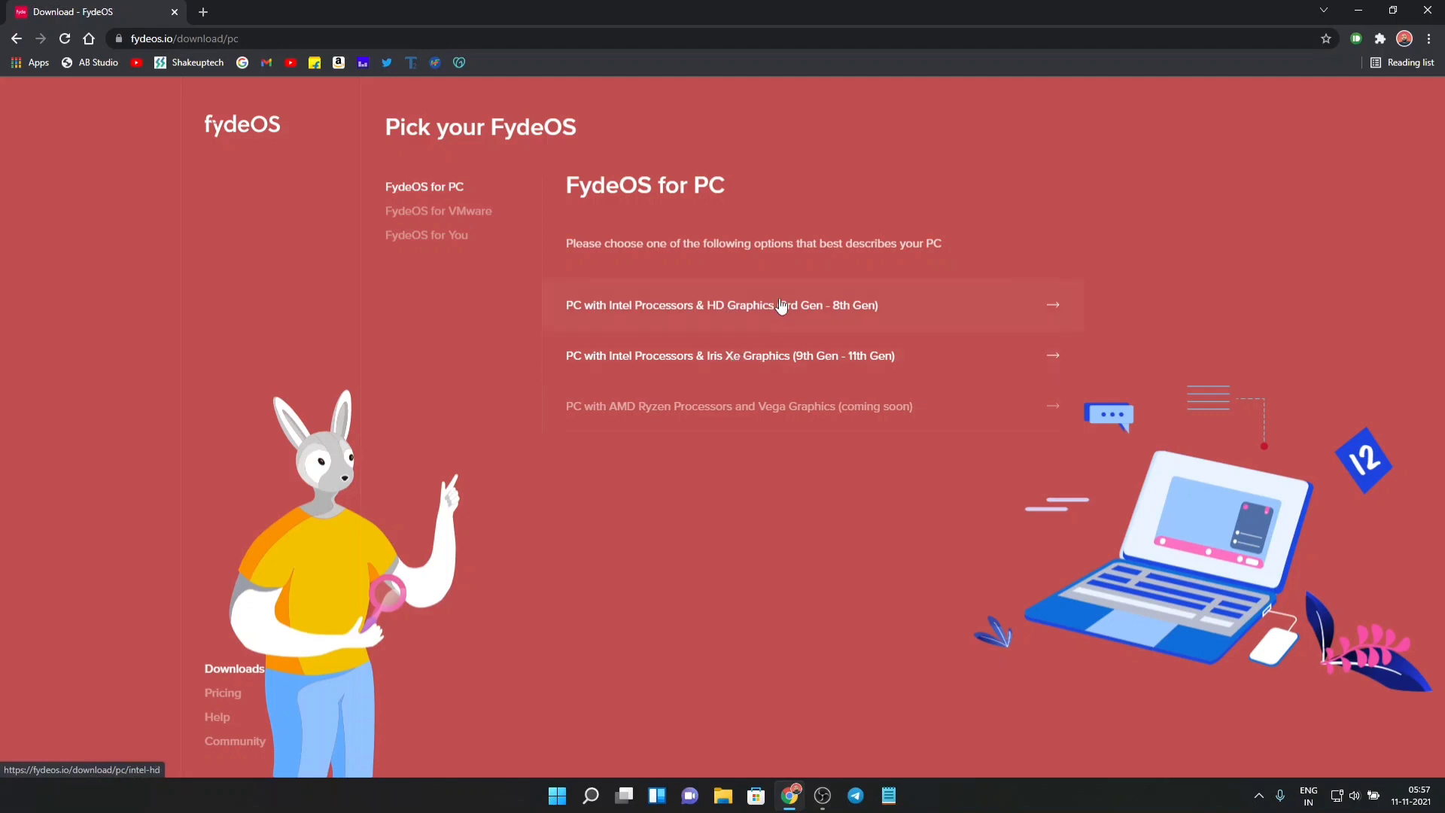
- Start the Intel HD Graphics 3rd–8th Gen image downloading from OneDrive and Mirror 2, showing all downloads
left_click(721, 305)
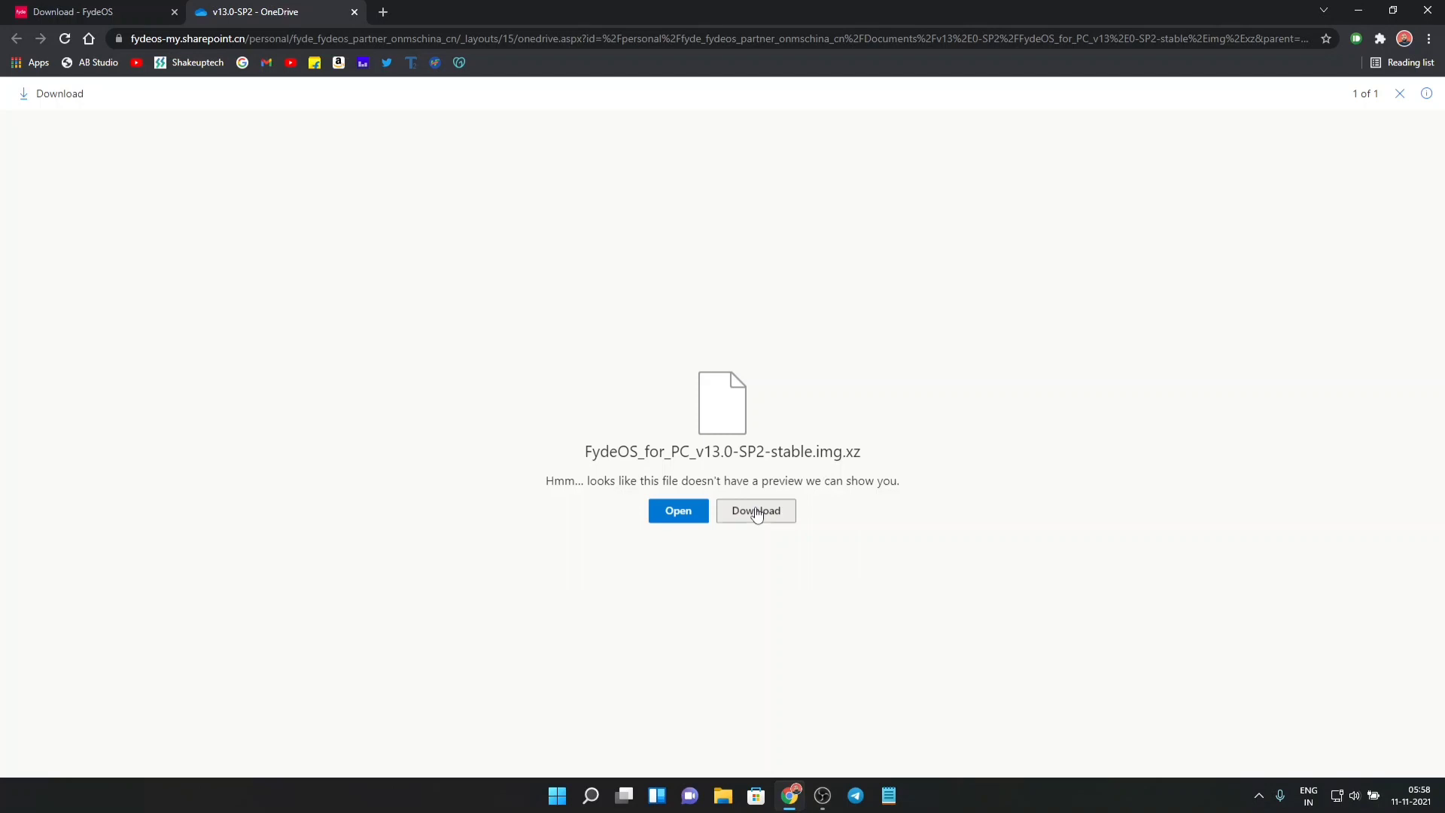
left_click(754, 510)
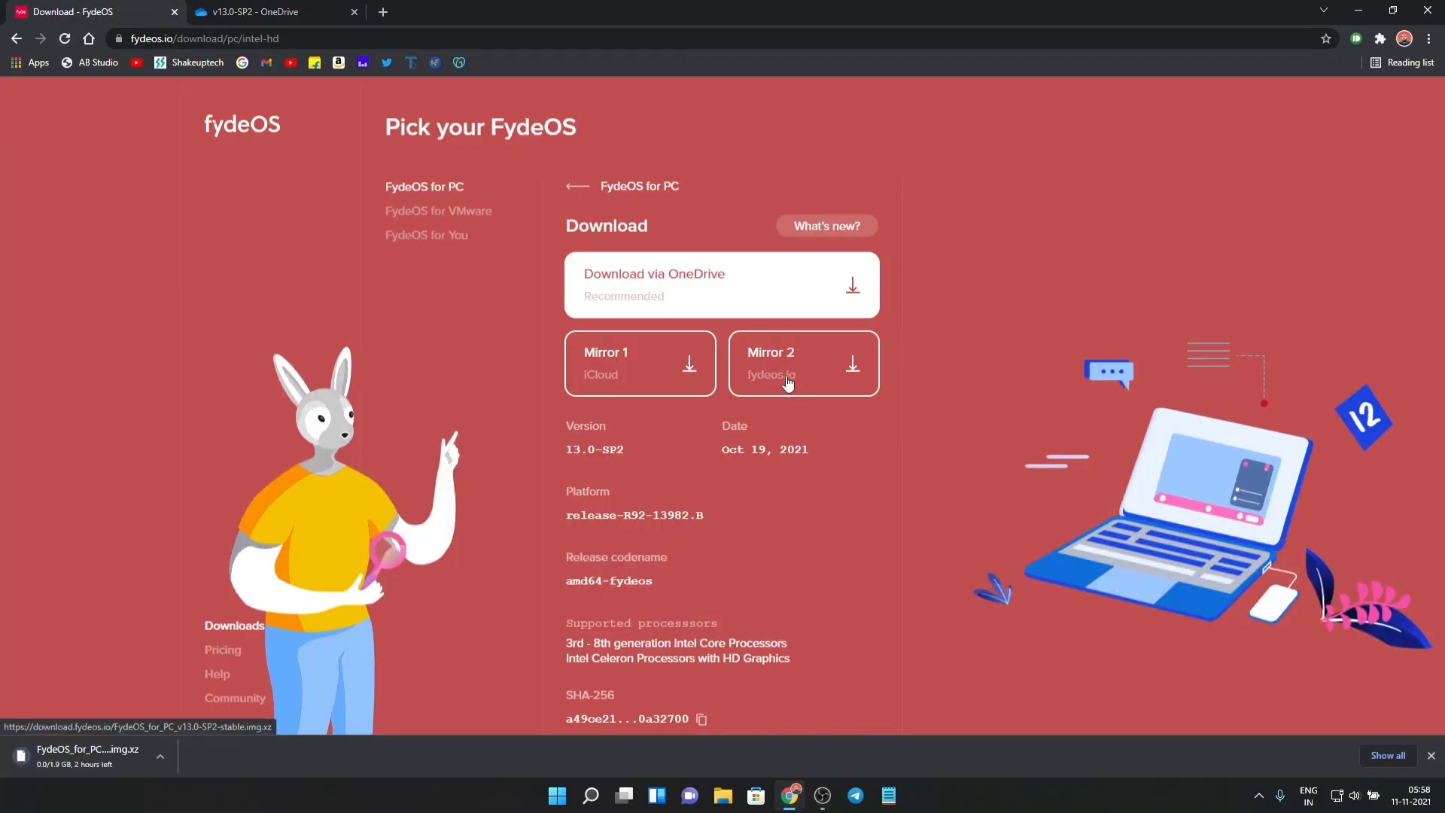
left_click(802, 363)
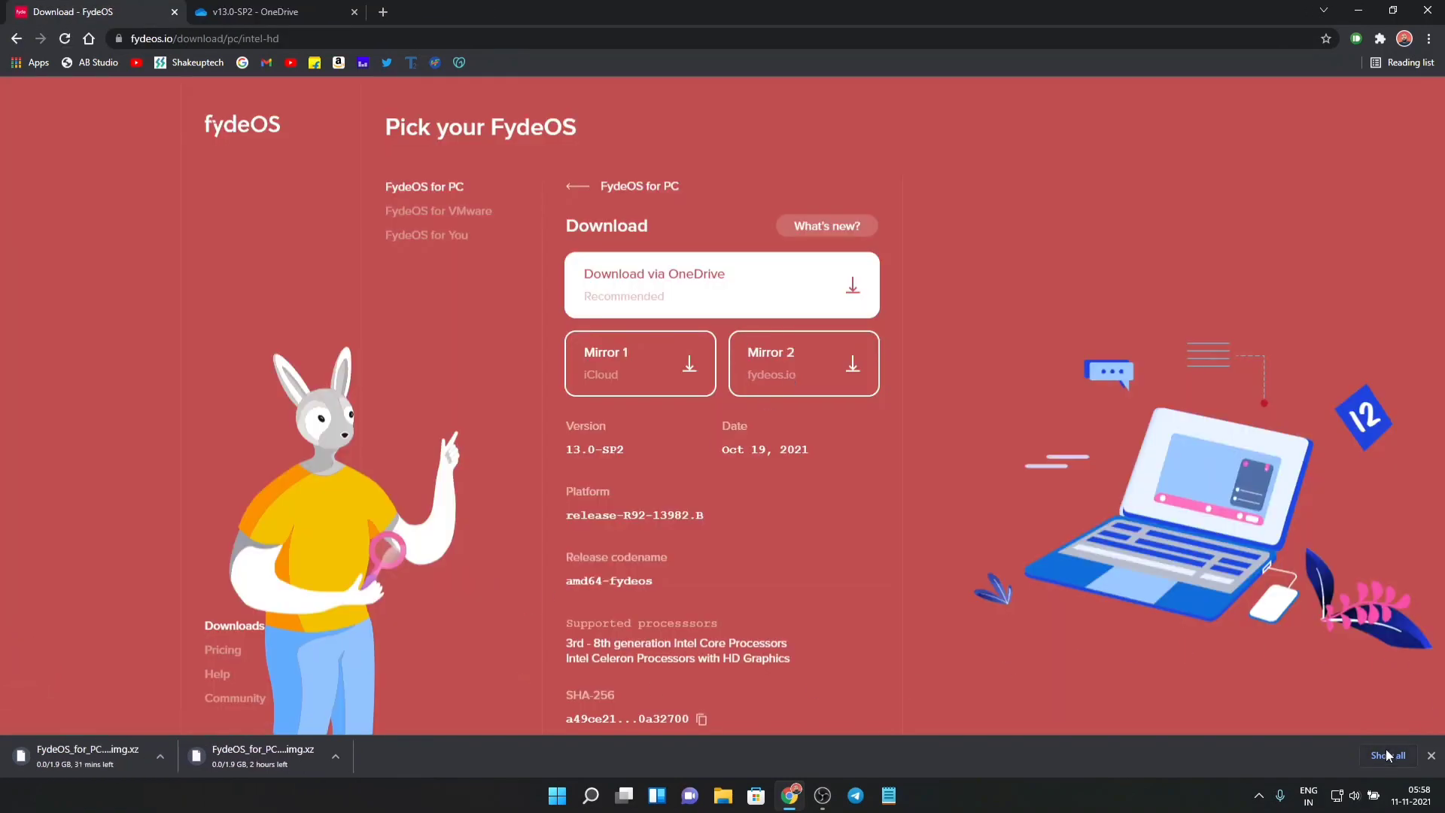
left_click(1388, 754)
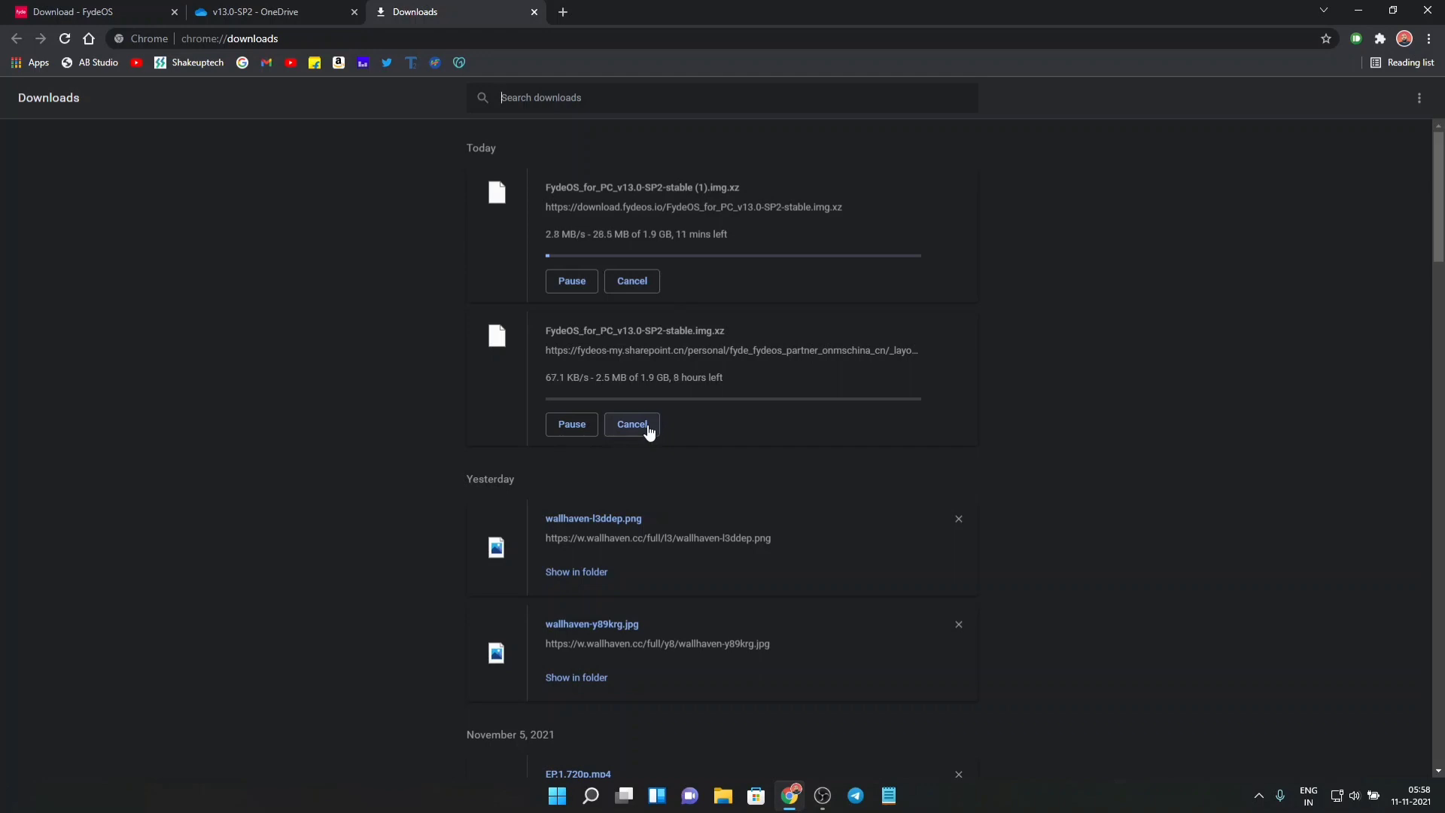
- Cancel the slow OneDrive download, keeping only the fydeos.io mirror copy
left_click(631, 424)
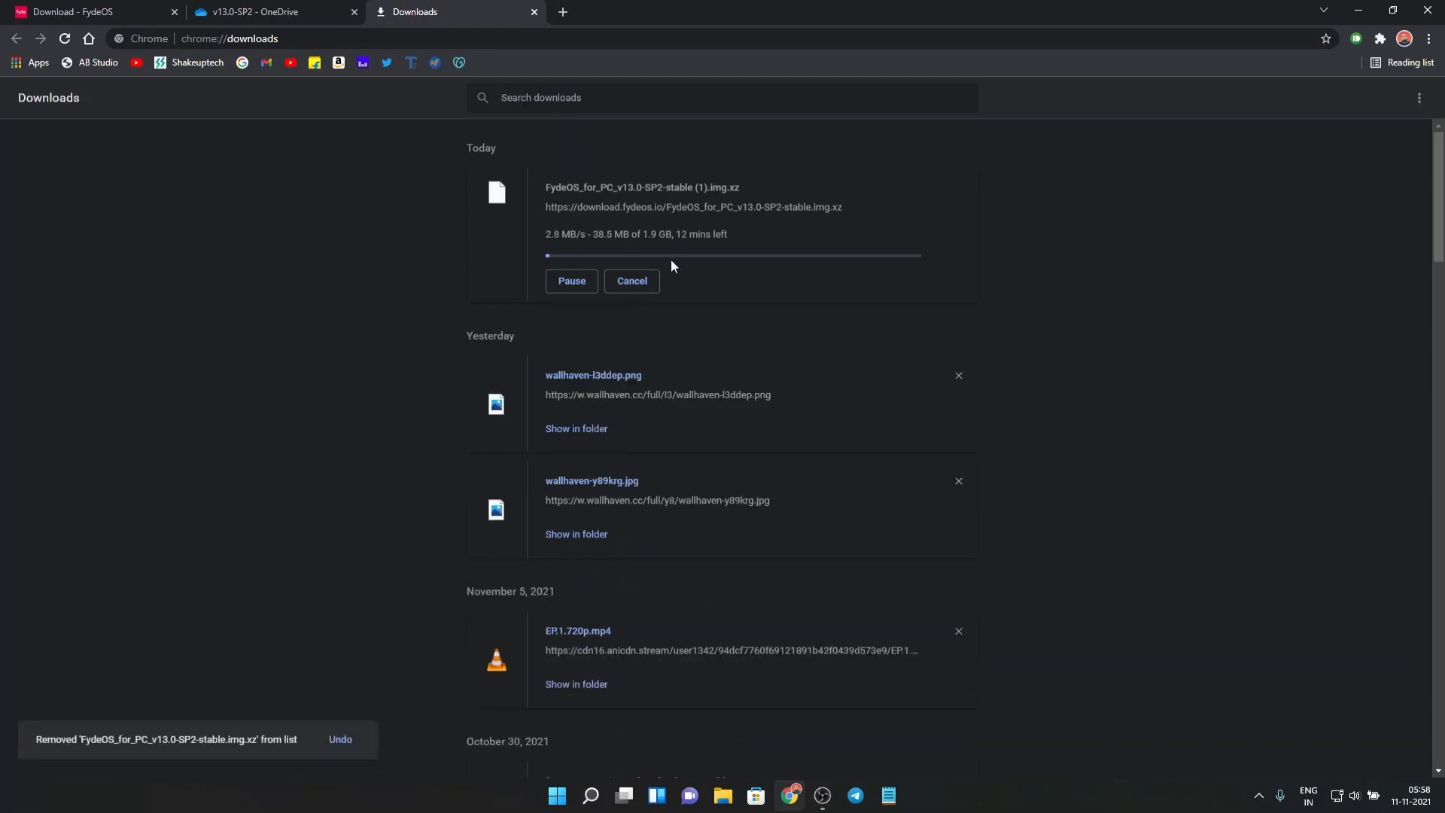
mouse_move(426, 206)
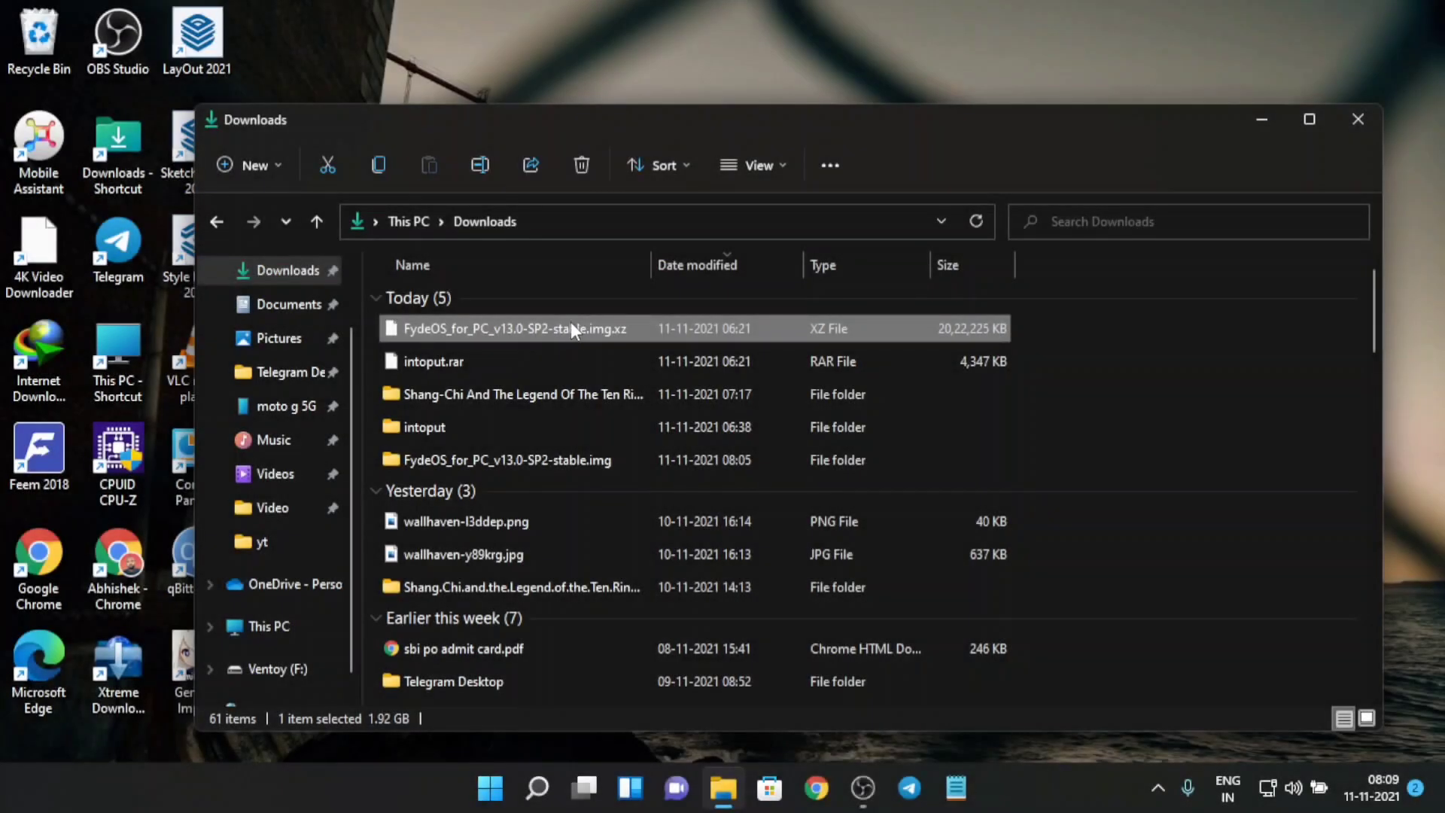
- Copy the extracted FydeOS .img file and go to the Ventoy (F:) drive
right_click(515, 328)
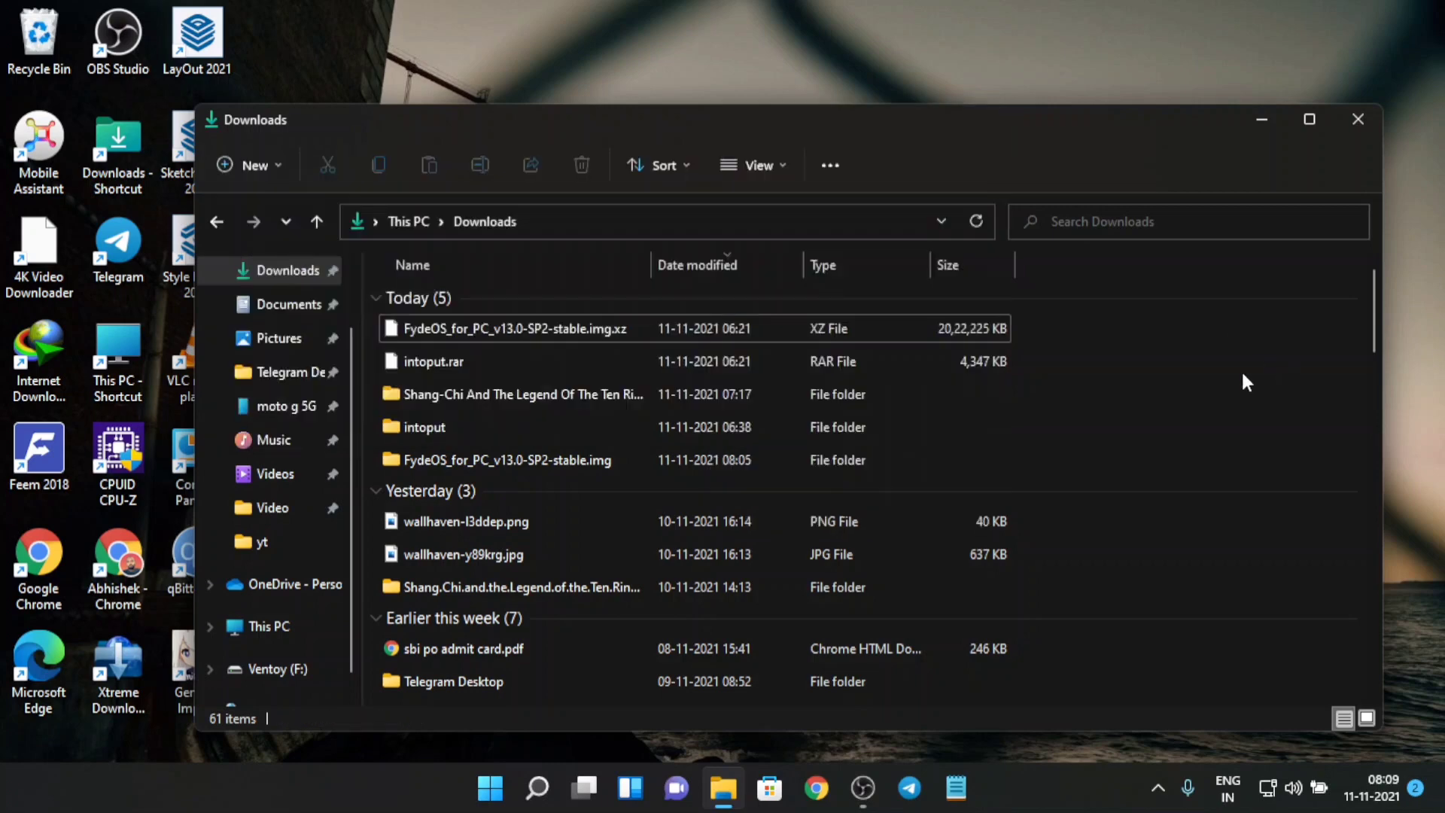
double_click(507, 460)
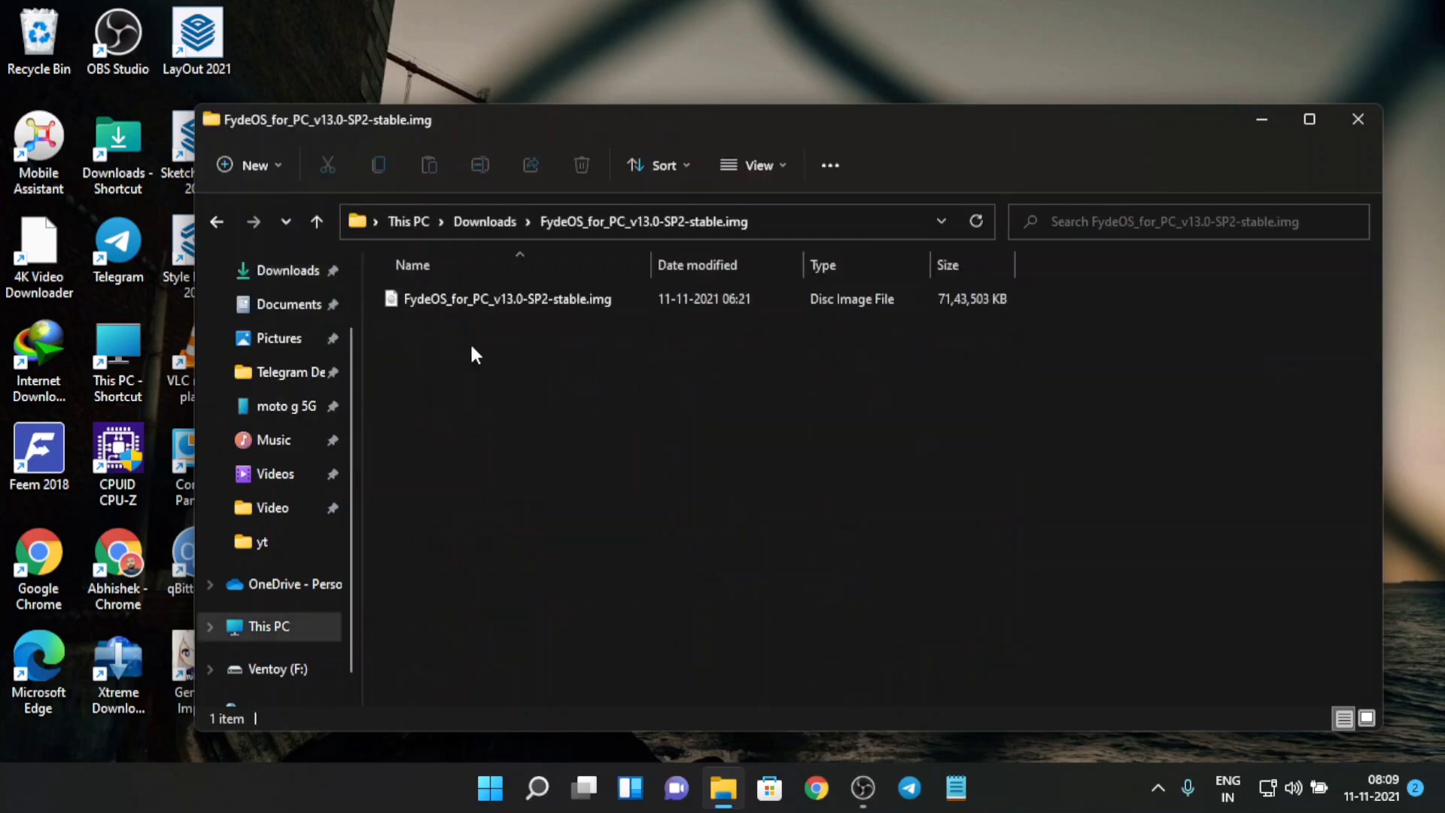
left_click(505, 298)
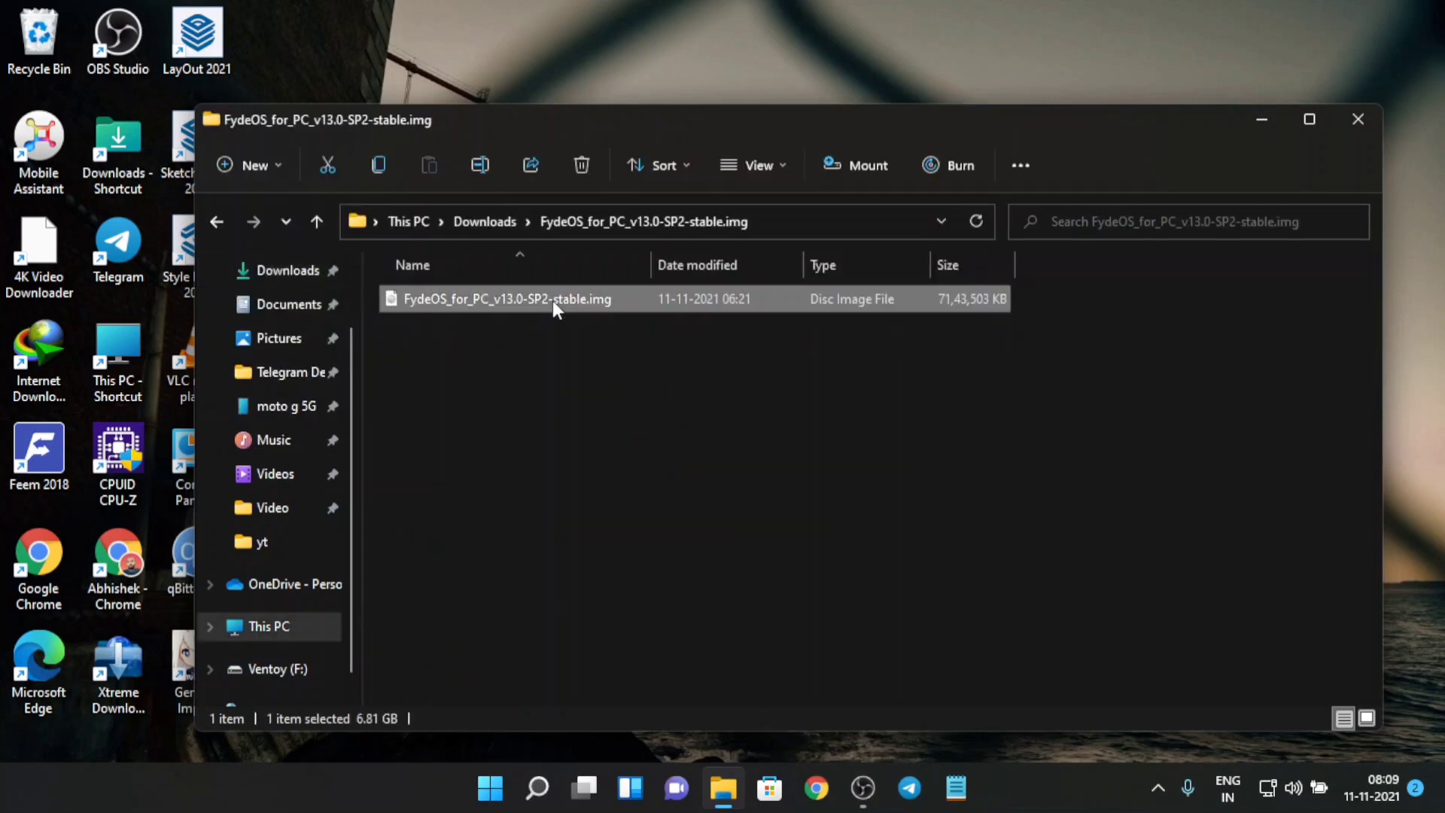
right_click(506, 298)
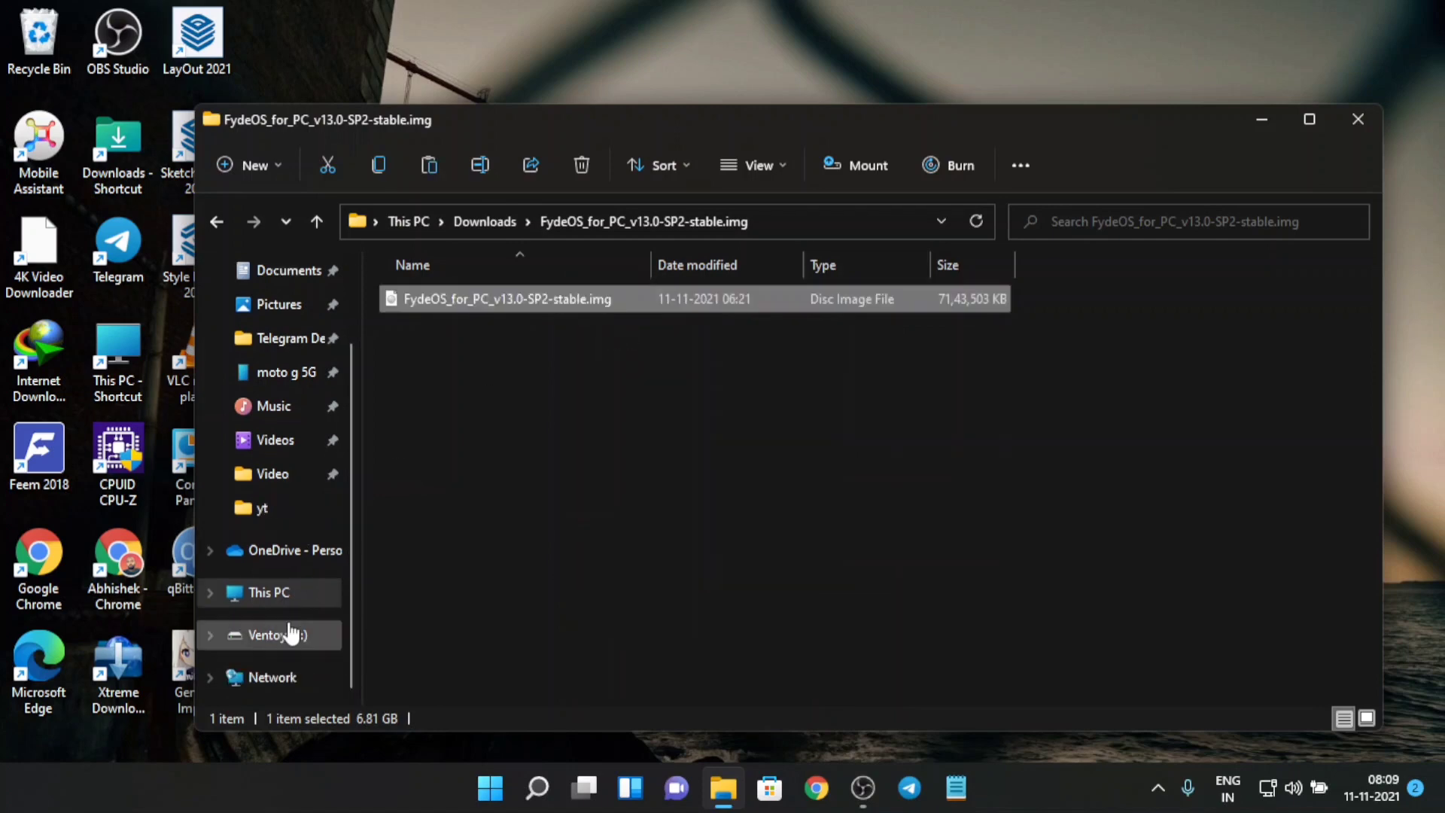
left_click(269, 635)
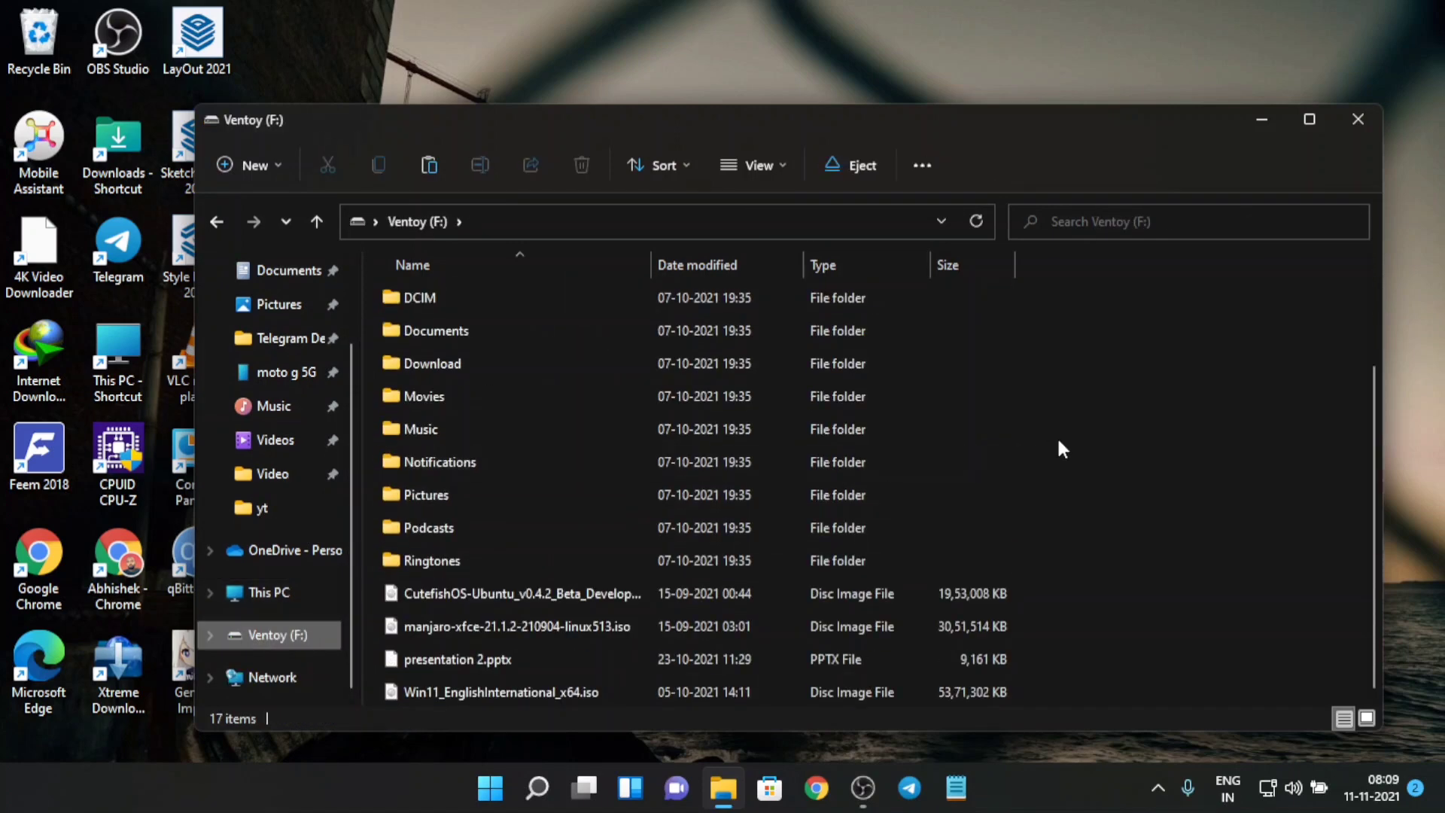
- Paste onto Ventoy, dismiss the low-space warning, and delete the CutefishOS and Manjaro ISOs
right_click(1061, 448)
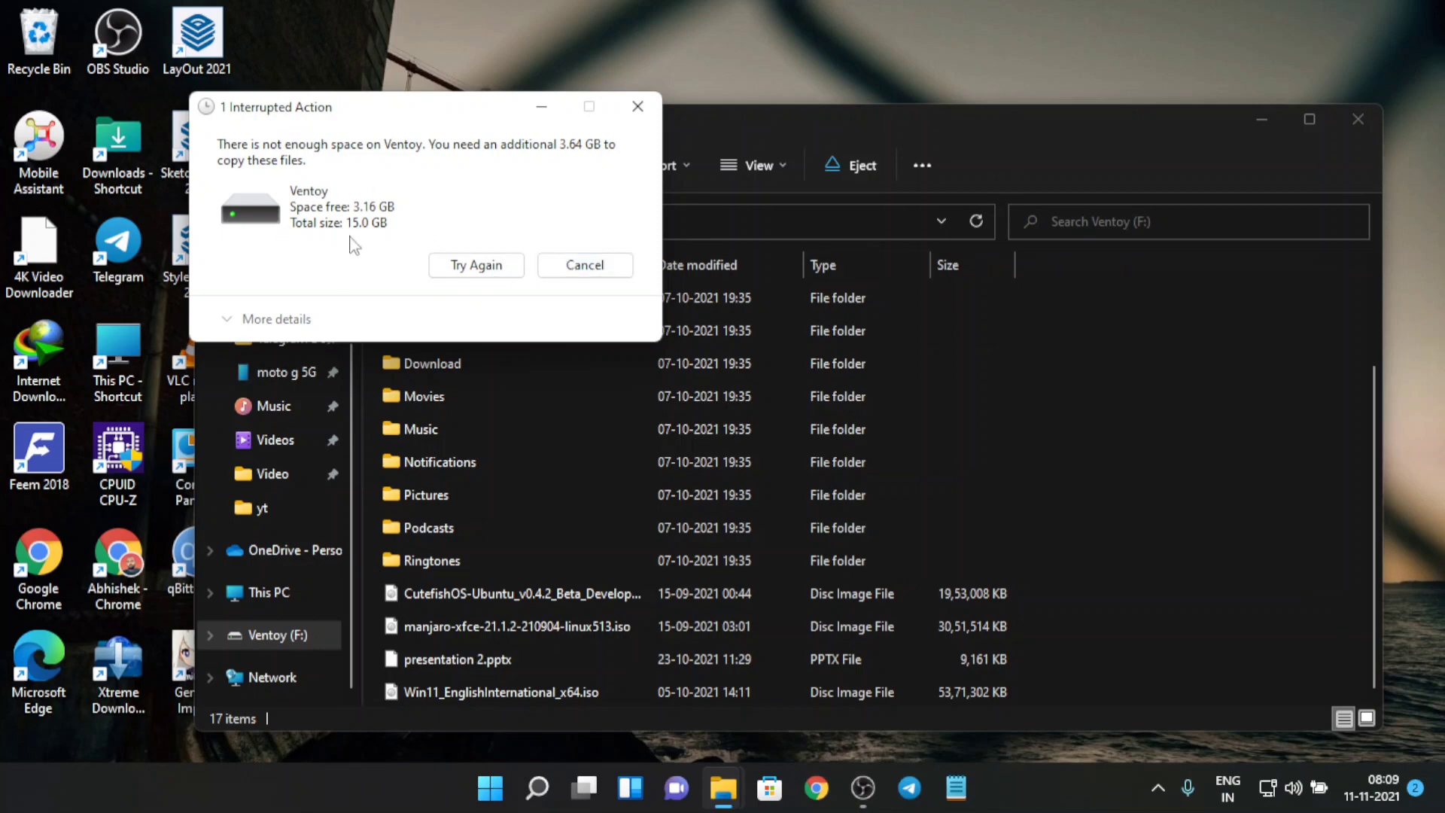
left_click(584, 265)
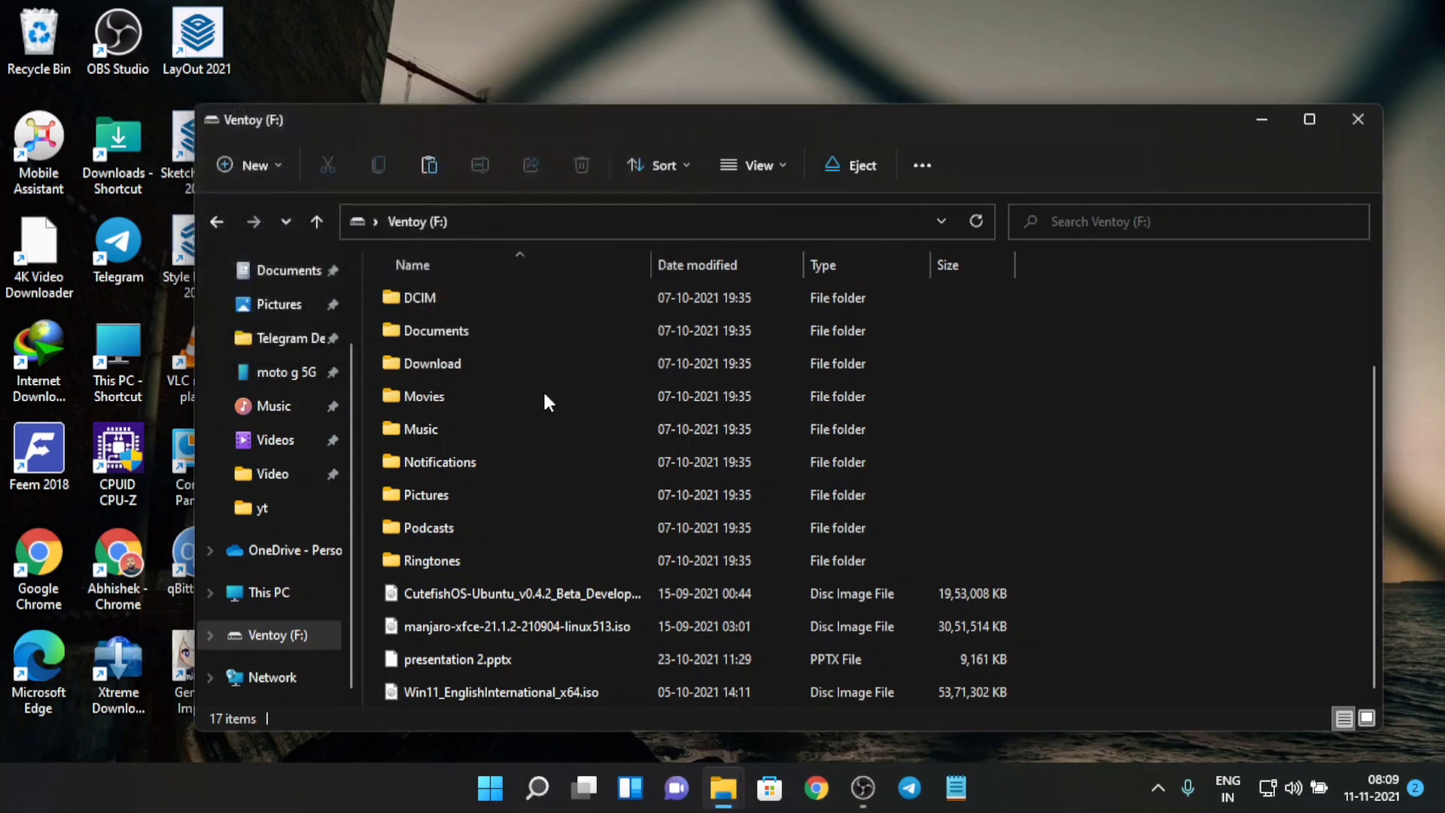
left_click(519, 593)
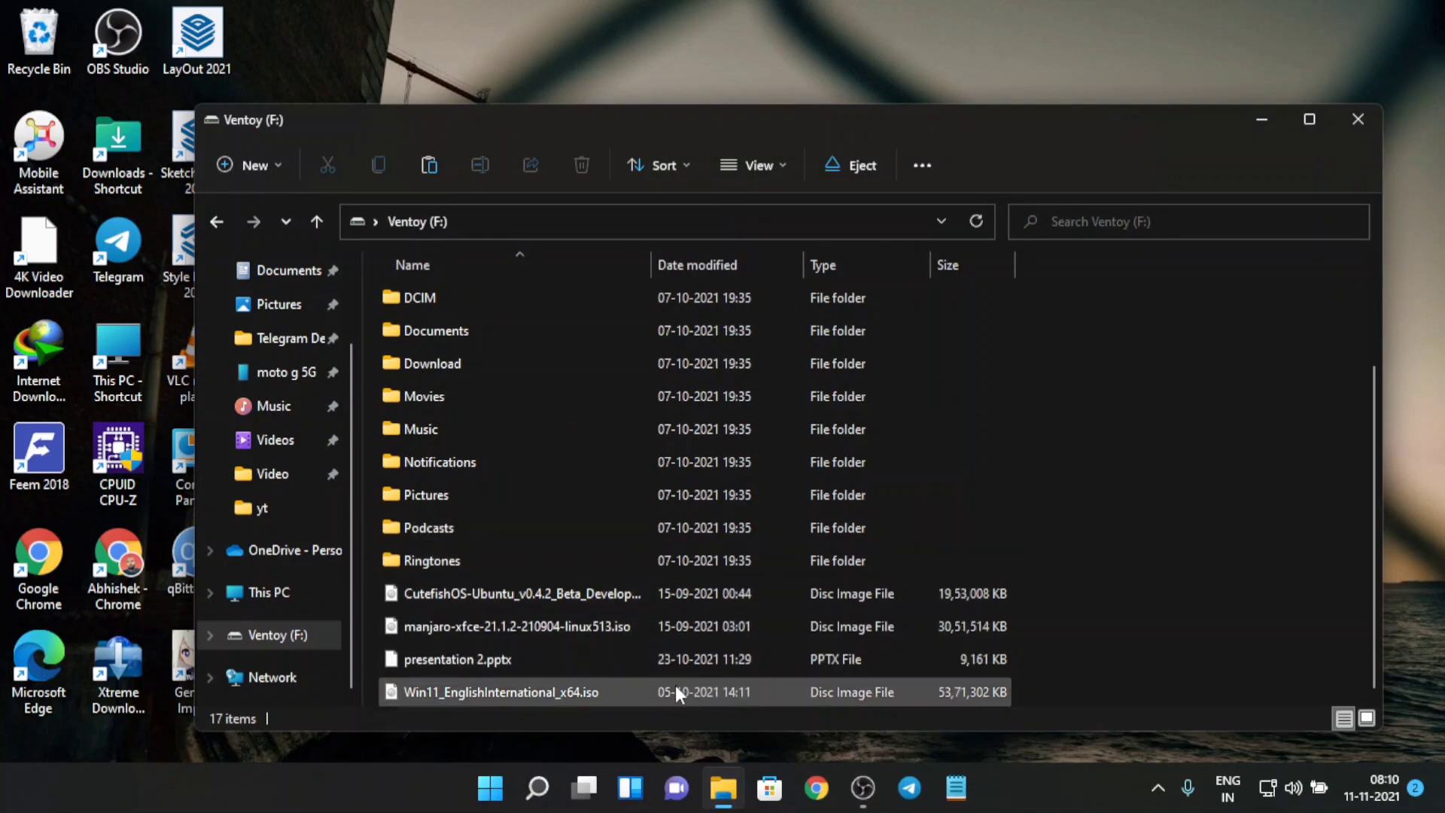
left_click(503, 693)
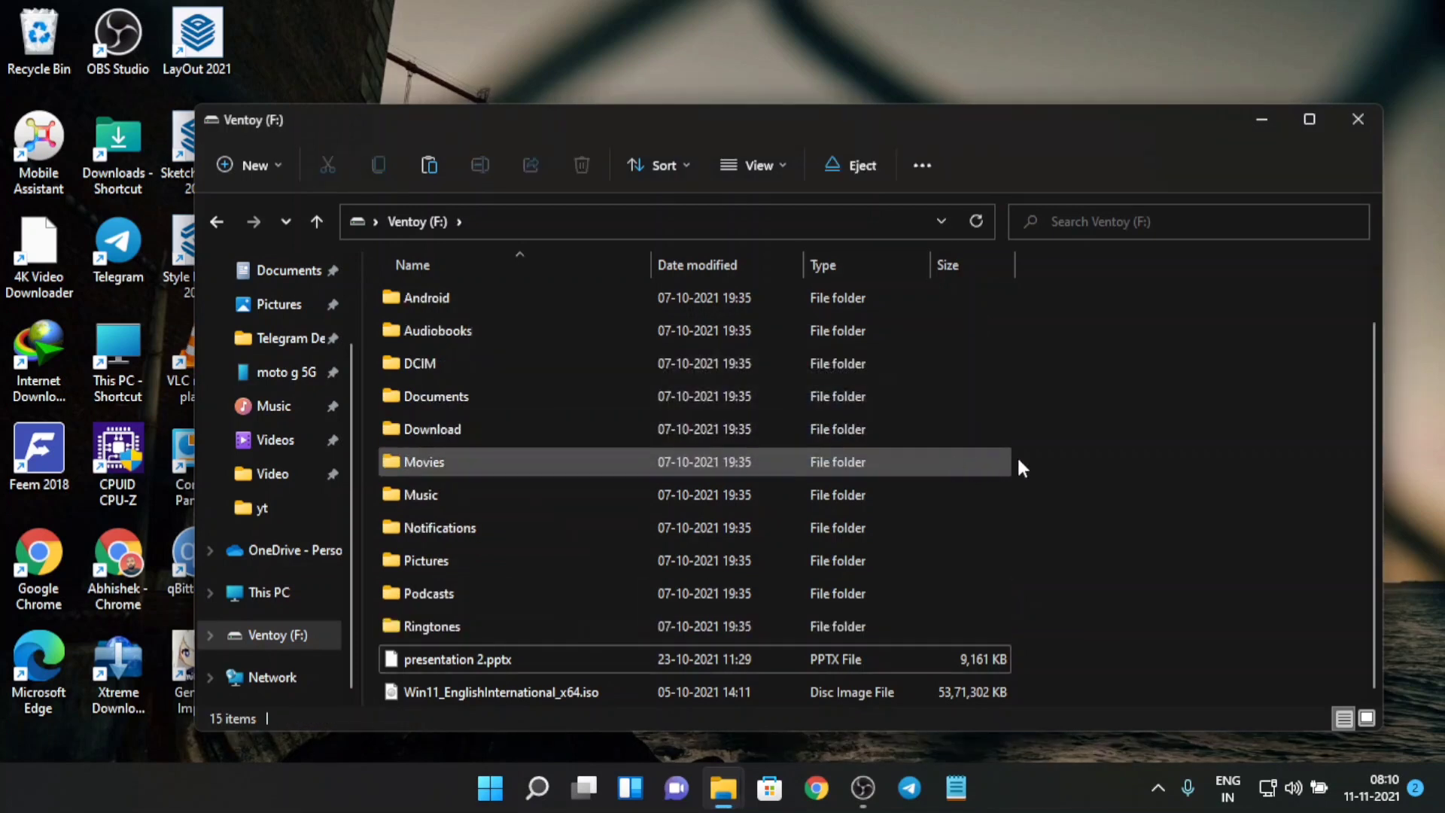
mouse_move(1077, 498)
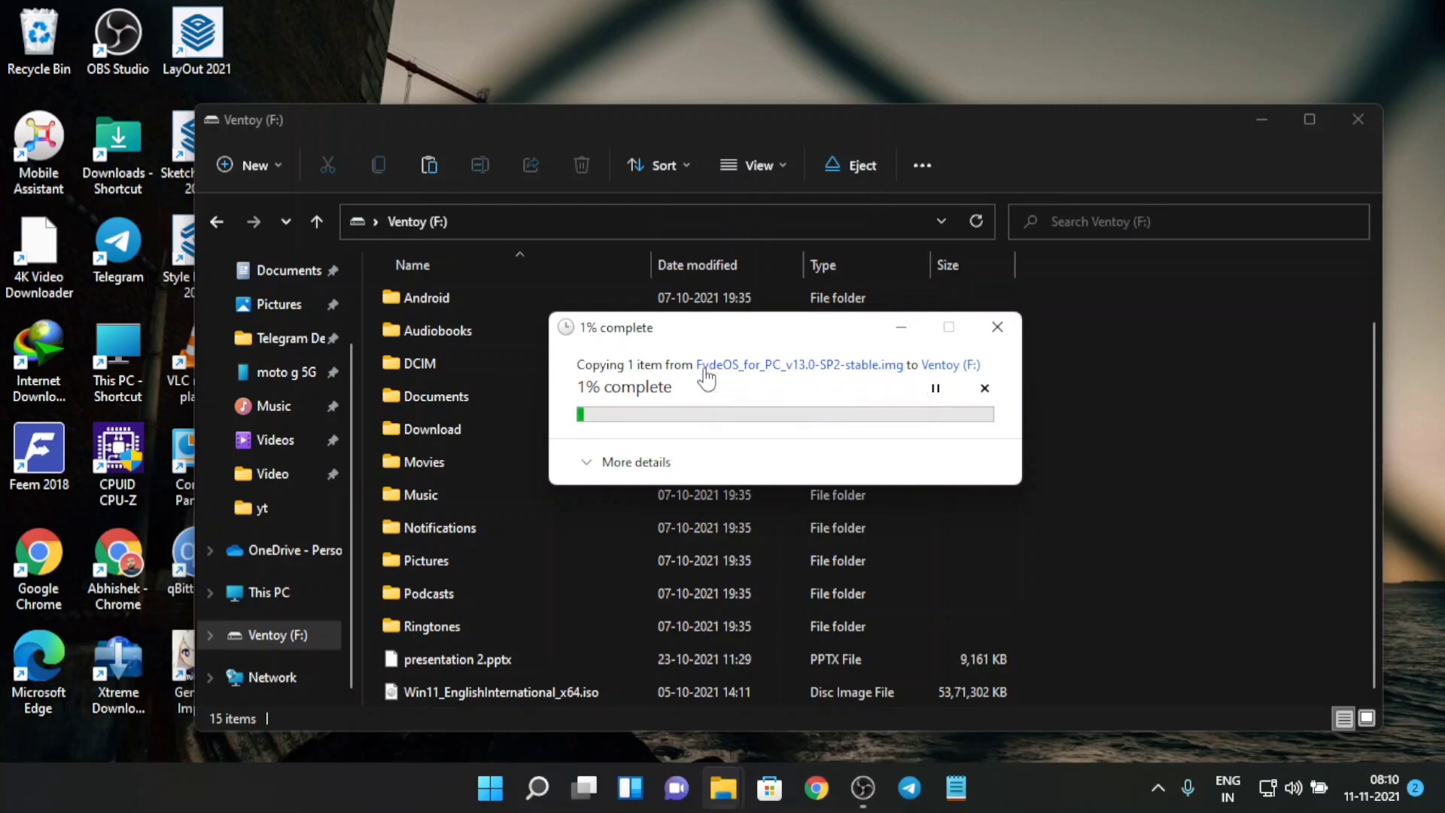
mouse_move(796, 441)
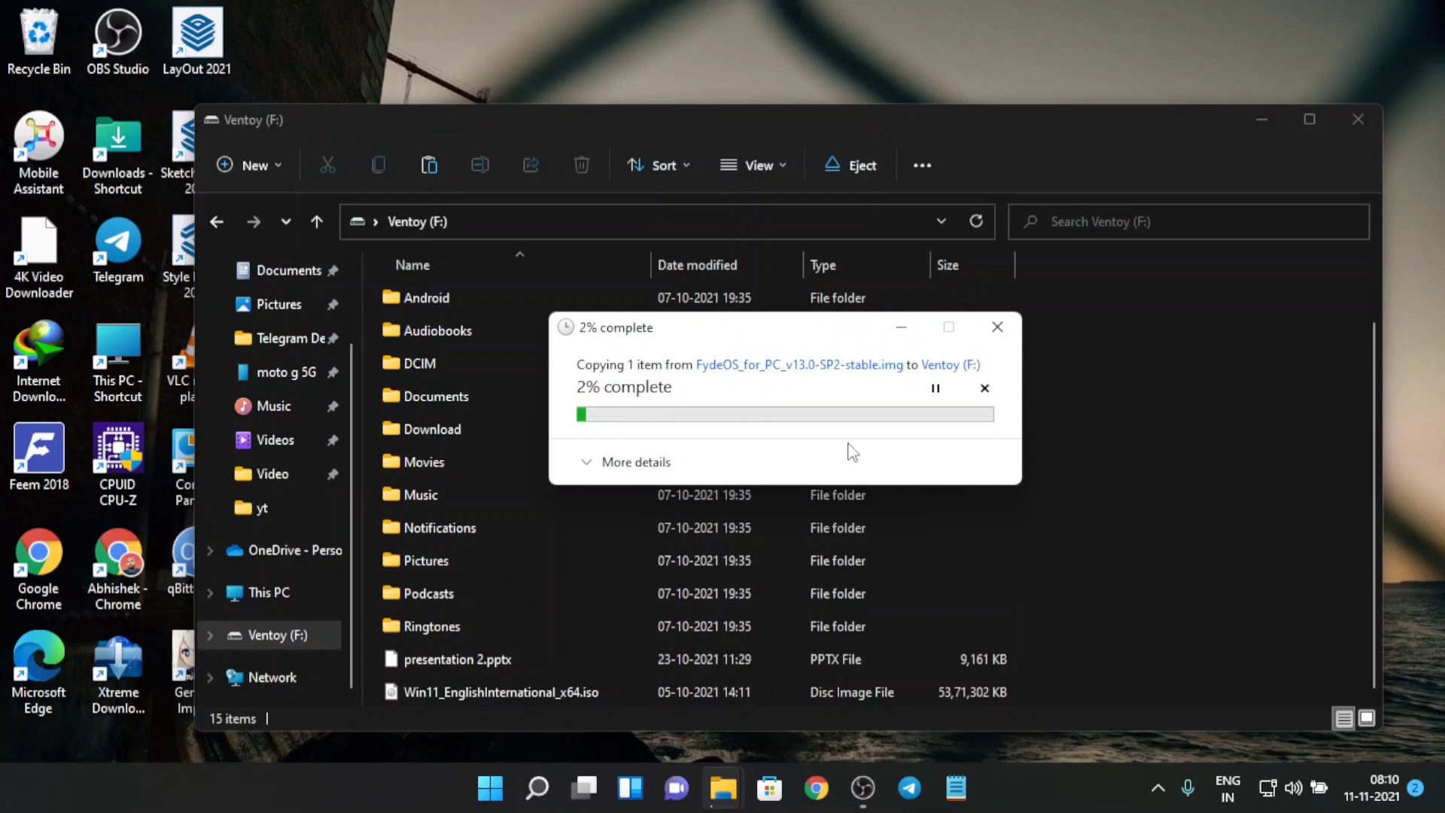
- Launch Disk Management from the system search
left_click(535, 787)
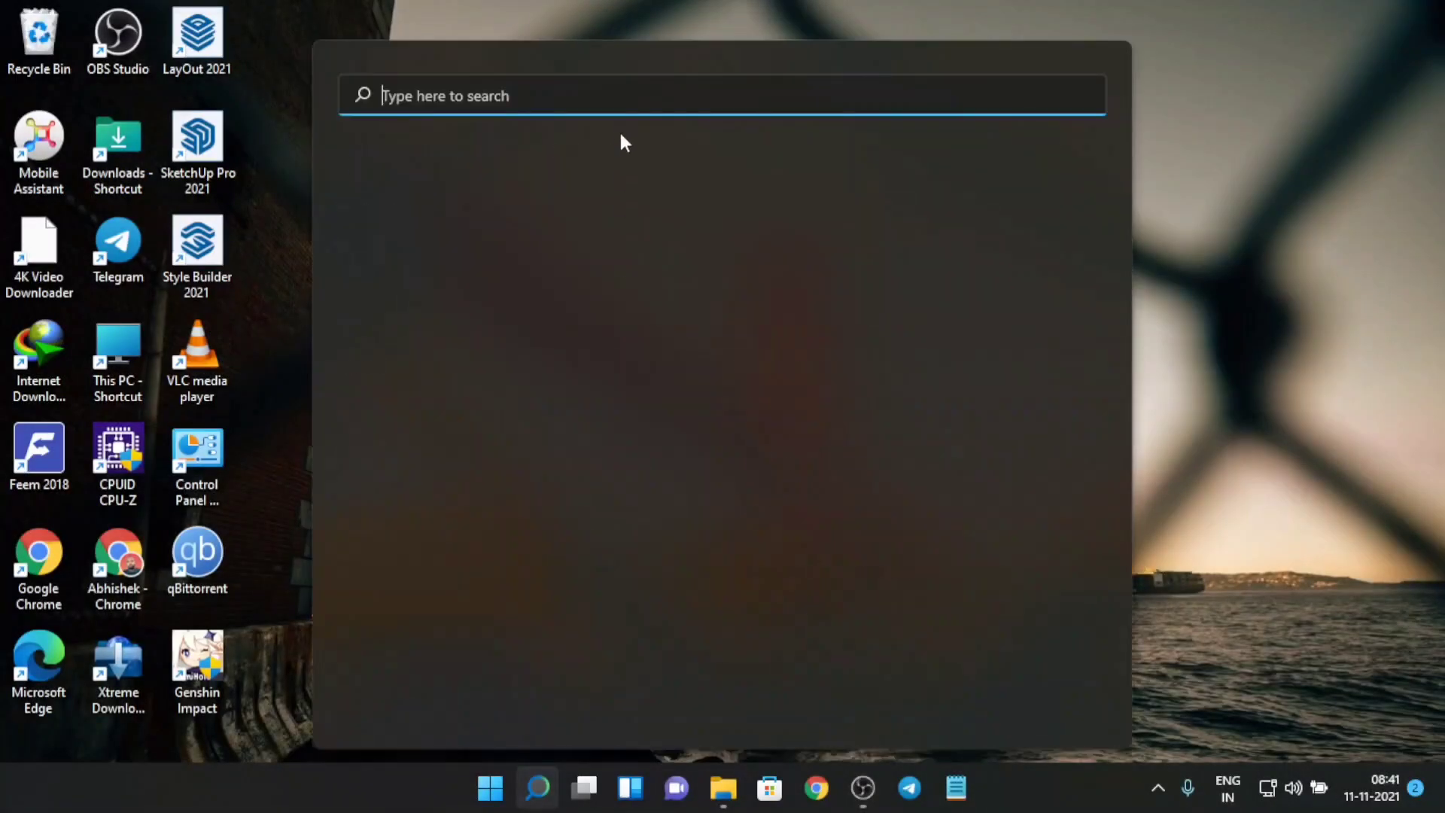
type("cr")
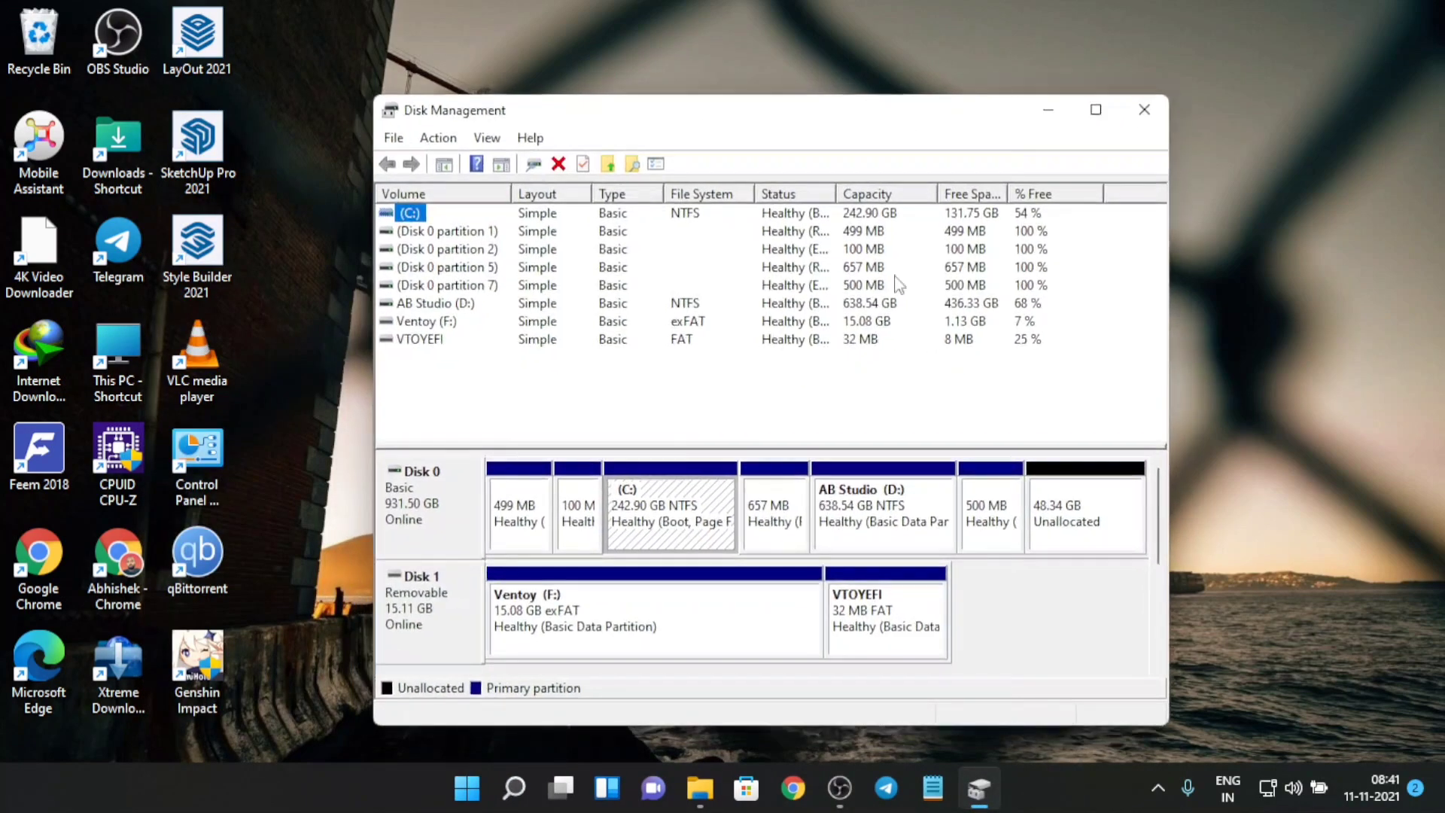
- Start a New Simple Volume on the 48.34 GB unallocated space, keeping the full 49500 MB size
left_click(1095, 110)
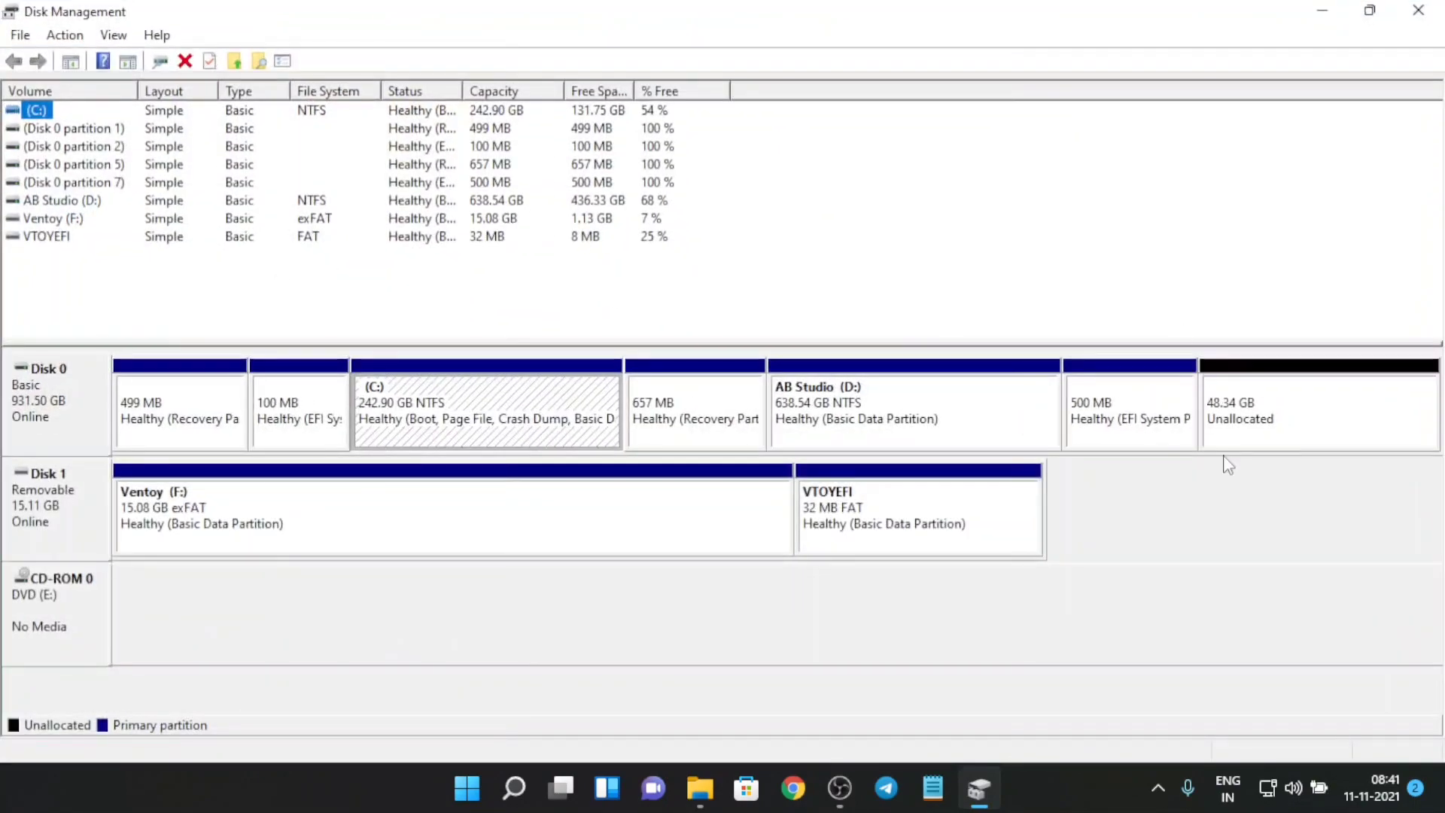
right_click(1318, 410)
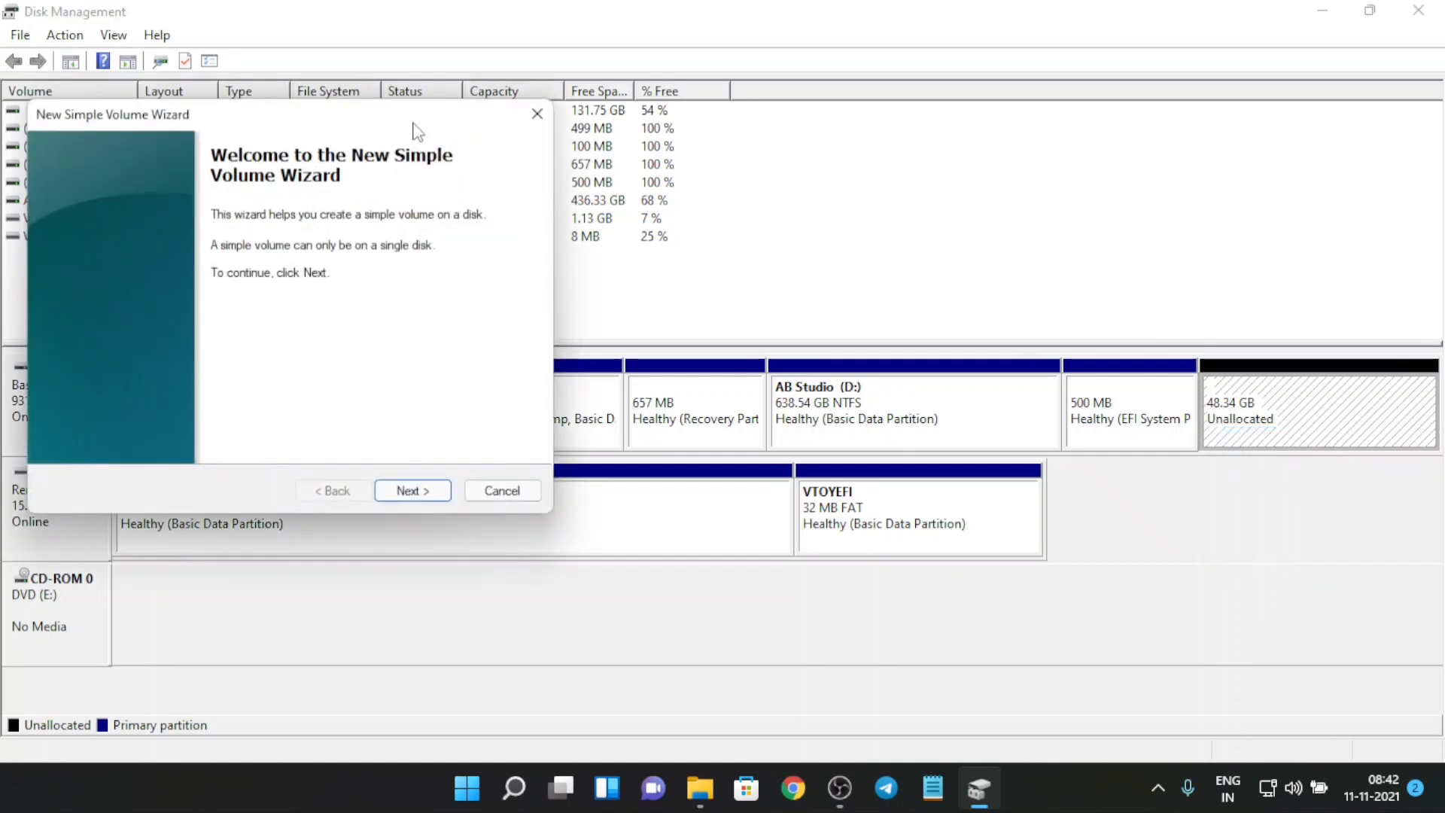
left_click(412, 489)
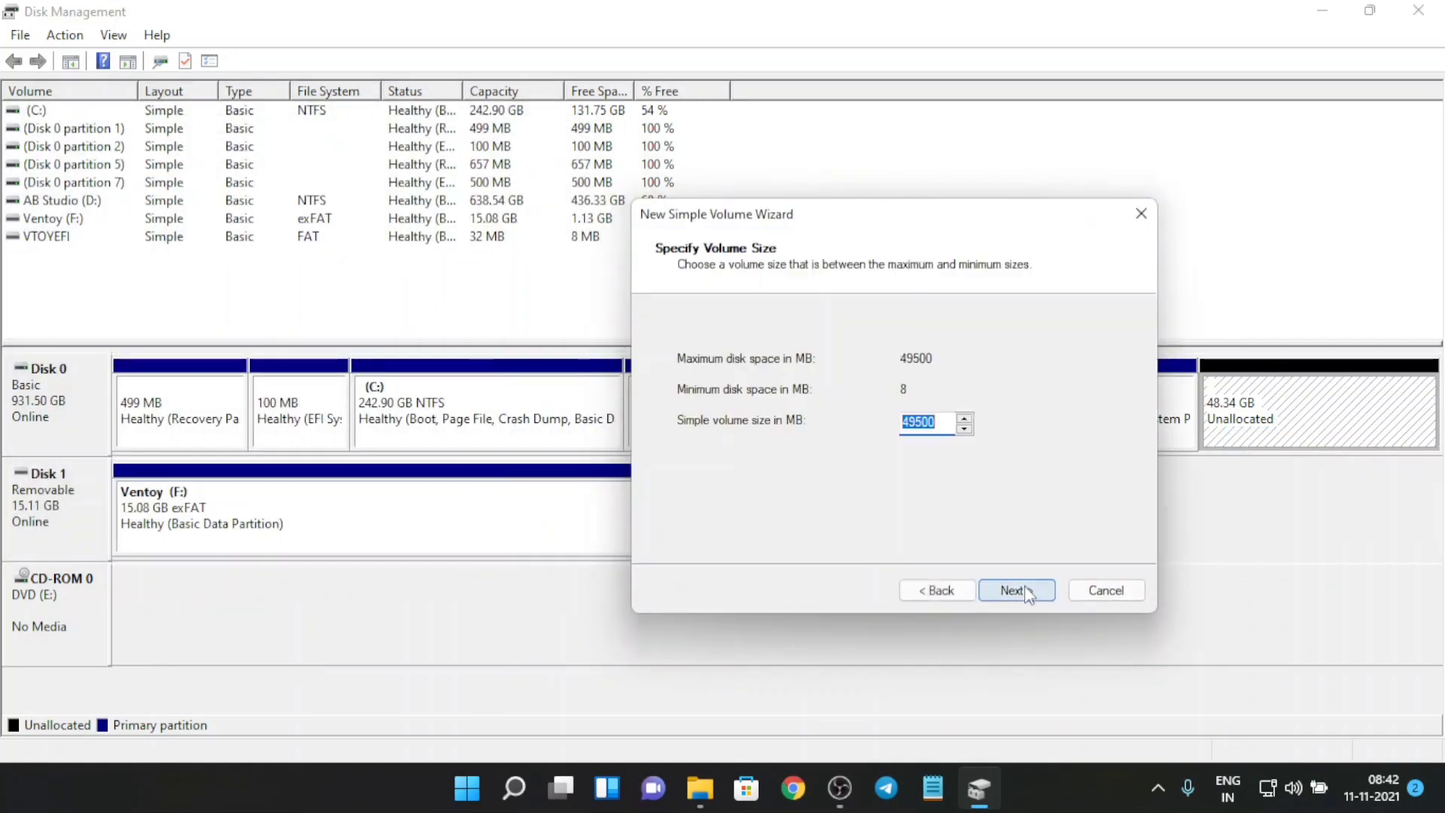
left_click(1014, 590)
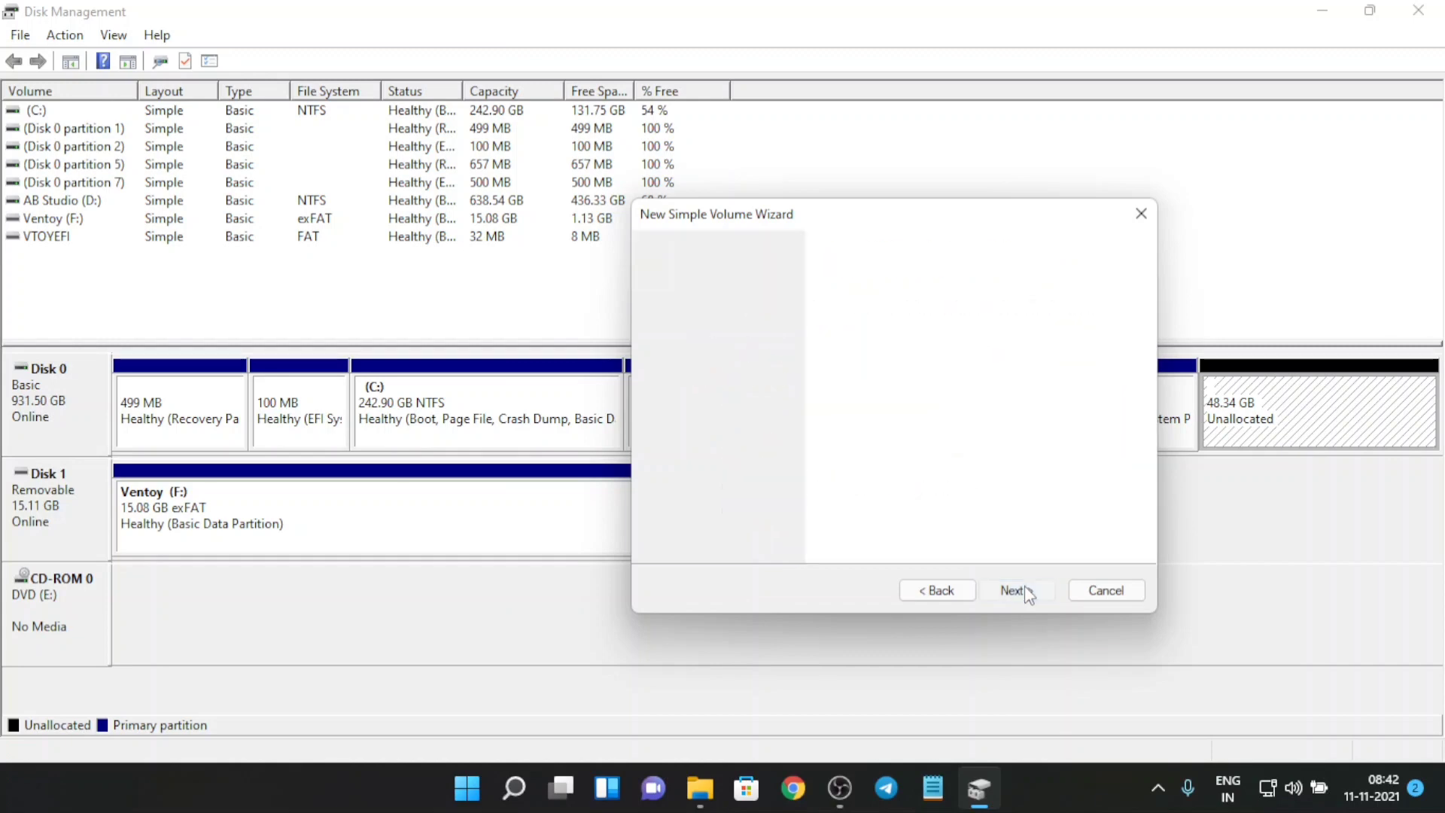
left_click(1012, 590)
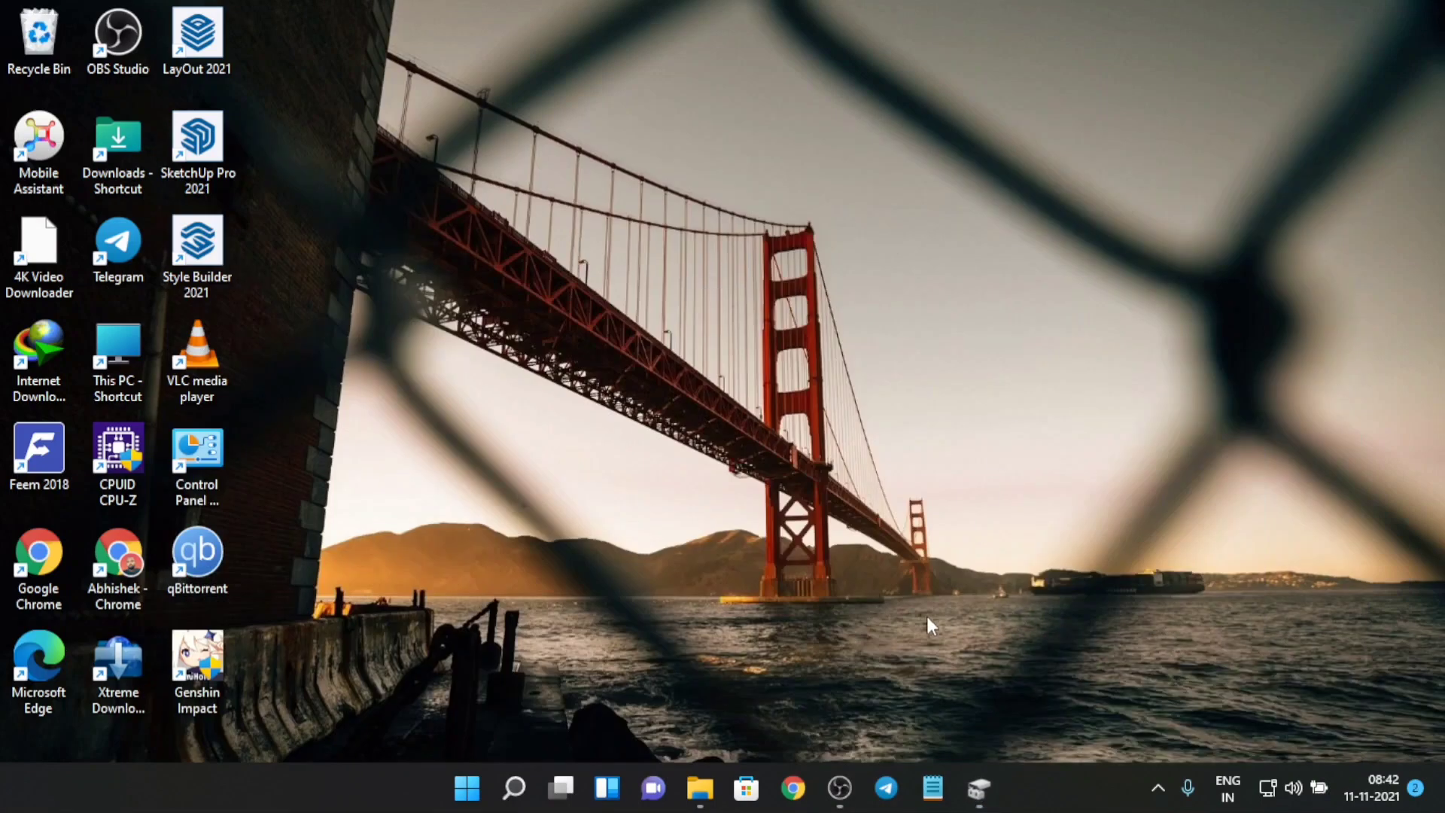
- Restart the computer from the Start power options
left_click(840, 789)
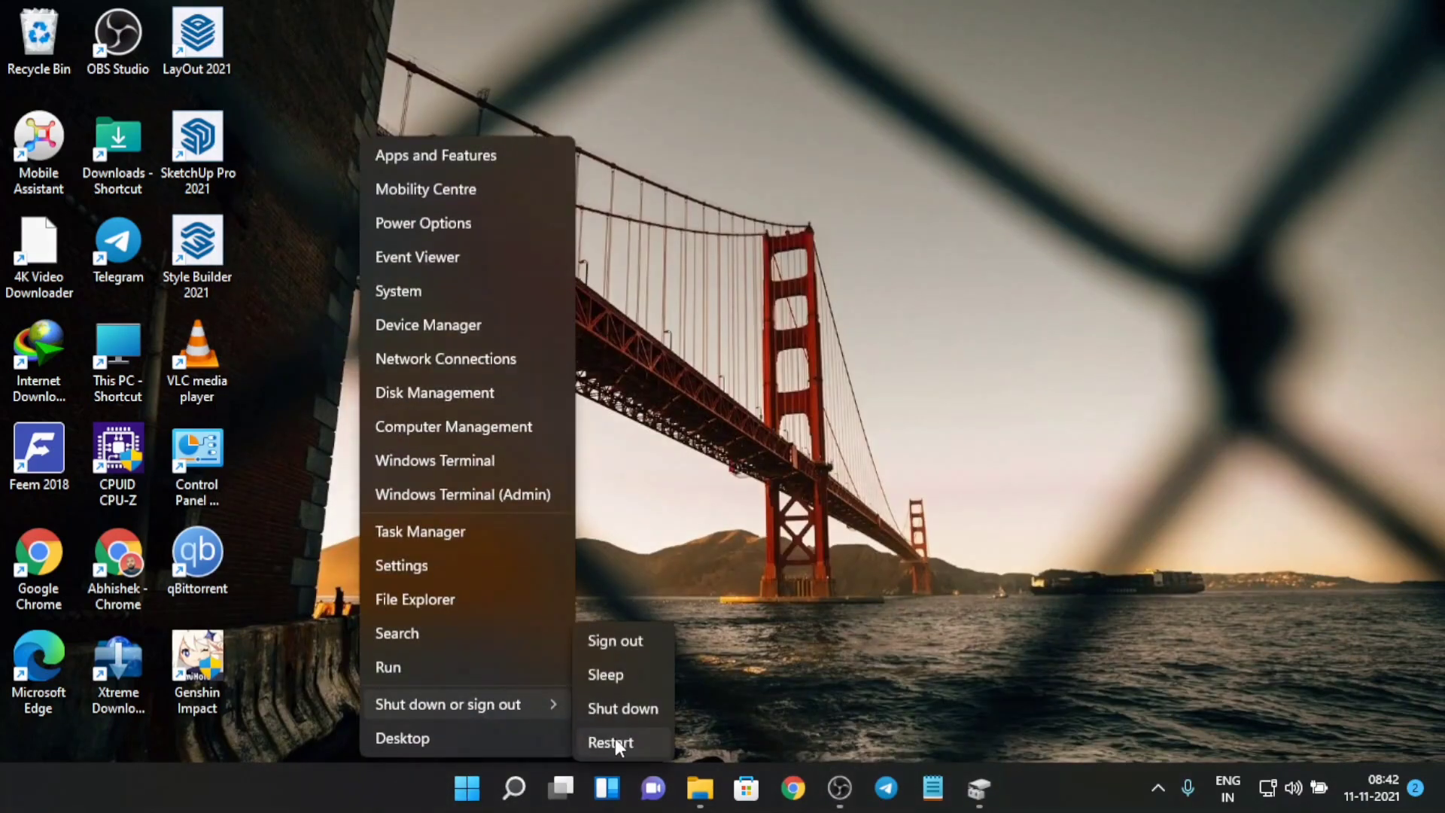
left_click(610, 742)
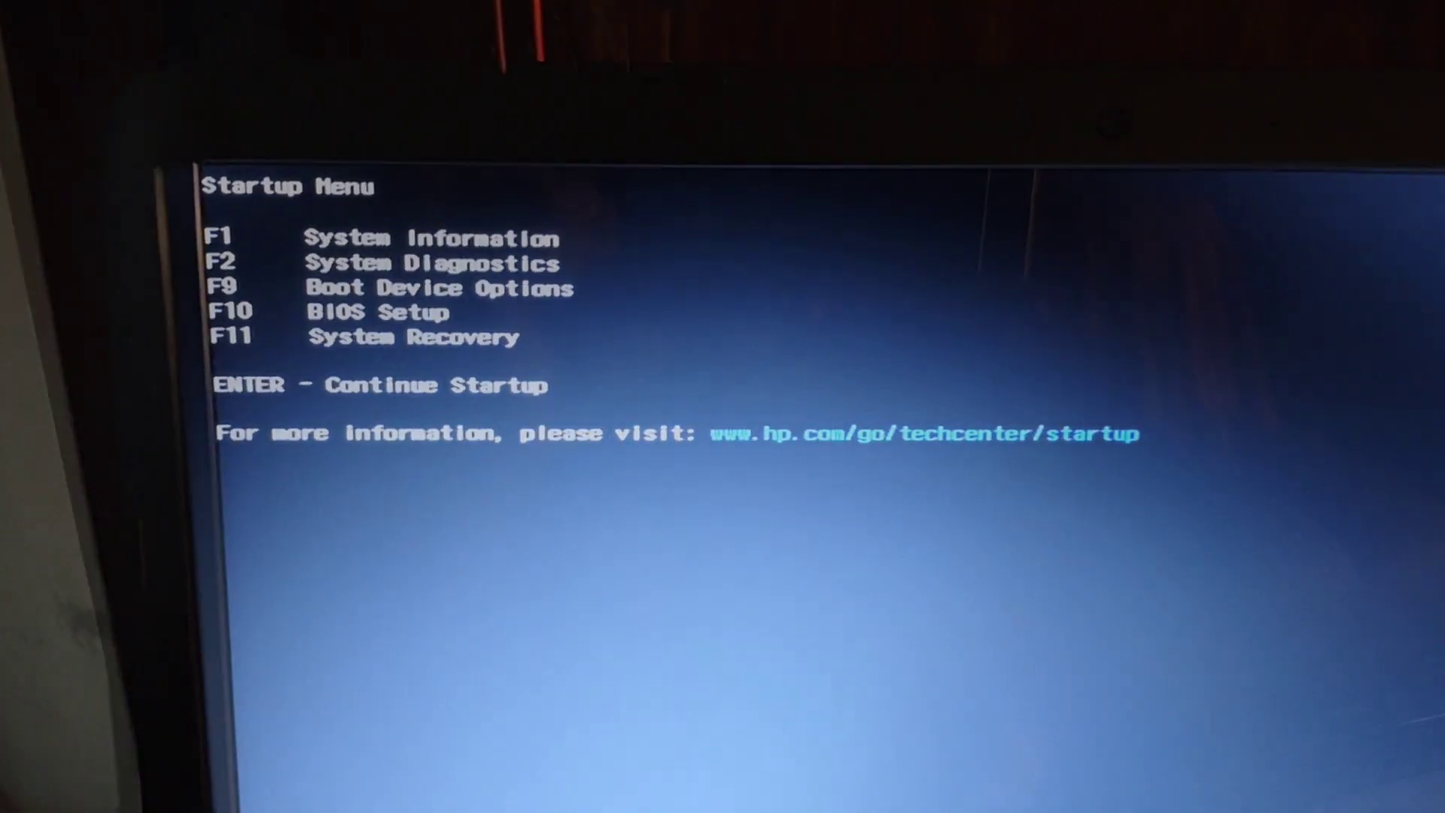
- Boot from USB Hard Drive (UEFI) via the F9 boot device menu
key("F9")
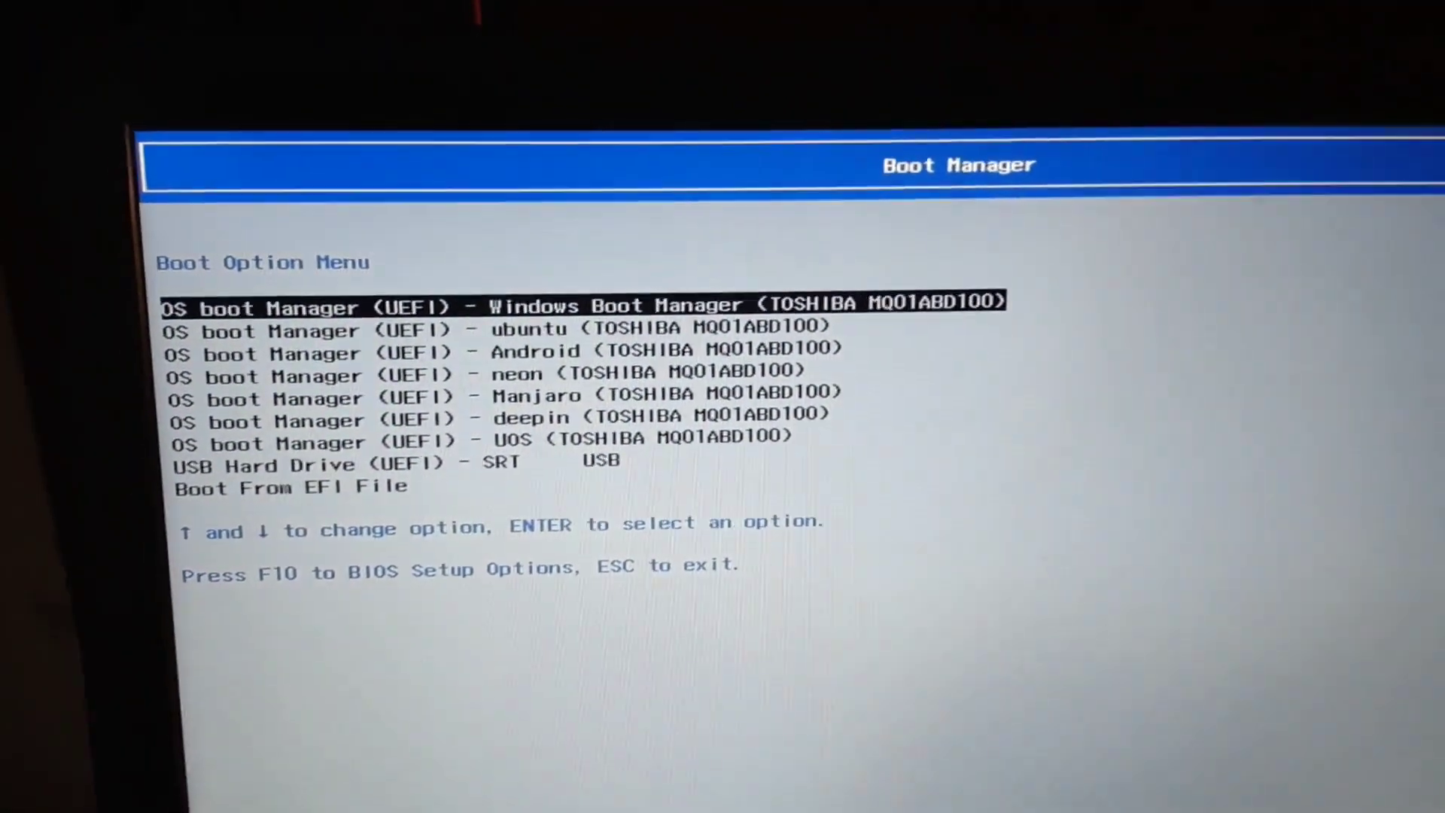
key("down")
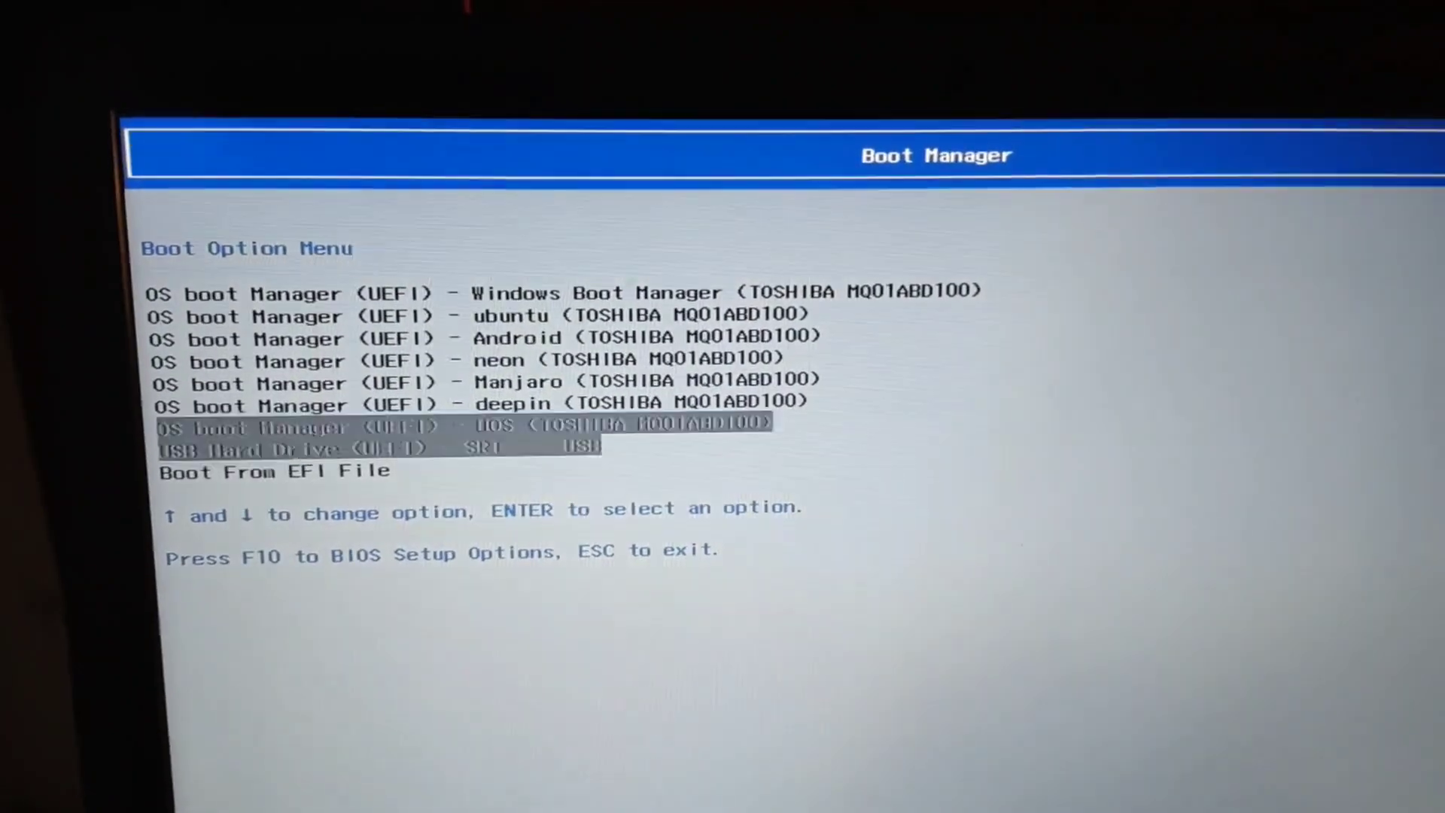
key("enter")
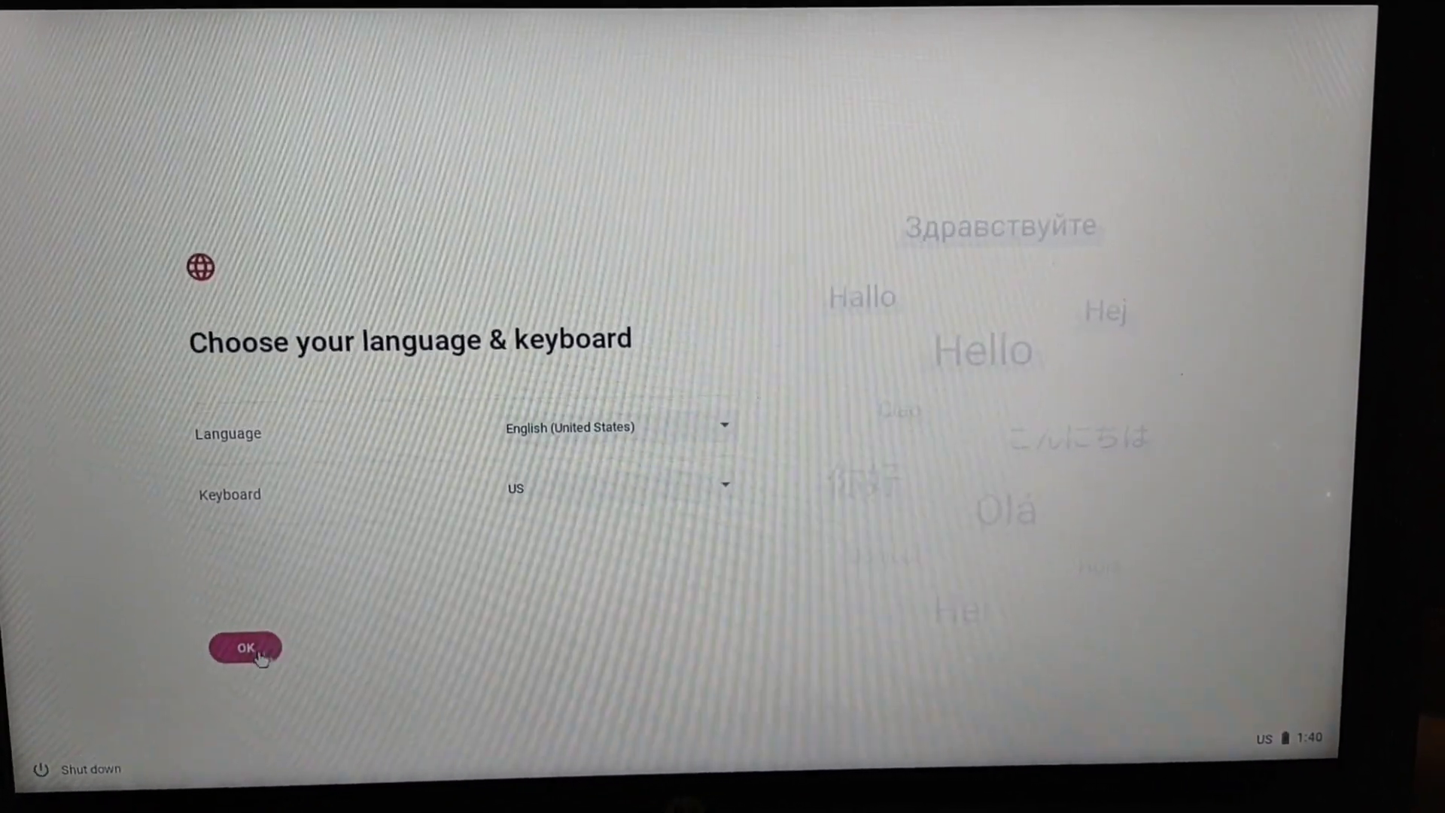
- Accept English (US), the Ethernet network, the license agreement and the privacy statement
left_click(243, 647)
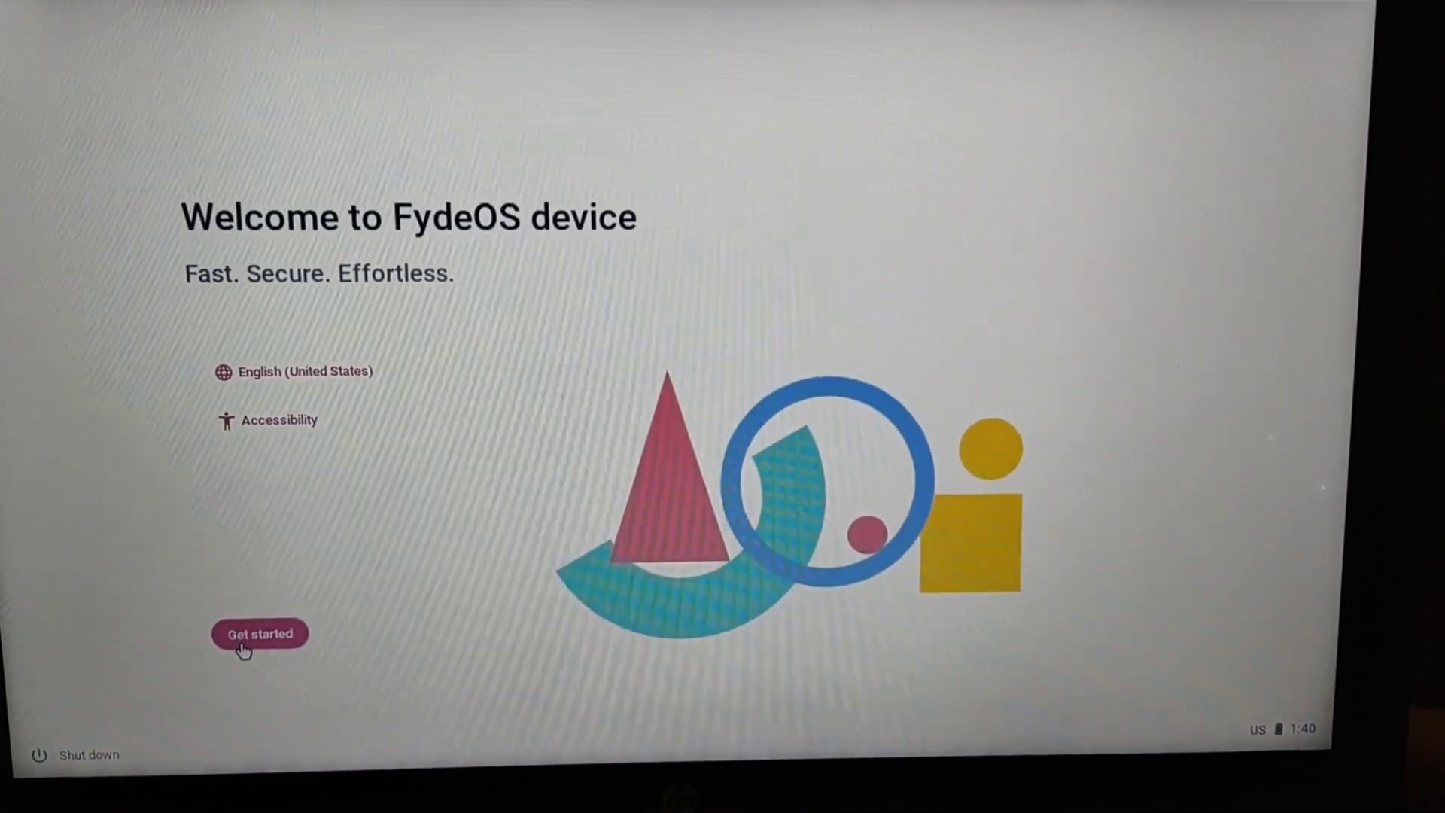
left_click(259, 634)
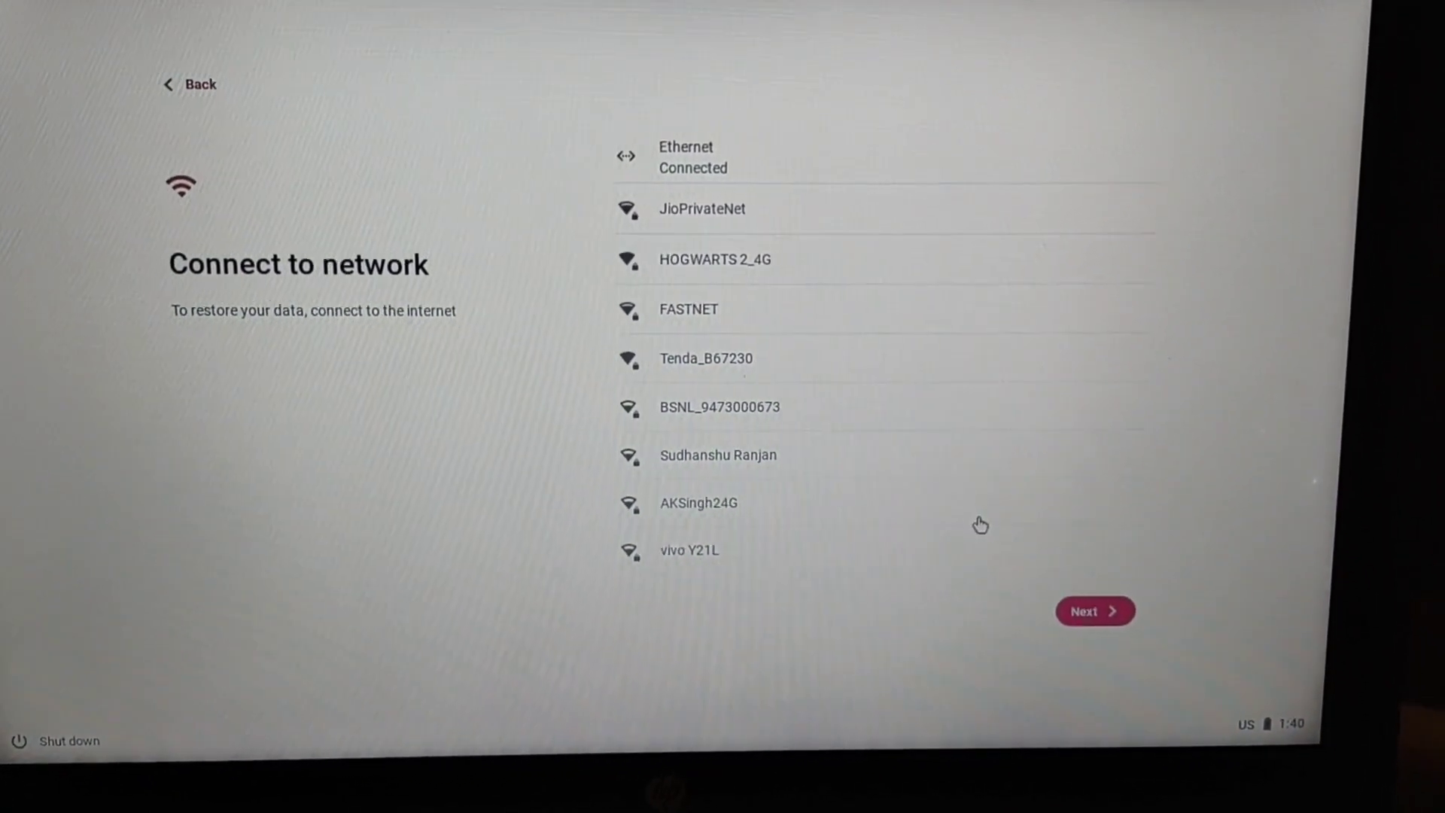
left_click(1094, 611)
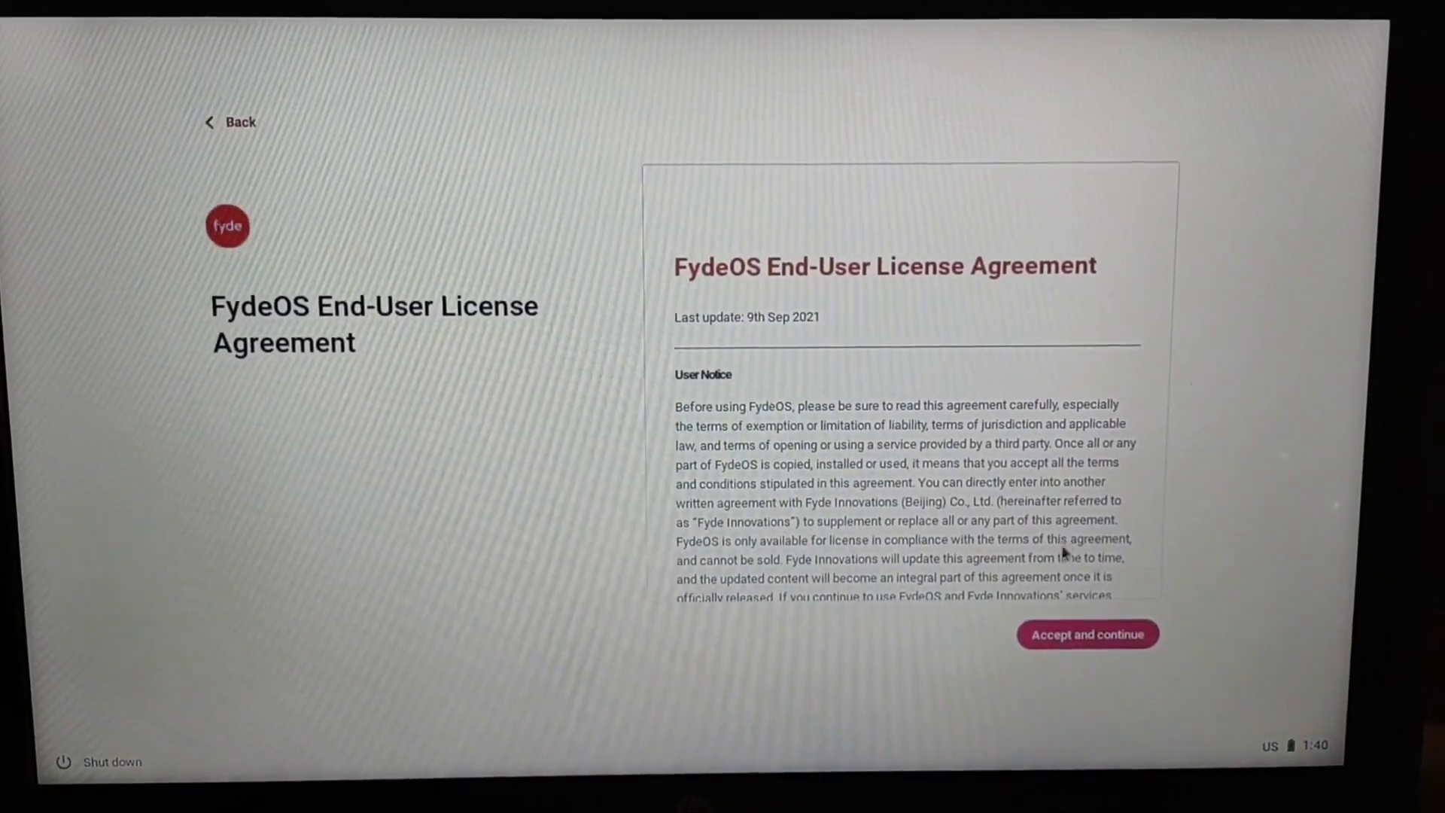
left_click(1086, 633)
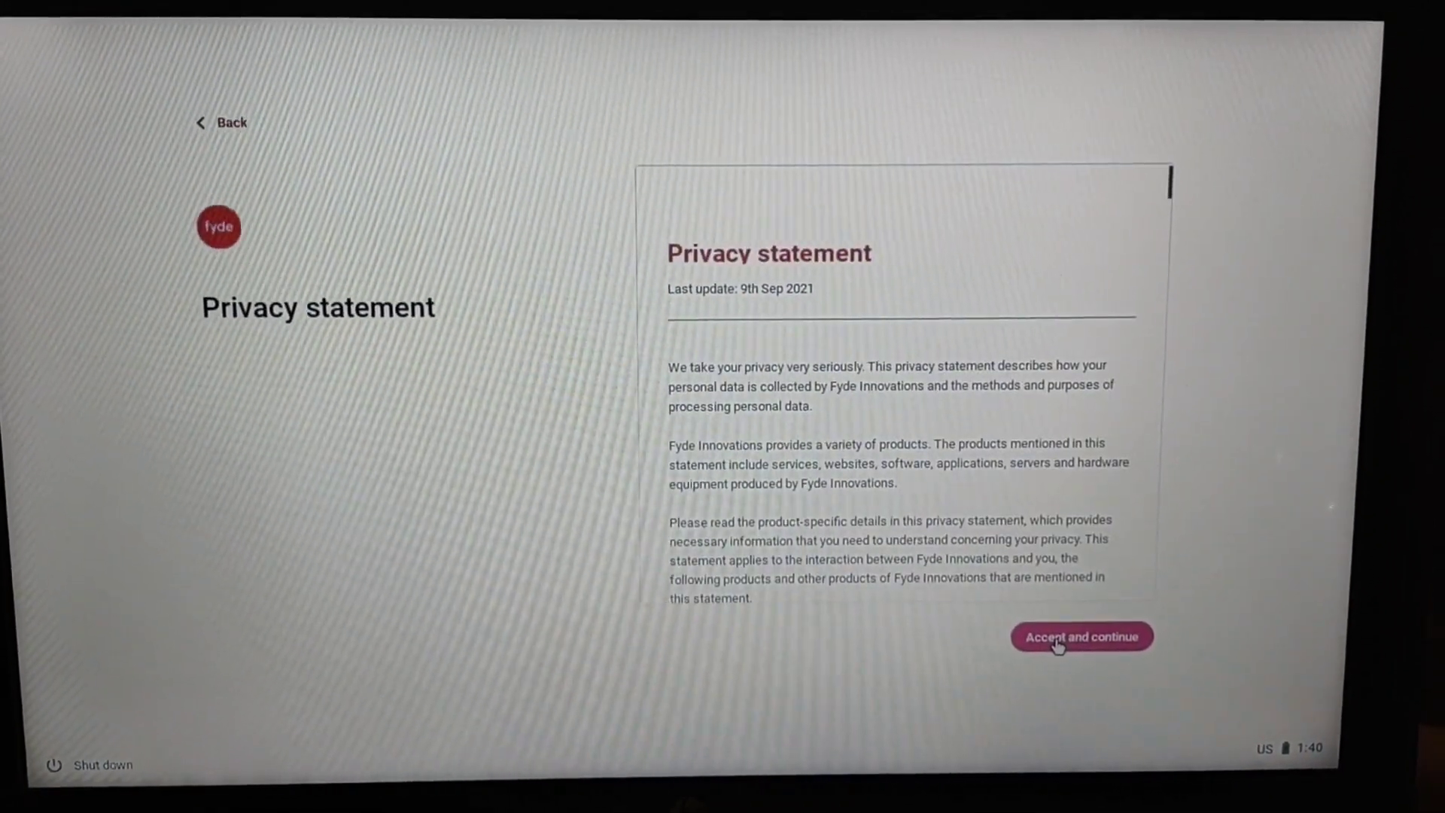
left_click(1081, 637)
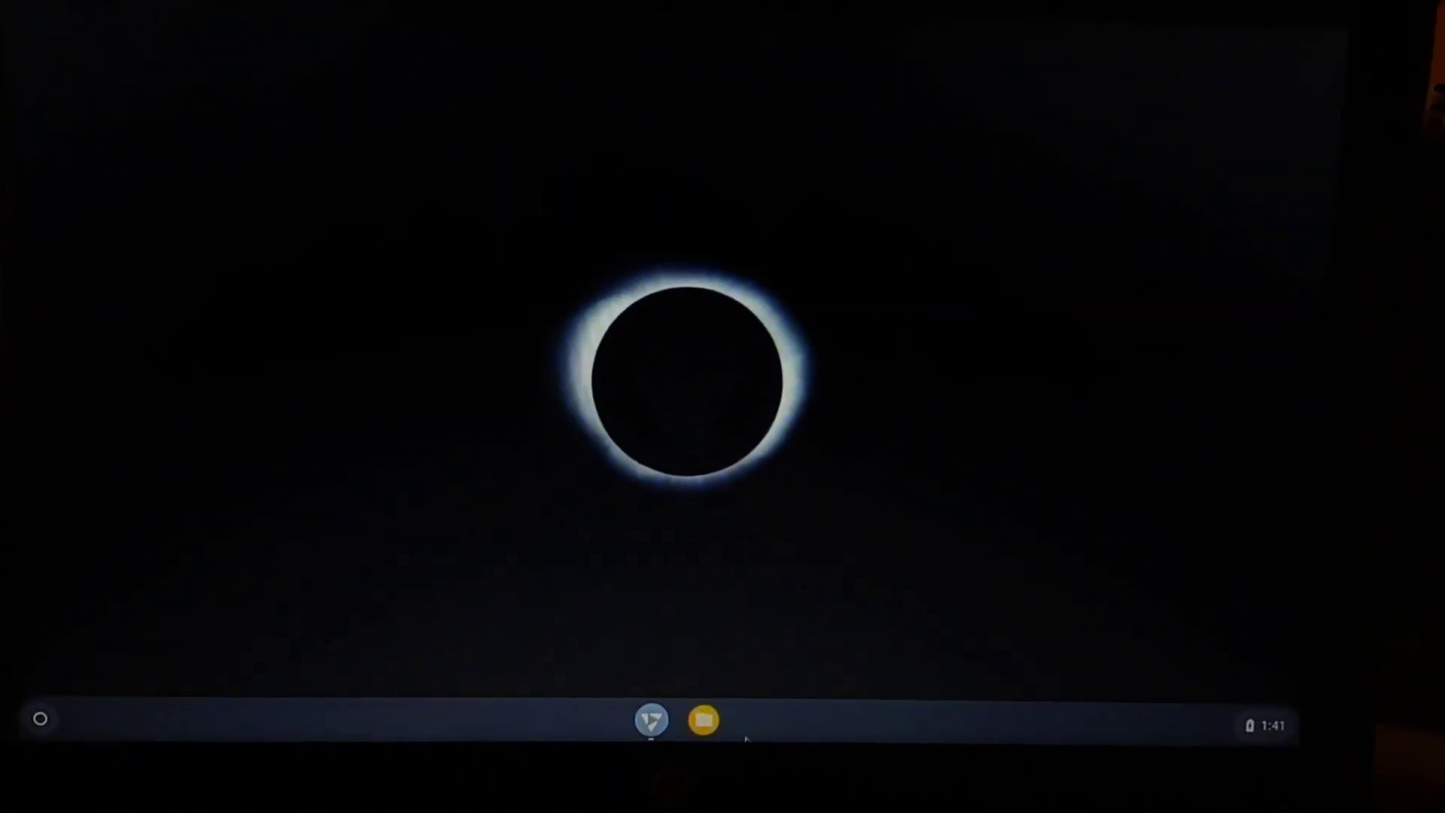
- Briefly view Settings from the launcher and close it again
left_click(703, 719)
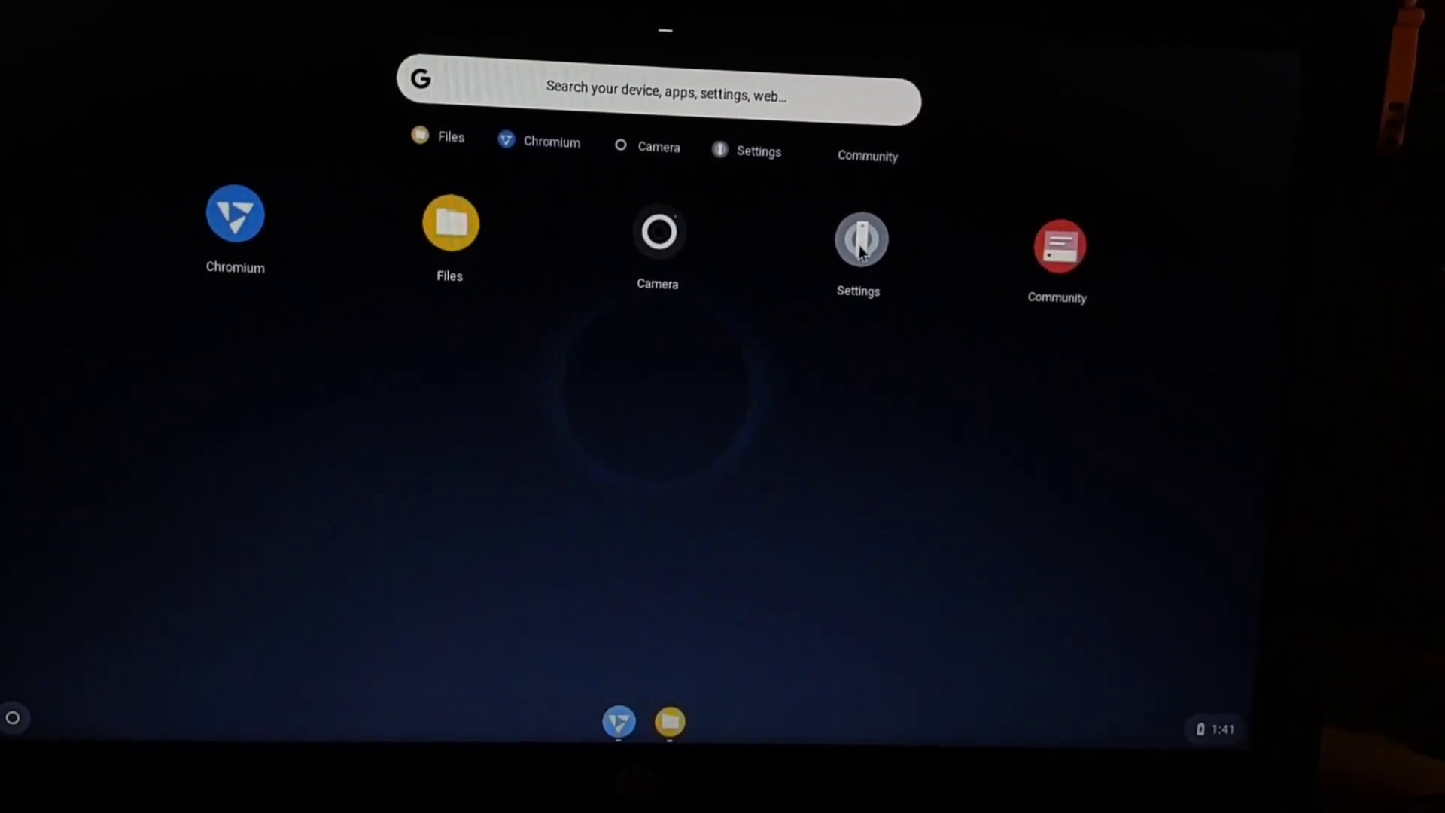
left_click(858, 227)
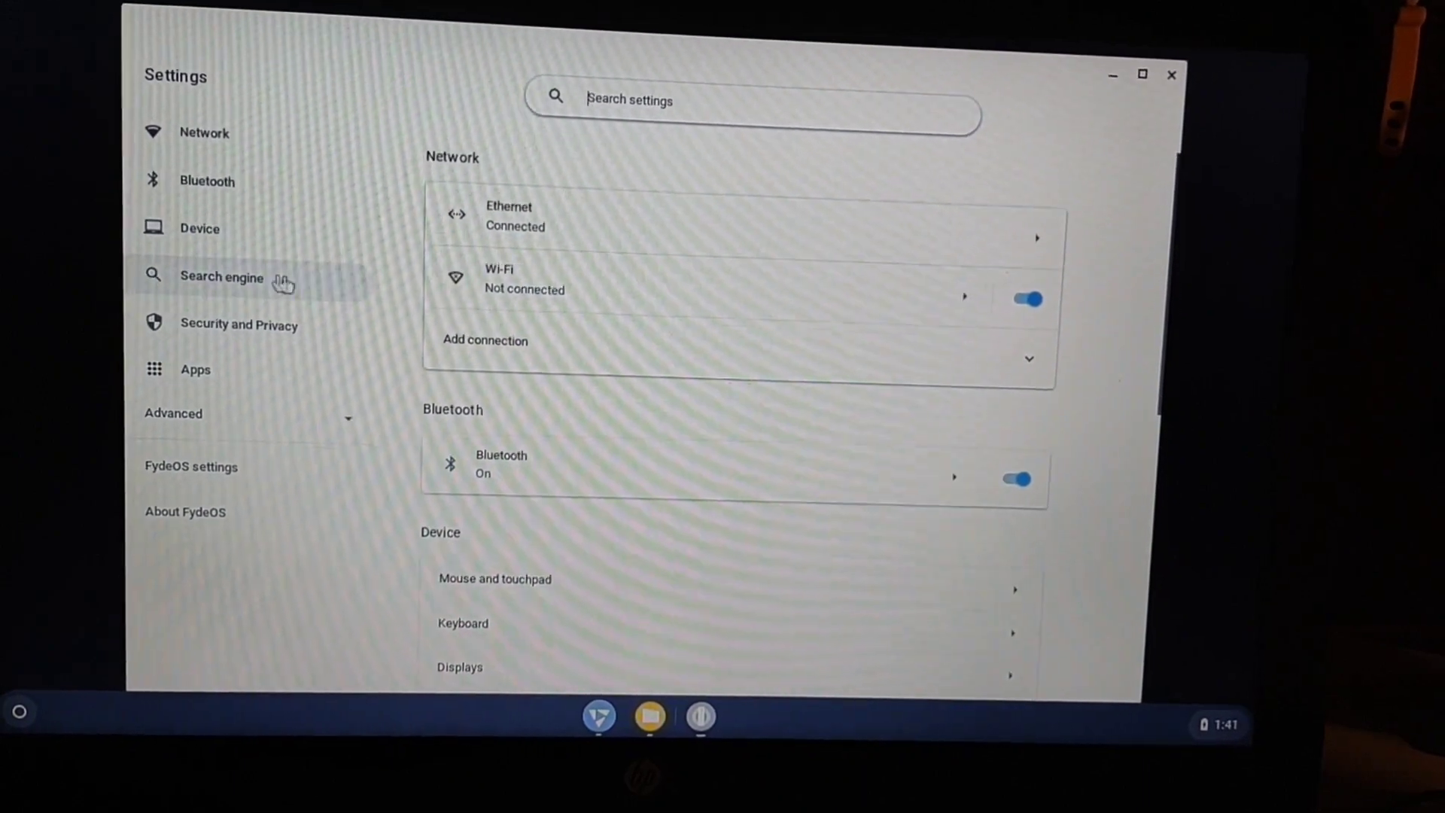
scroll("down", 3)
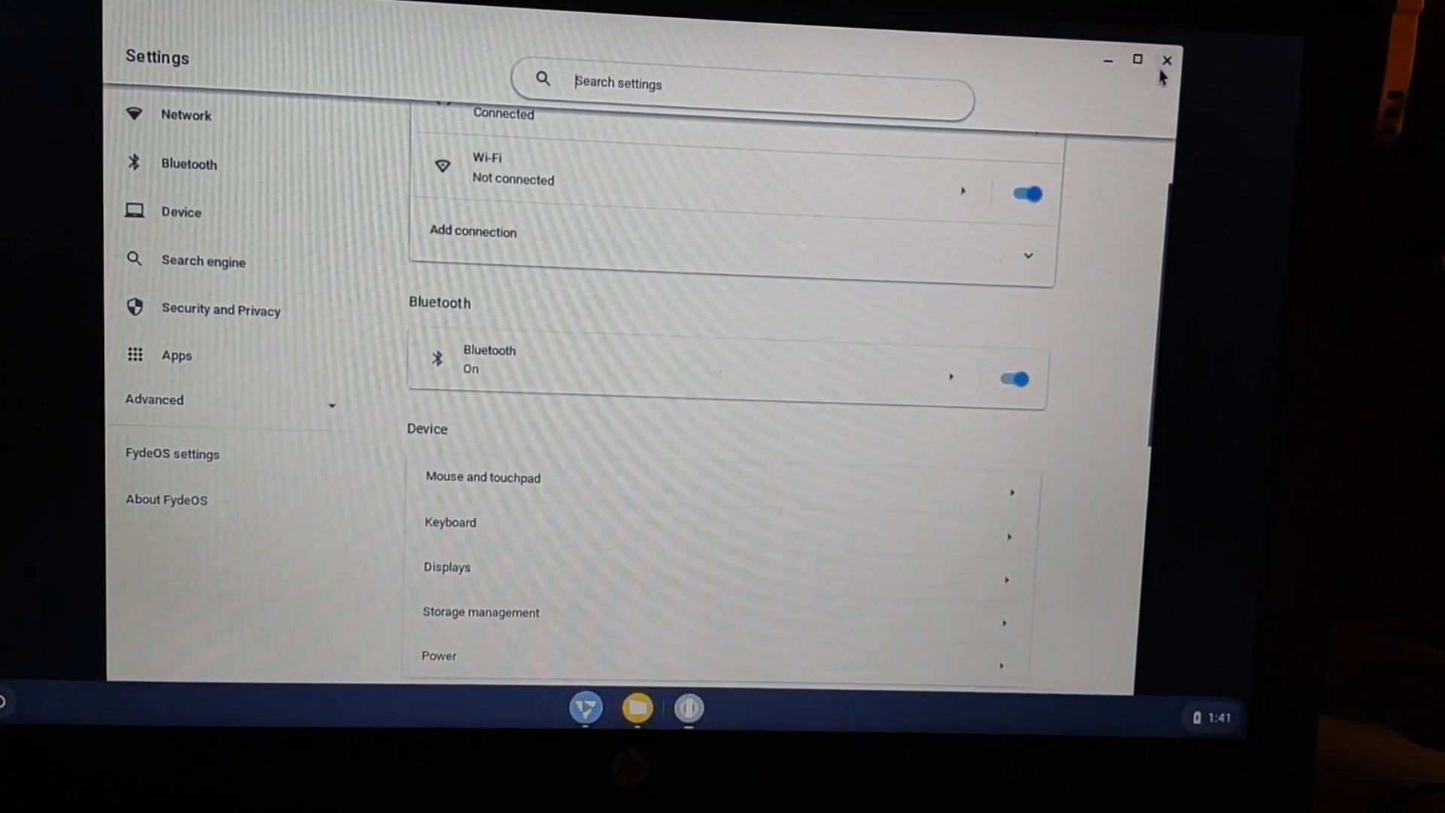
left_click(1166, 60)
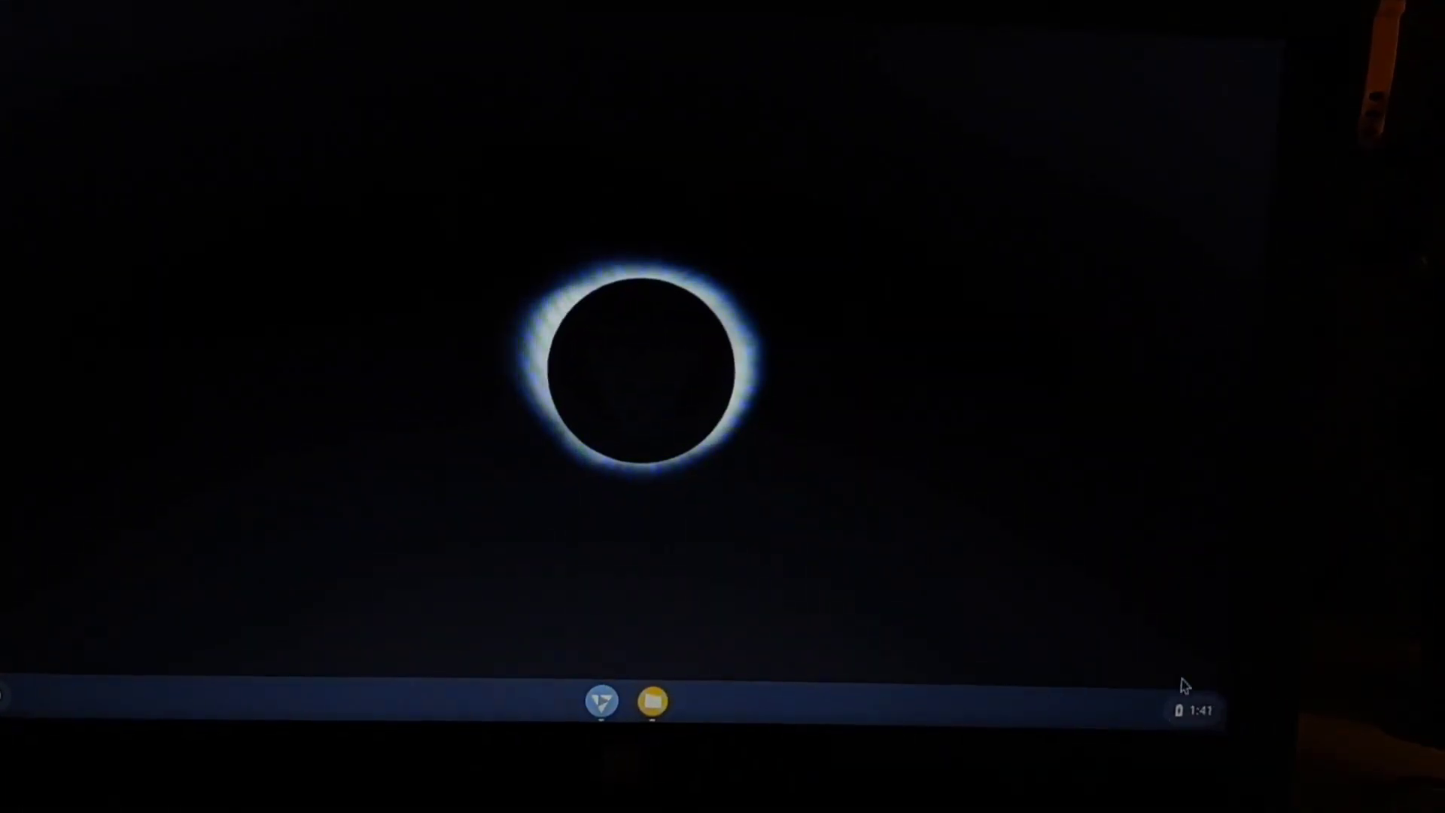
- Exit the guest session from the status tray
left_click(1189, 709)
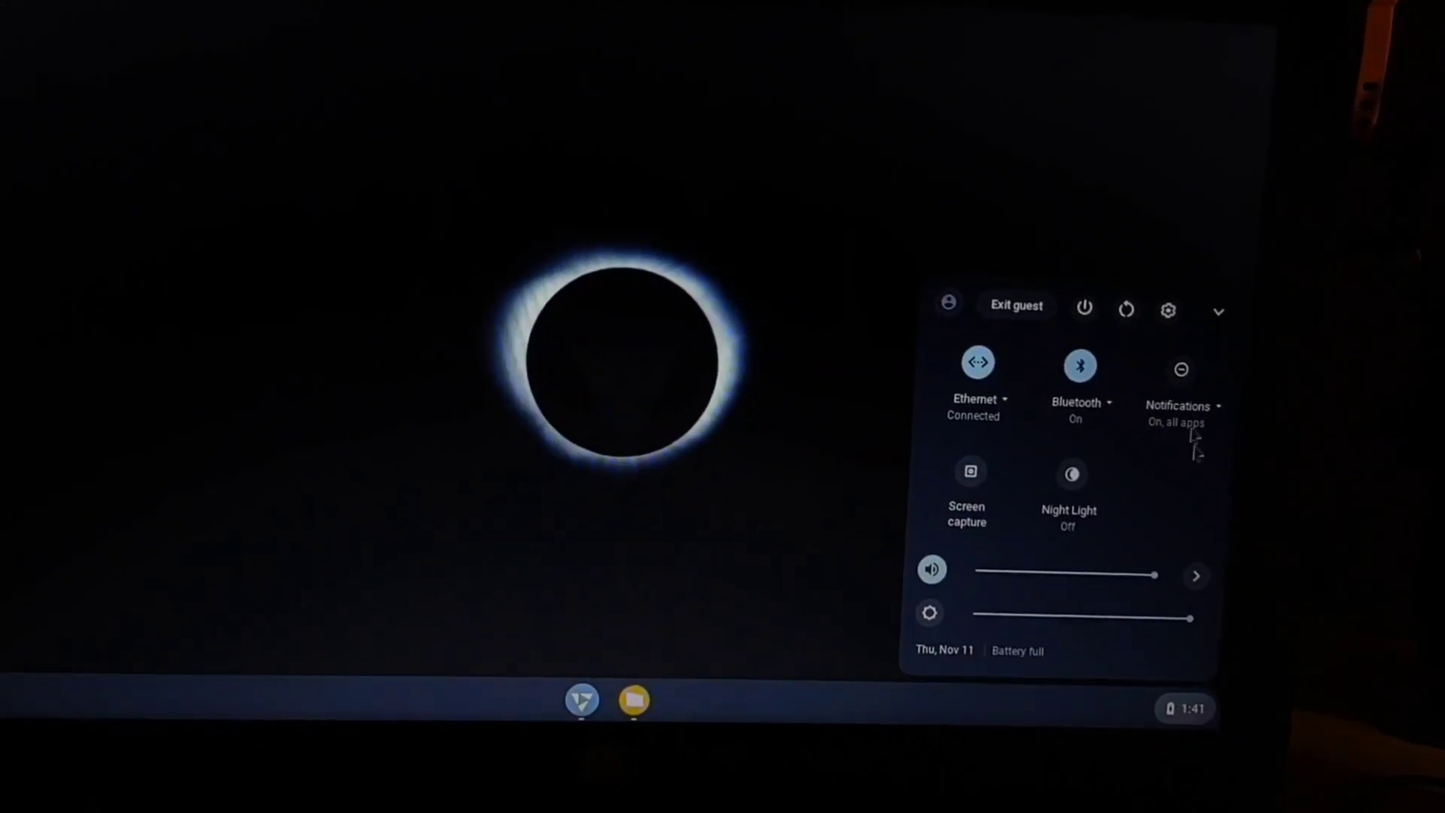
left_click(1016, 305)
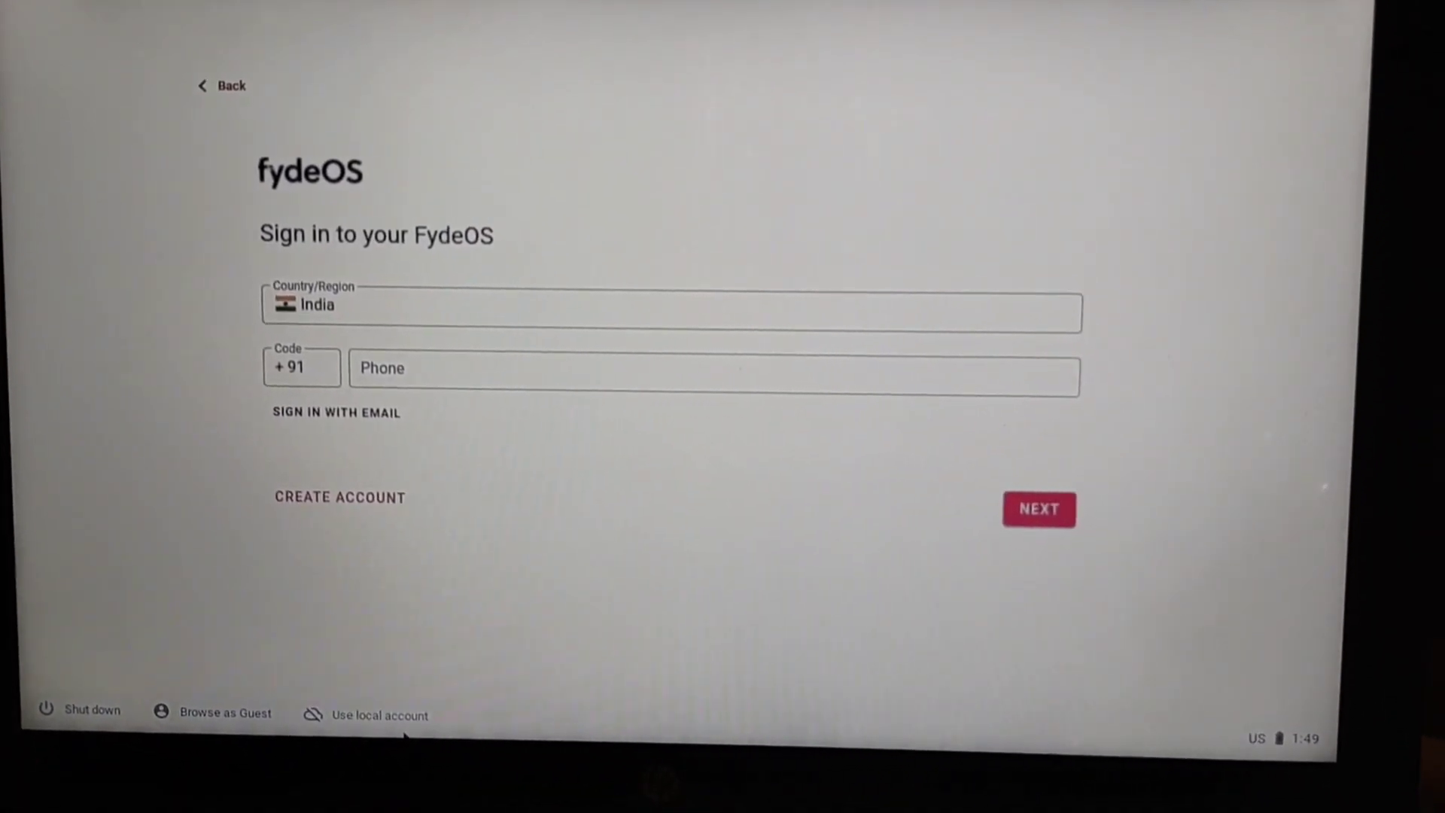
- Create a local account with username and passwords and finish setup with Get started
left_click(378, 715)
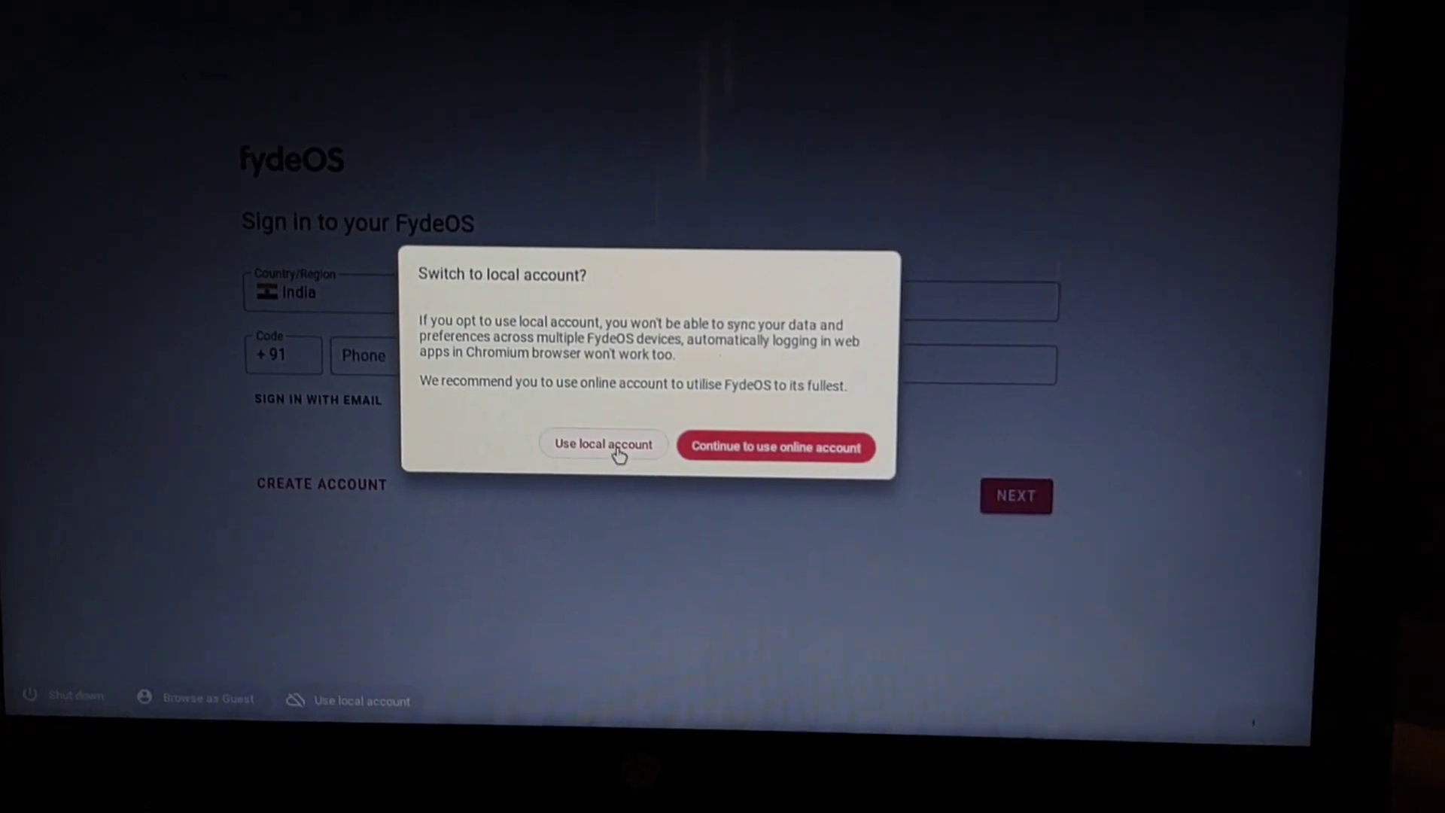
left_click(603, 444)
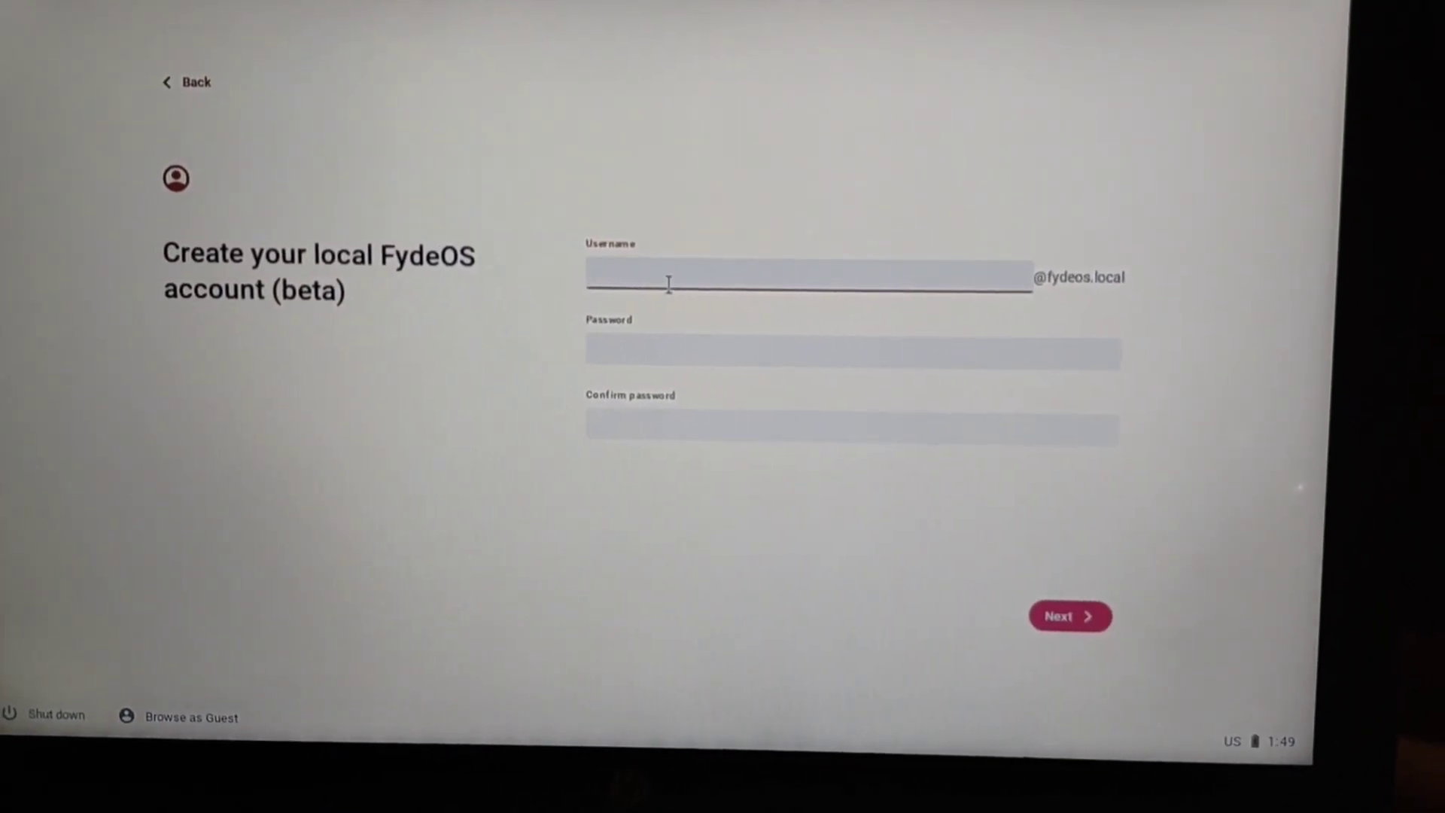
left_click(1069, 616)
type("shakeuptech")
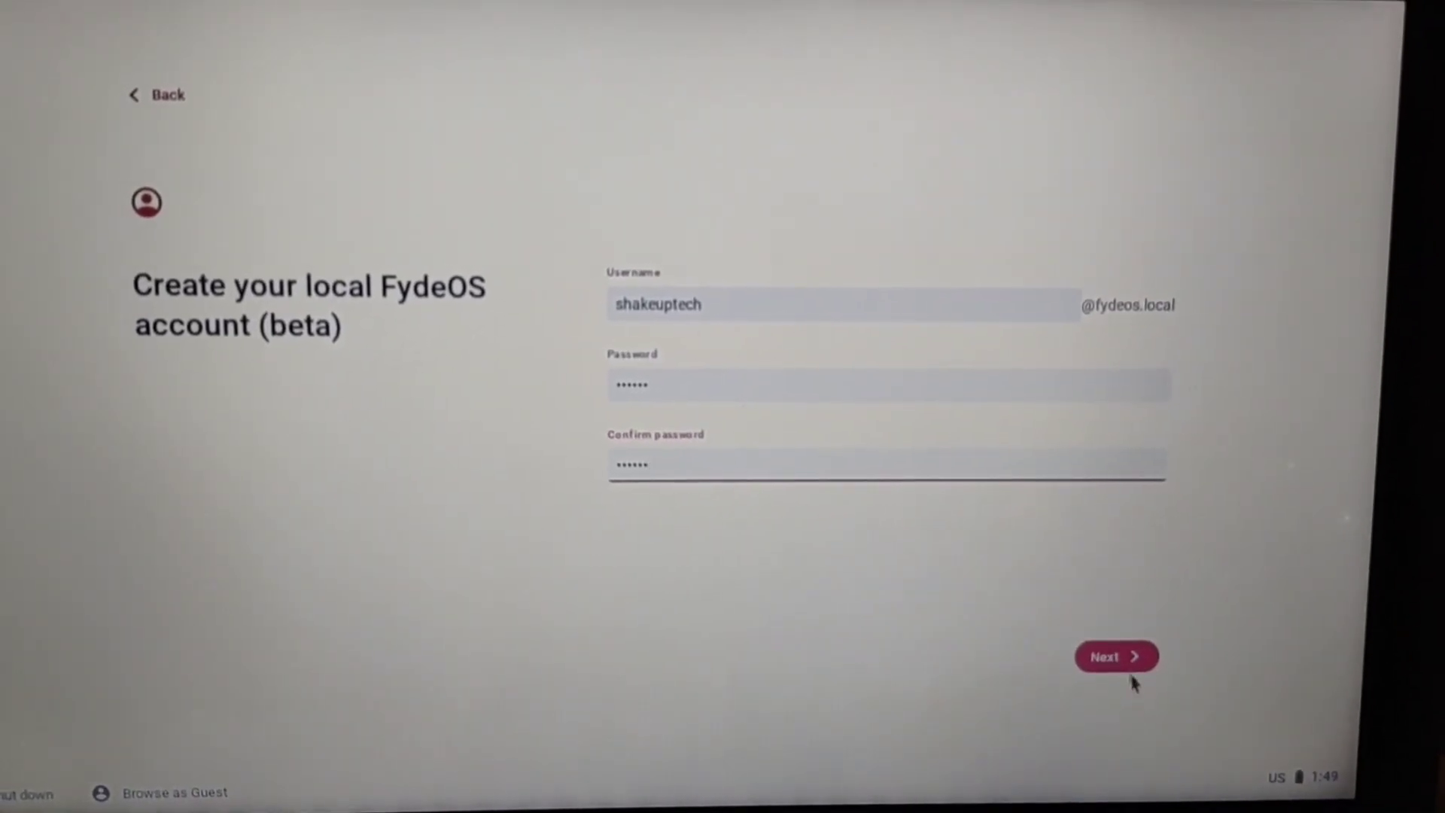
left_click(1116, 656)
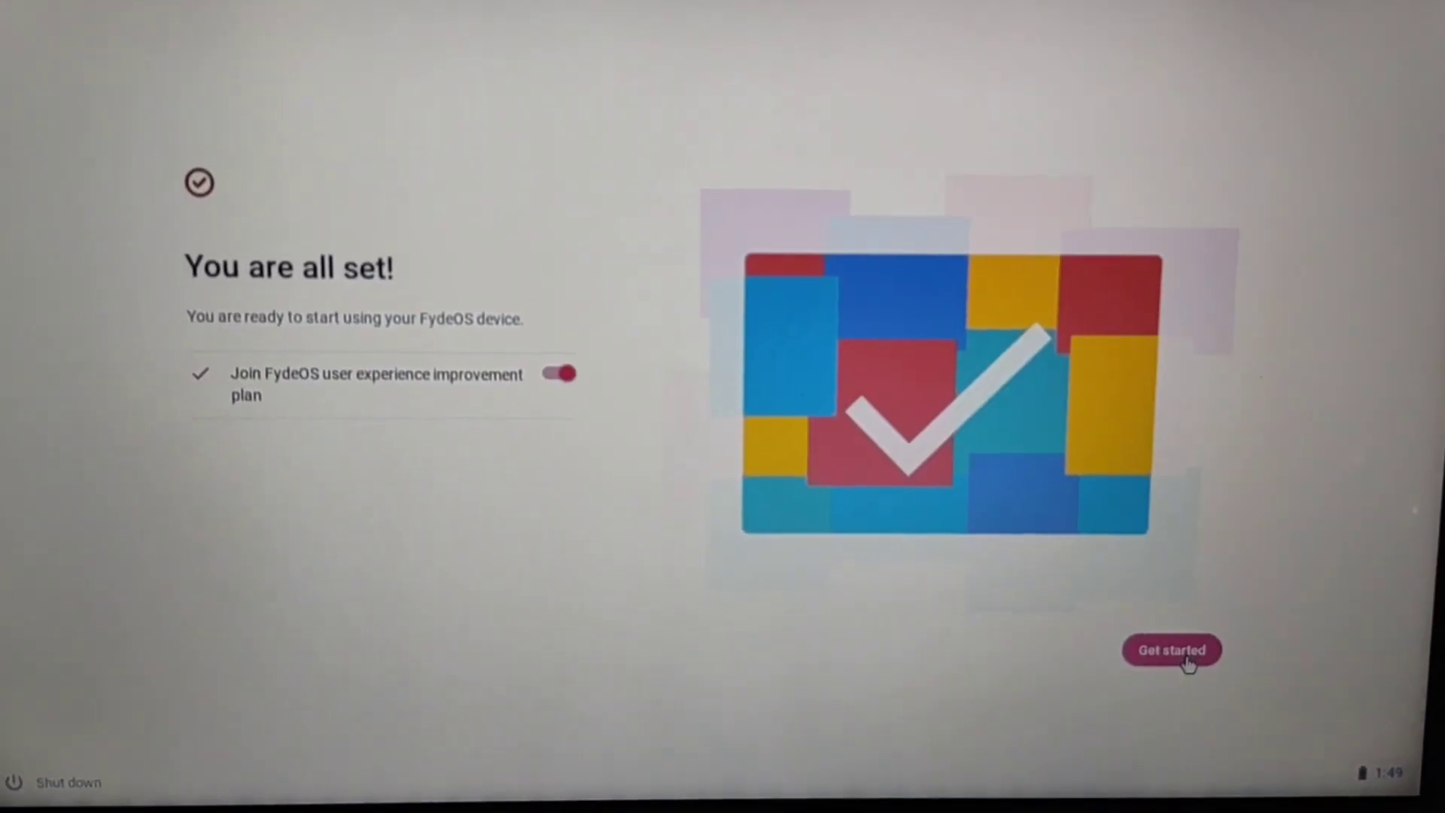
left_click(1171, 651)
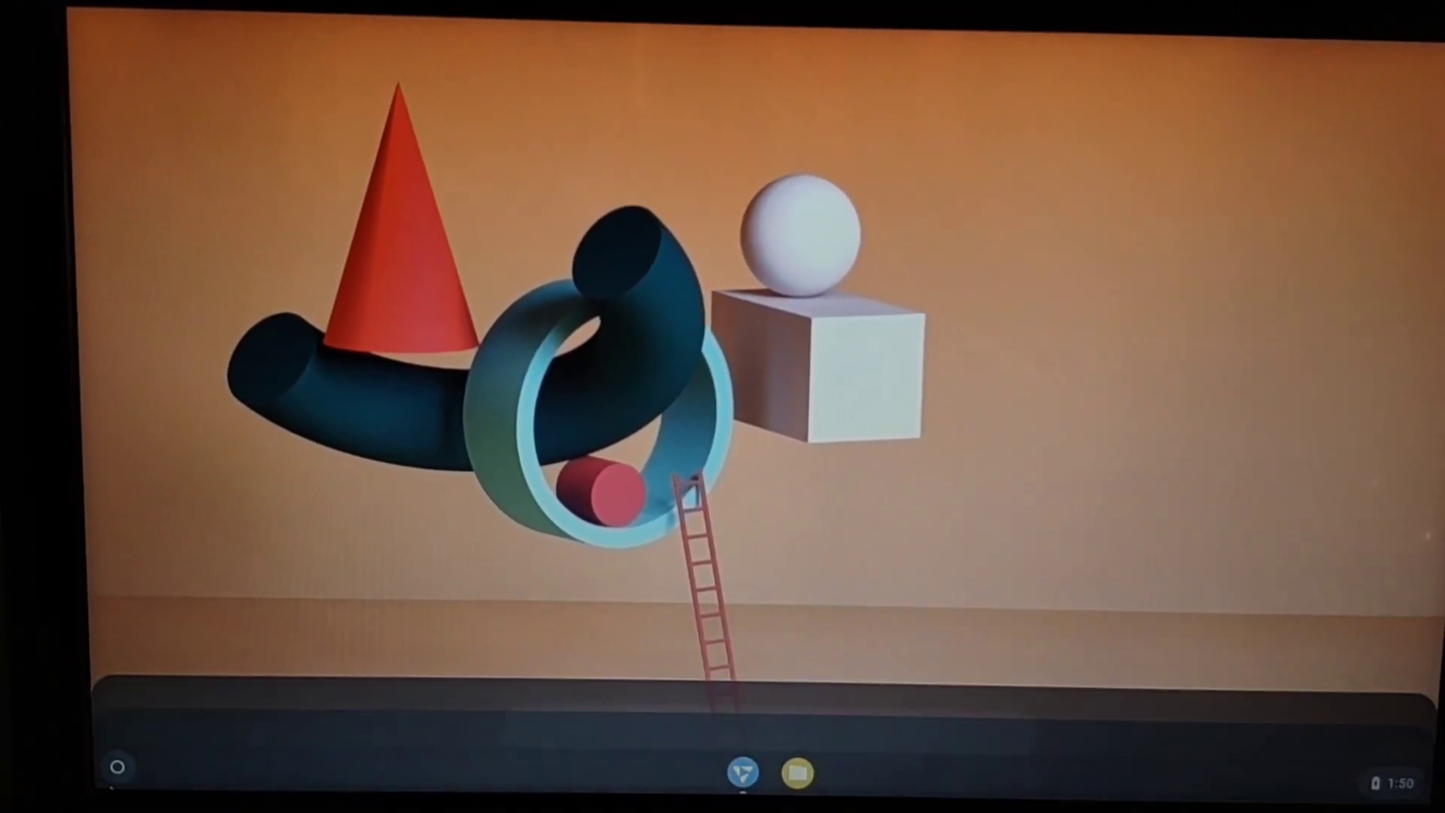
- Expand the full app list in the launcher and launch the FydeOS Store
left_click(117, 766)
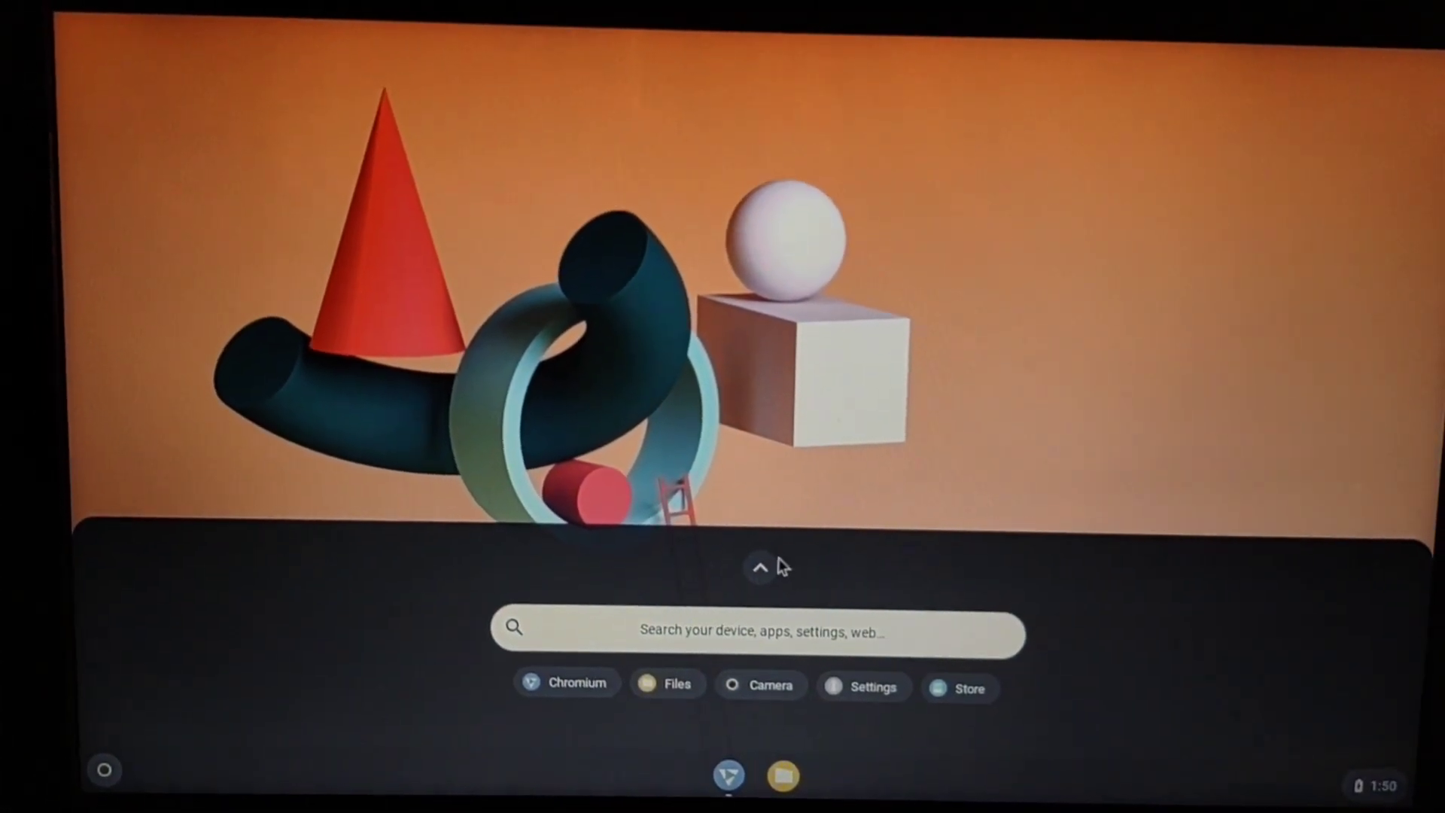
left_click(758, 567)
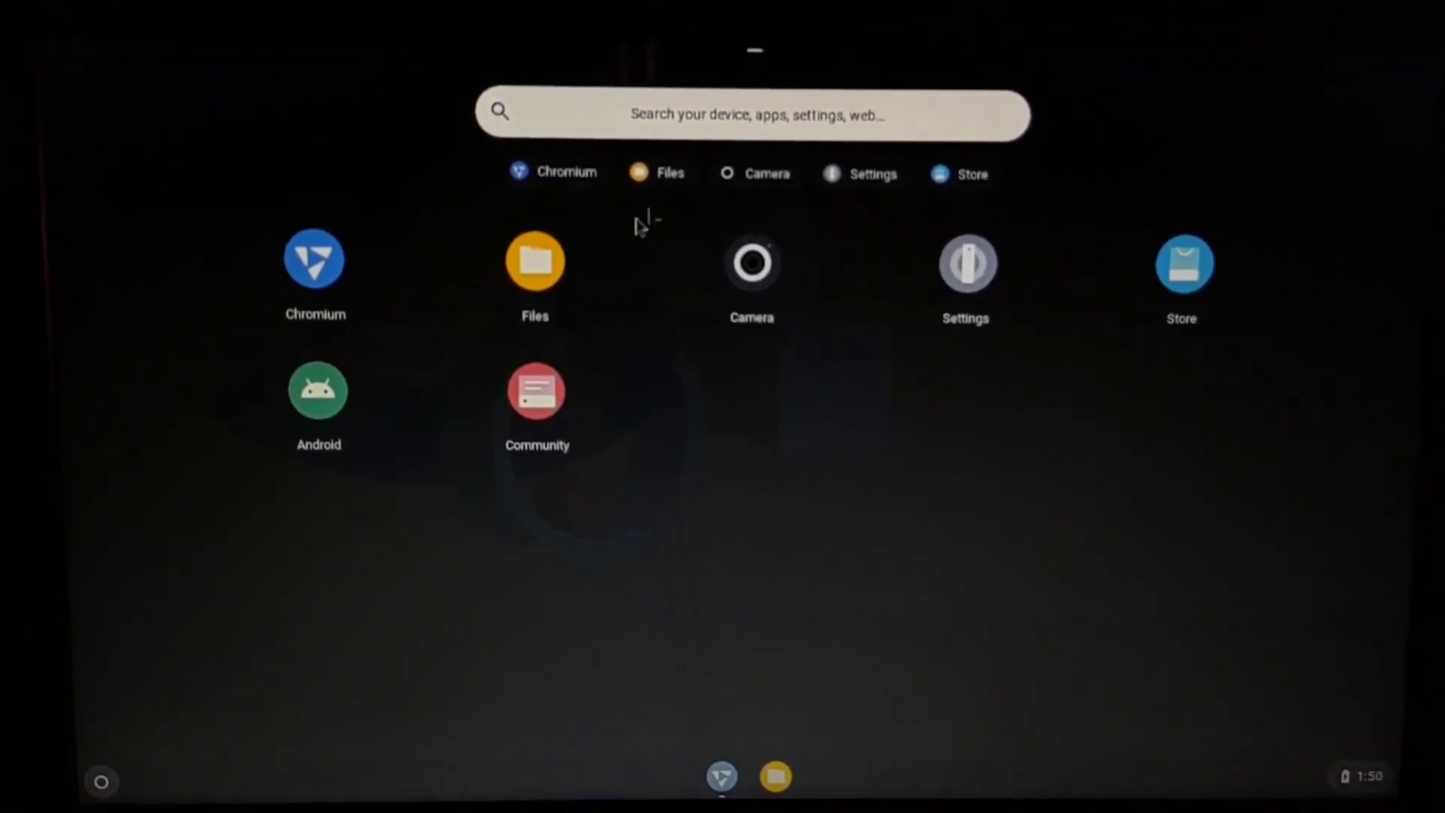
left_click(317, 390)
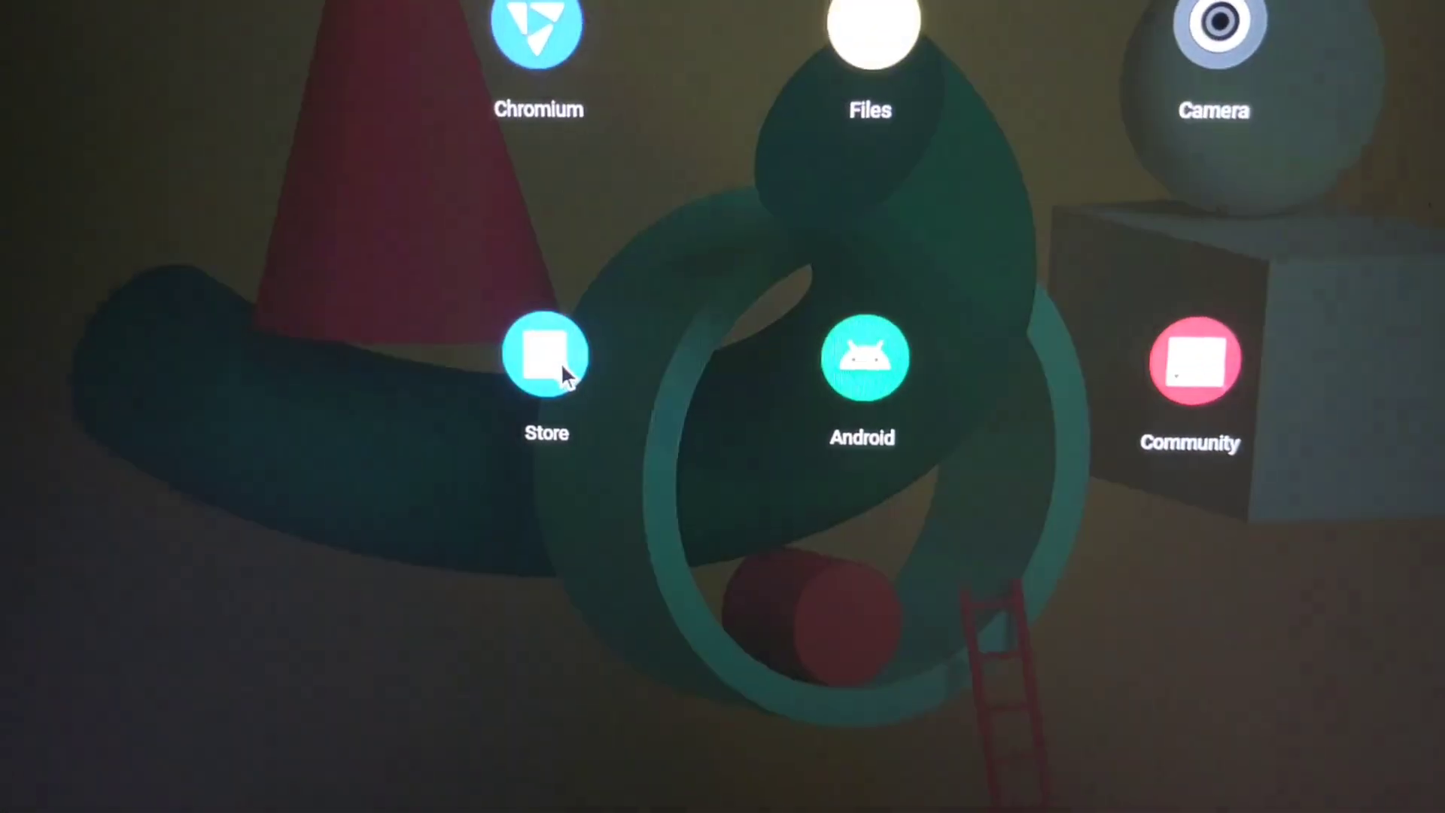
left_click(546, 355)
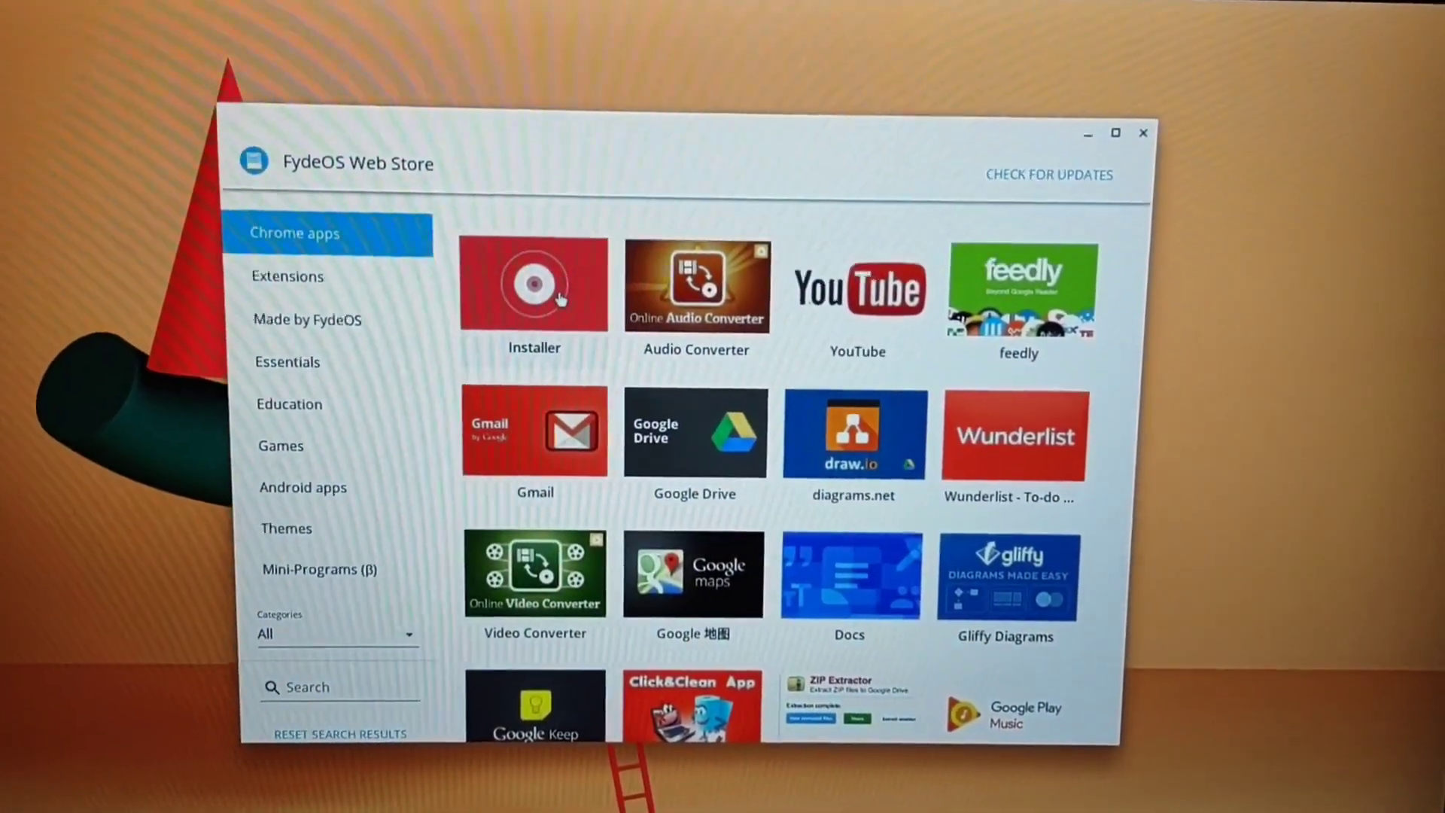
- Add the Installer app from its store page to FydeOS and launch it
left_click(532, 285)
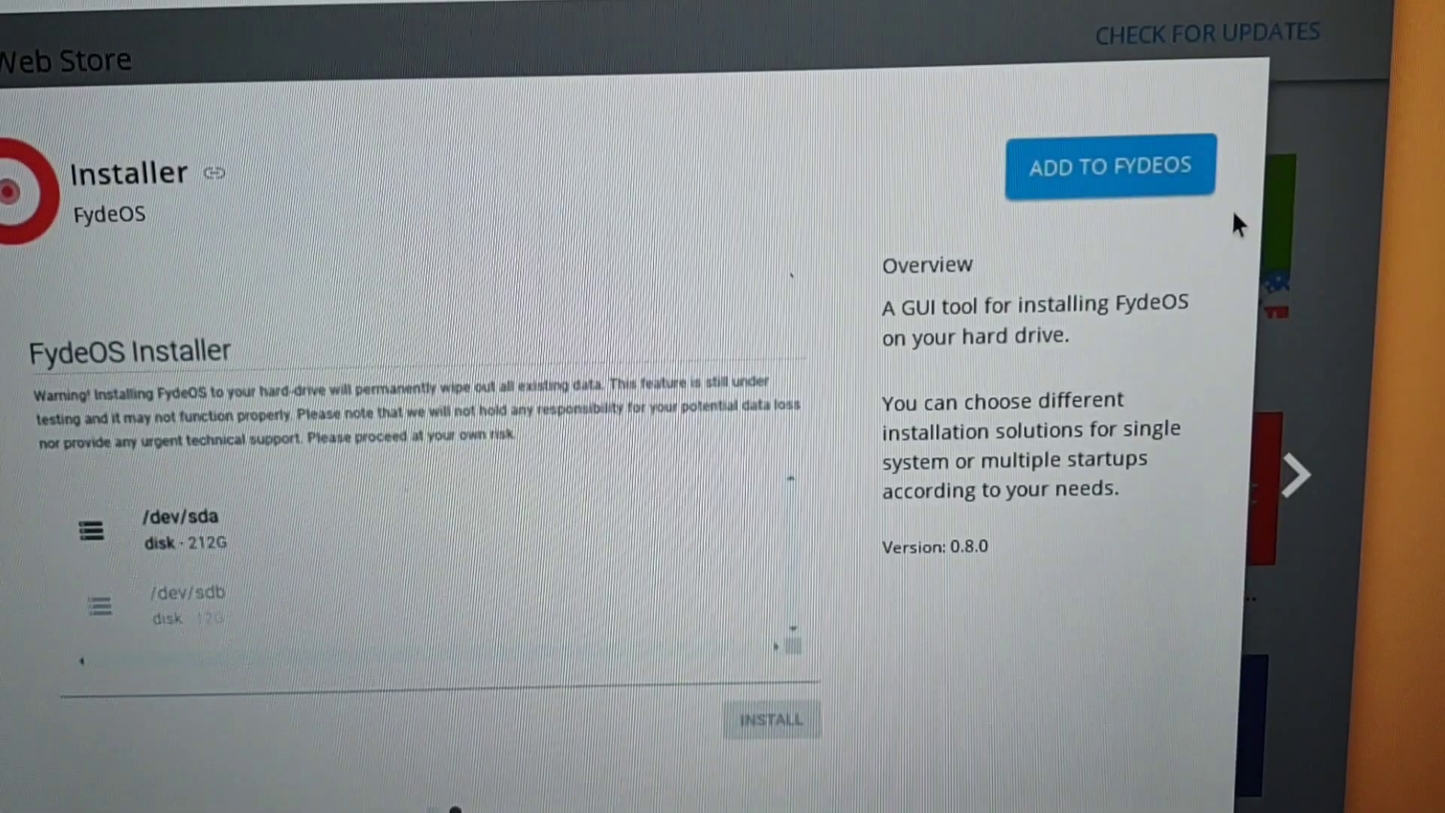
left_click(1110, 166)
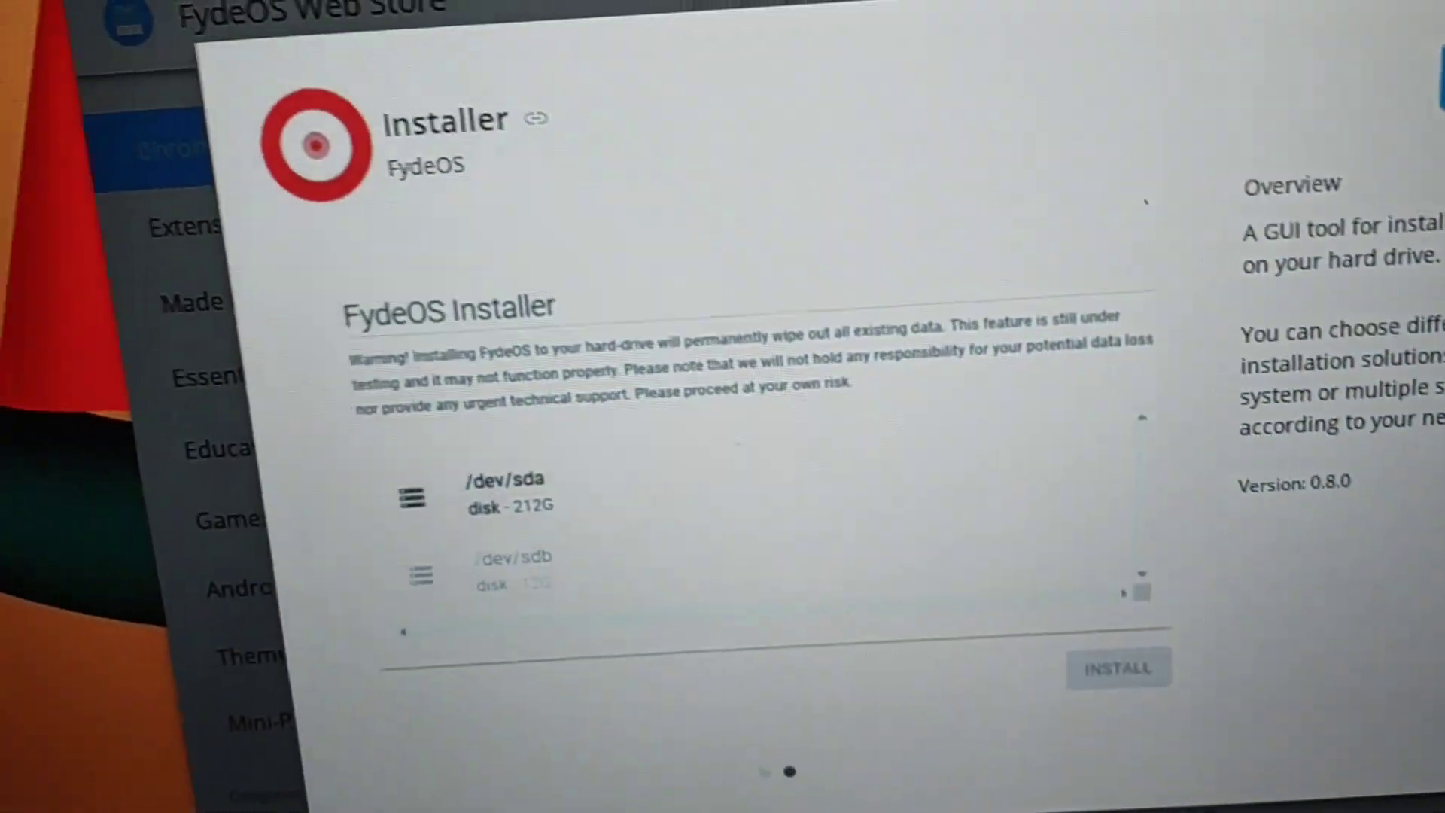
left_click(1118, 667)
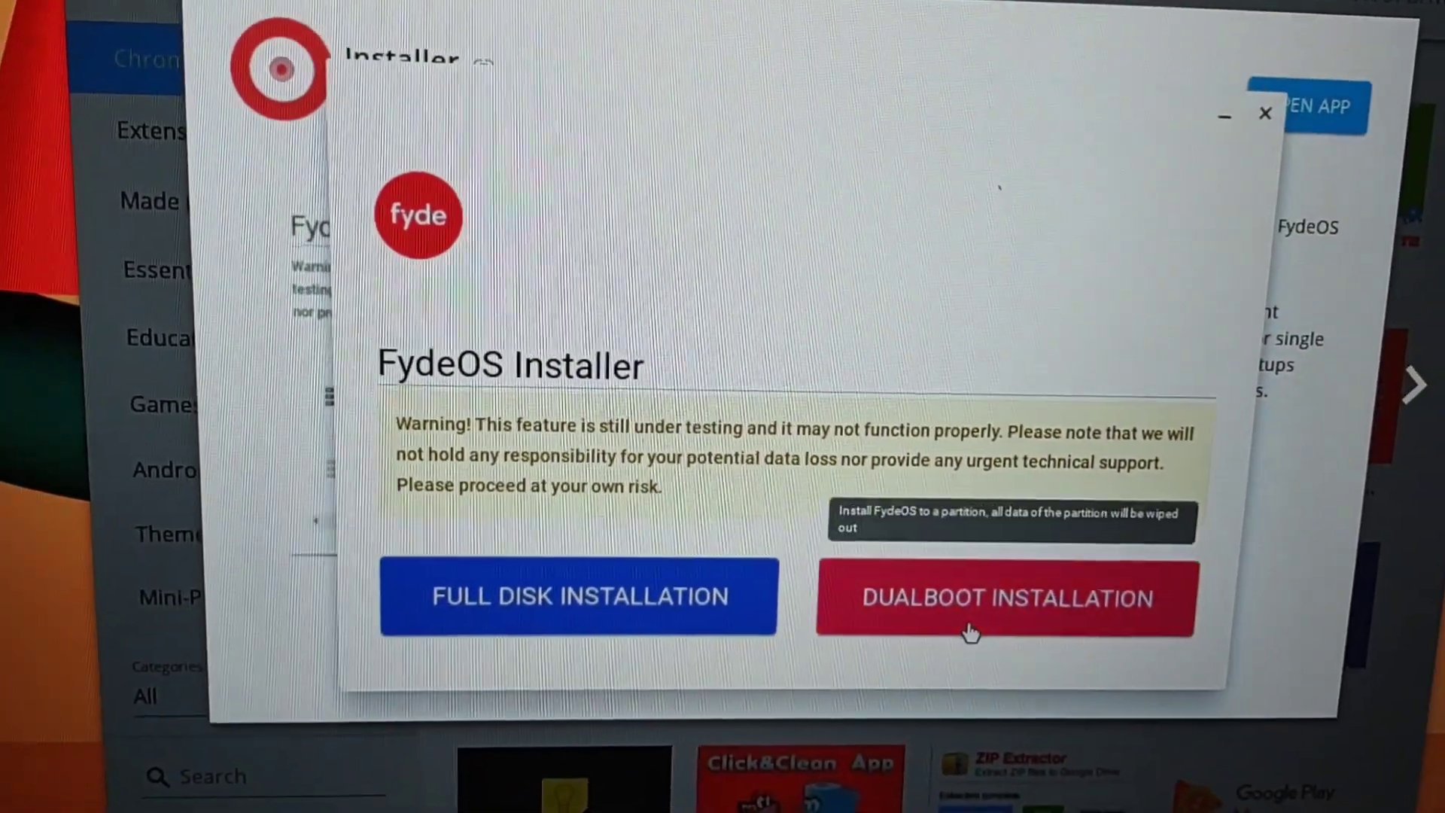
- Start a dual-boot install to /dev/sda8 (48.3G) with EFI on /dev/sda7 (500M) and confirm it
left_click(1007, 598)
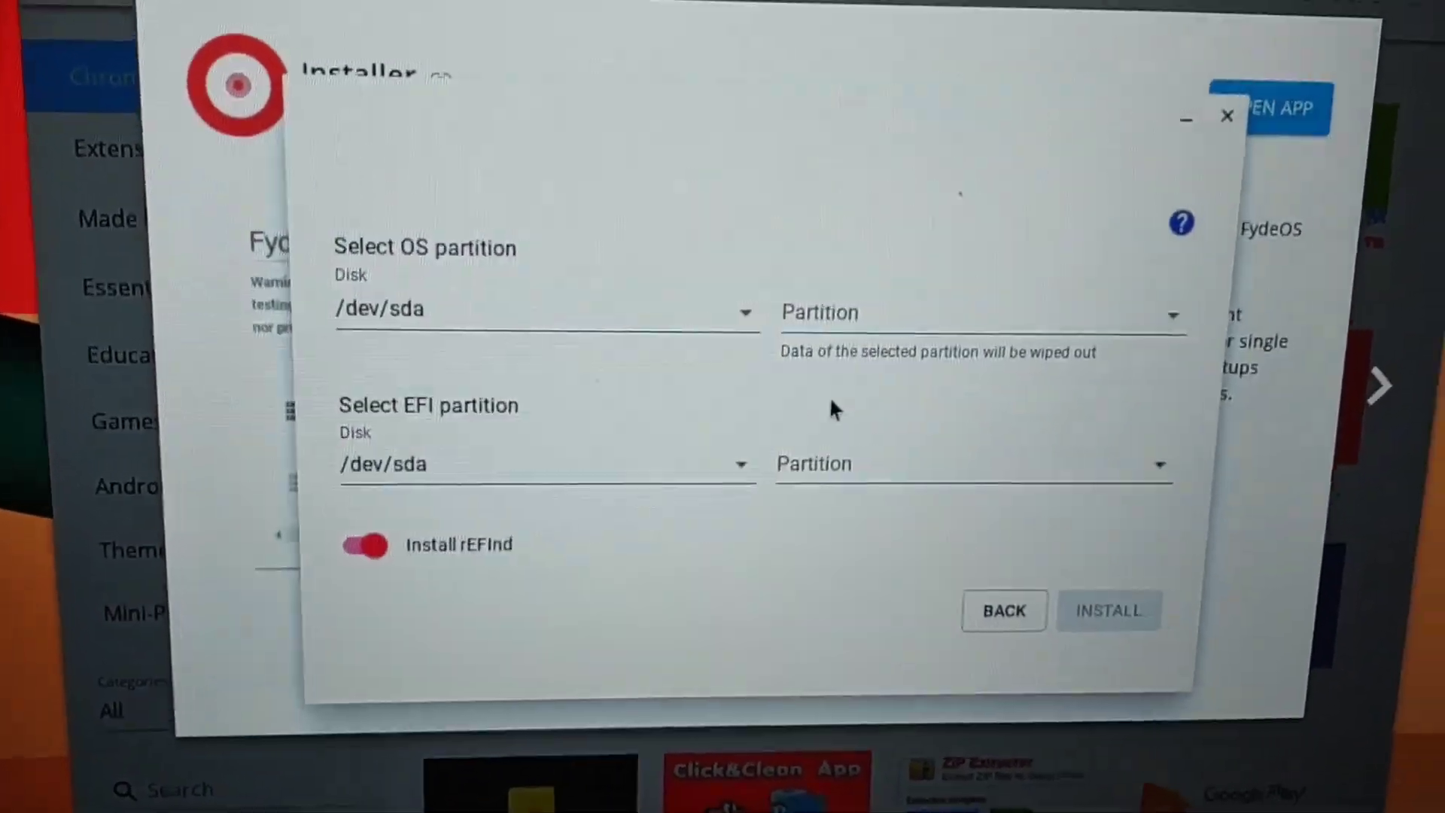
left_click(543, 309)
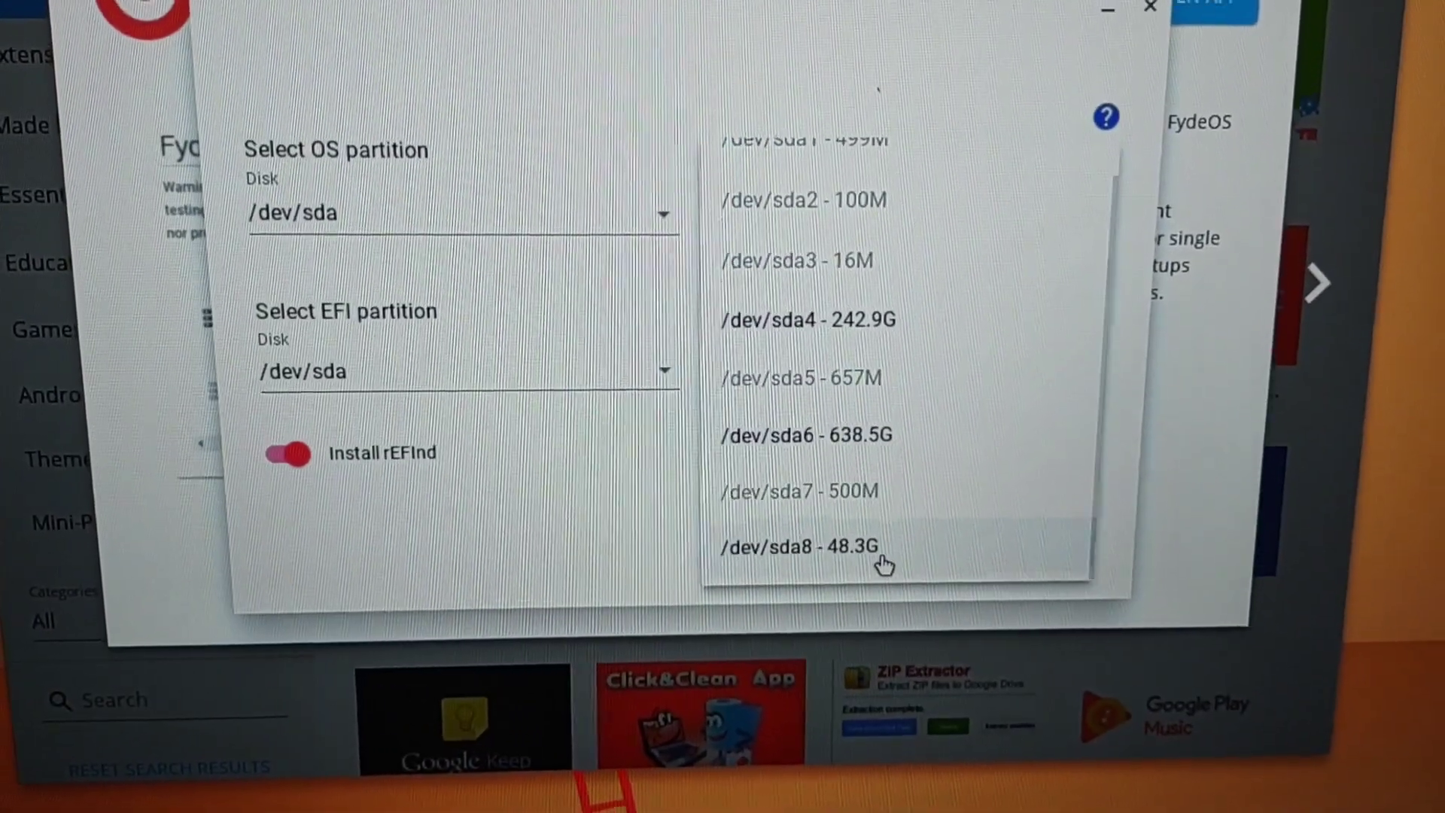
left_click(798, 544)
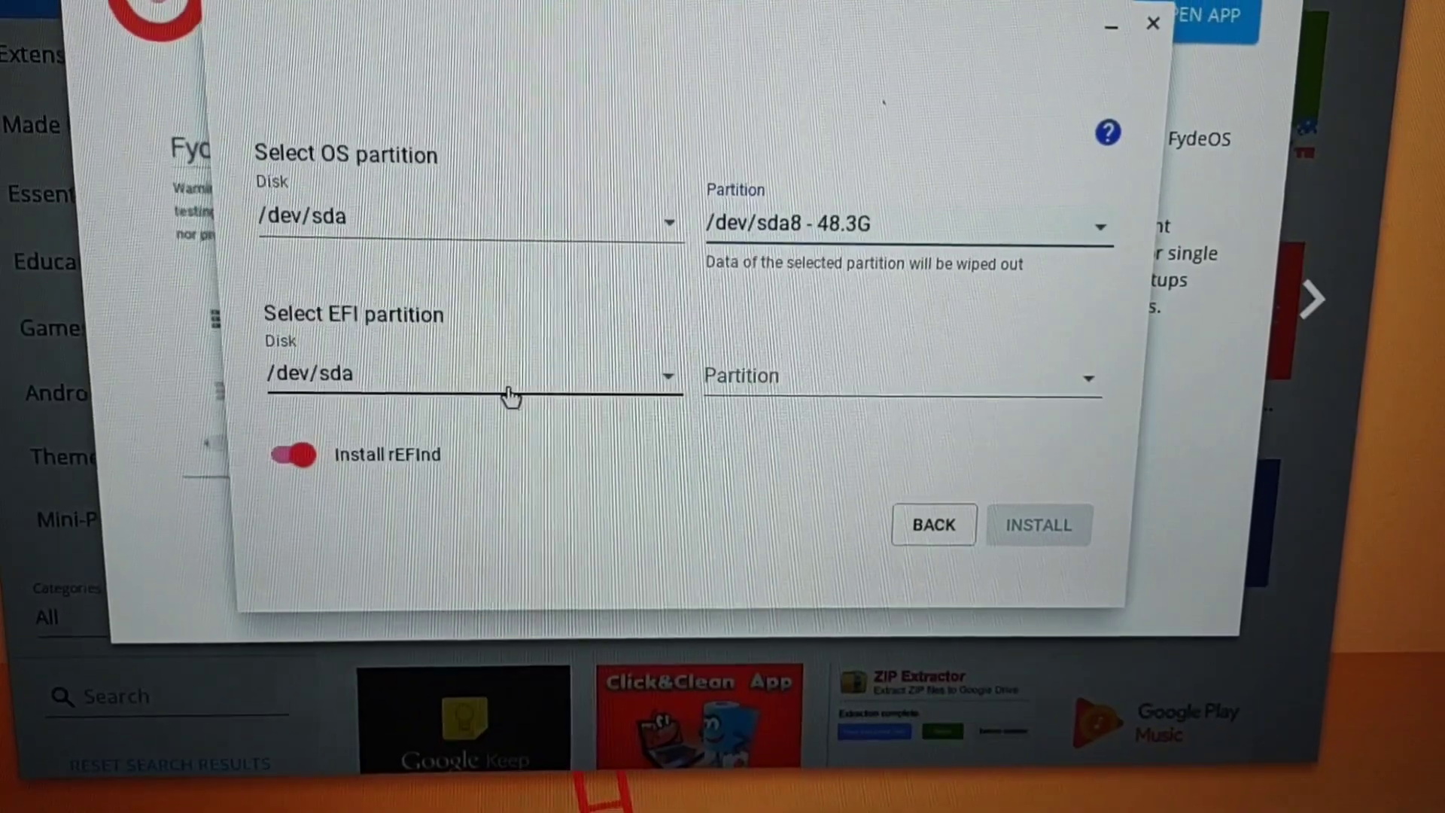
left_click(469, 373)
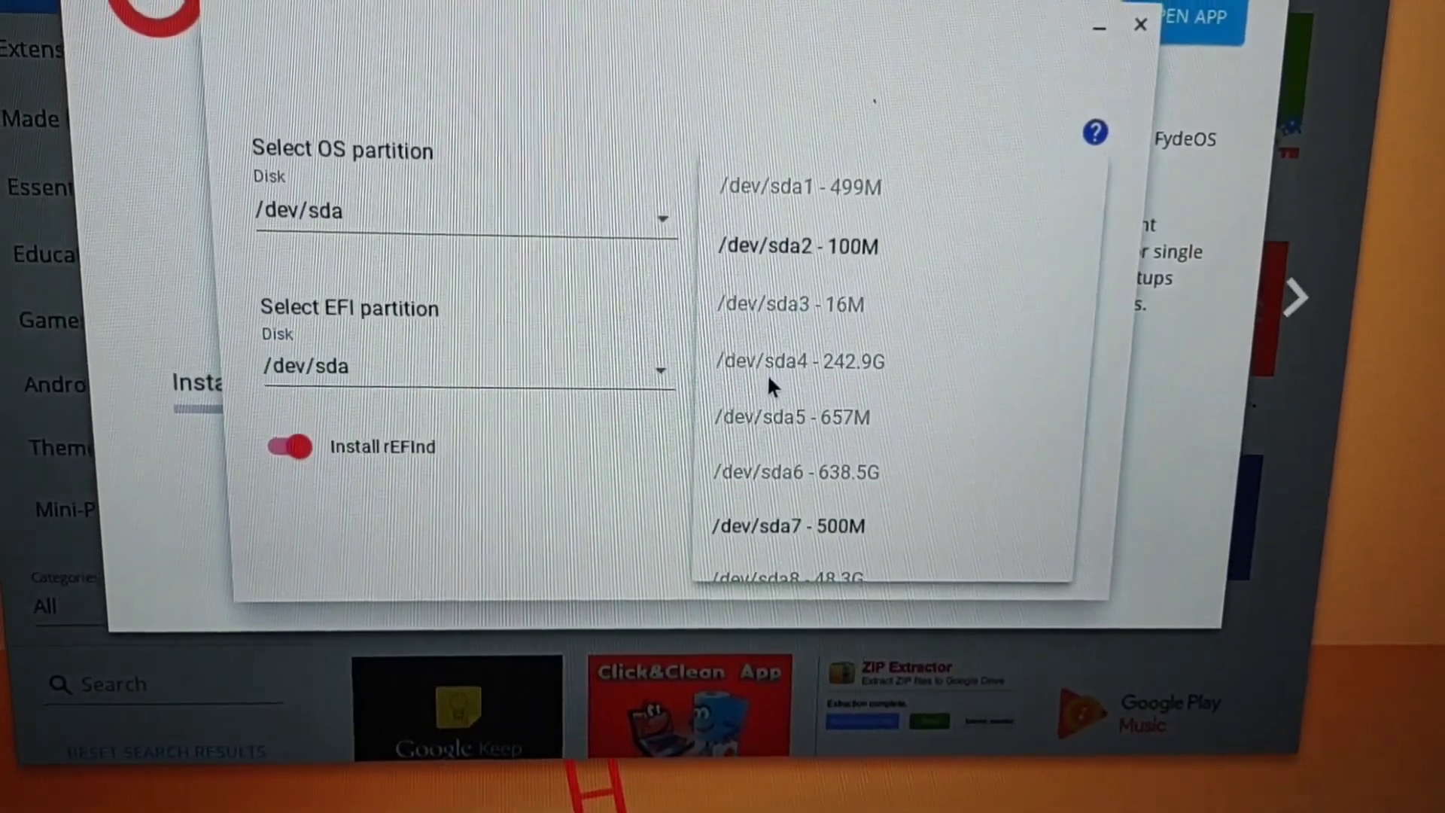
scroll("down", 3)
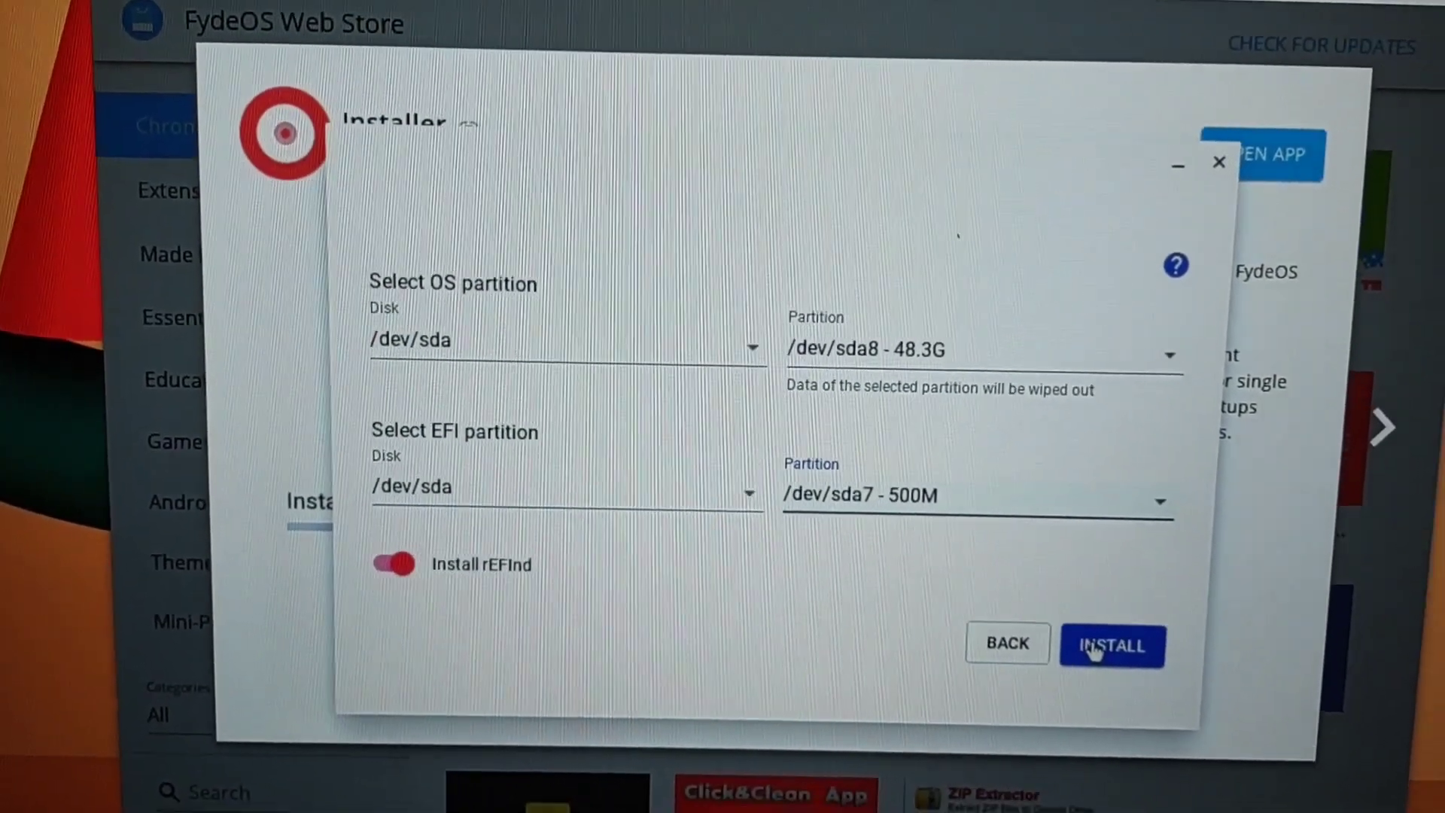
left_click(1110, 644)
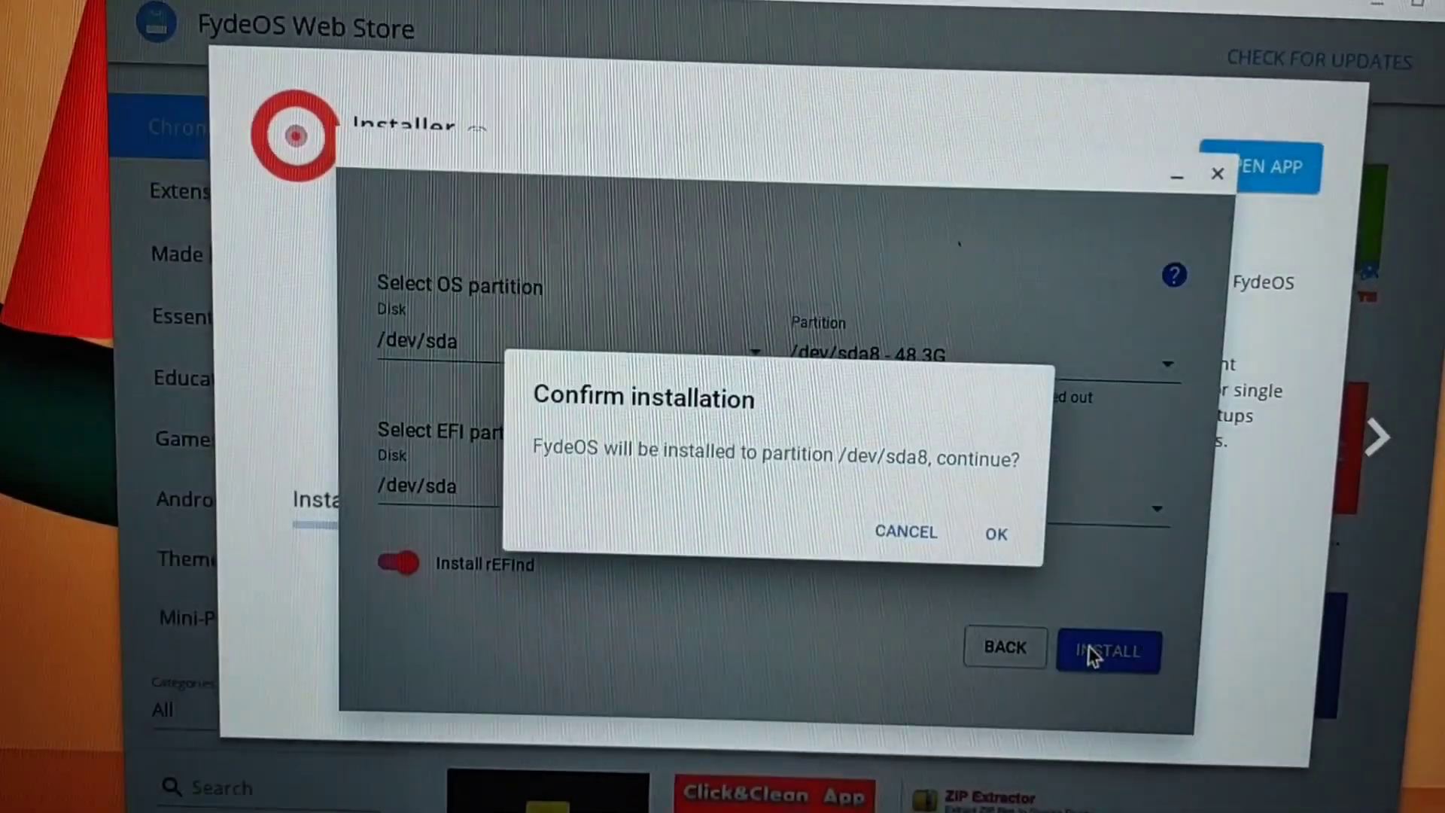
left_click(995, 533)
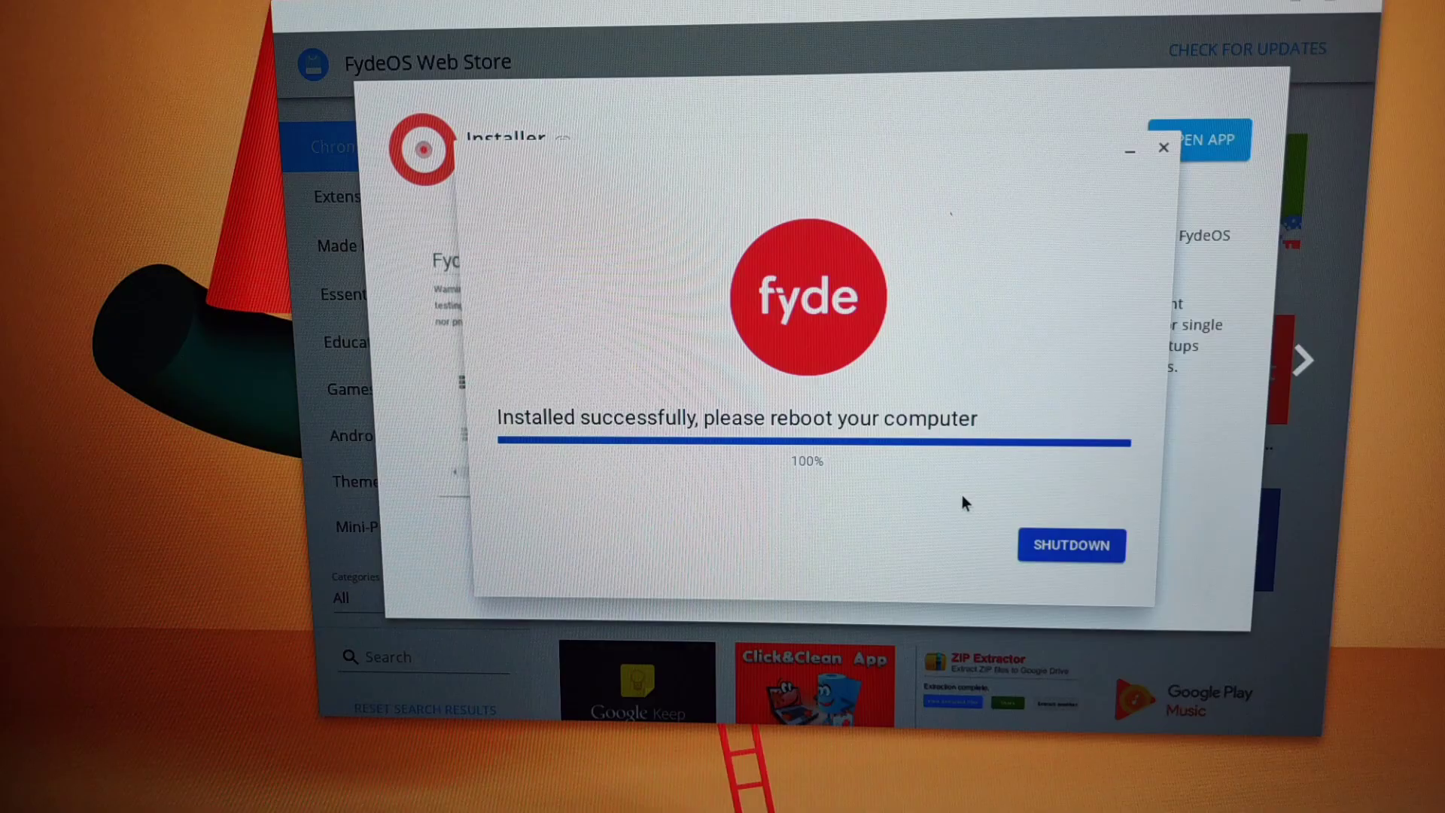
- Shut down the computer once installation reaches 100%
left_click(1070, 544)
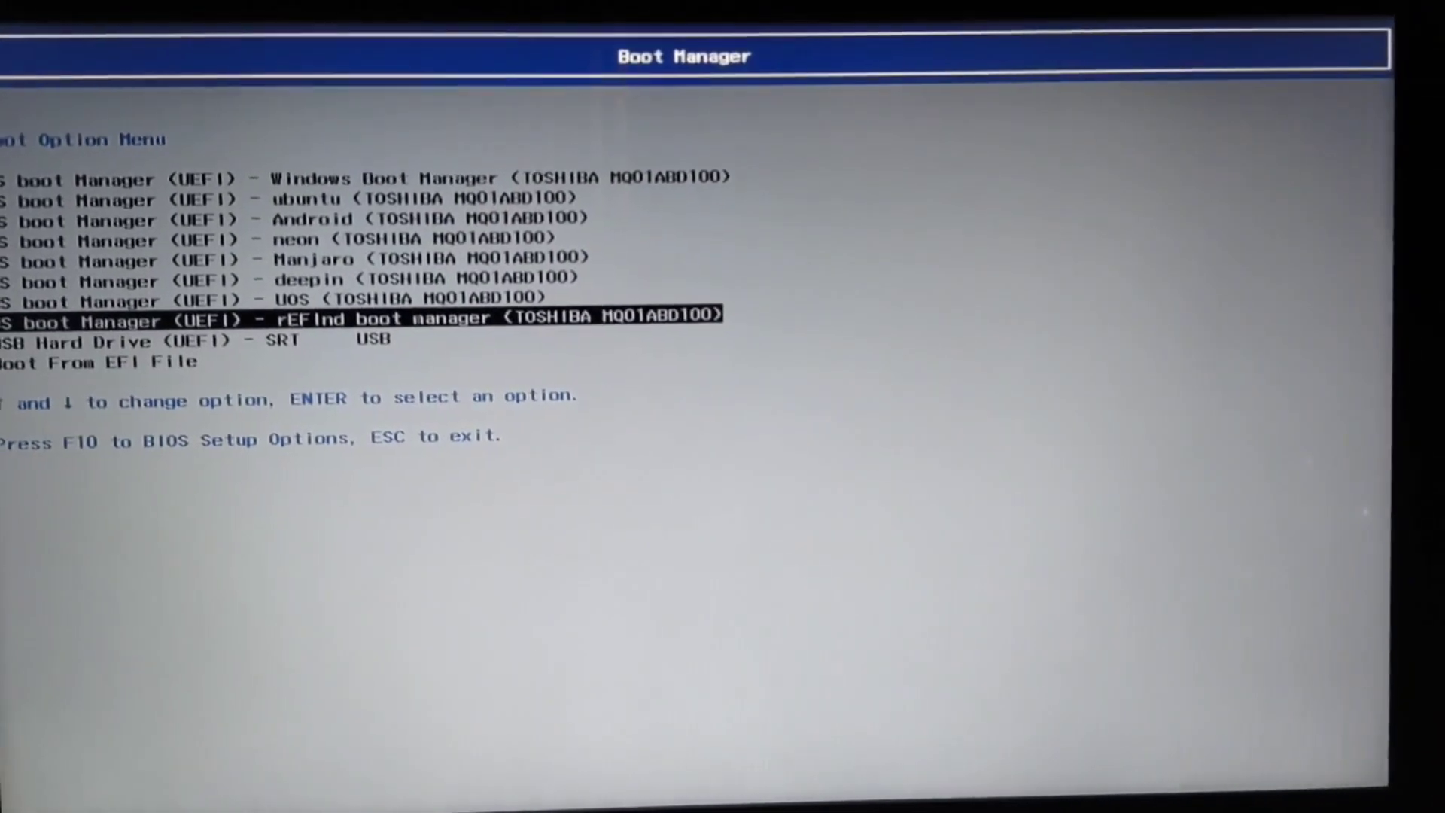
- Start the rEFInd boot manager and choose the fyde entry to boot FydeOS
key("enter")
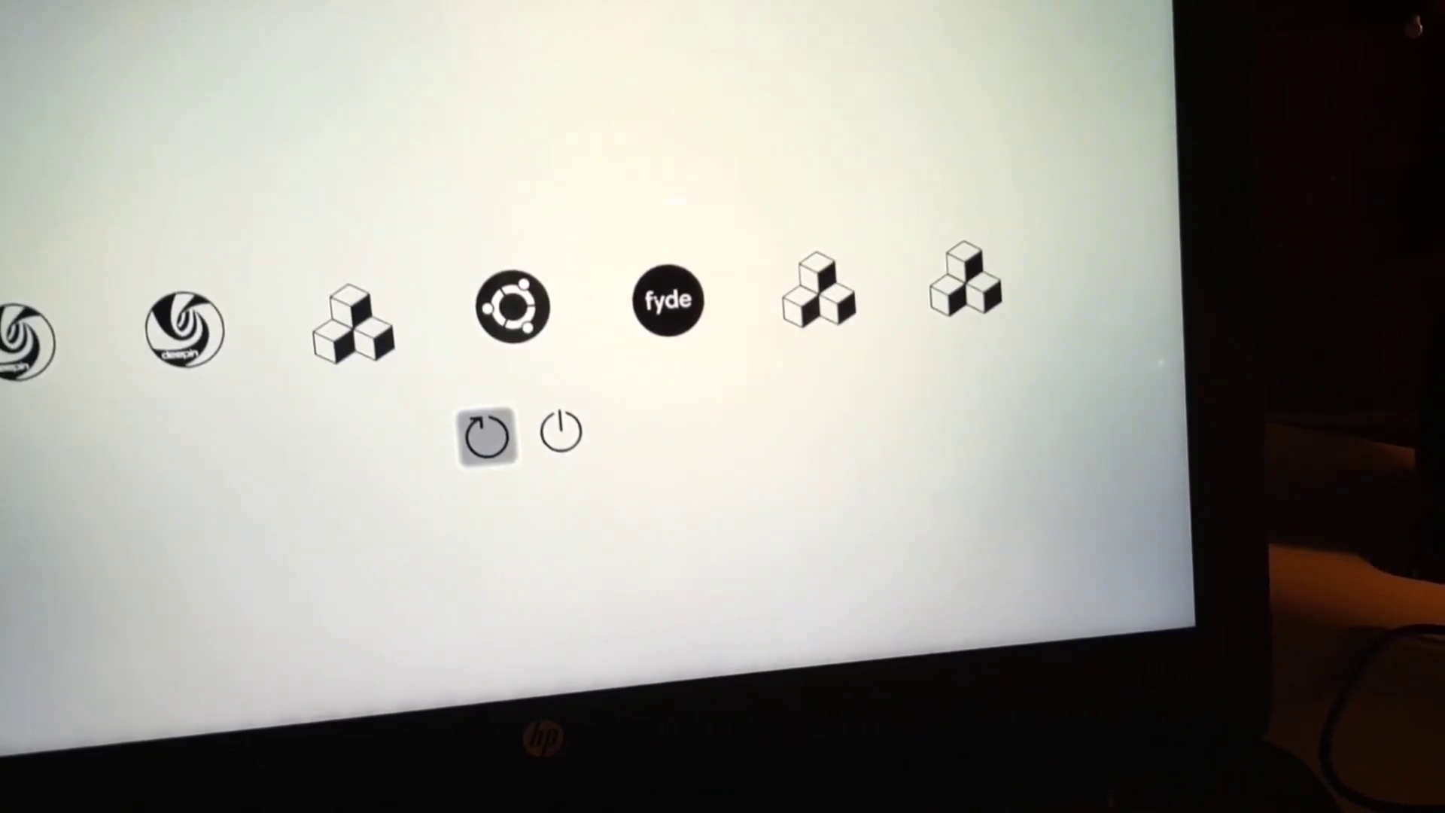
key("Right")
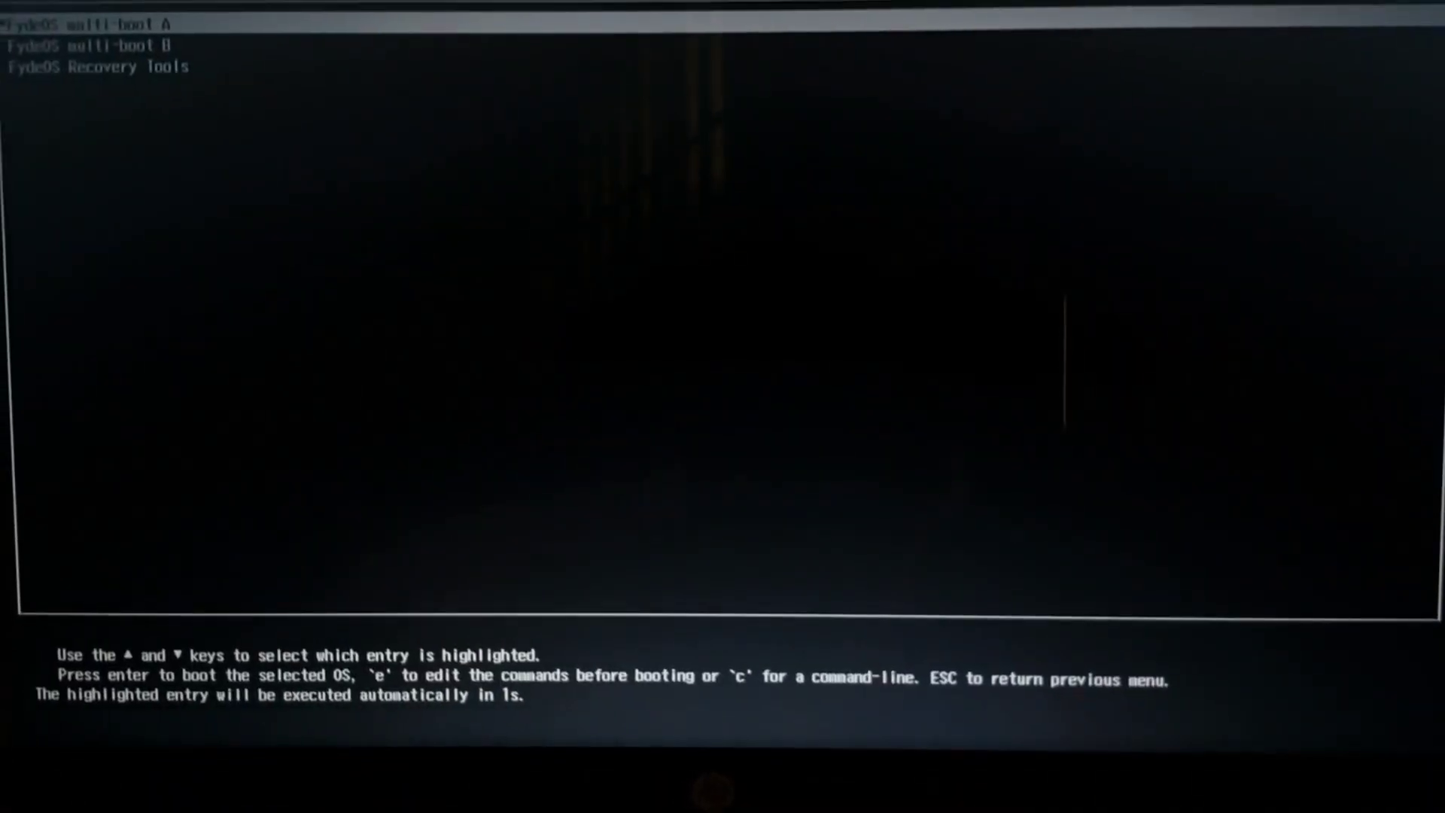
- Boot FydeOS multi-boot A and accept English (US), Ethernet, the license and privacy statement
key("enter")
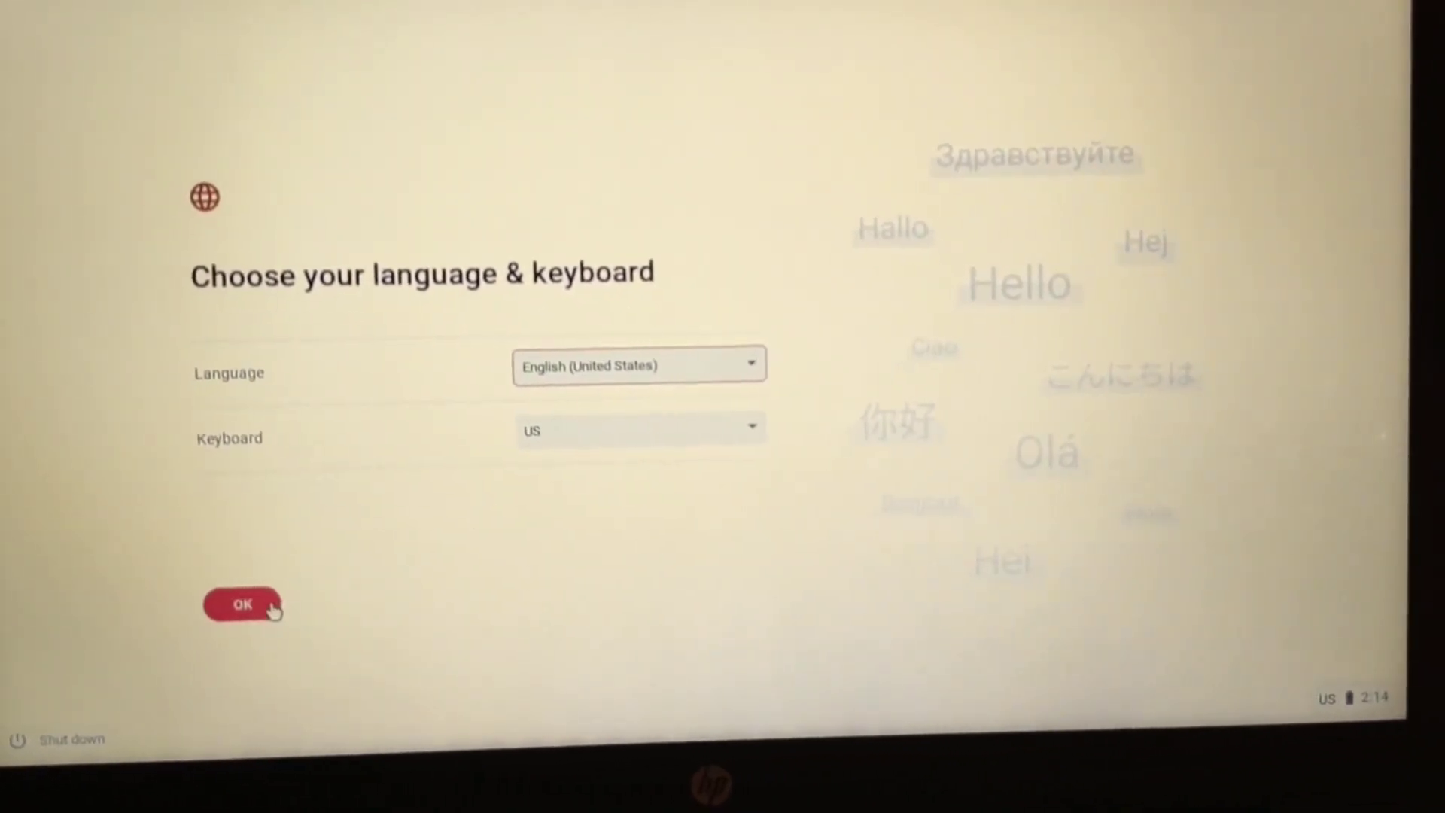
left_click(242, 605)
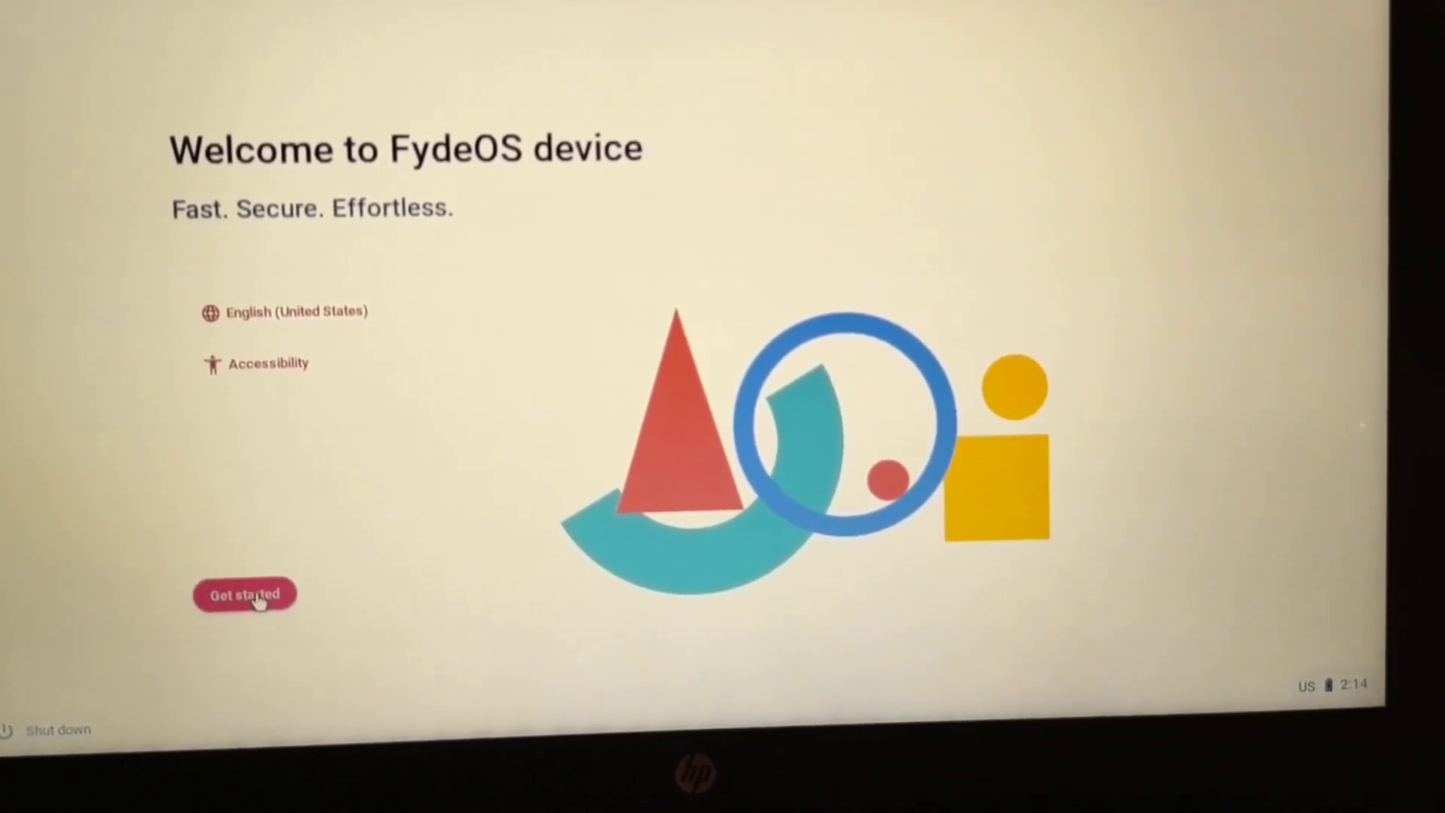
left_click(244, 593)
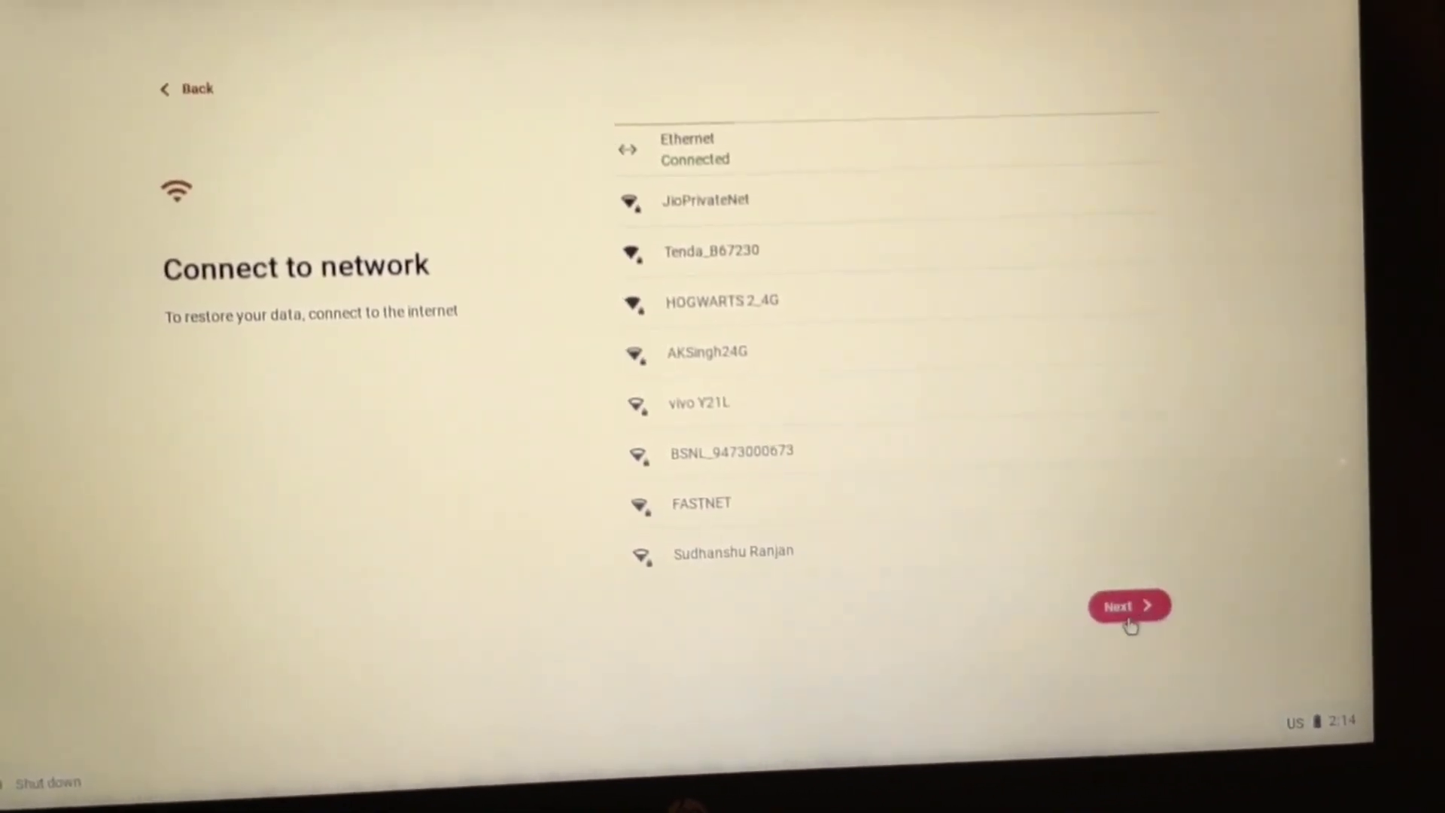
left_click(1127, 606)
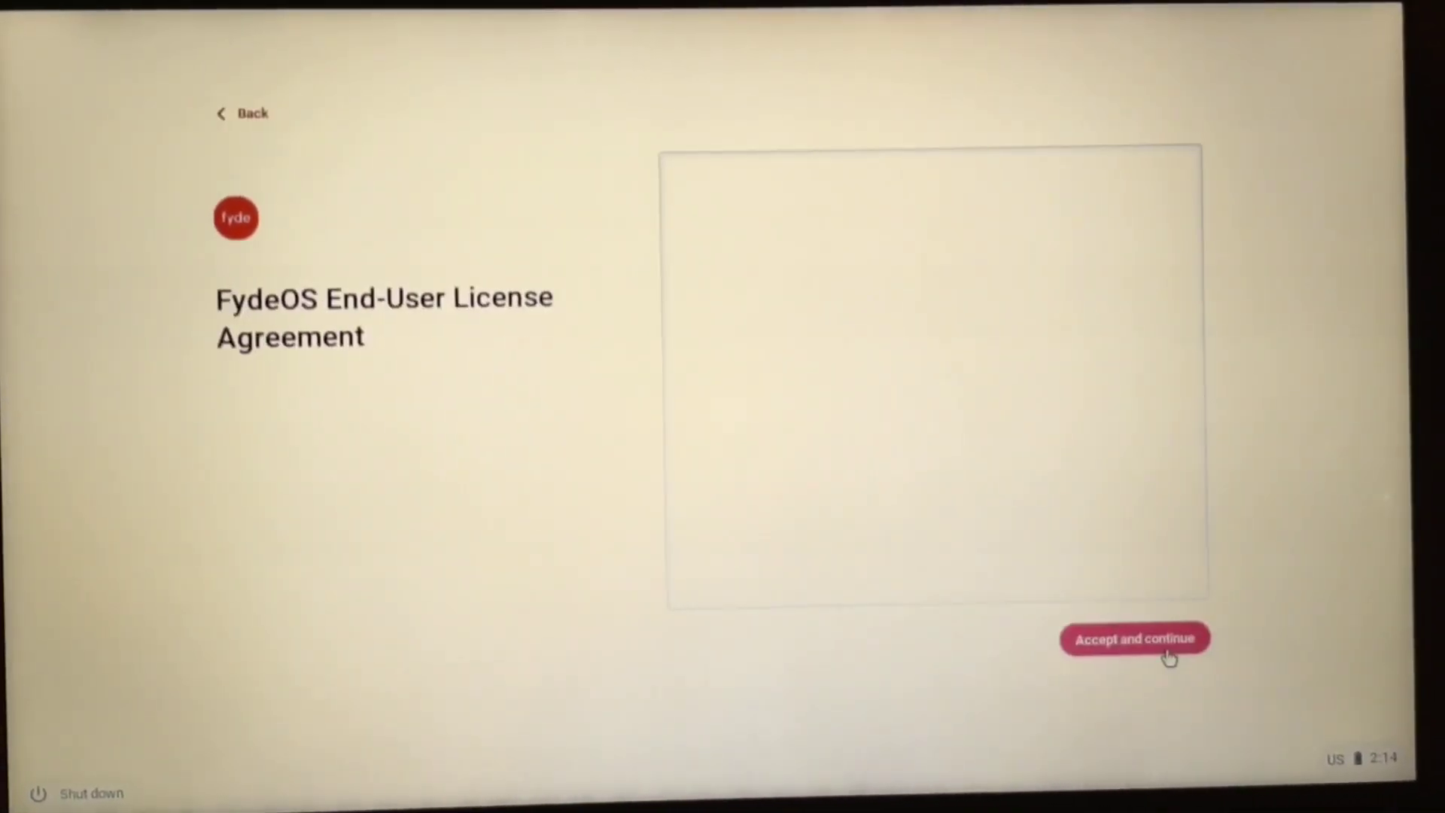
left_click(1135, 638)
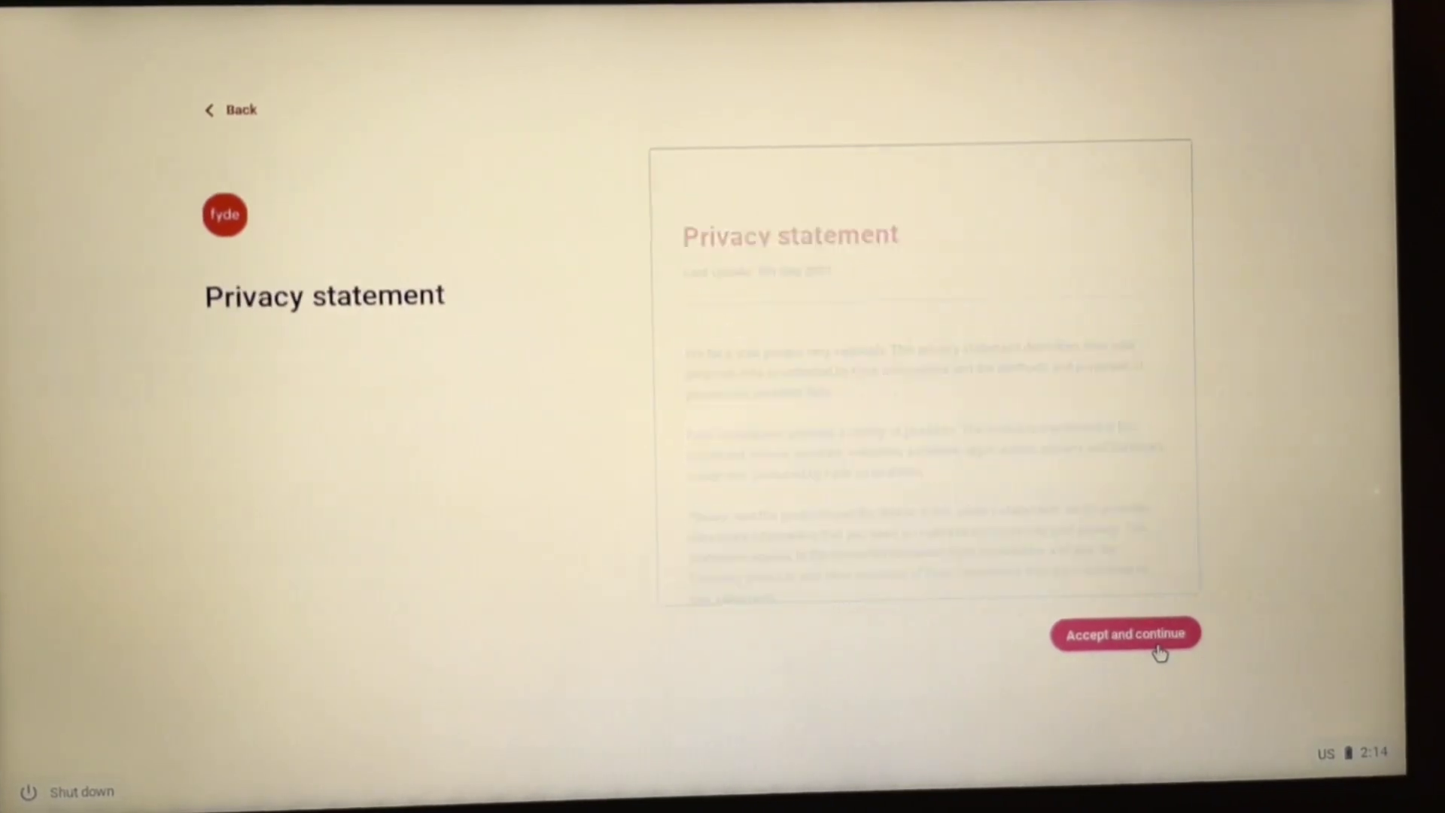
left_click(1124, 633)
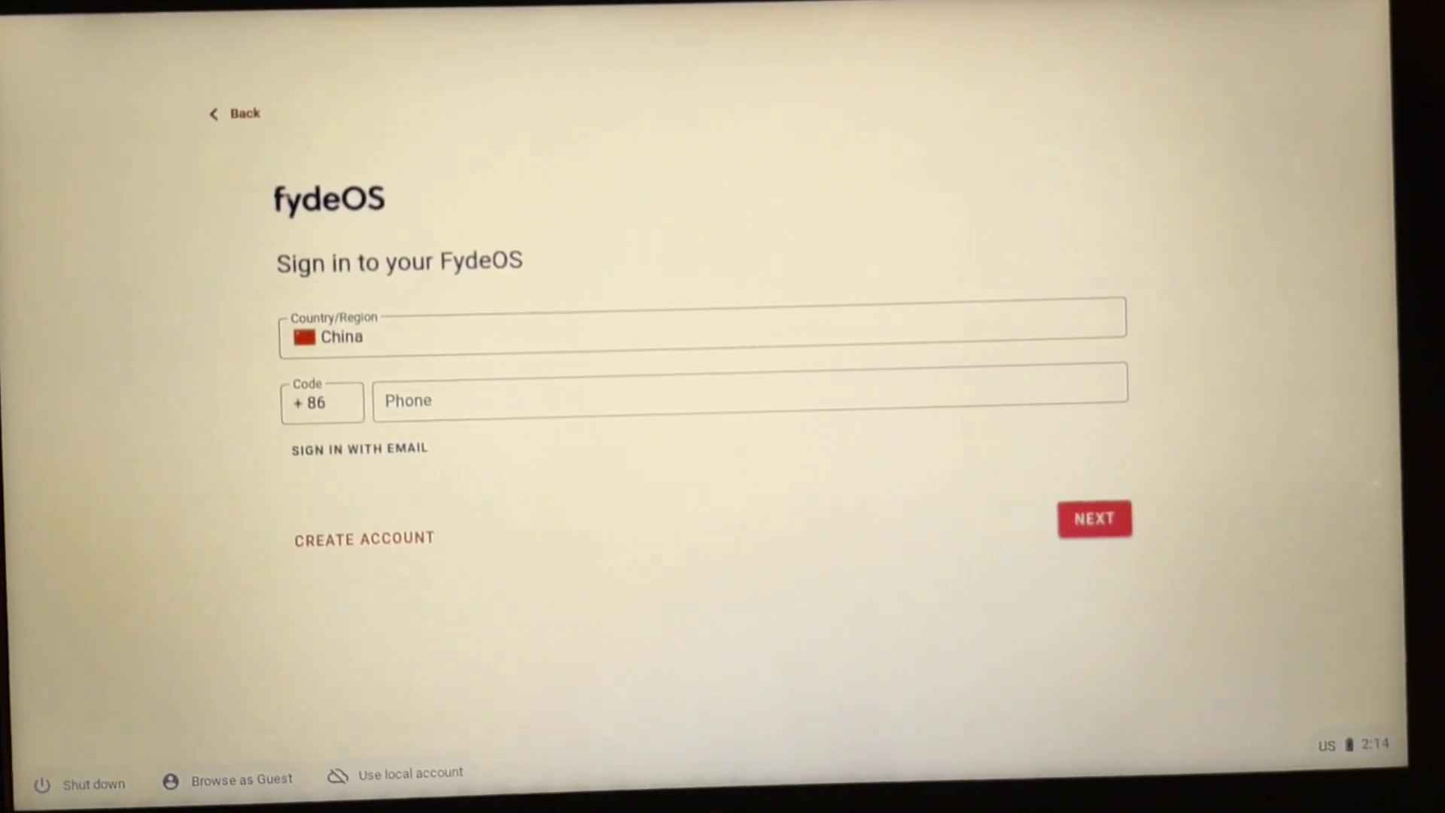
- Create a local account with username 'shakch' and a password and submit it
left_click(420, 772)
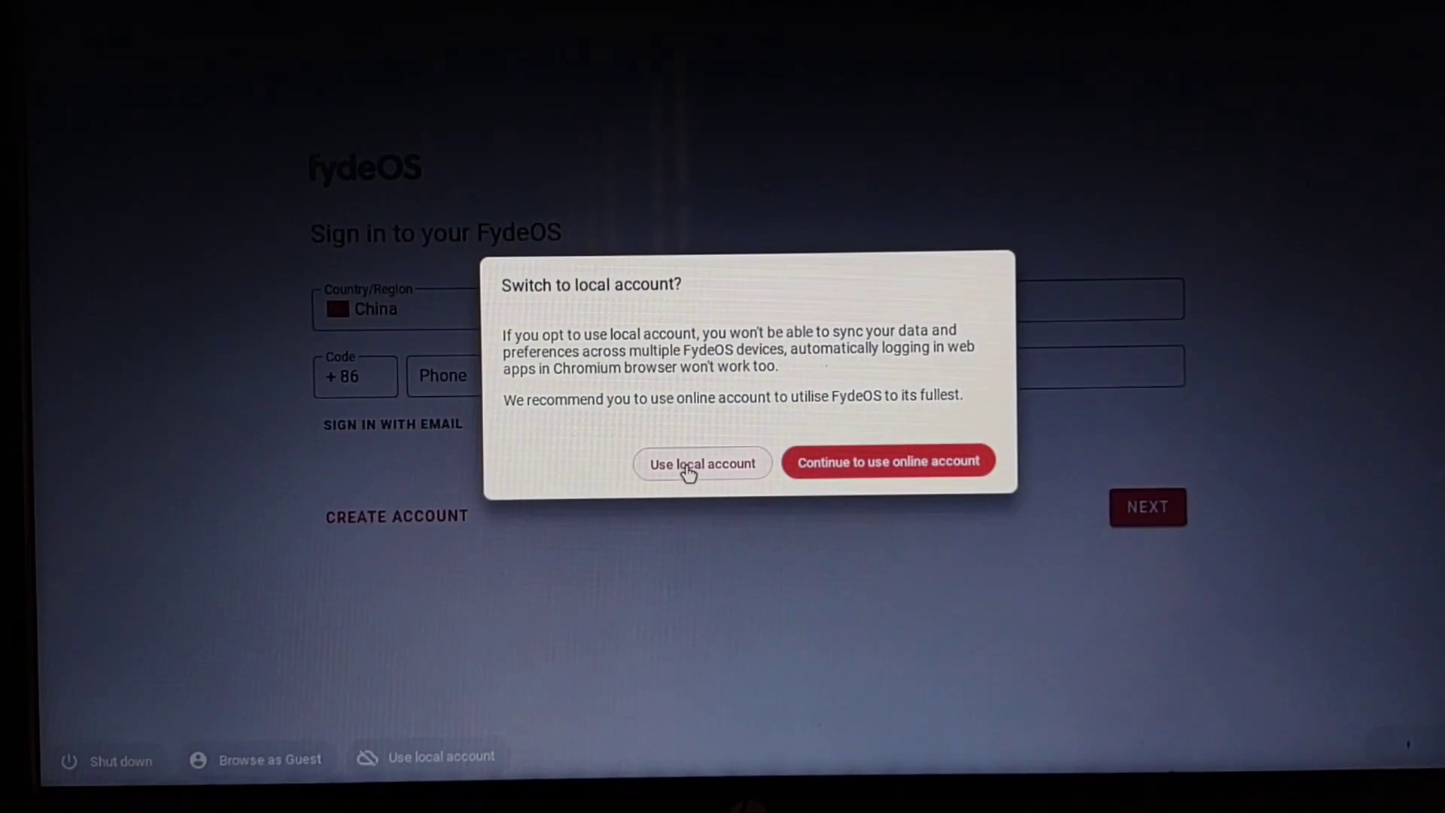
left_click(702, 462)
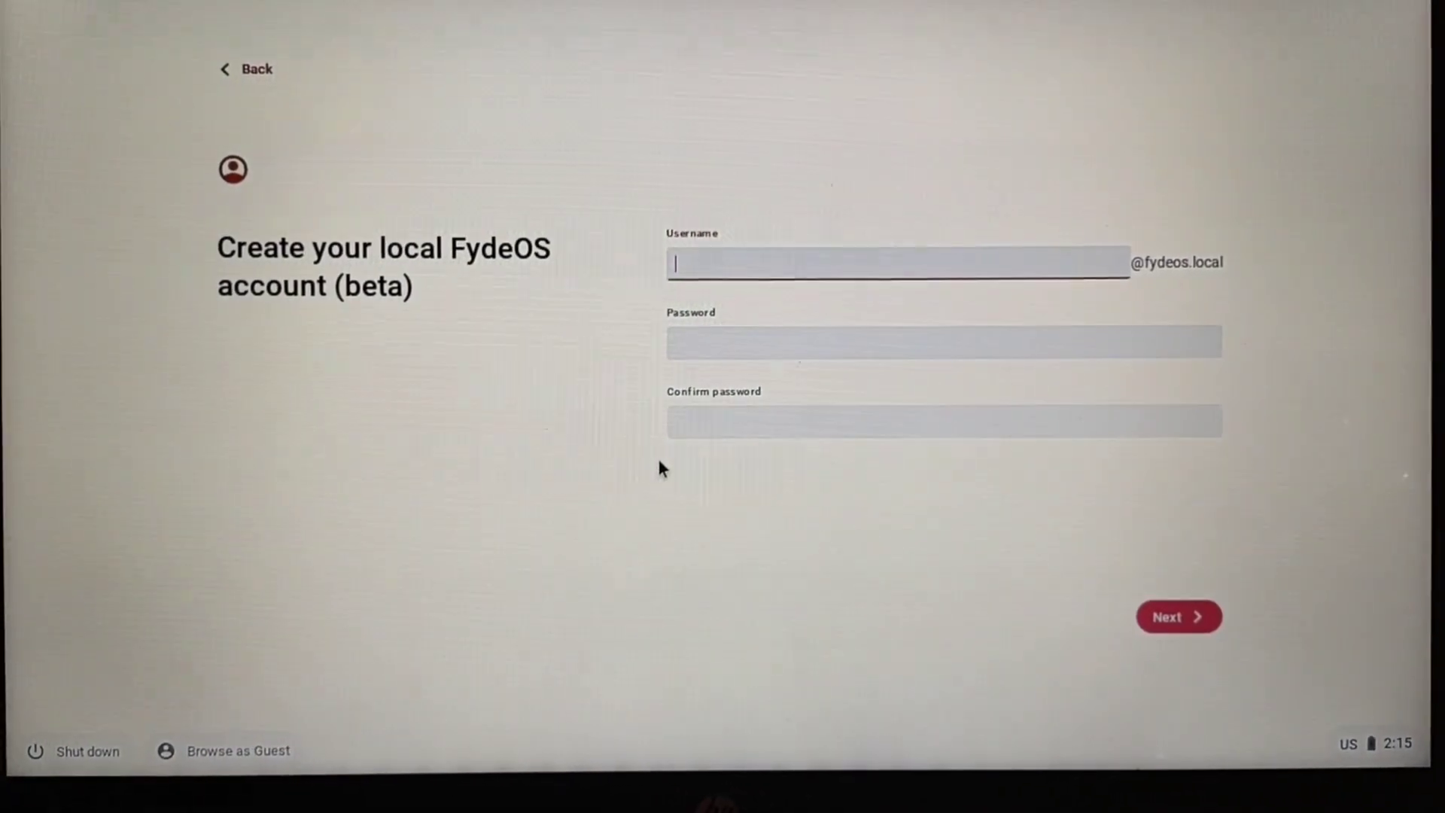
type("shakeupte")
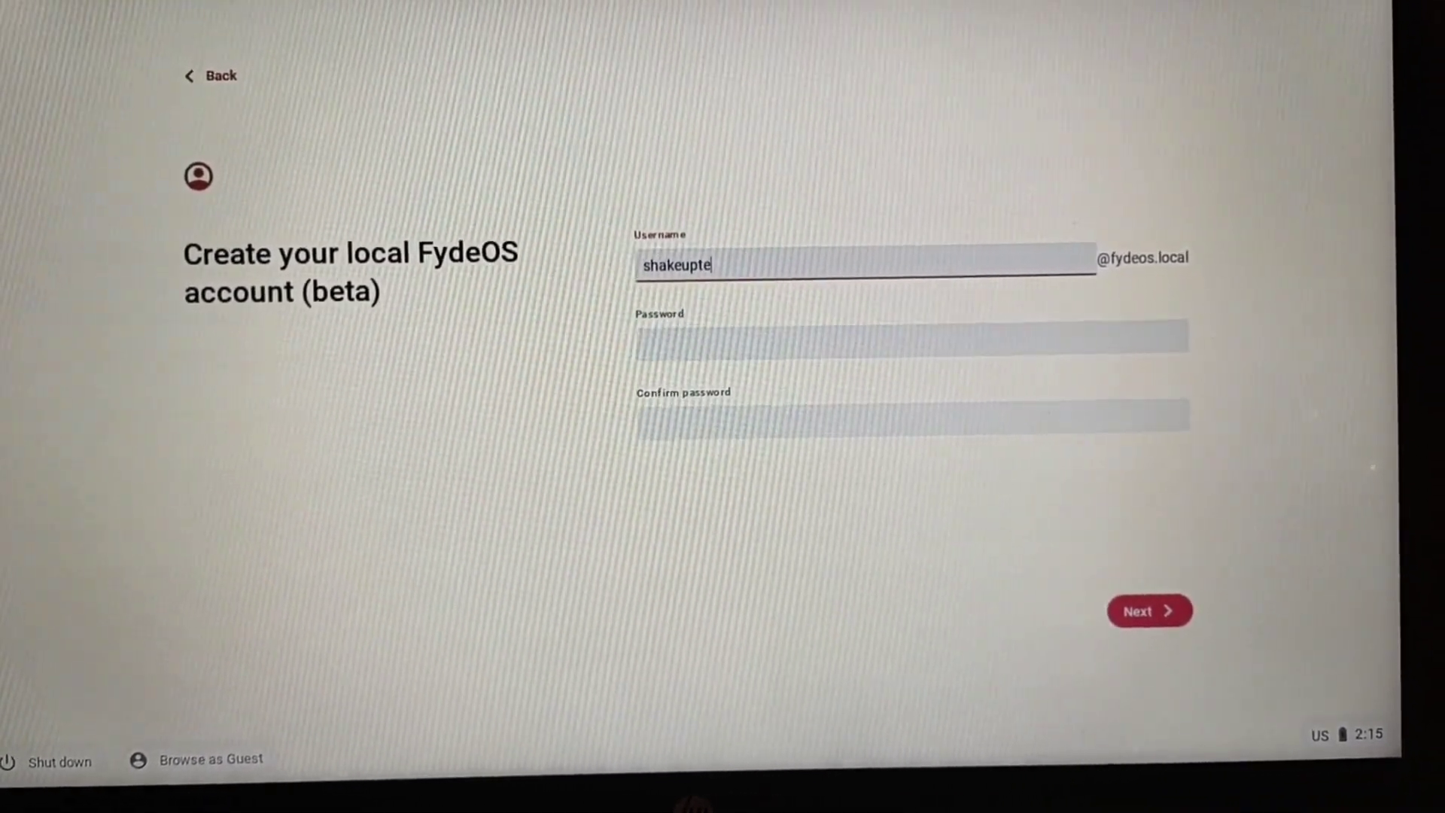
type("ch")
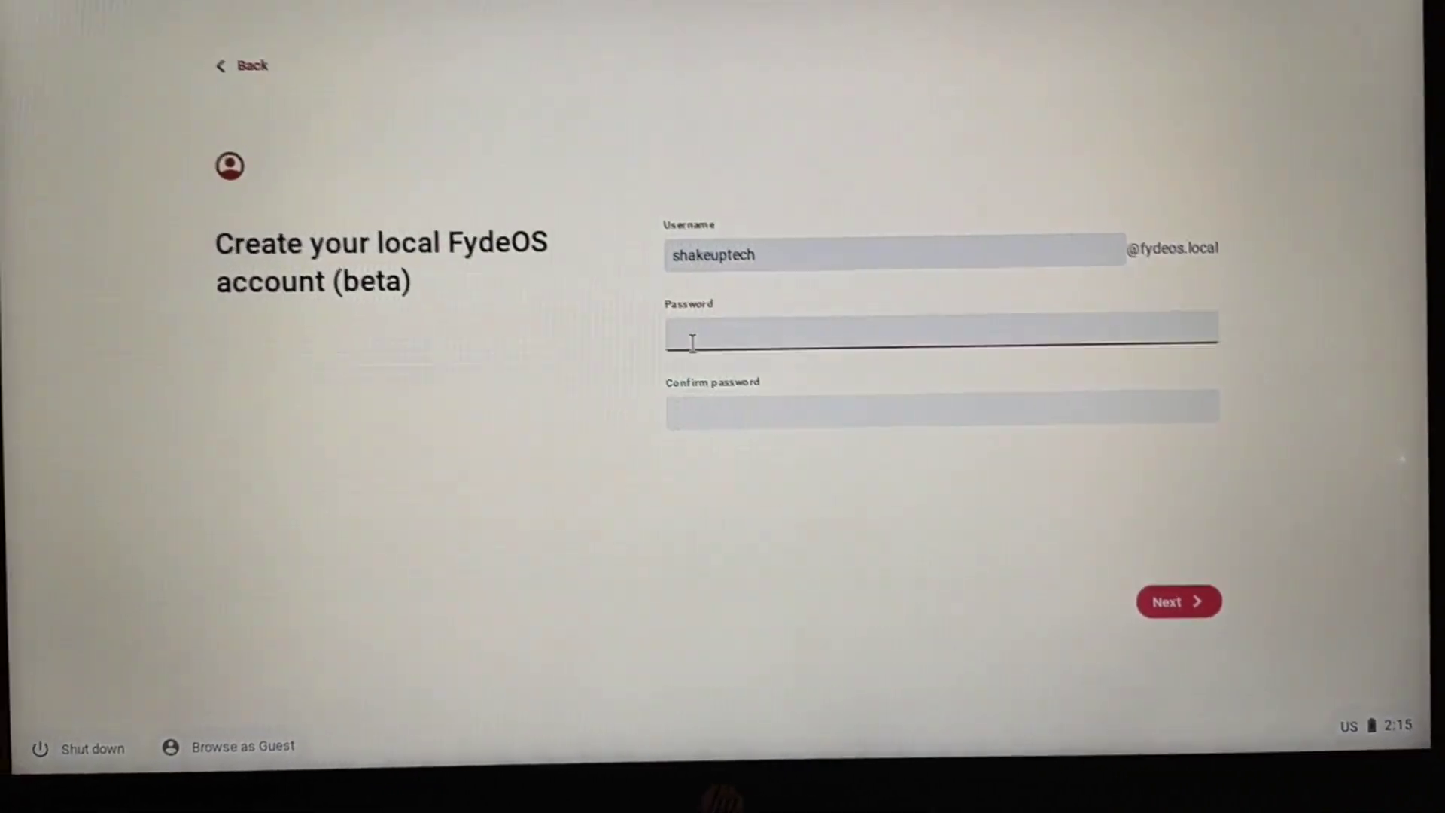
type("•••••")
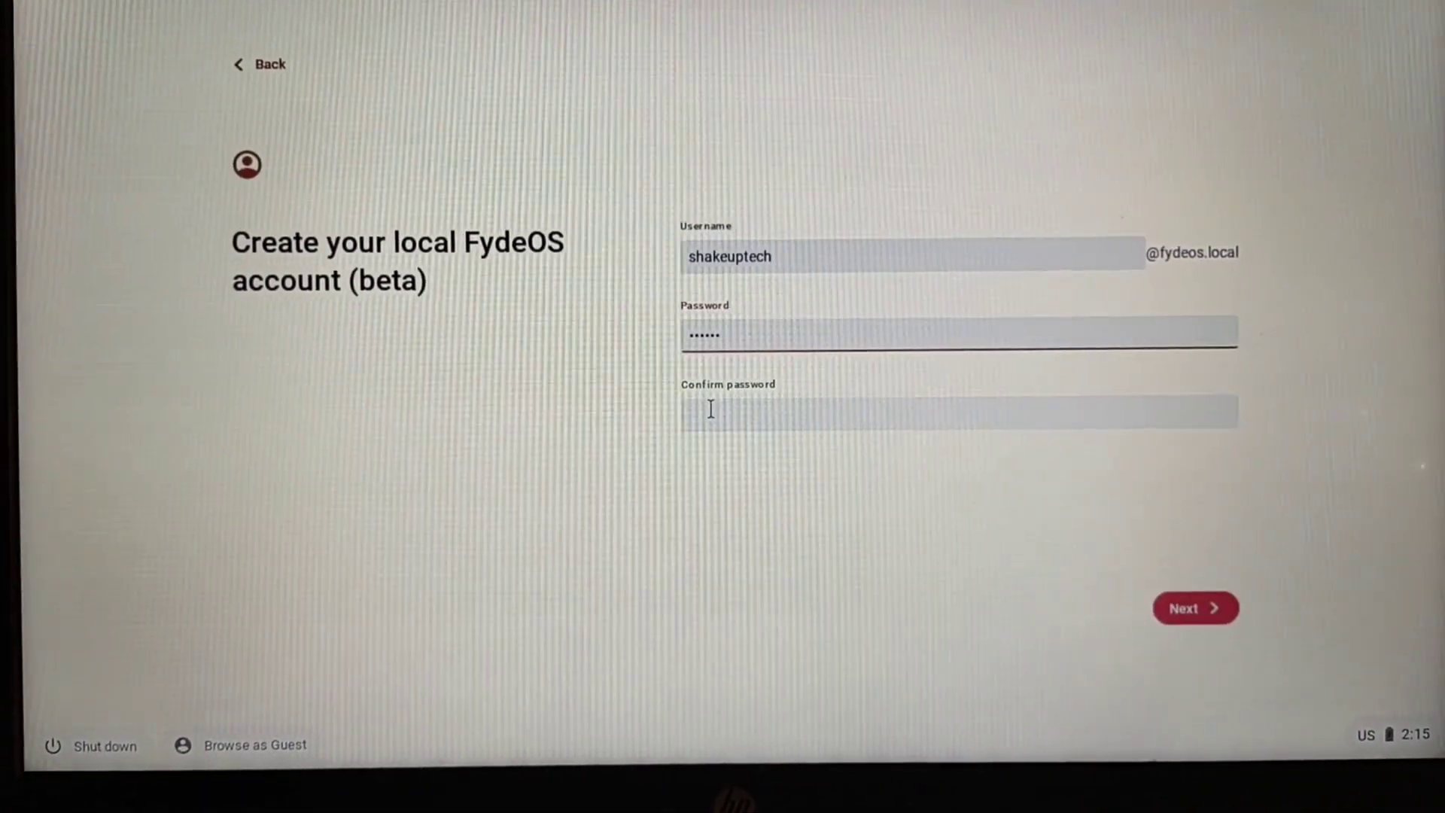
type("•••")
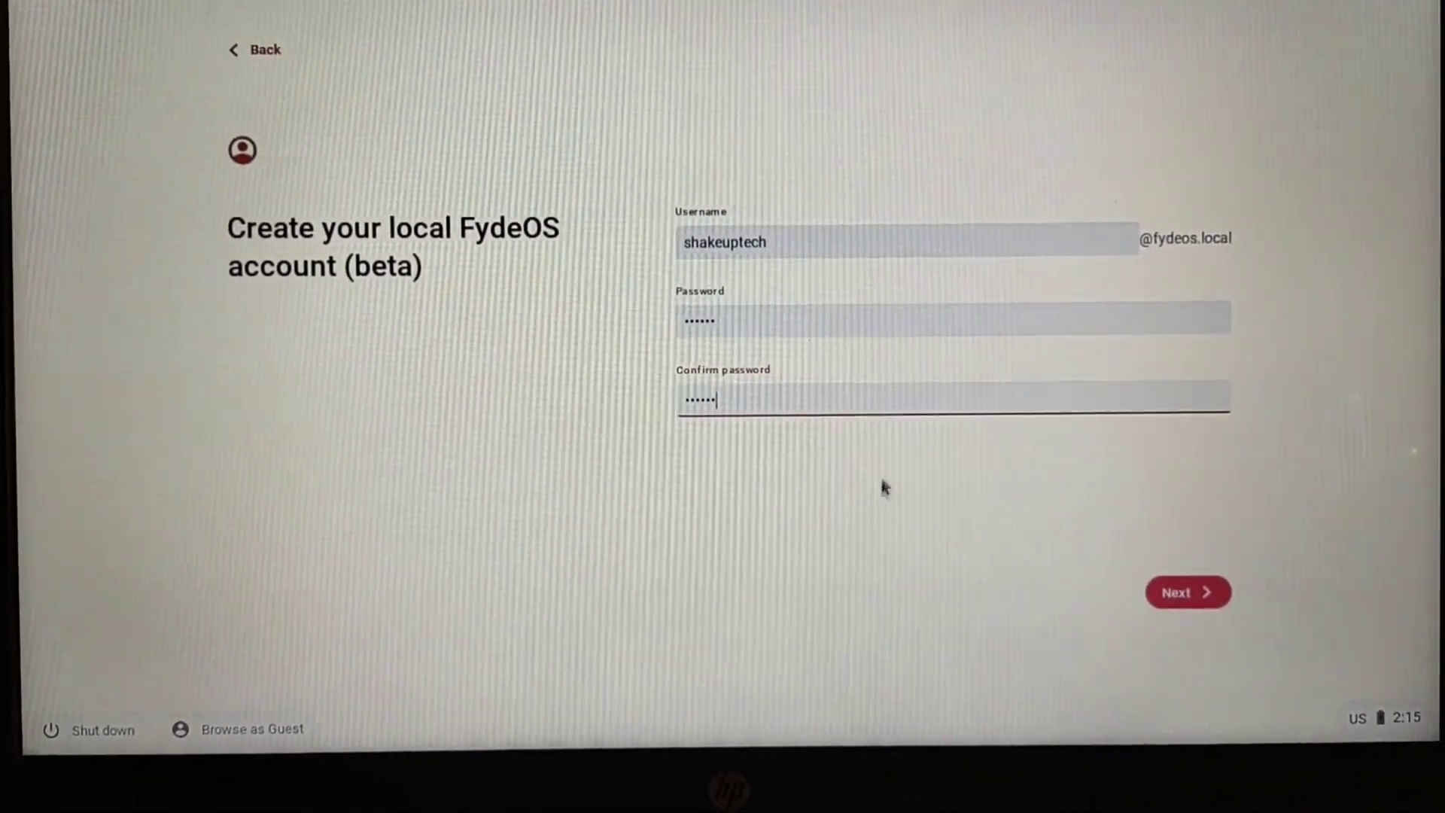
left_click(1188, 592)
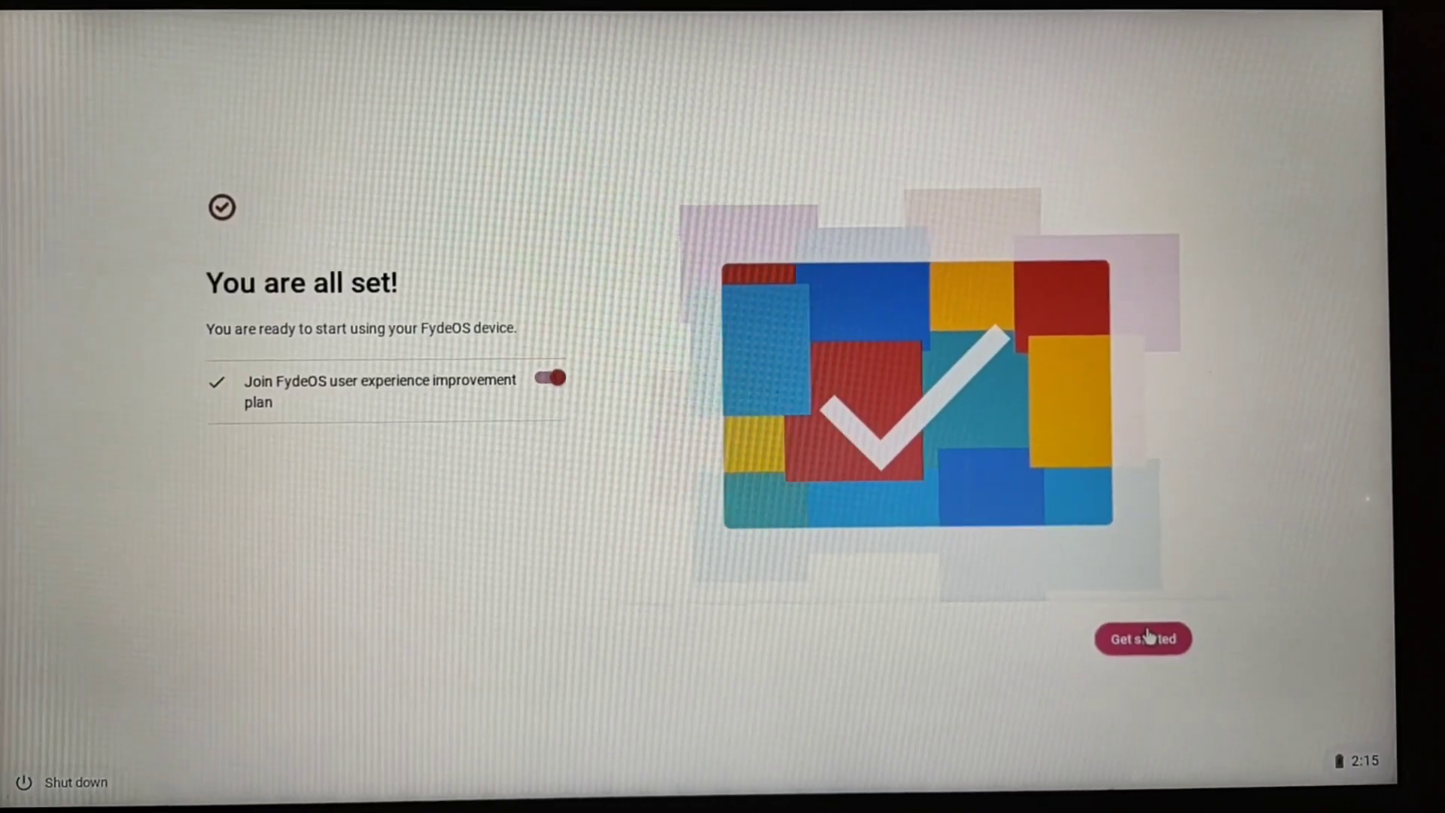
- Finish setup with Get started, then launch Android and accept its EULA to activate the subsystem
left_click(1142, 638)
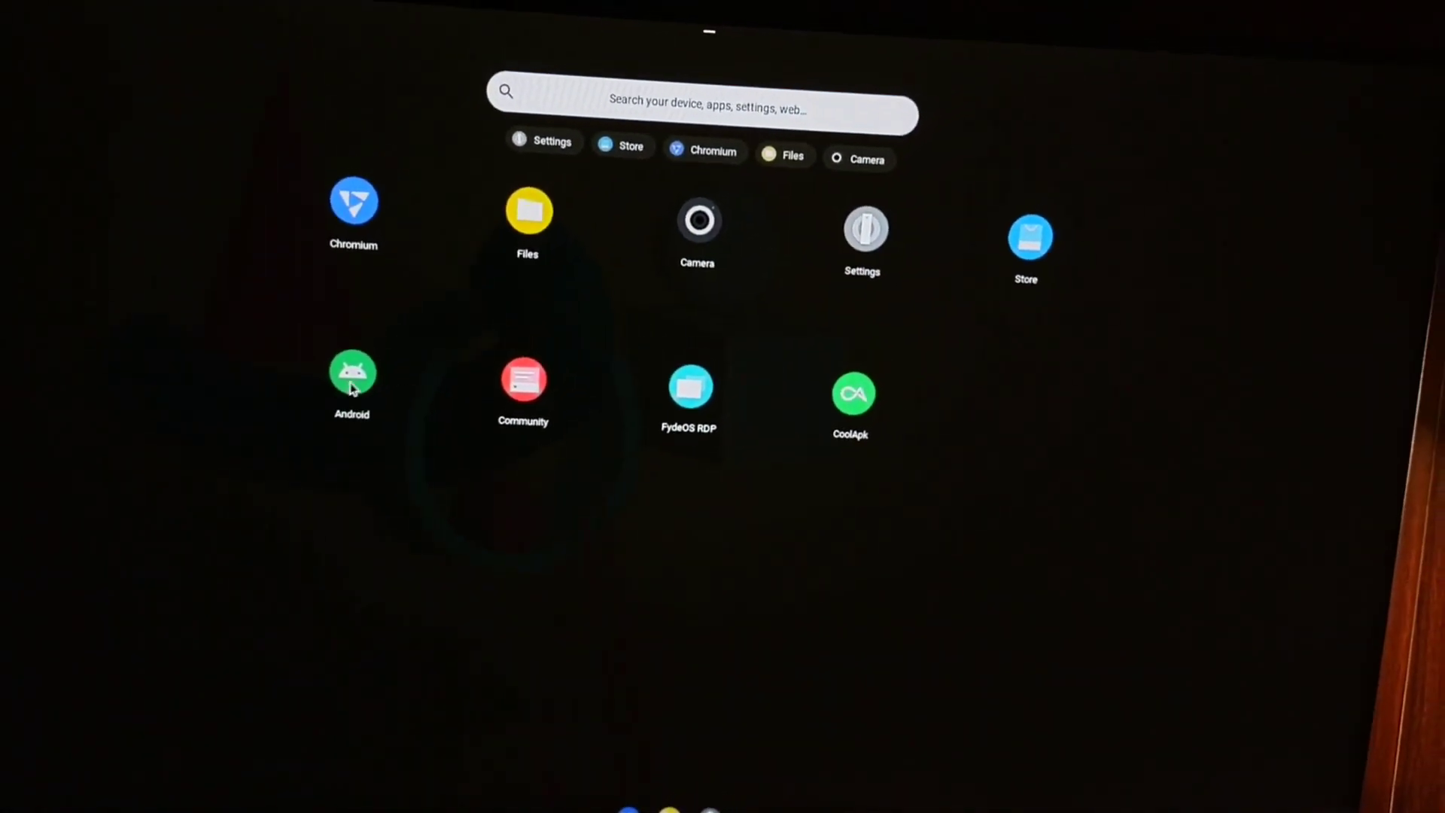
left_click(352, 370)
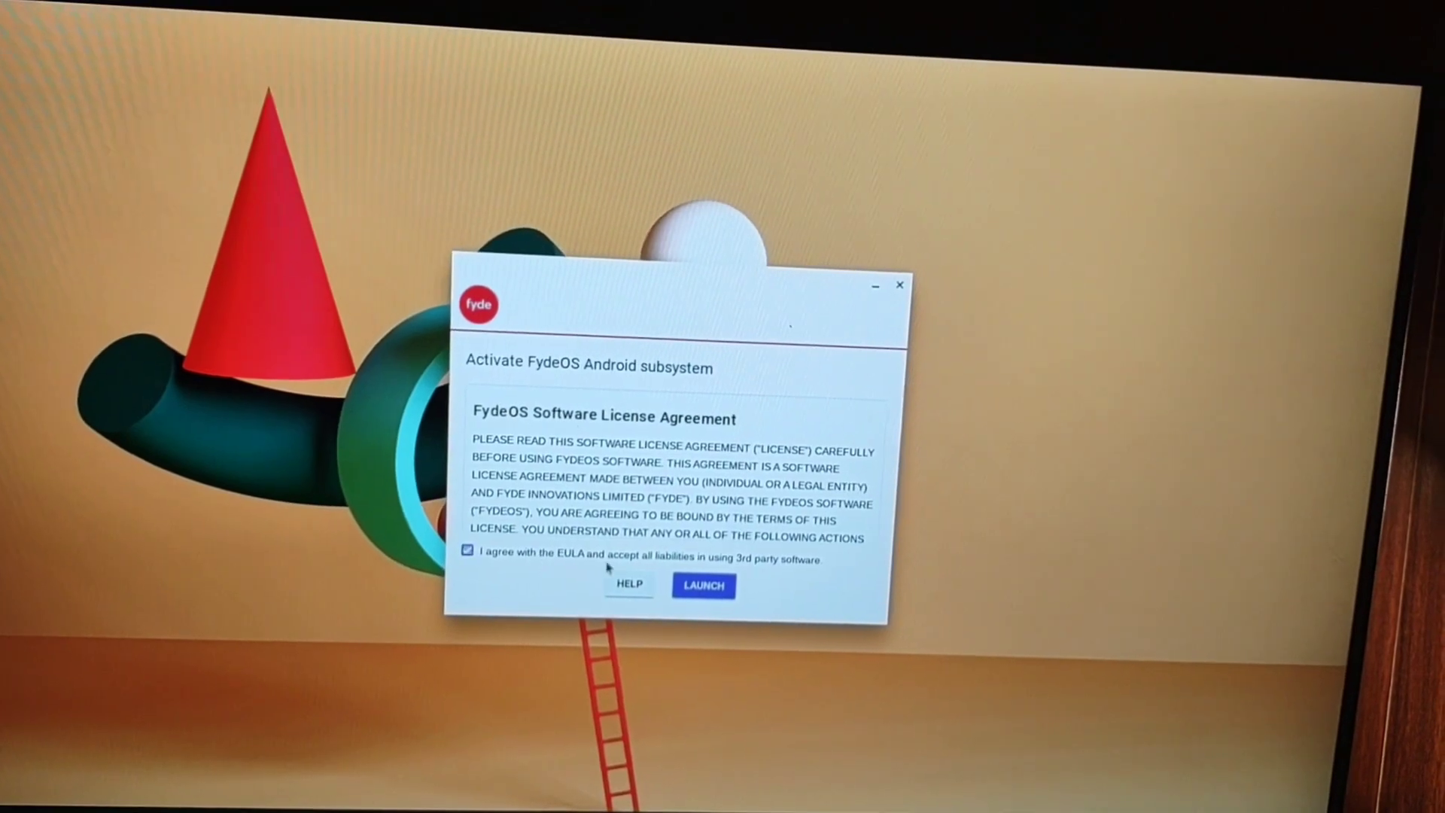
left_click(703, 585)
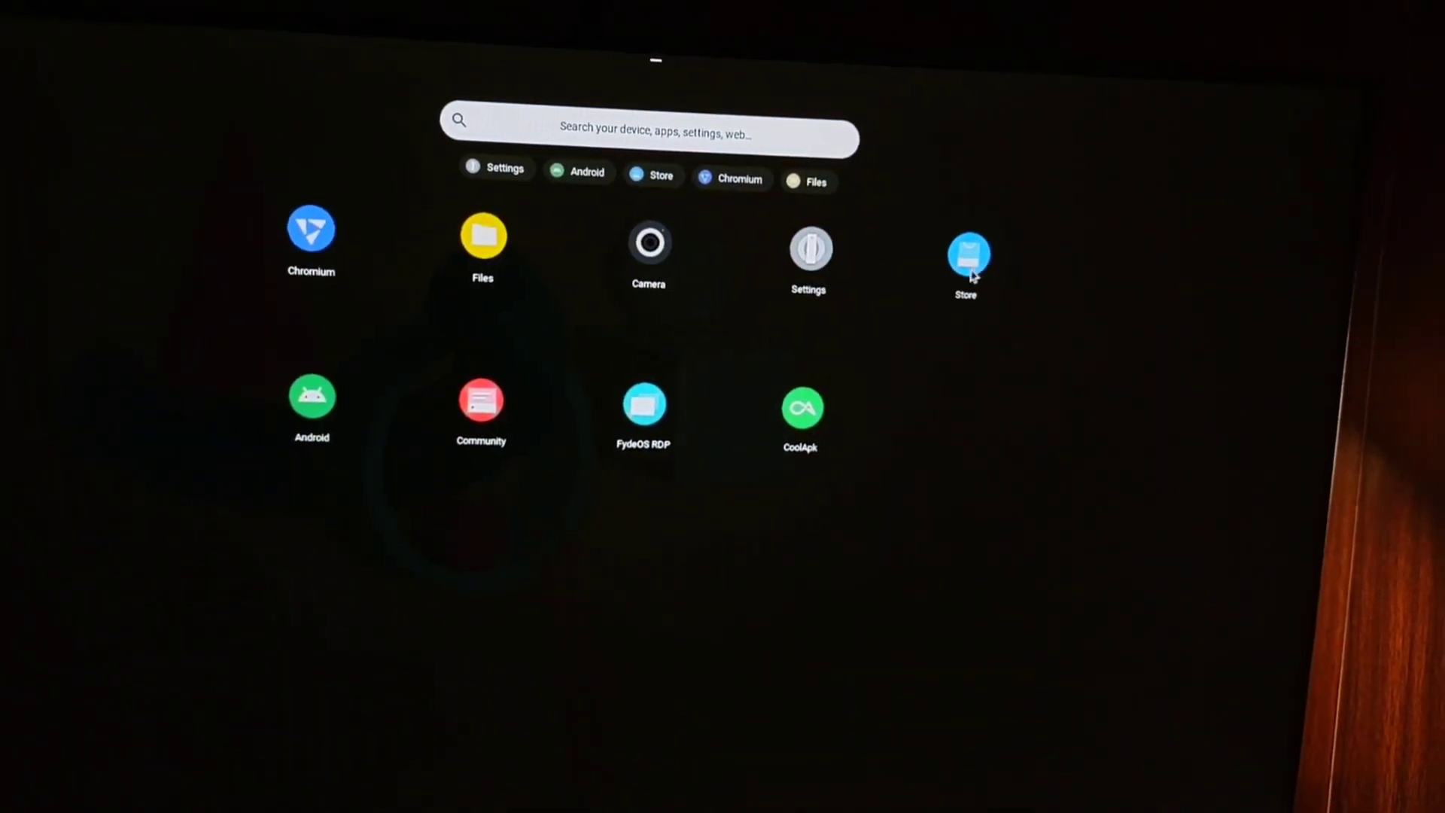
- Add Configure Open GApps from the FydeOS Store and confirm the installed notification
left_click(967, 257)
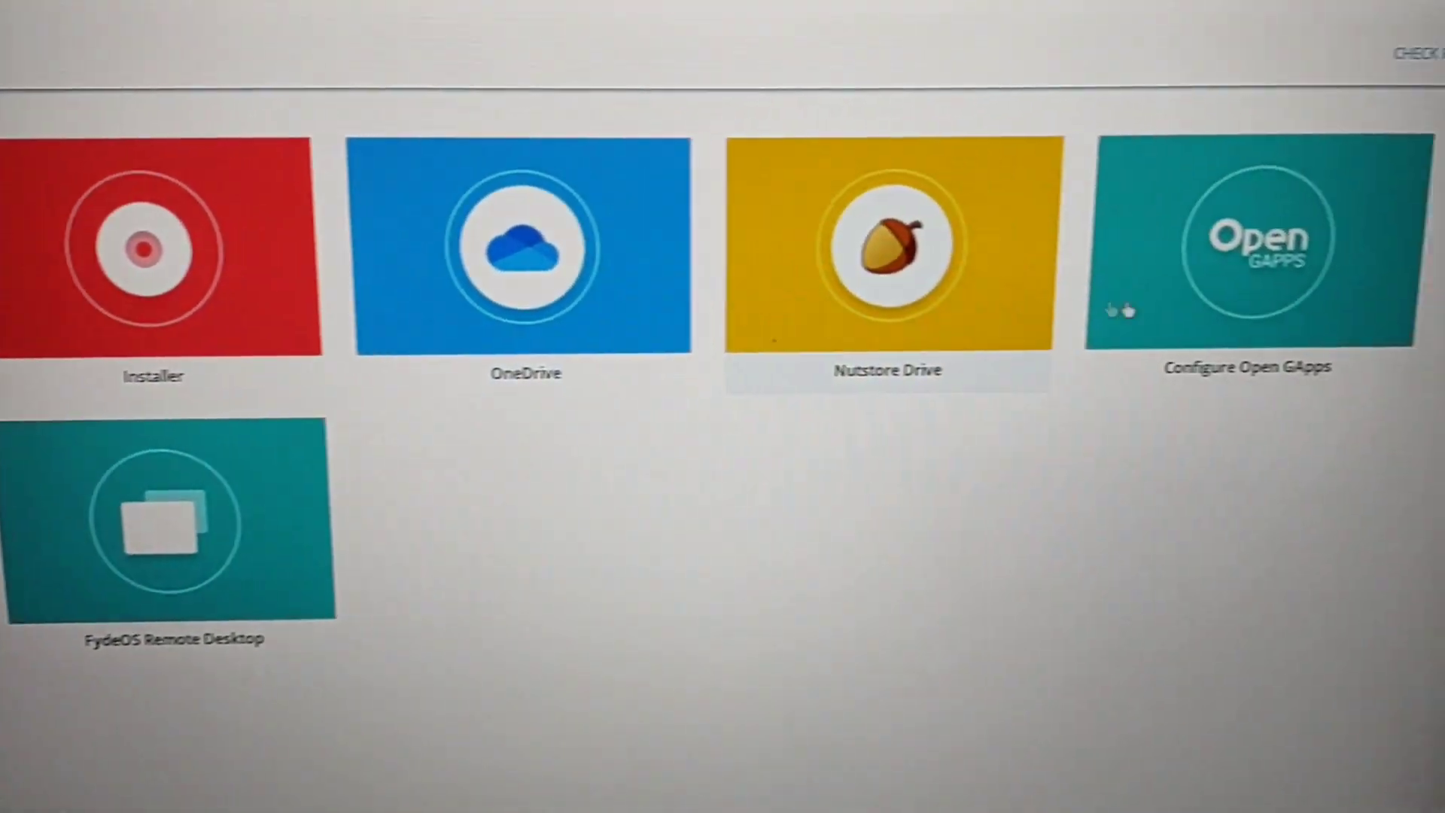
left_click(1248, 248)
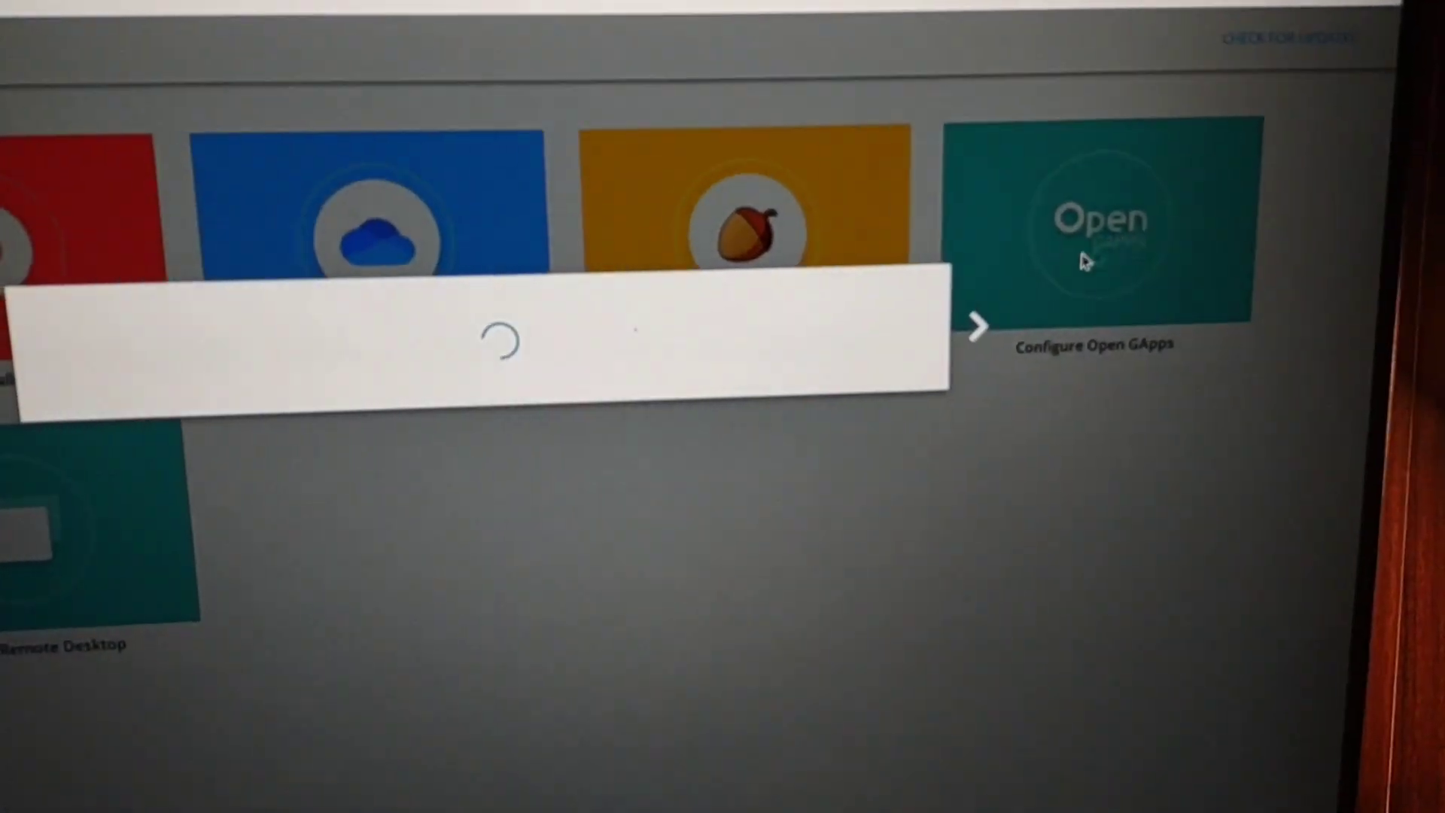
left_click(1097, 226)
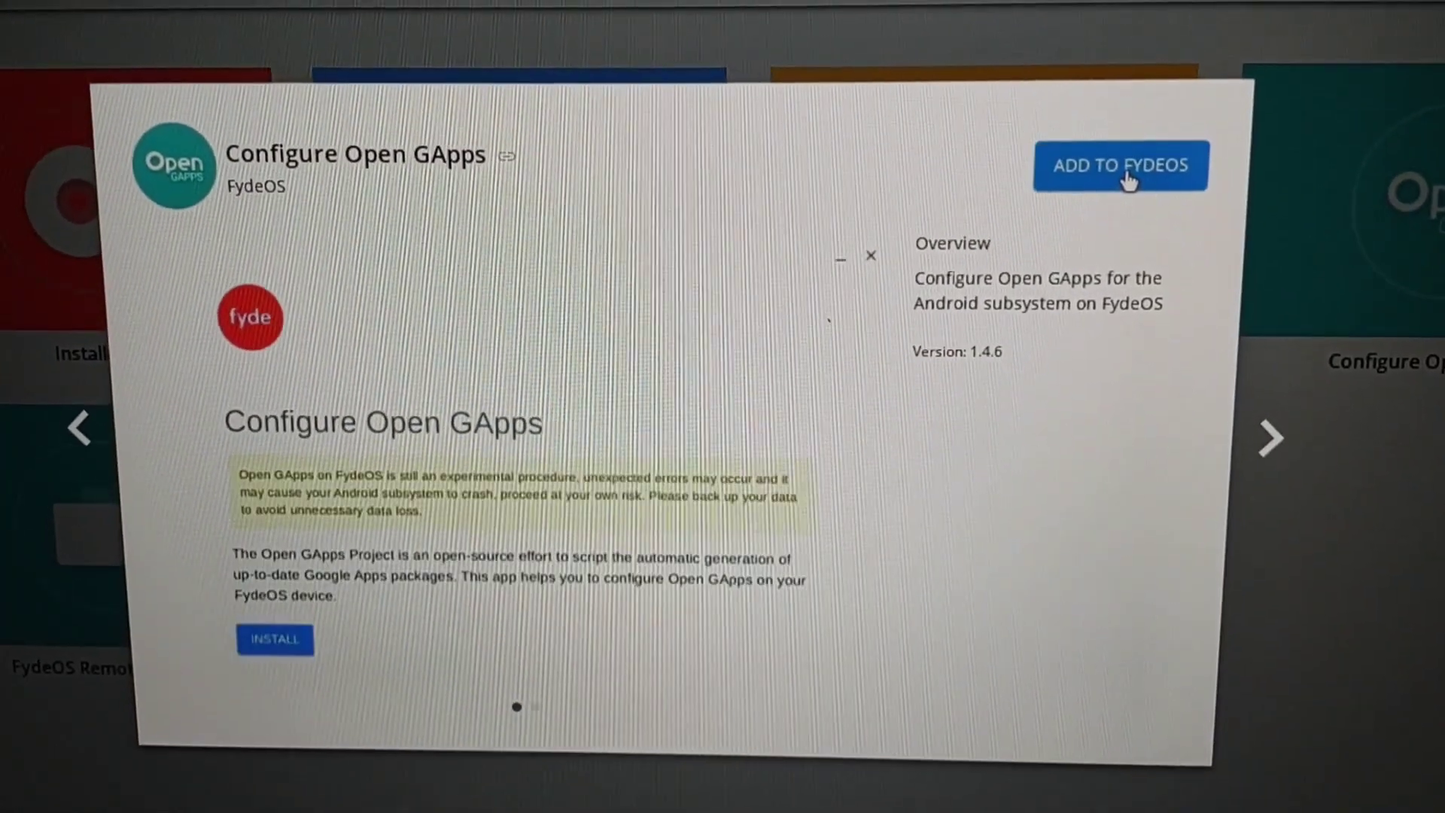
left_click(1120, 165)
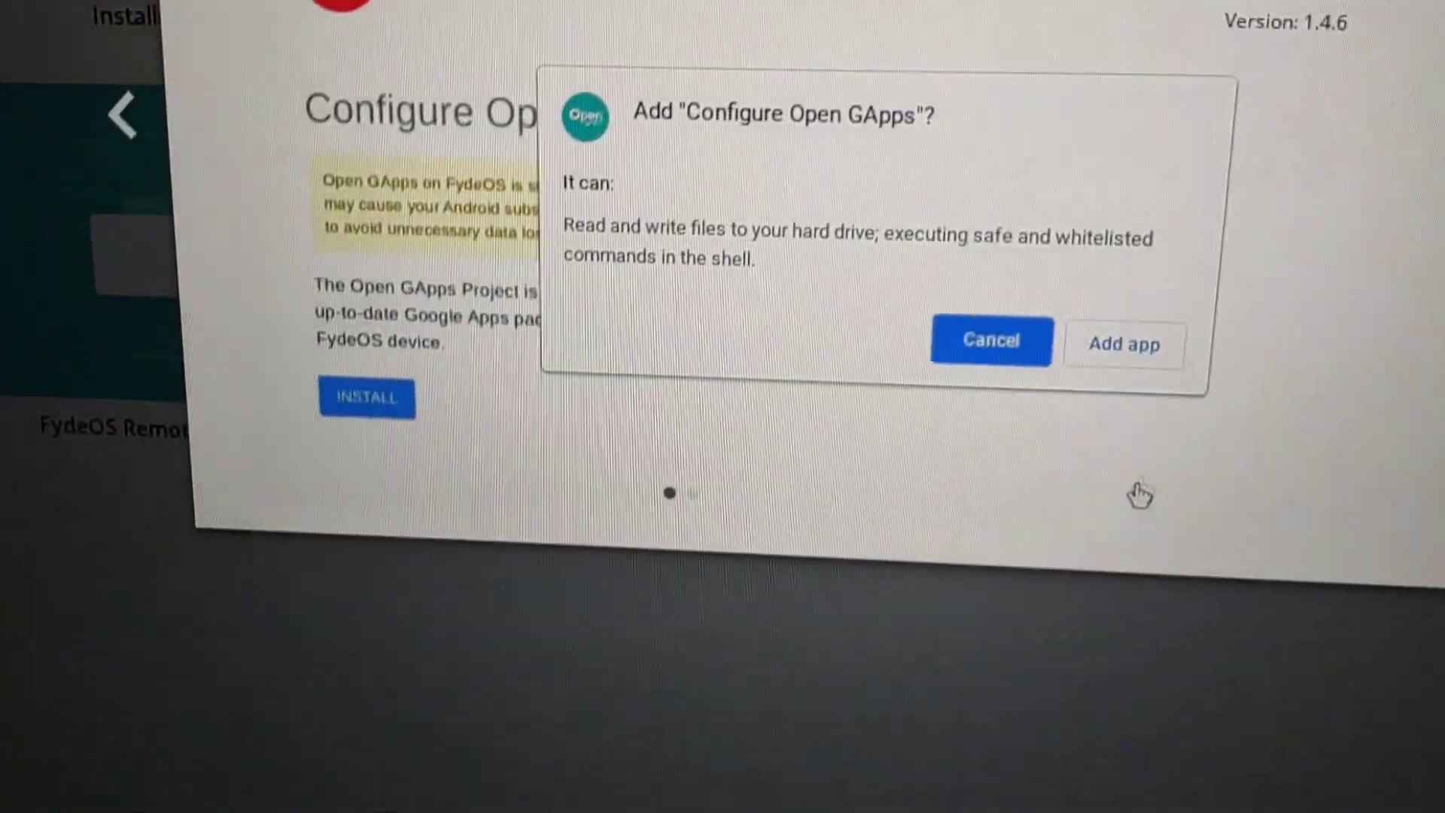
left_click(990, 340)
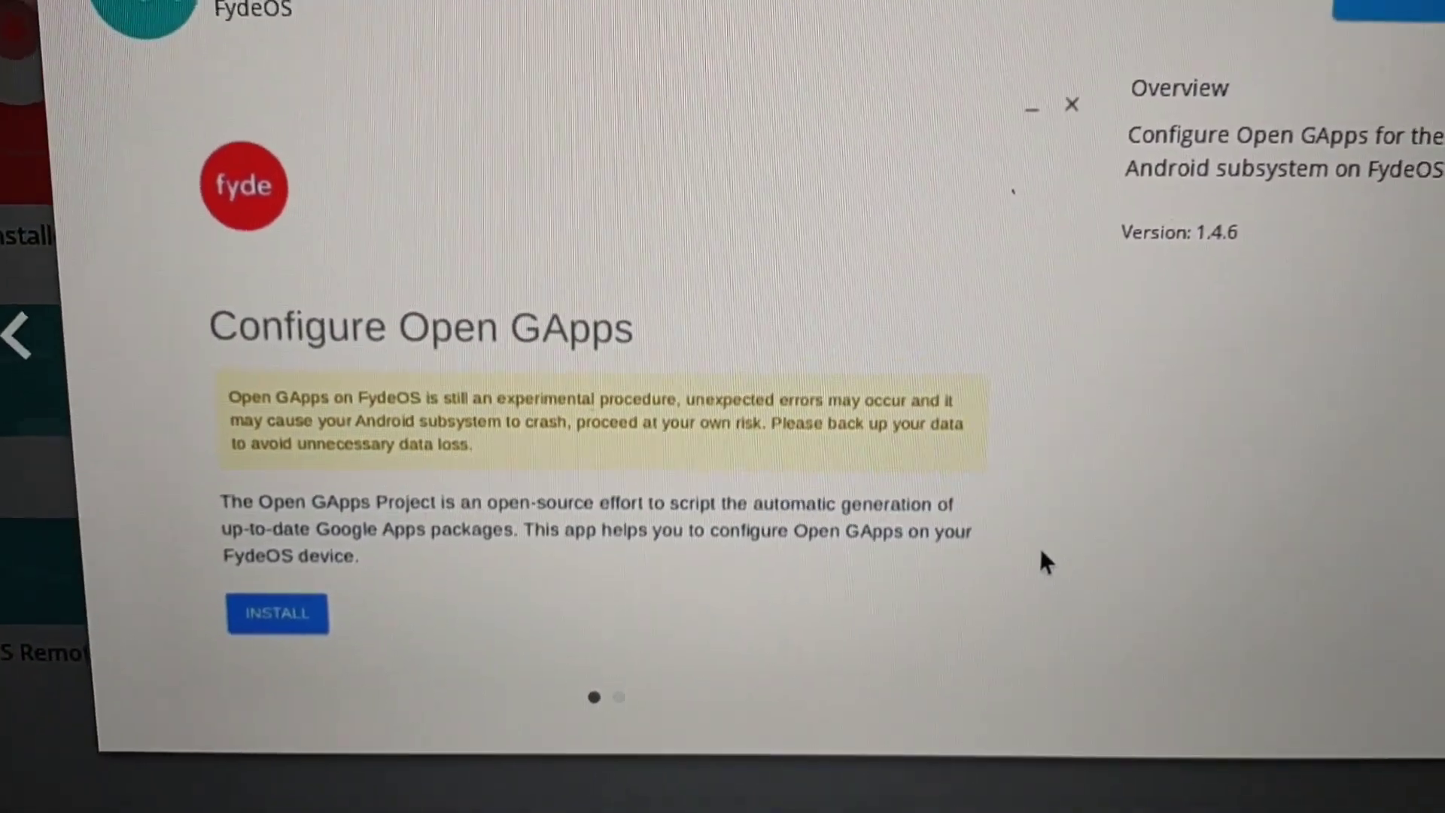
left_click(277, 612)
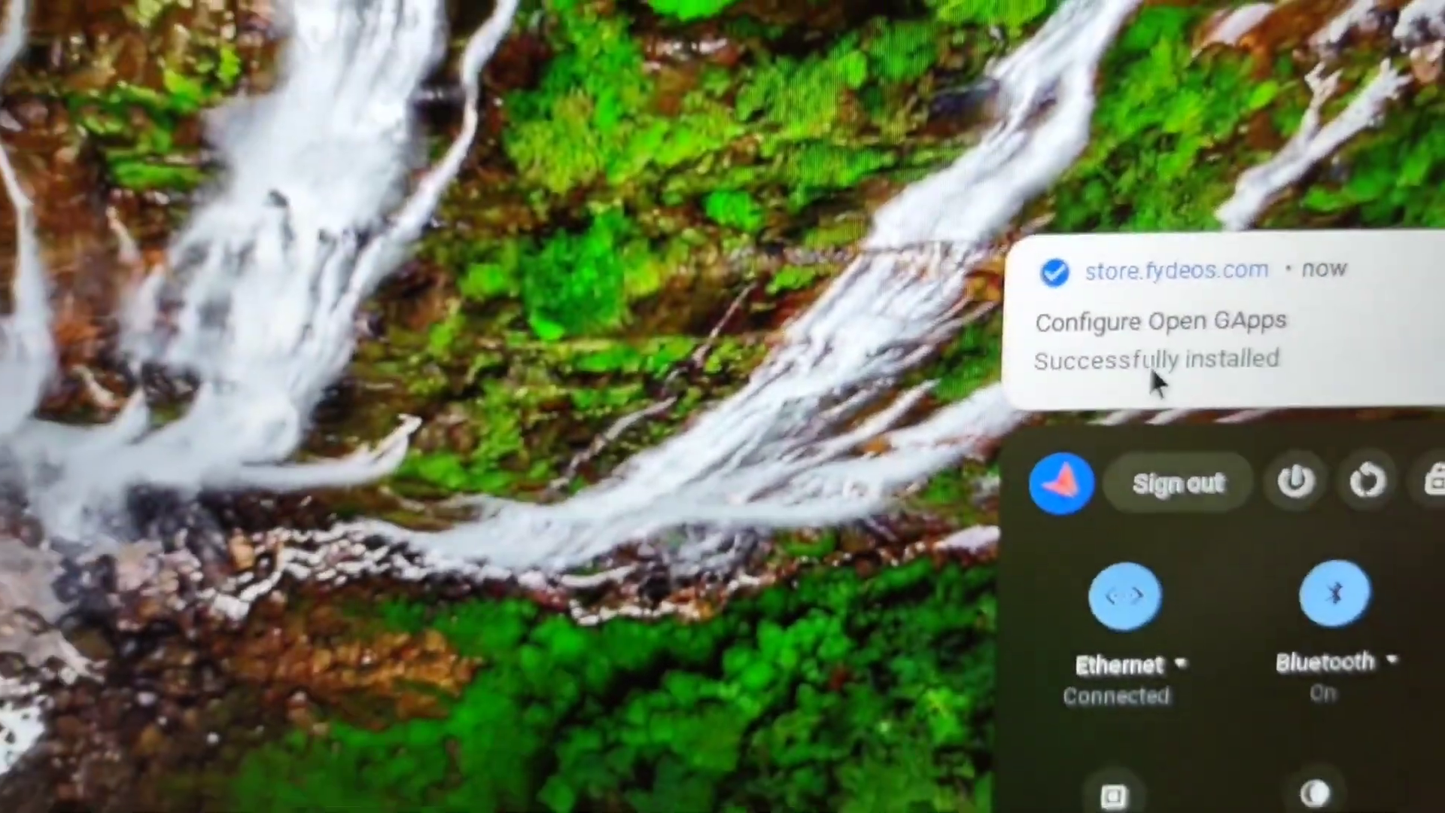
- Run Configure Open GApps from the notification: accept the EULA, choose Install and complete the Open GApps installation
left_click(1152, 321)
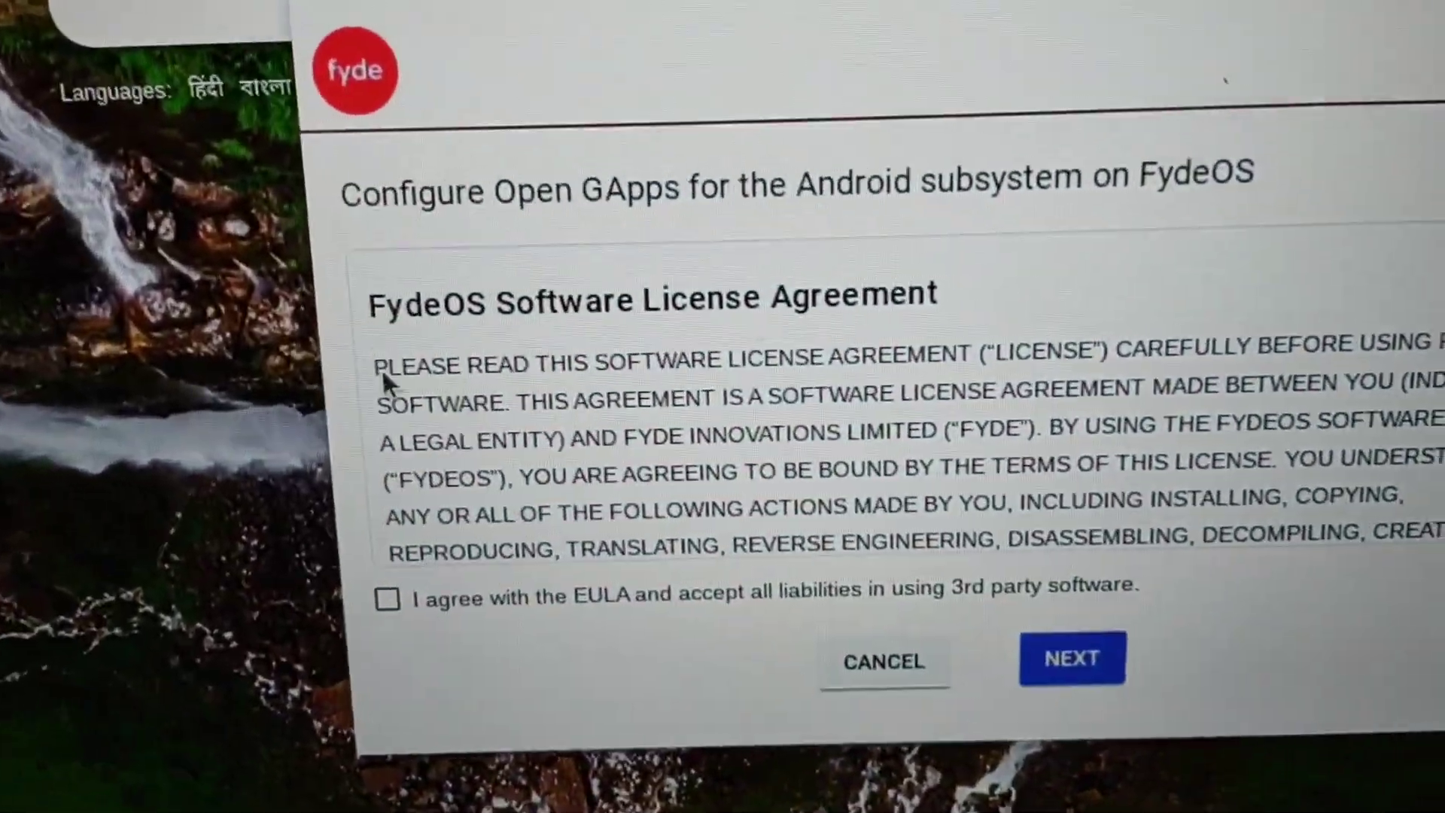
left_click(388, 599)
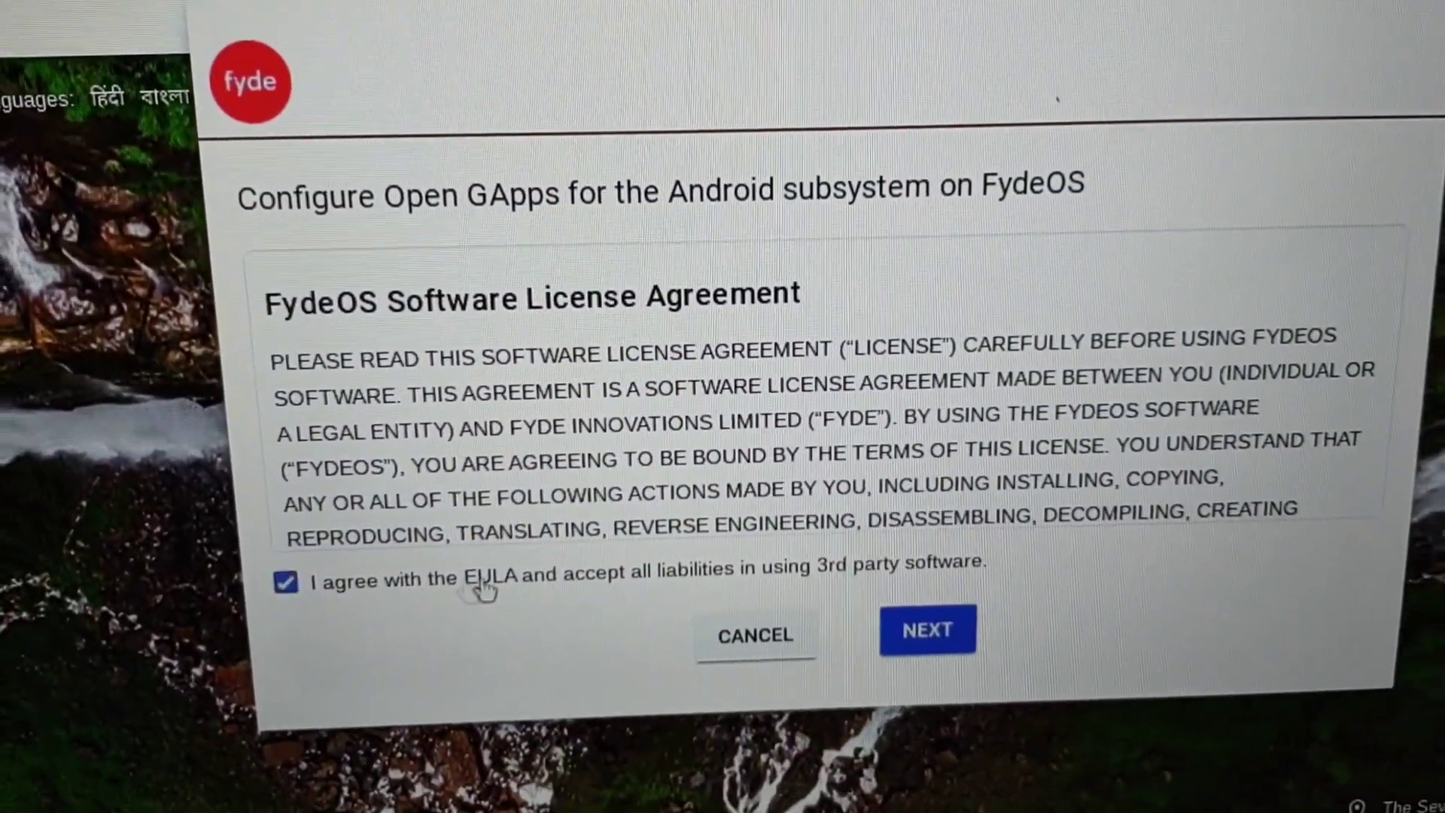
left_click(927, 629)
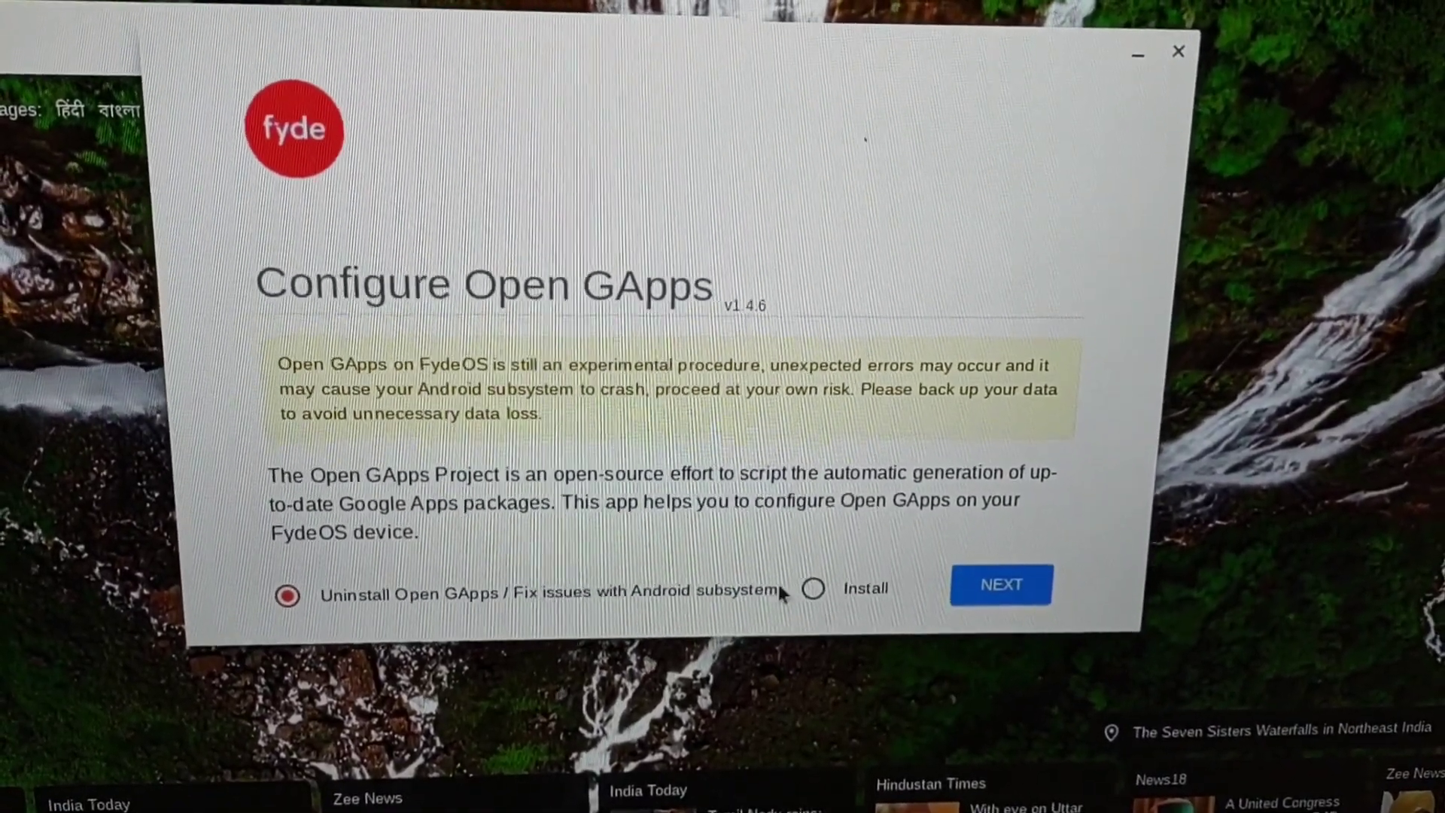
left_click(812, 588)
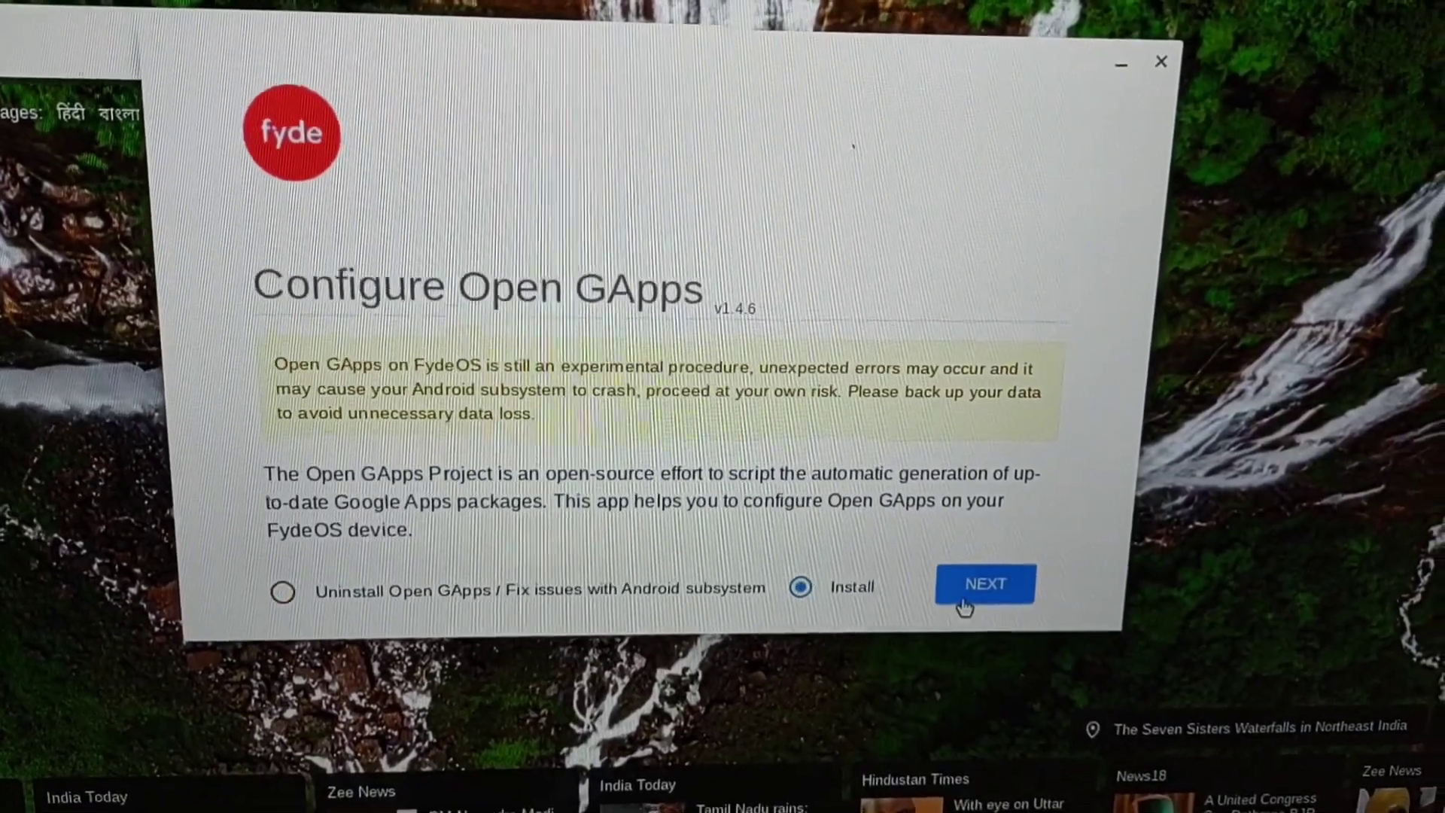
left_click(985, 584)
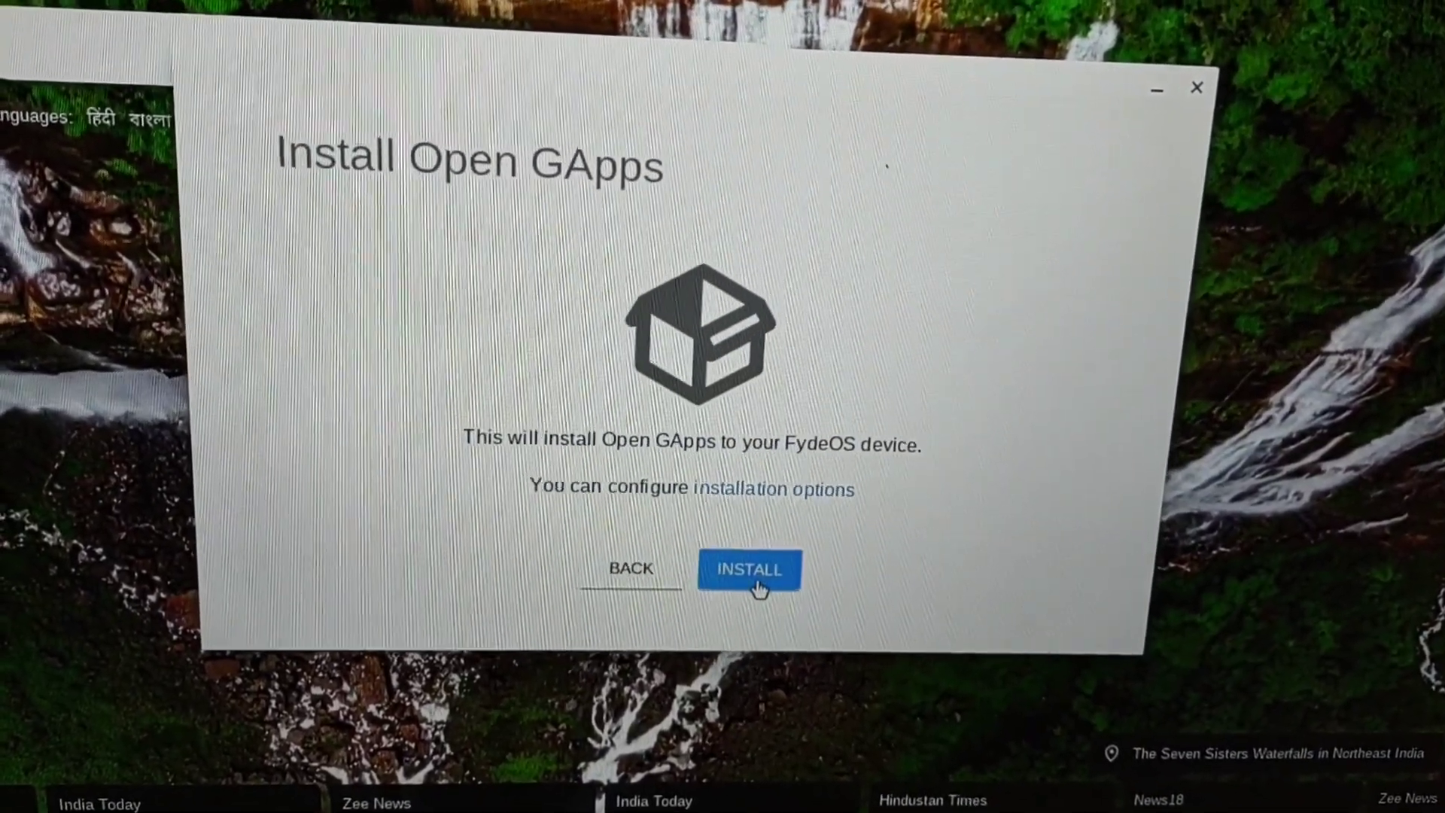
left_click(748, 569)
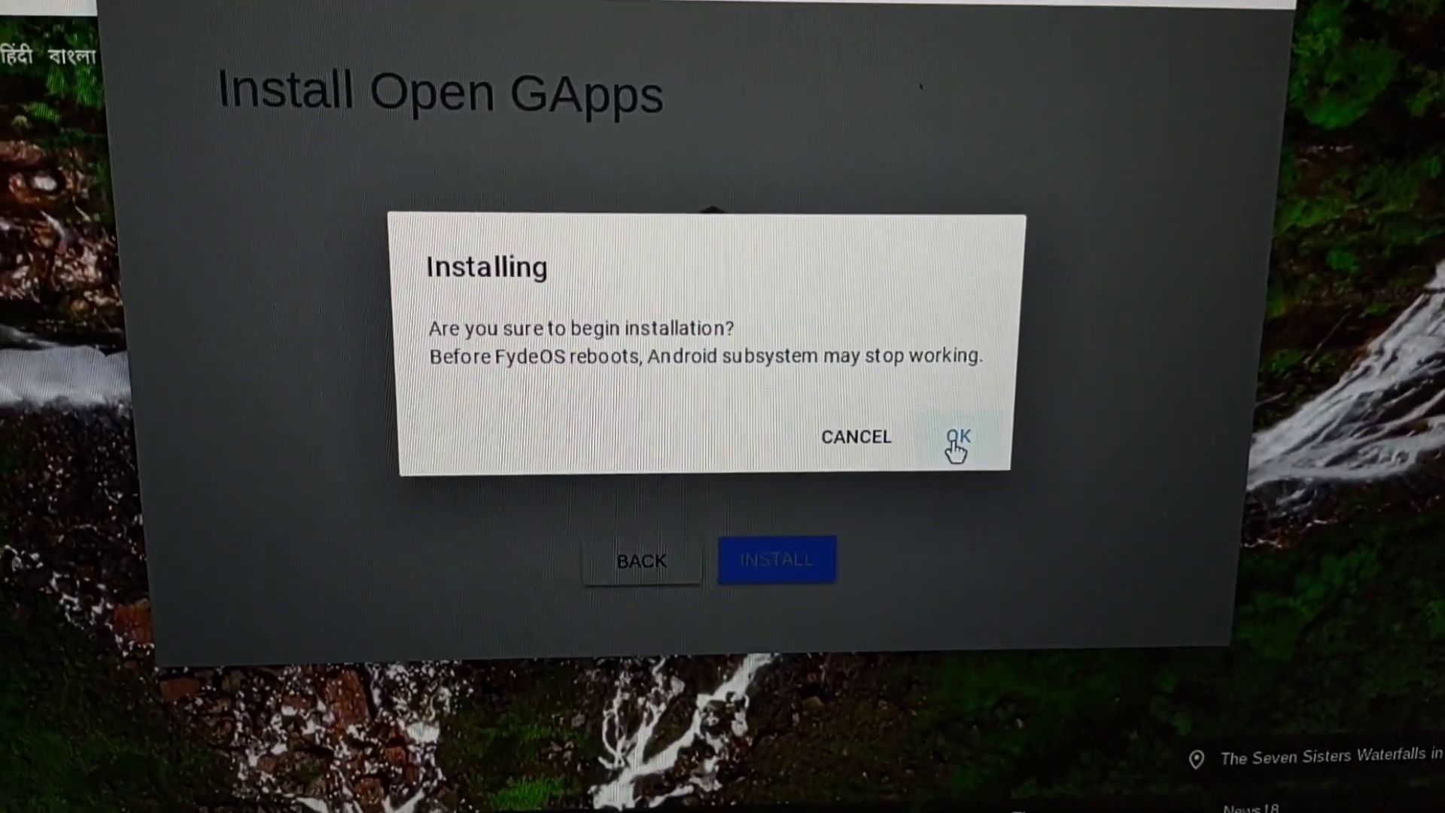
left_click(959, 437)
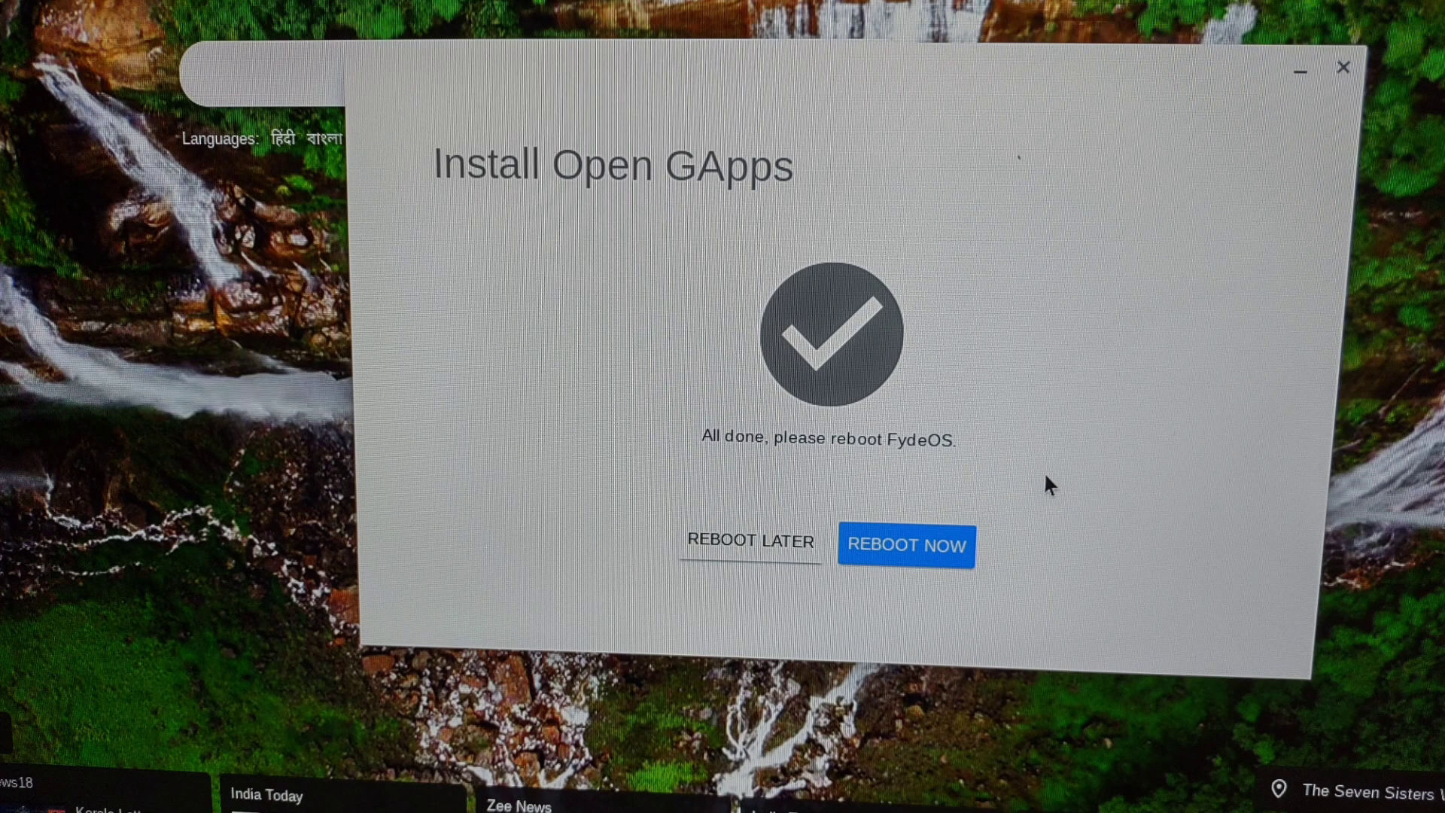
- Reboot FydeOS via the rEFInd entry, then launch Play Store from Android Settings' installed apps
left_click(905, 545)
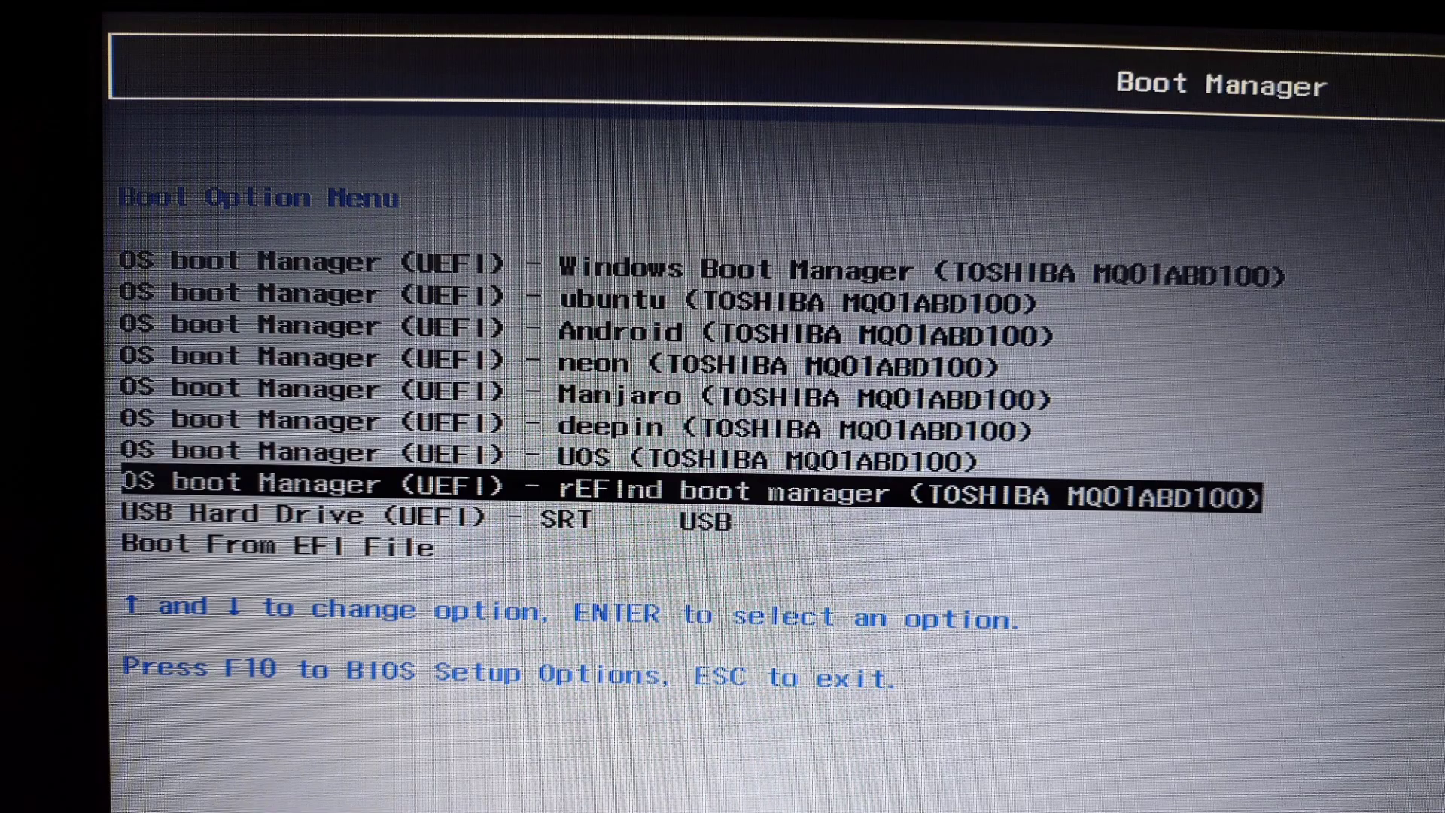
key("Enter")
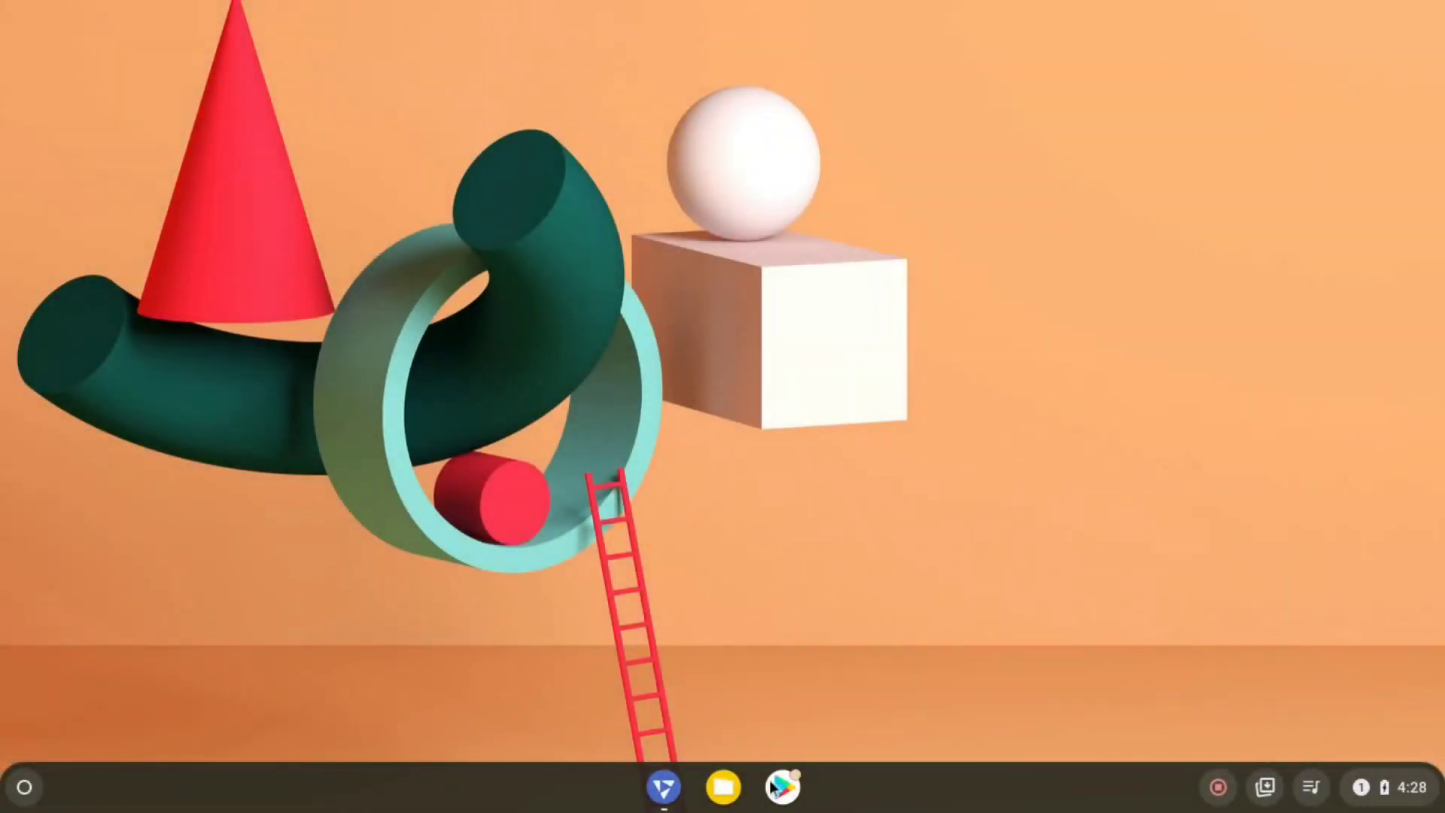
left_click(23, 786)
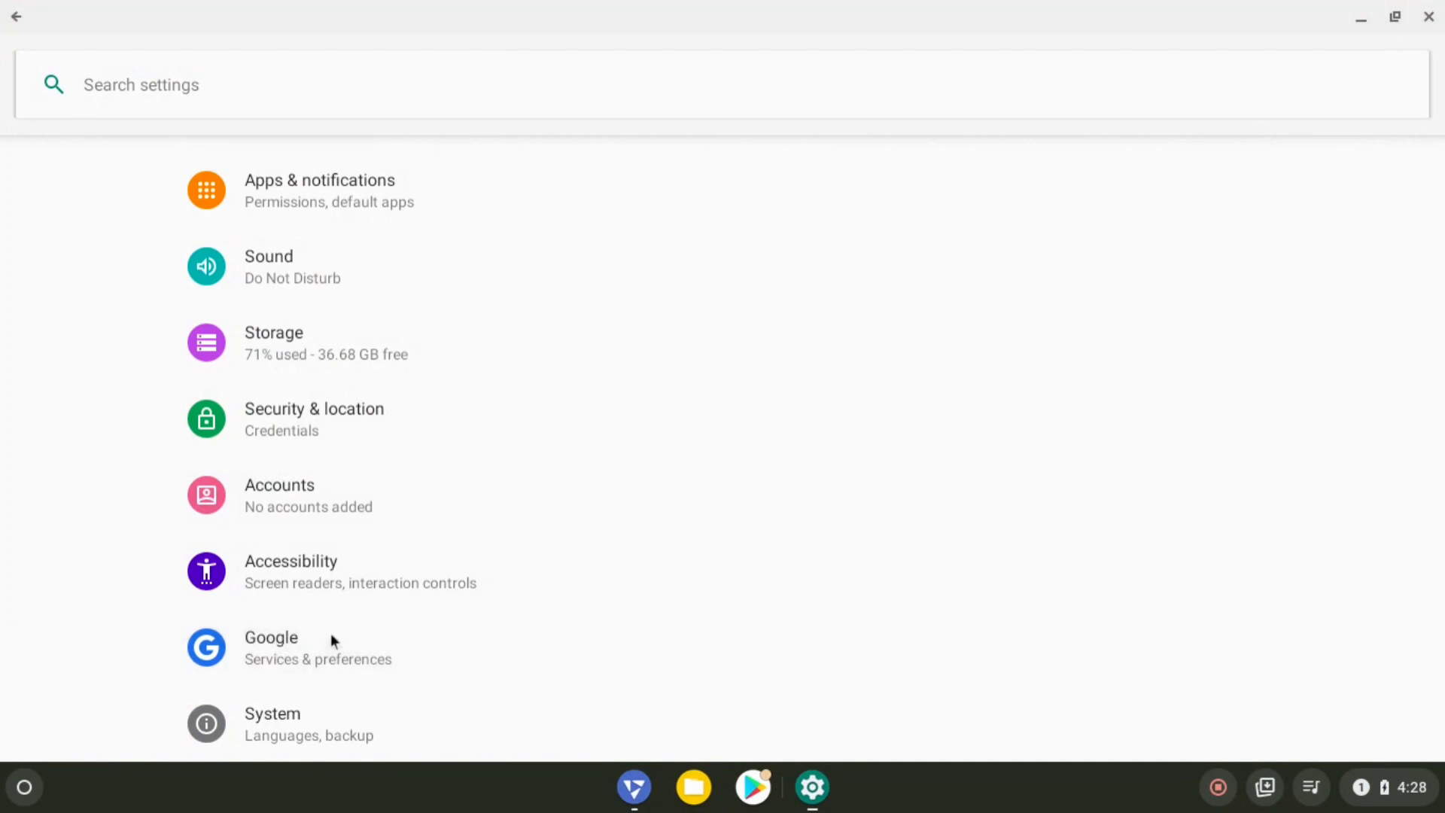
left_click(271, 647)
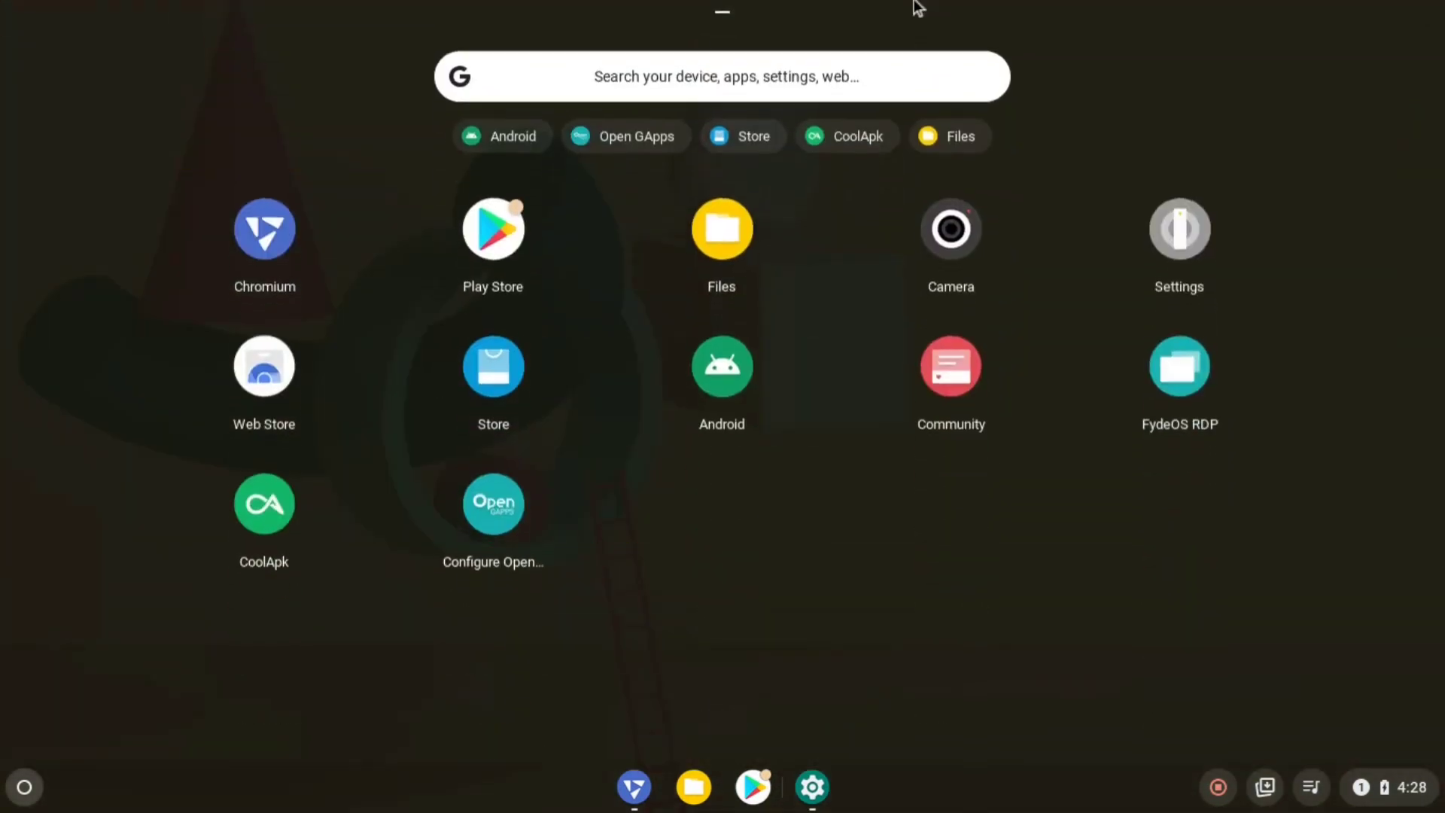
left_click(492, 229)
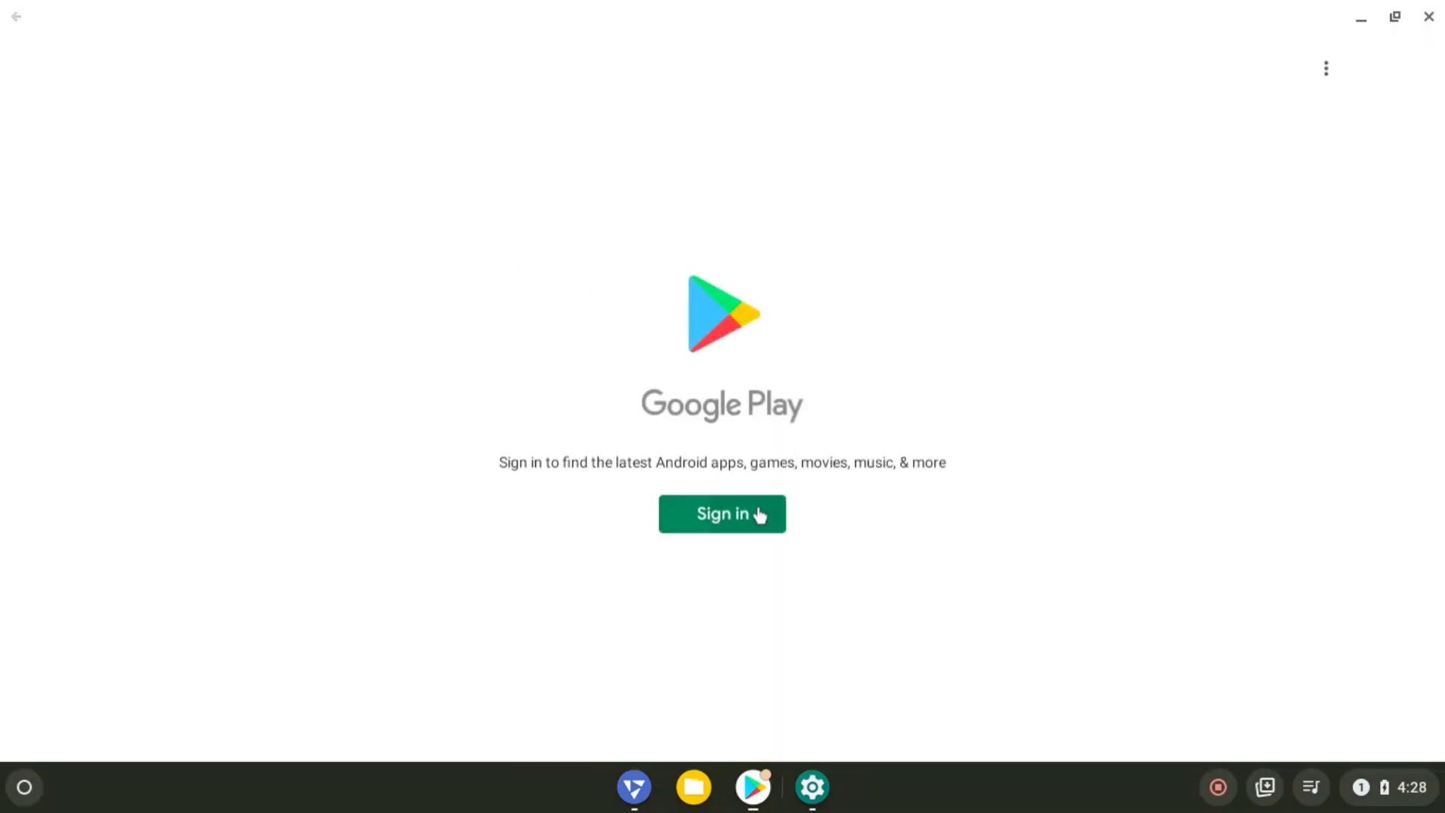
- Sign in to Google Play and accept the Google Services settings
left_click(721, 513)
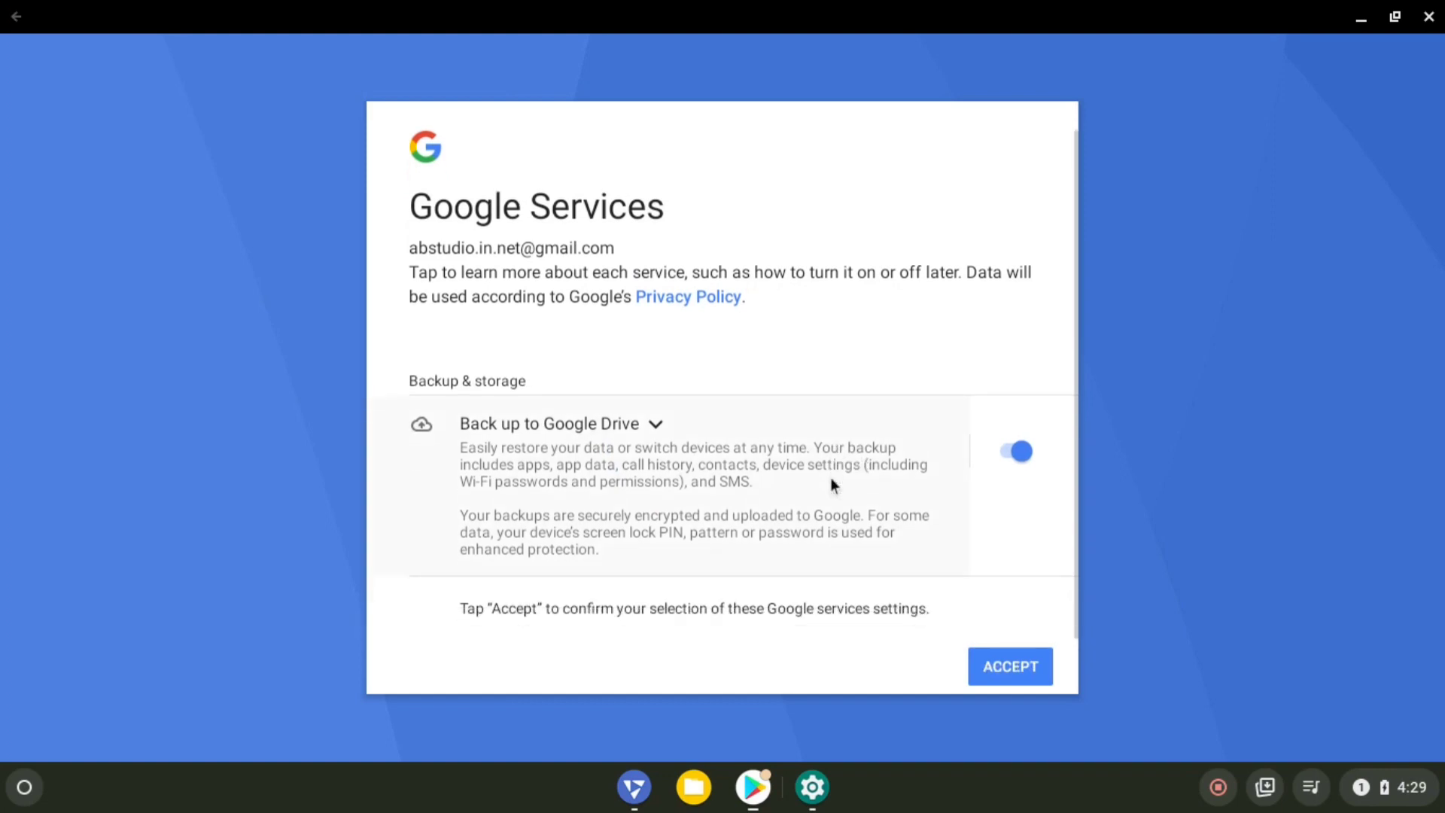
left_click(1008, 667)
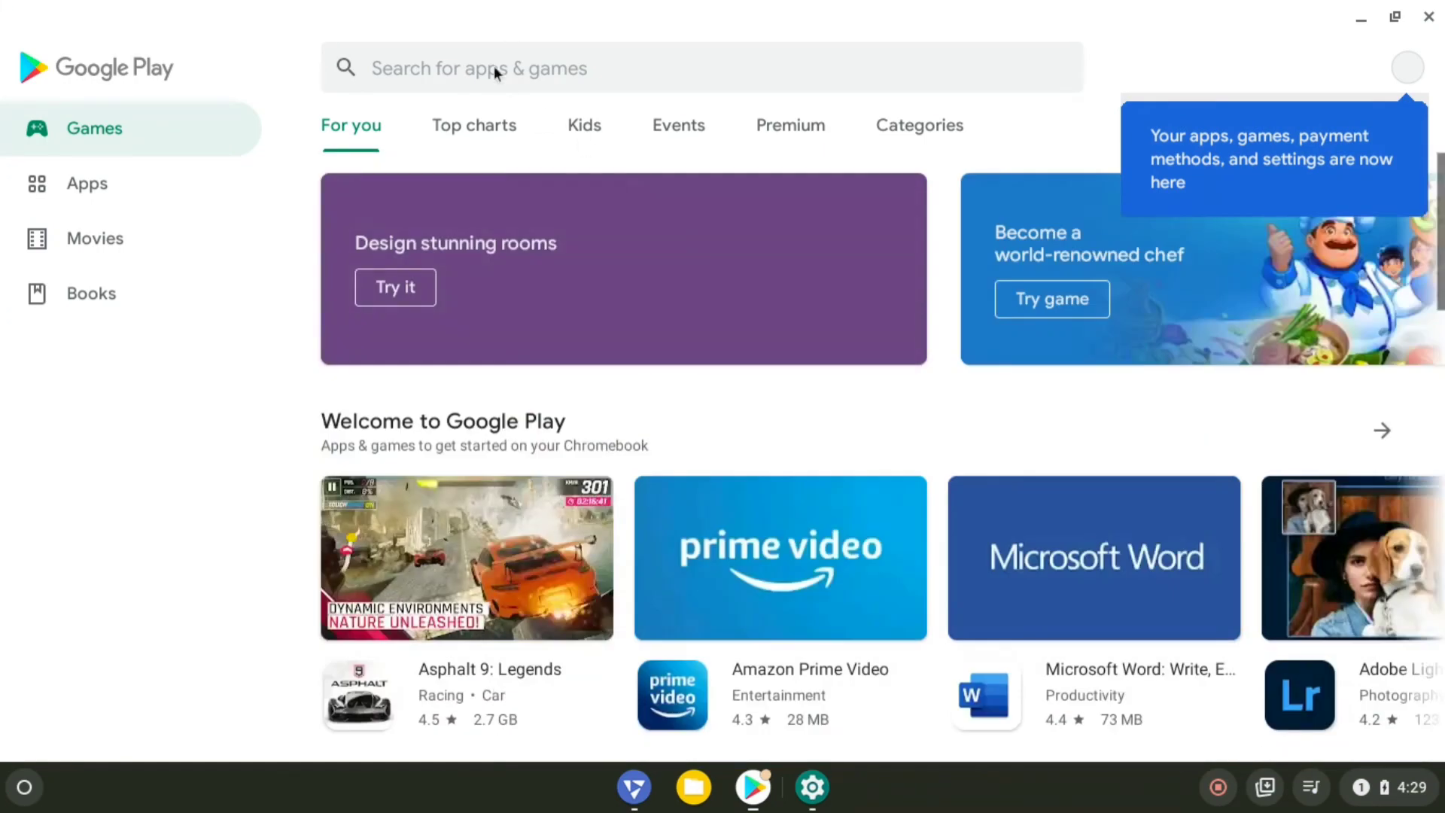
- Search 'subway s', pick the Subway Surfers result and install it
type("subway surfer")
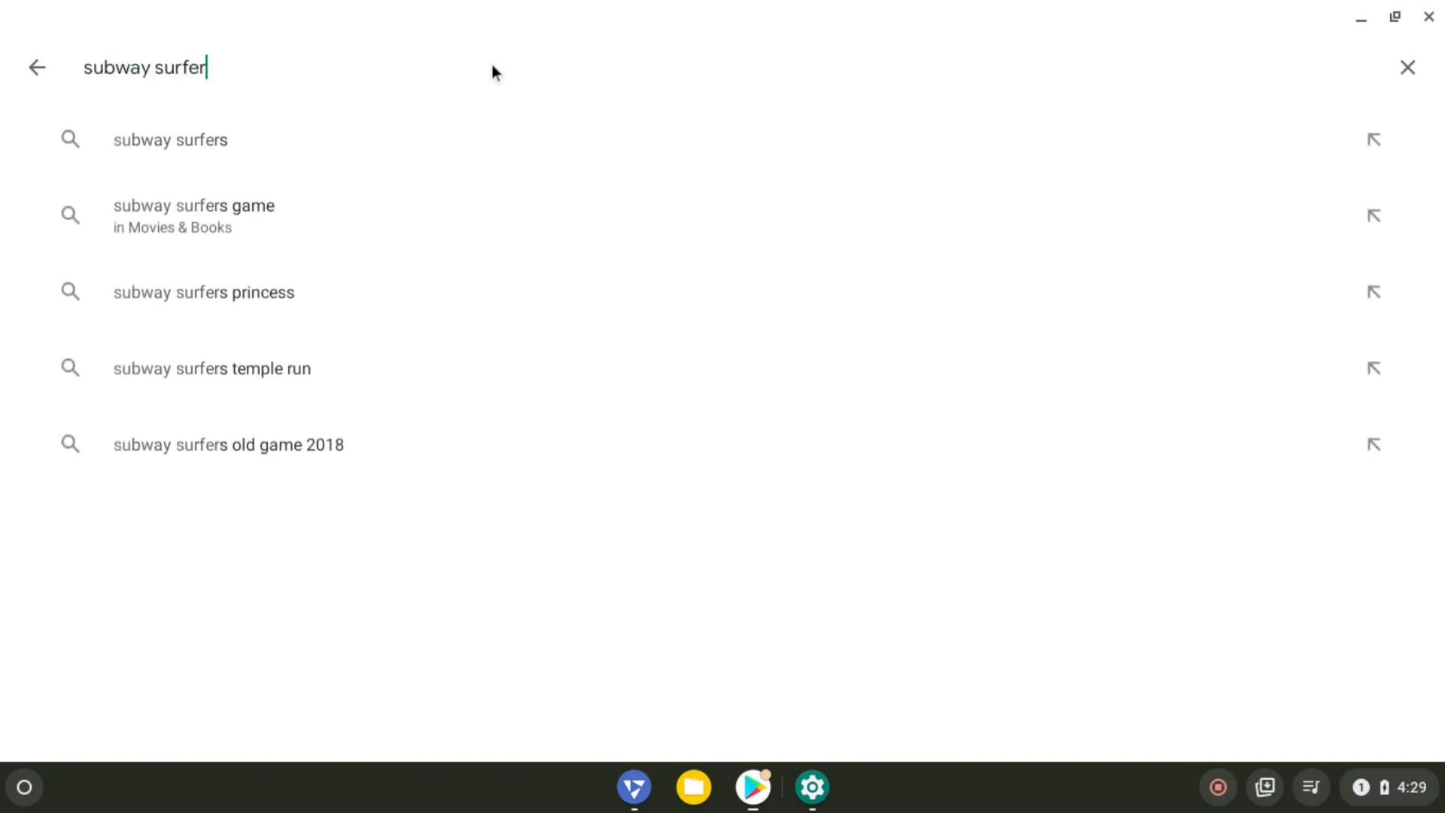
mouse_move(375, 154)
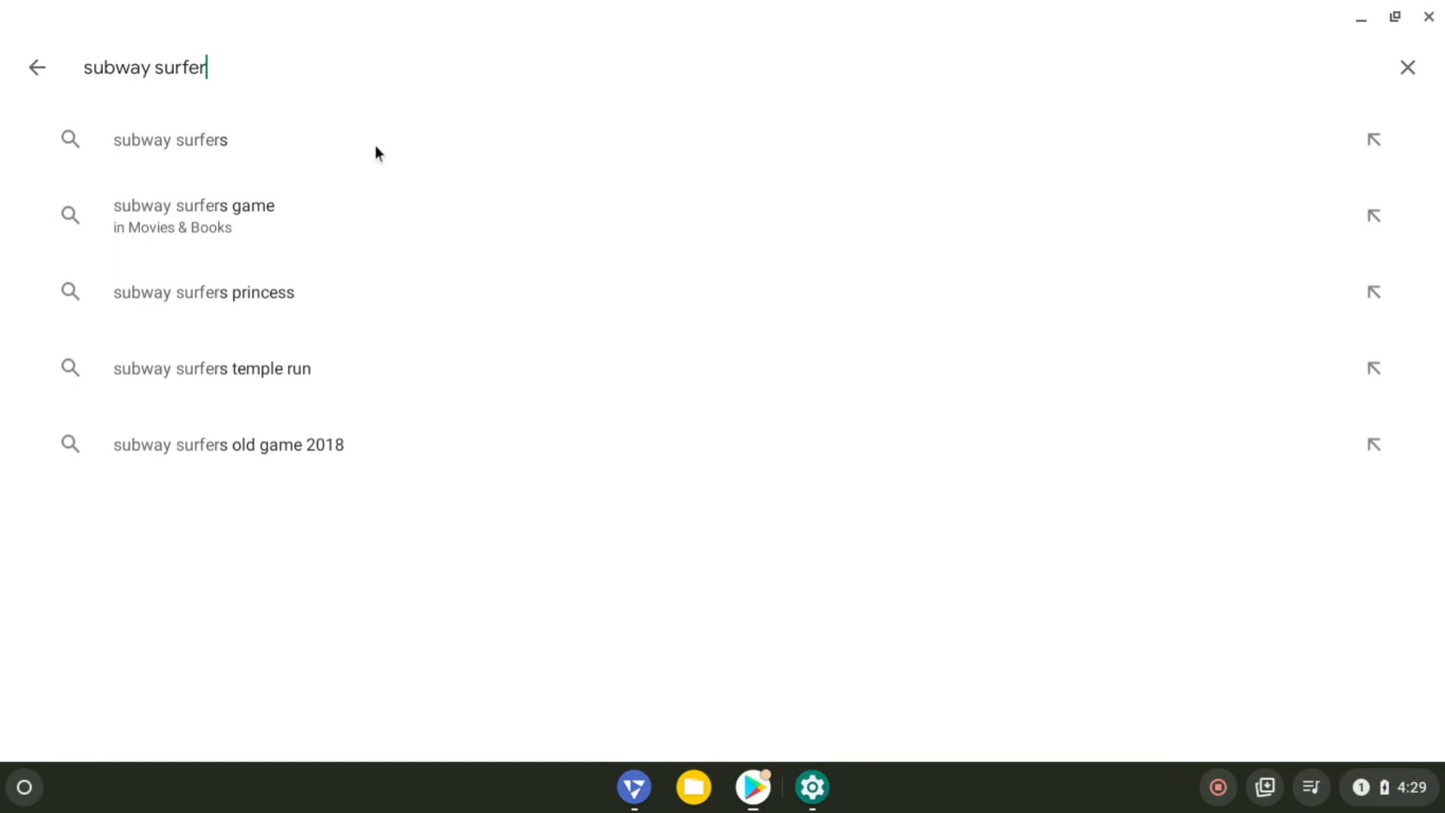
left_click(170, 138)
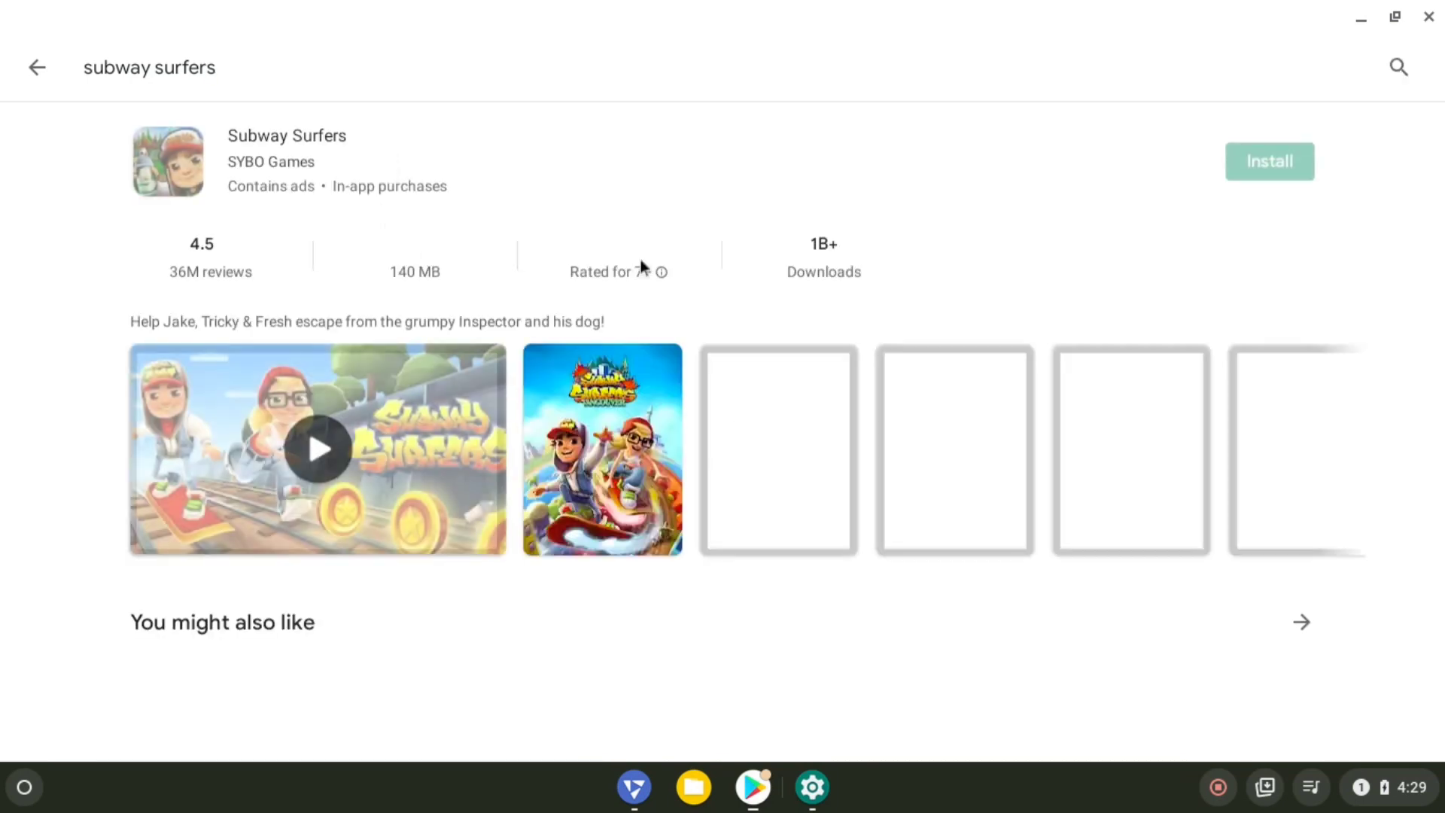
left_click(1268, 161)
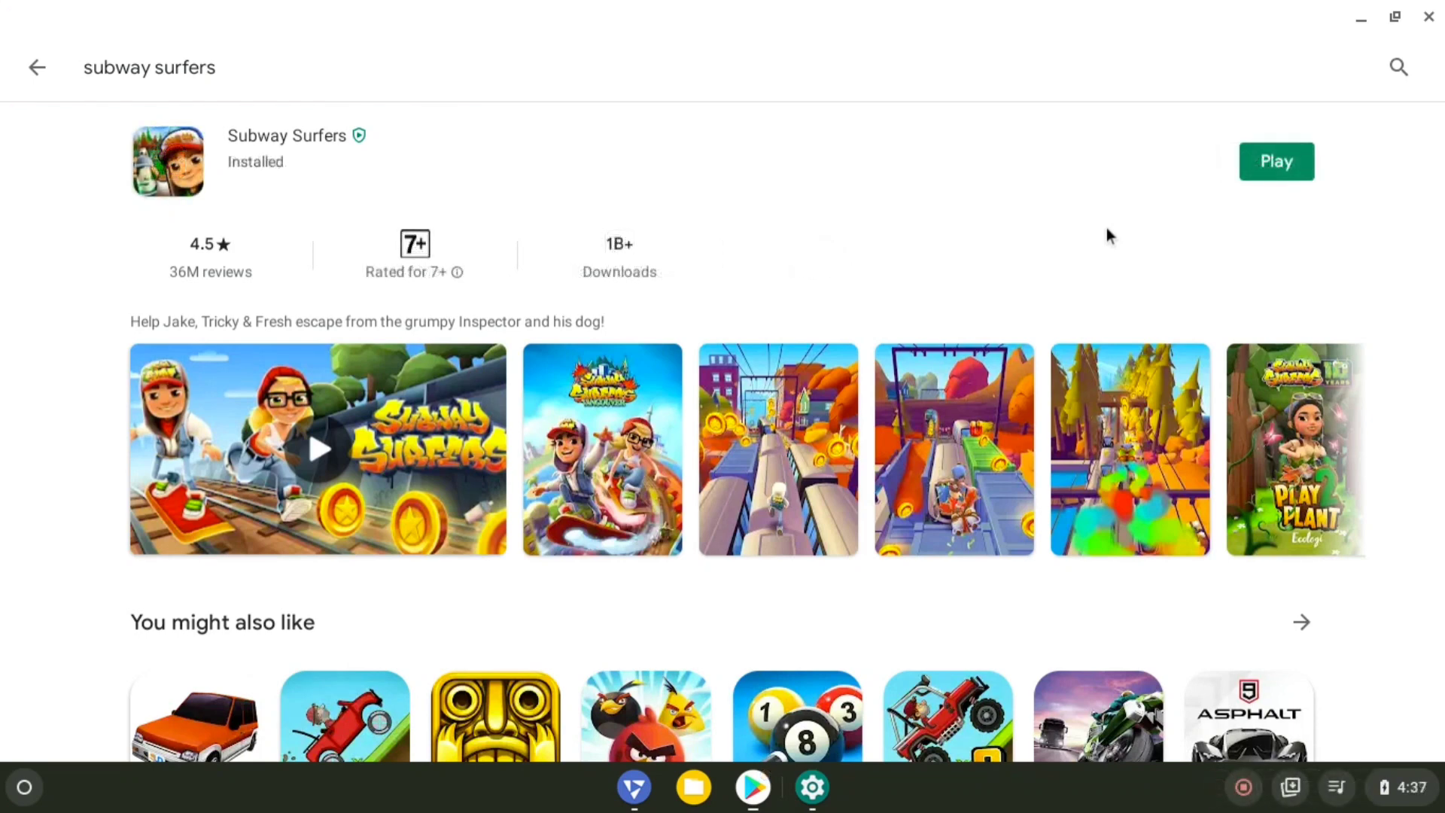
mouse_move(1068, 212)
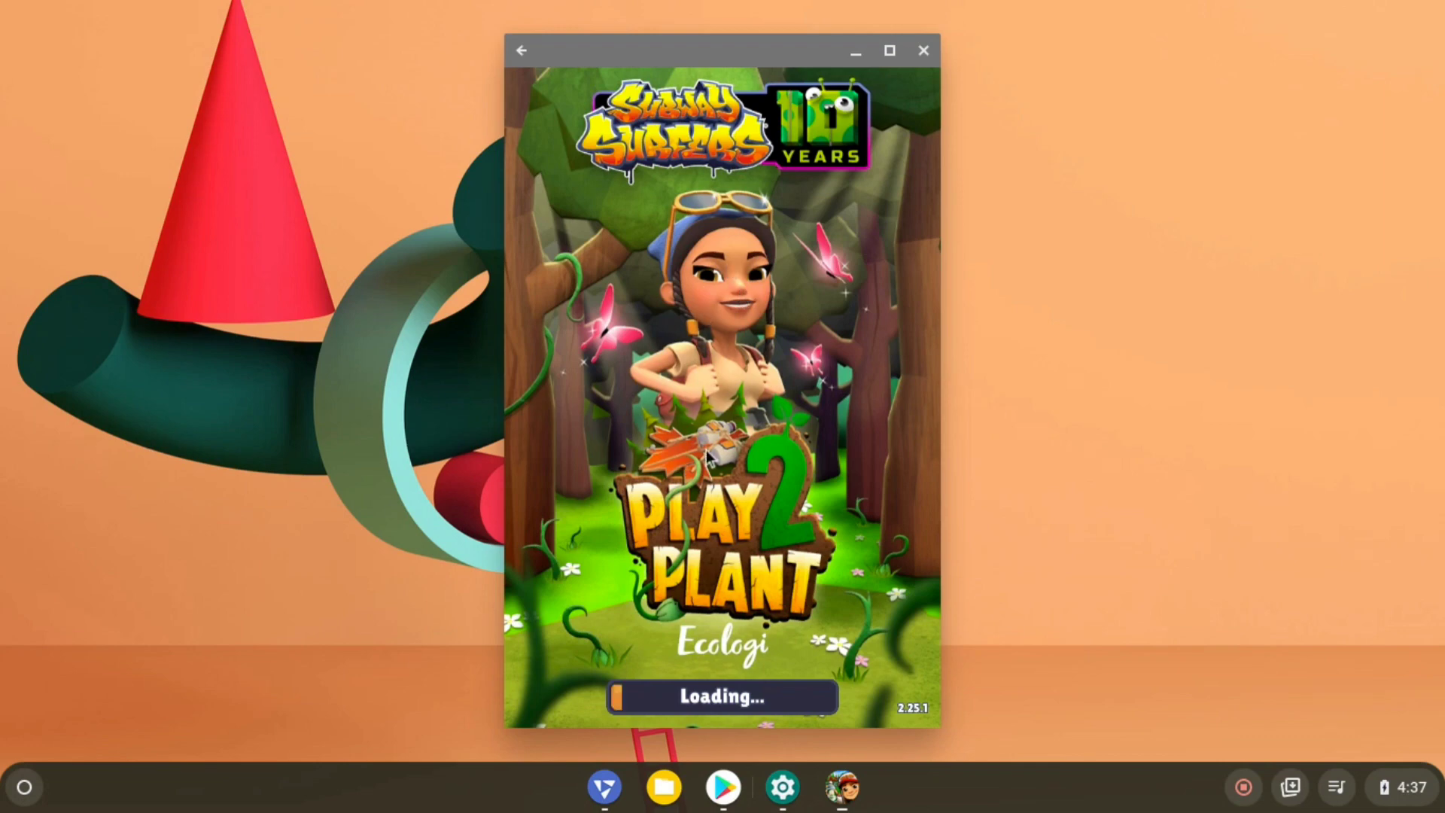
mouse_move(782, 297)
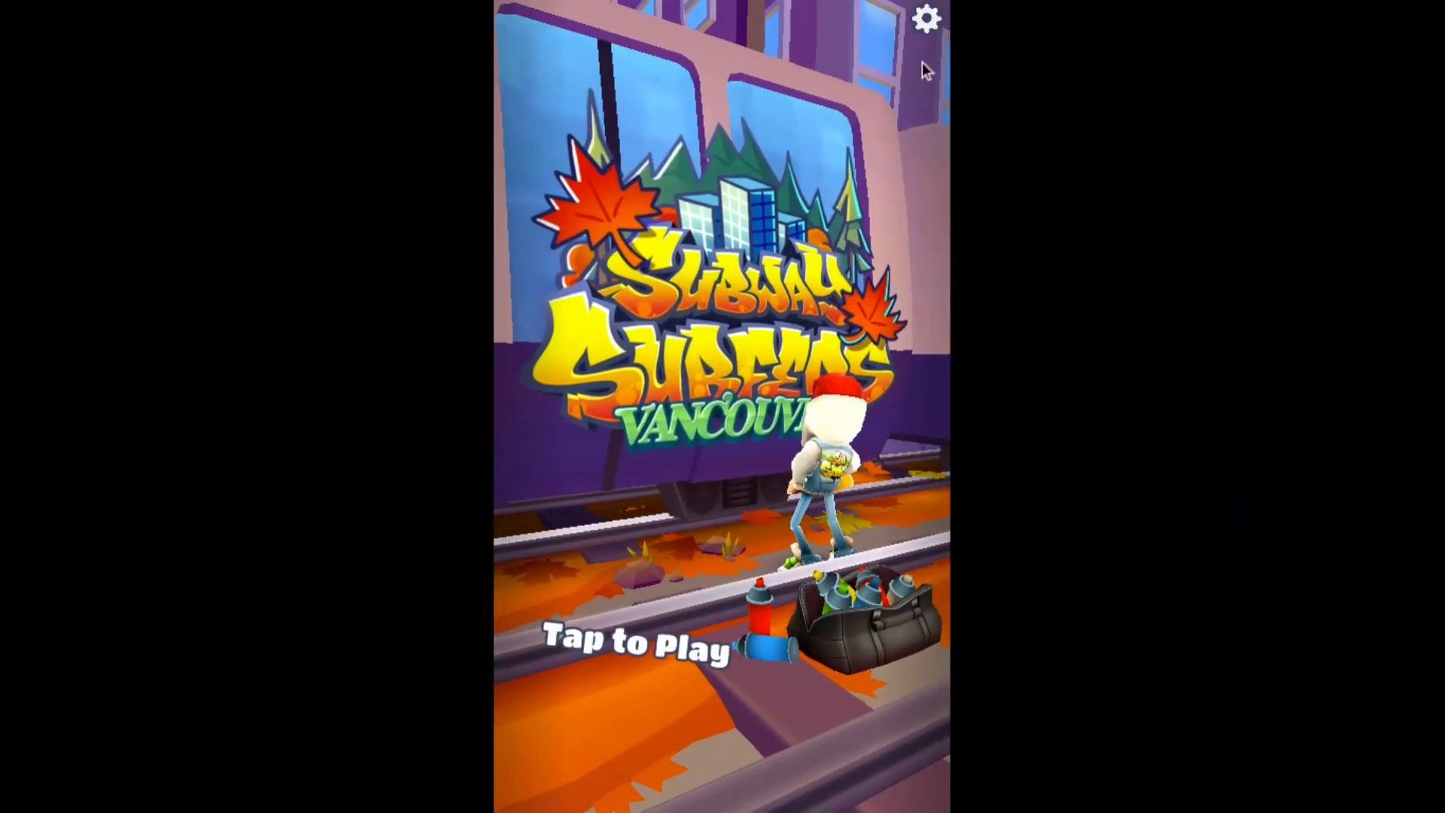
- Check Subway Surfers settings, play a run with the hoverboard, dismiss Season Hunt popups and quit
left_click(926, 18)
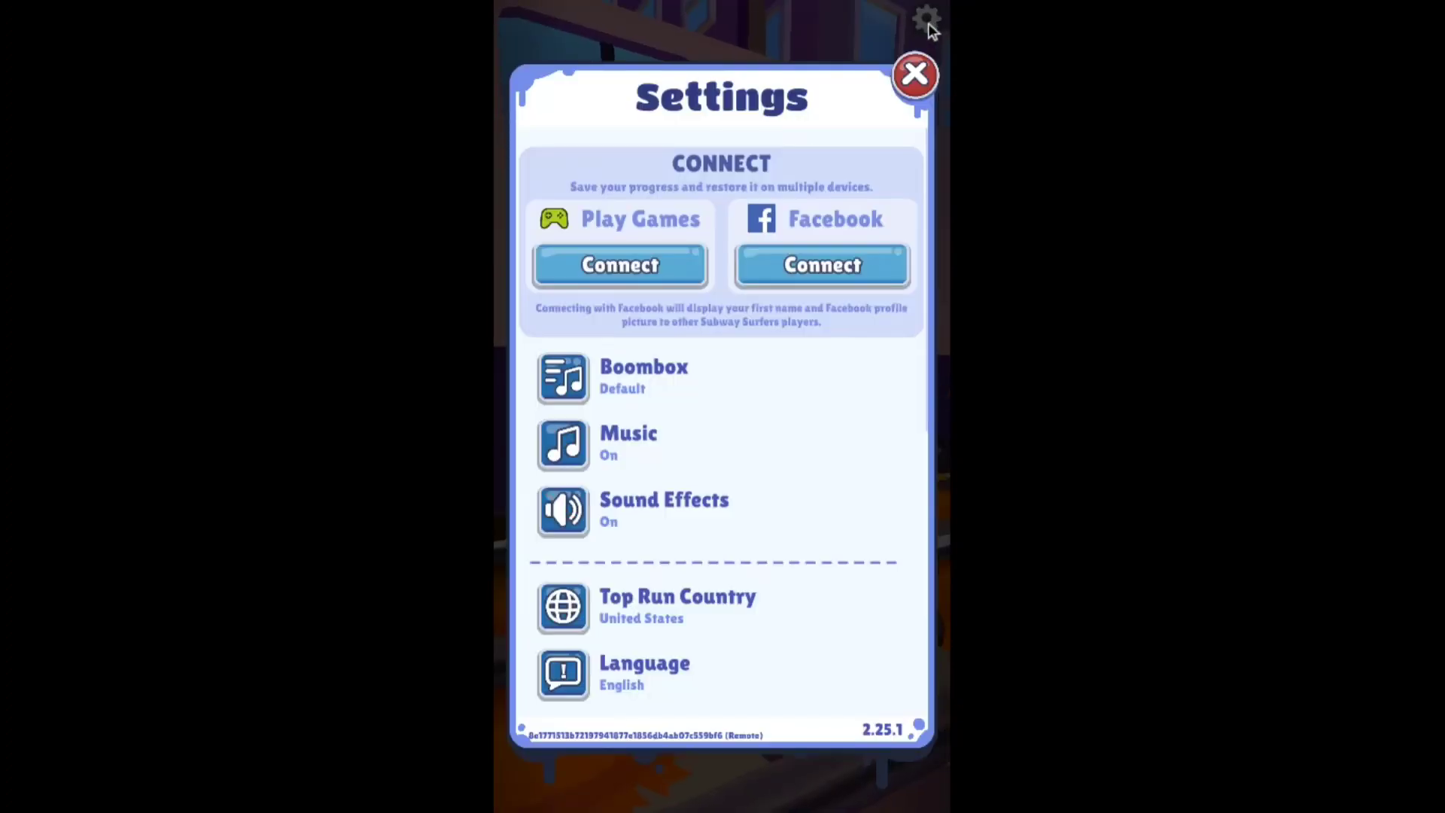
mouse_move(925, 43)
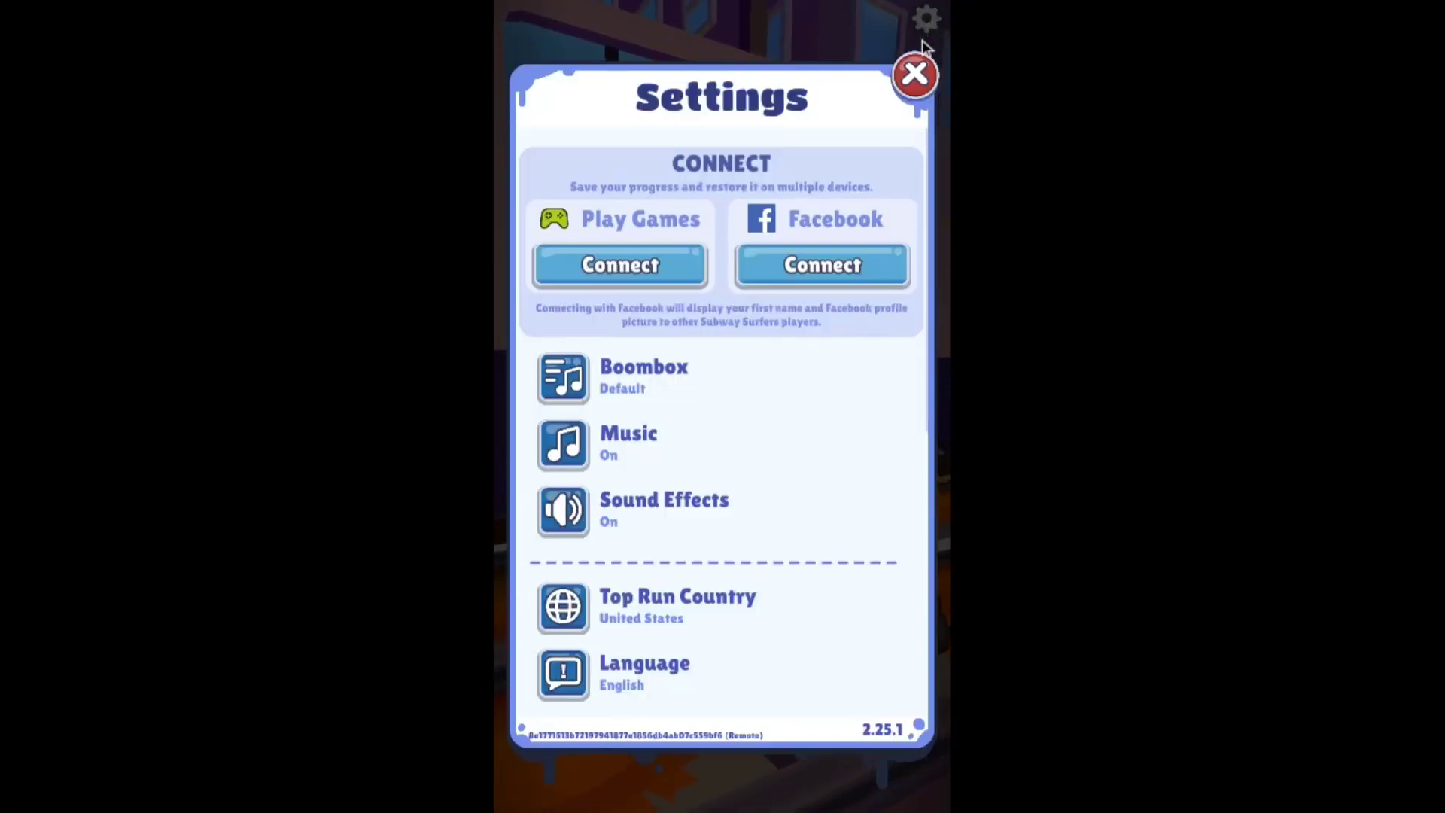
left_click(914, 75)
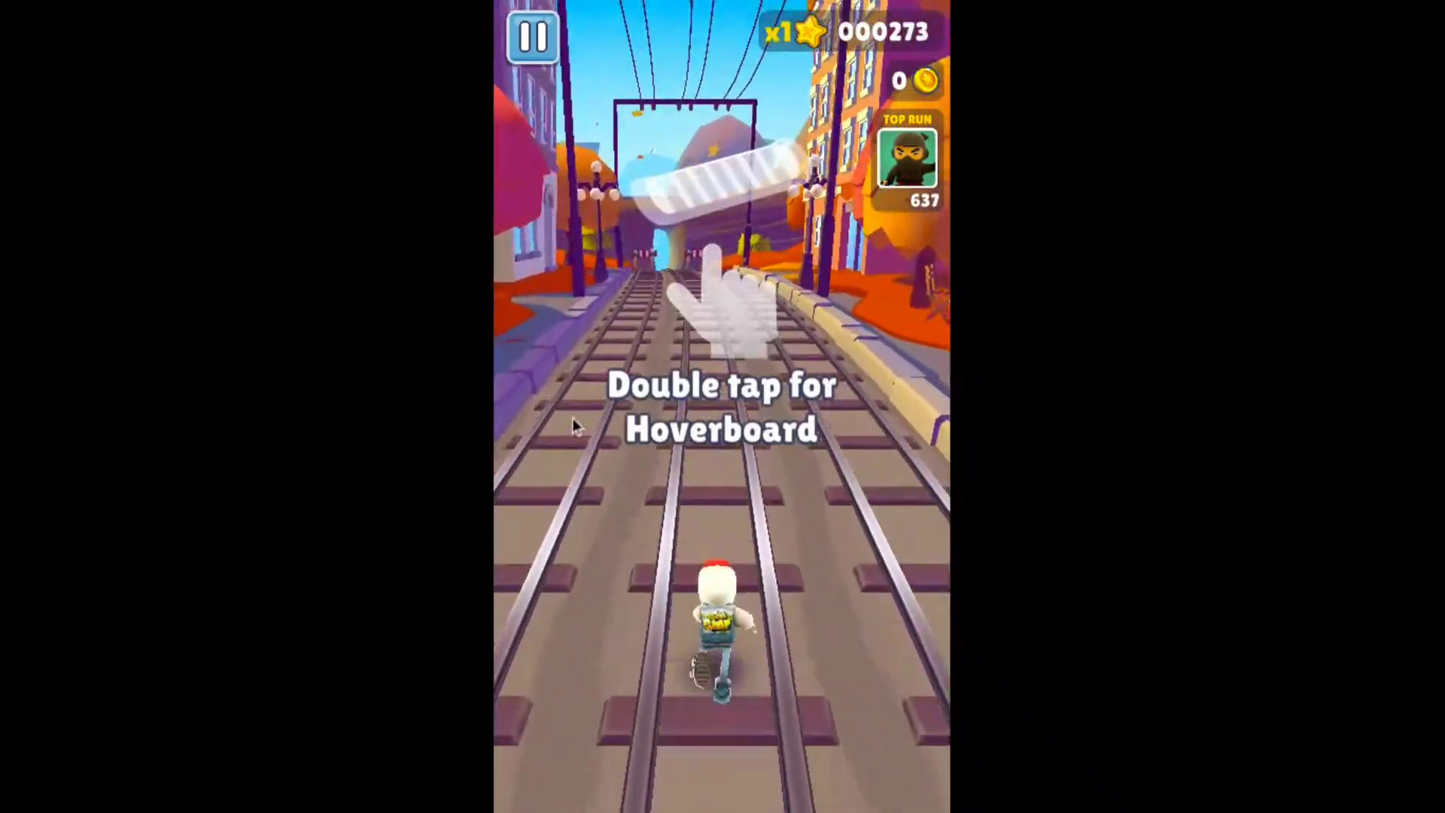
double_click(722, 599)
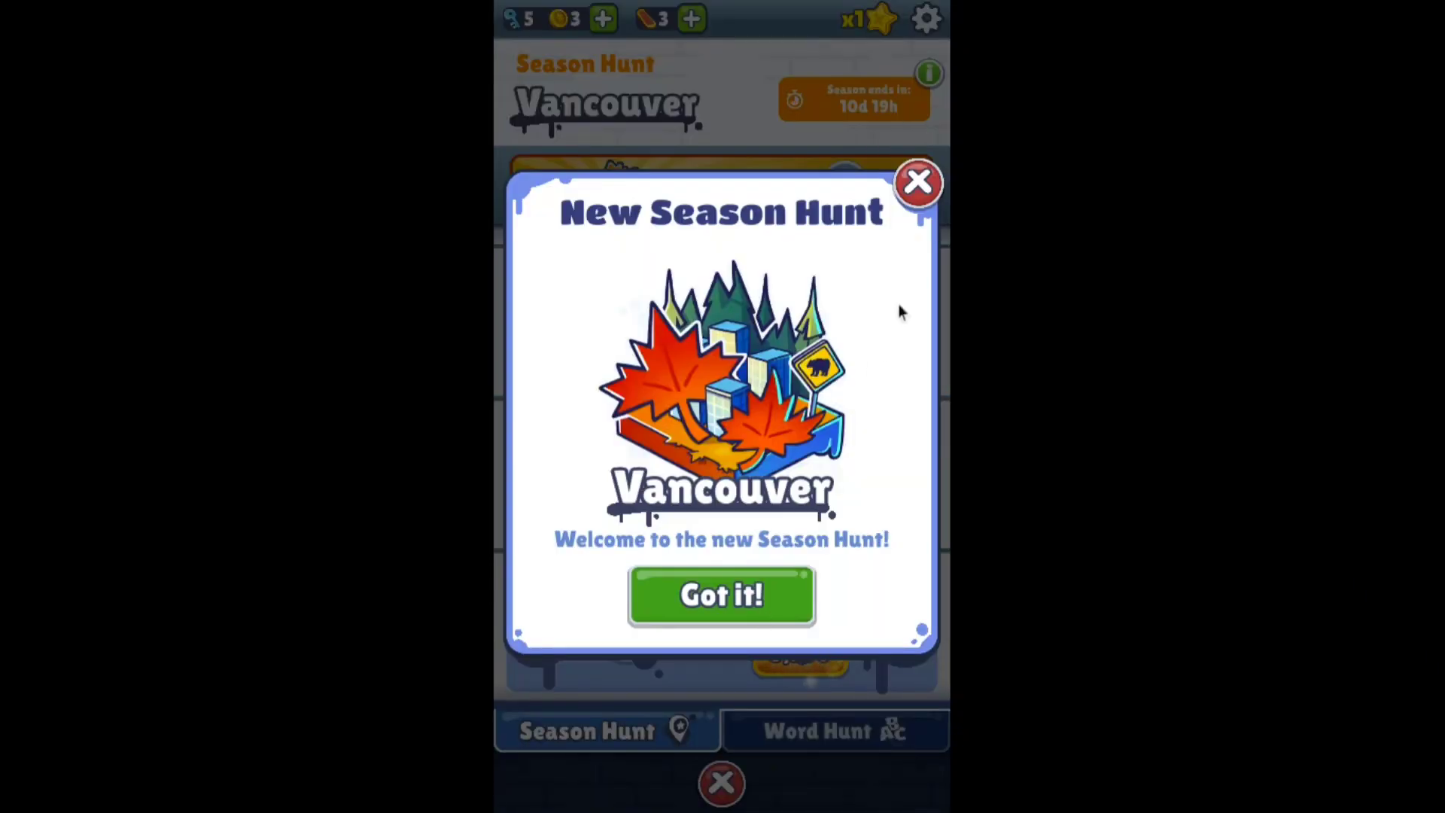
left_click(721, 595)
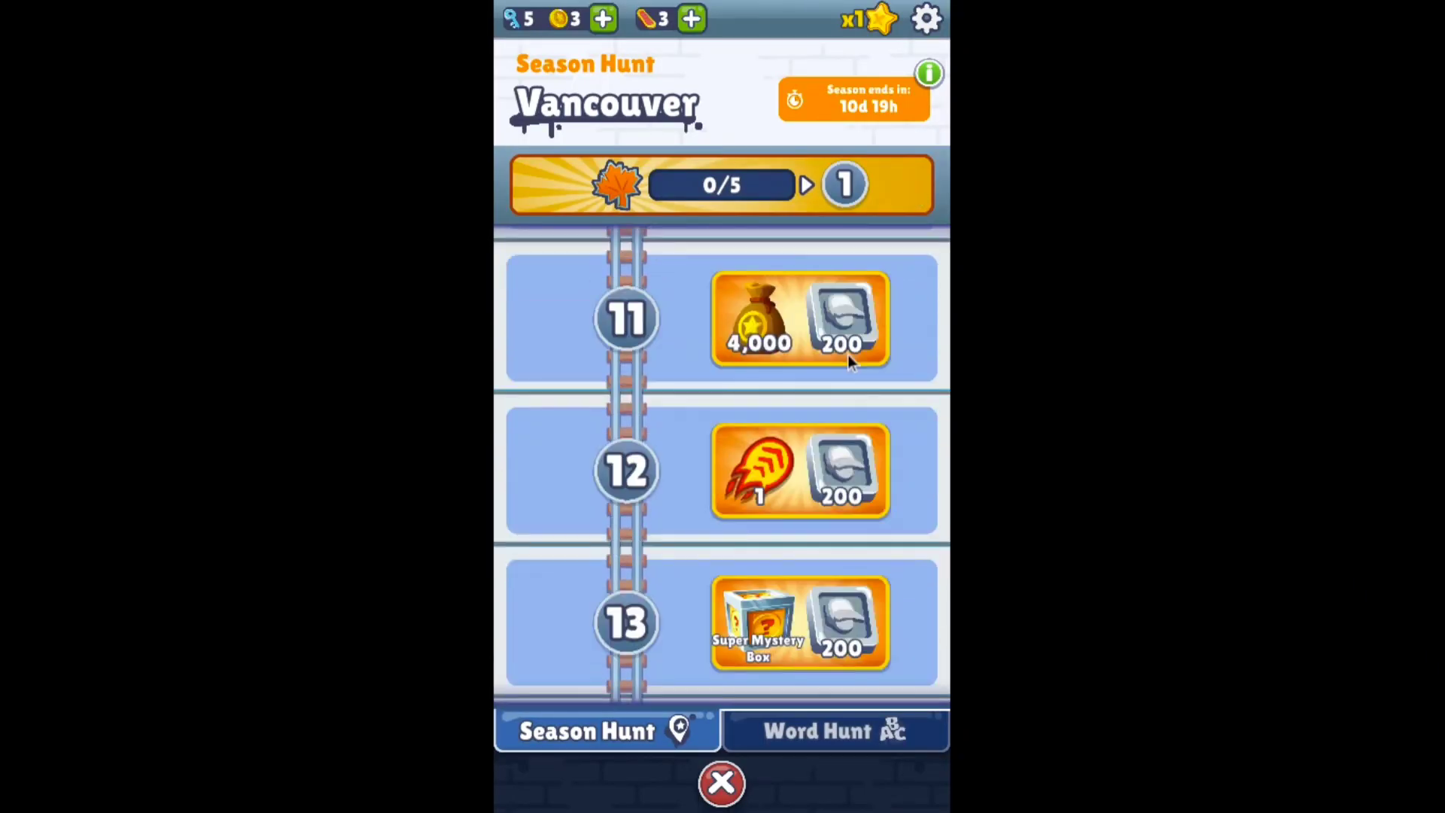
left_click(721, 782)
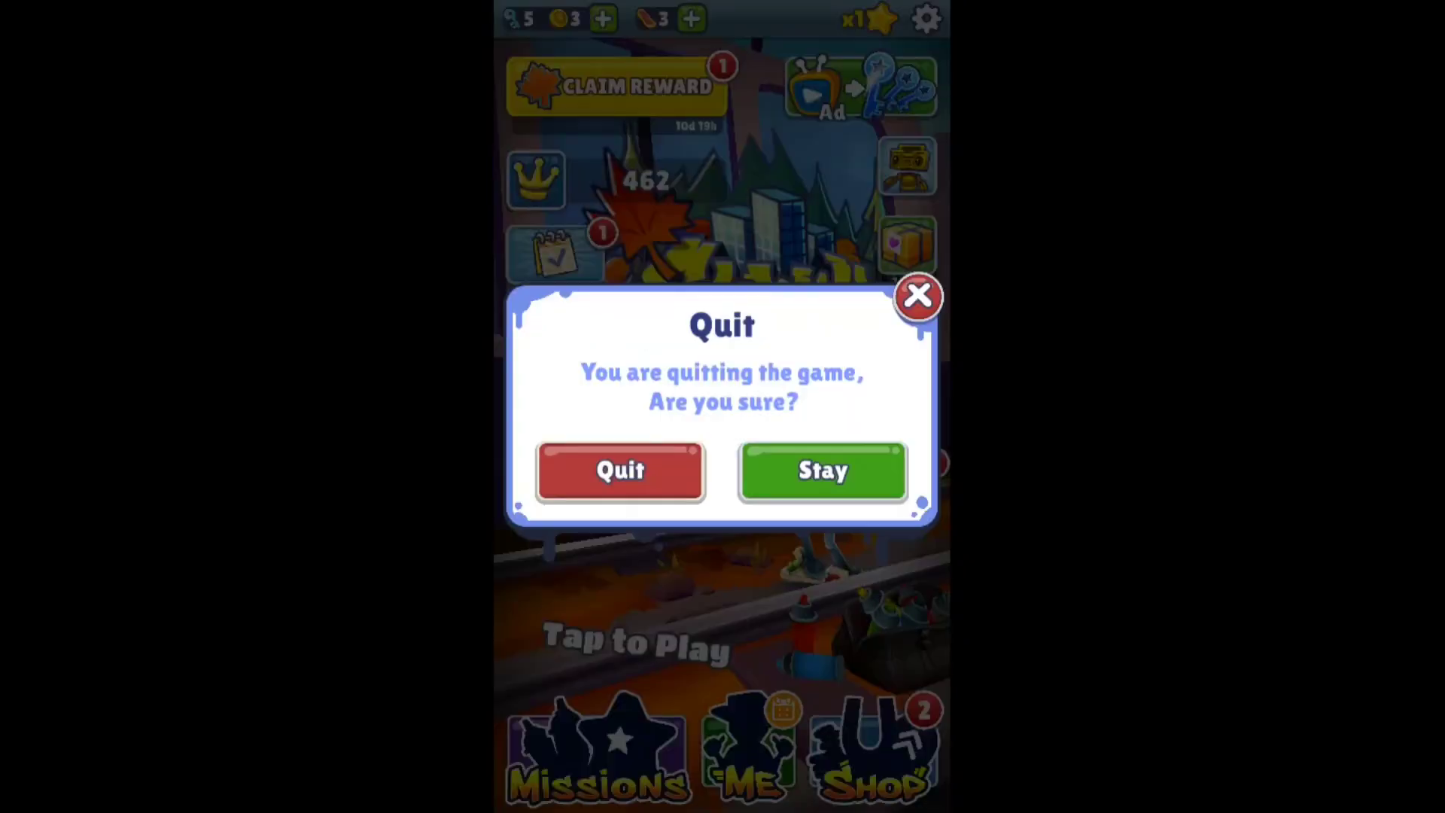
left_click(620, 470)
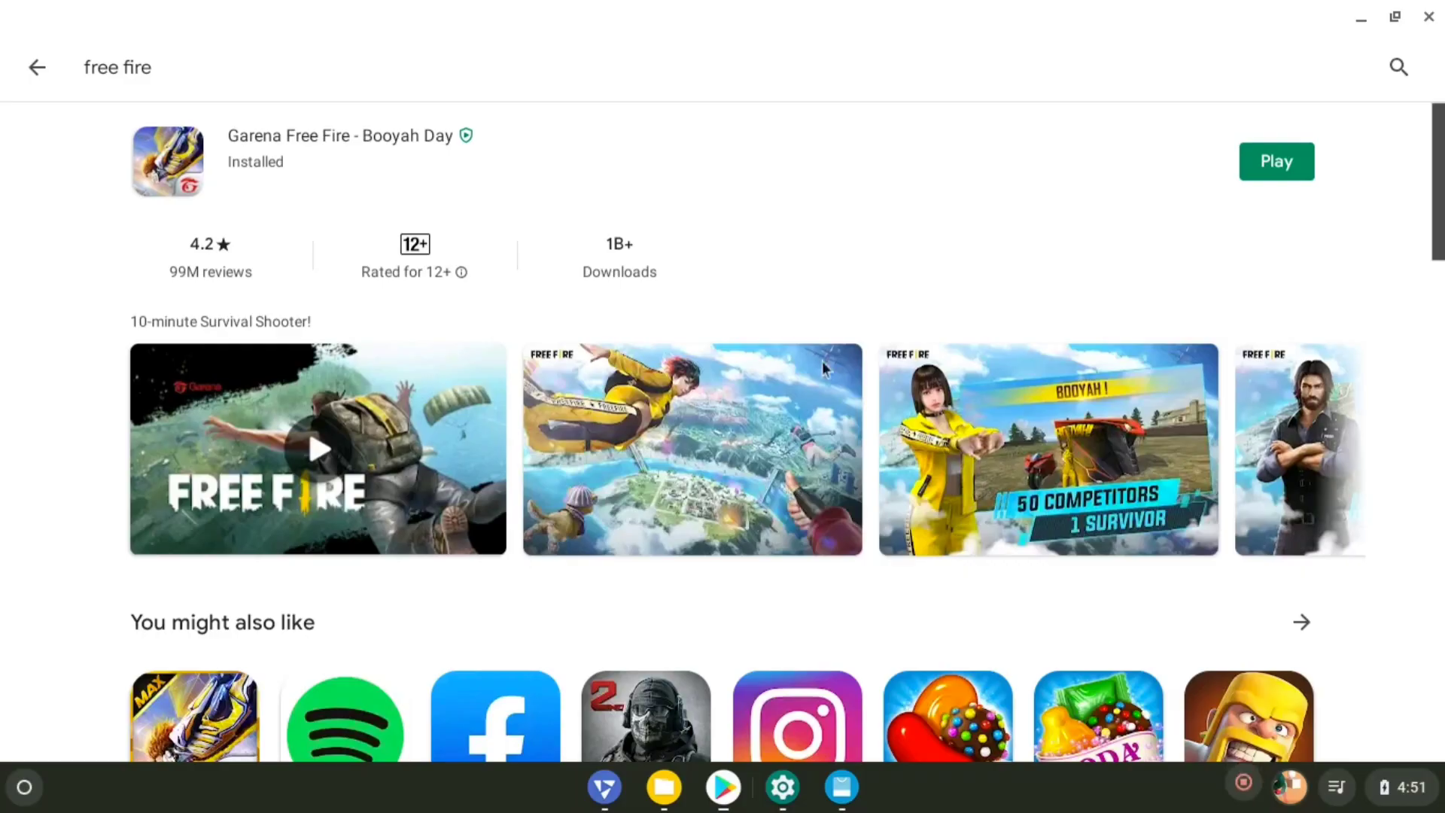
- Launch Free Fire, confirm the access notice, equip the SPAS12 shotgun and walk around the training room
left_click(1275, 161)
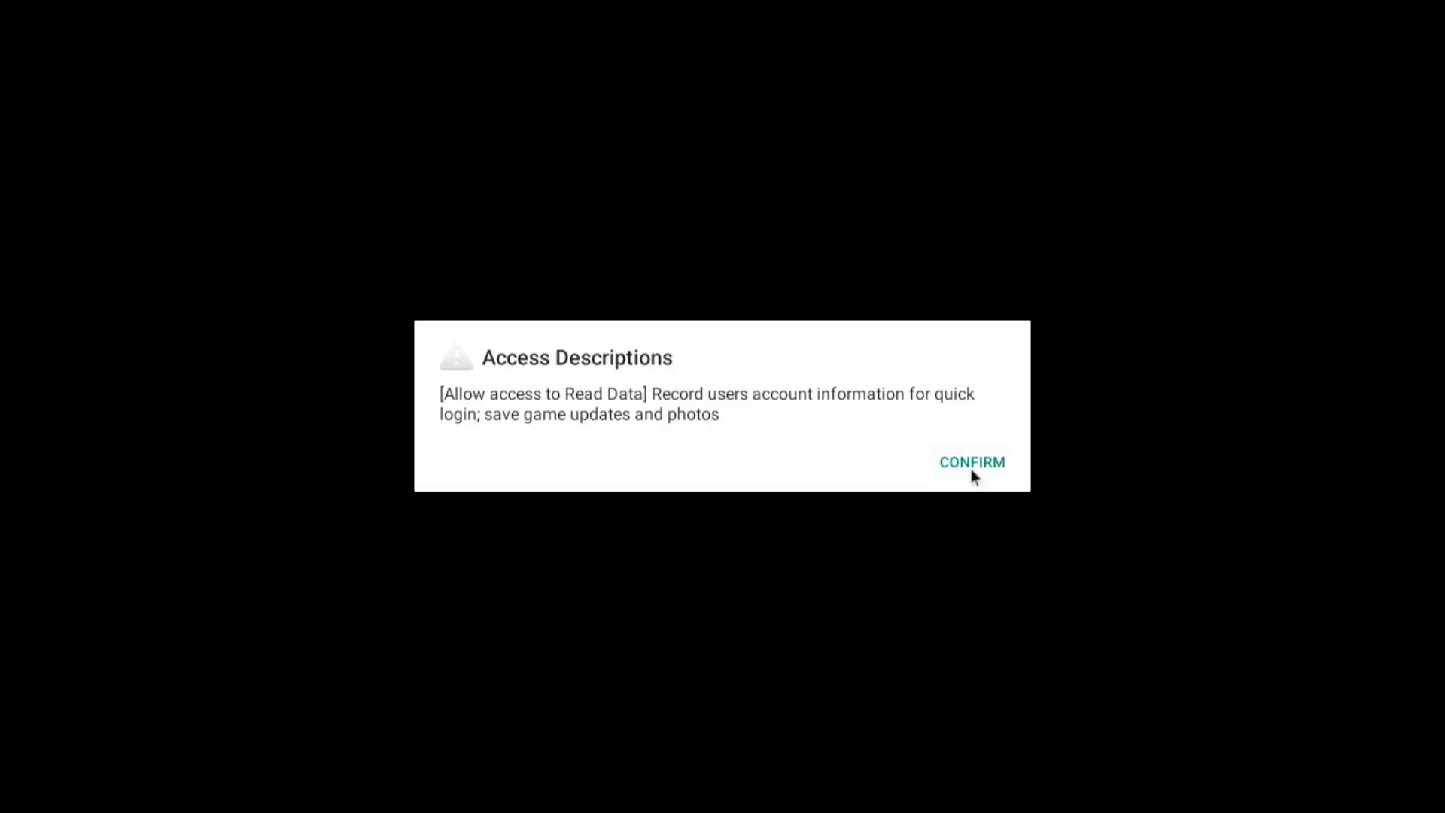
left_click(970, 462)
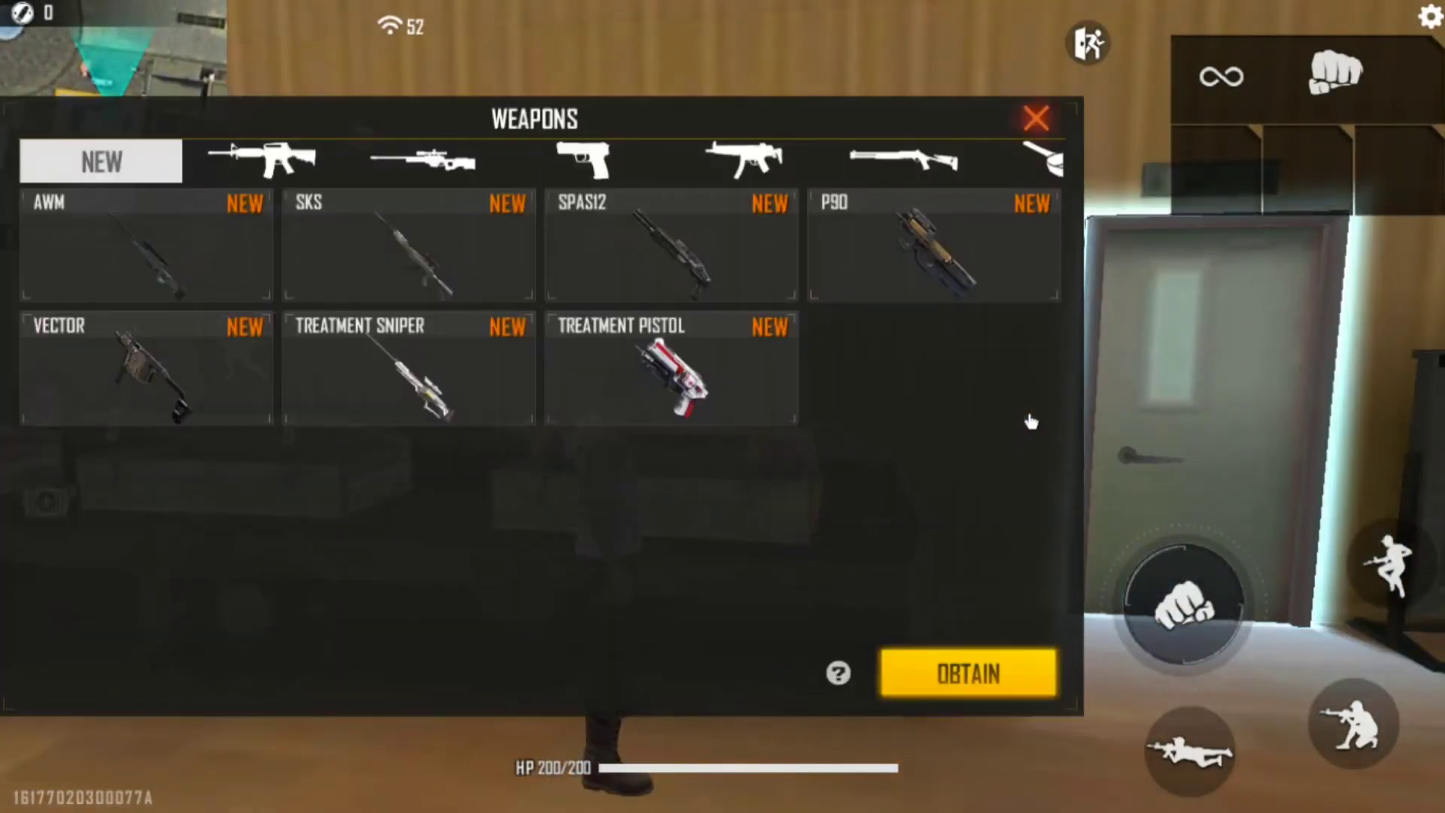
left_click(670, 245)
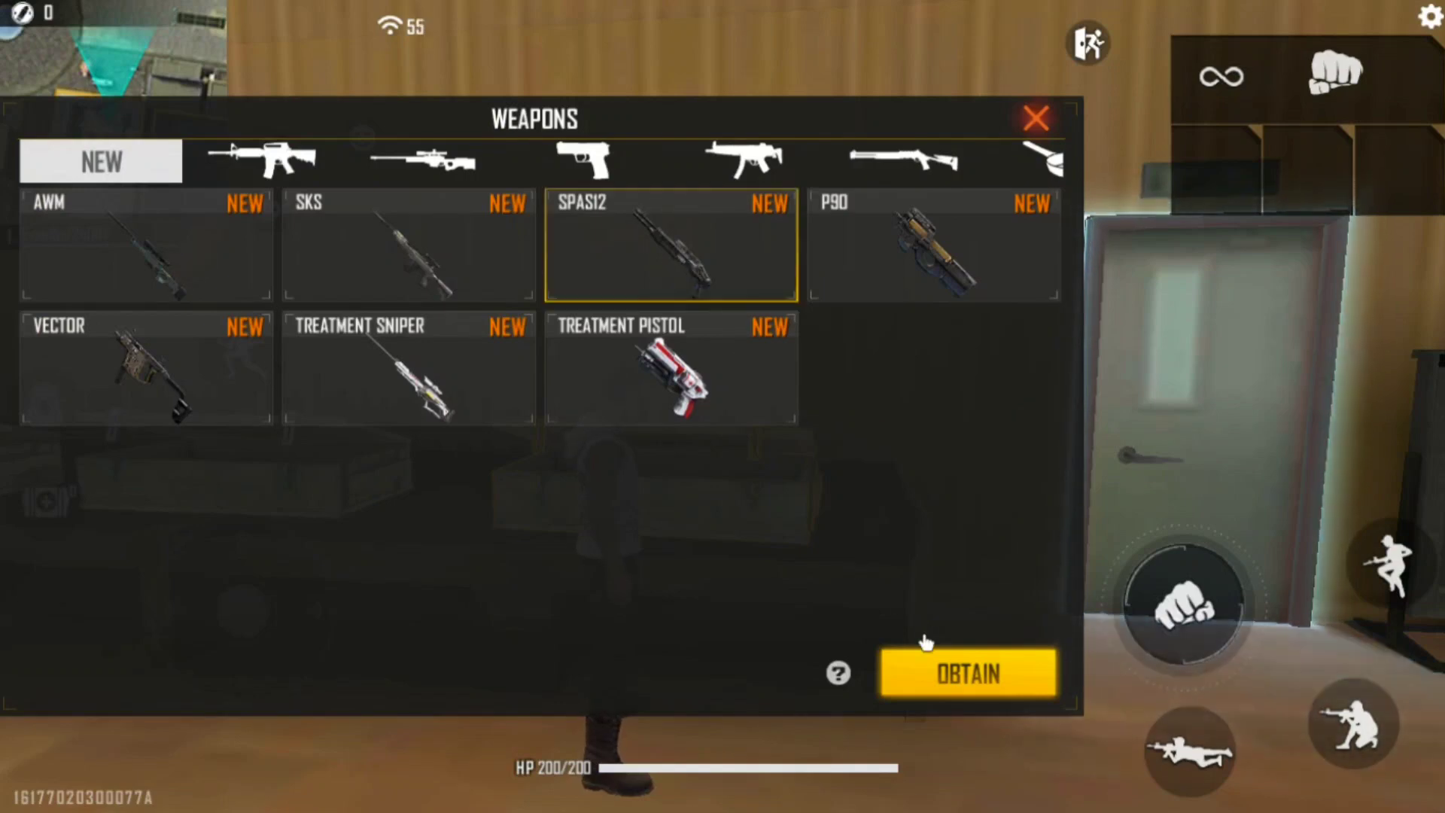
left_click(966, 675)
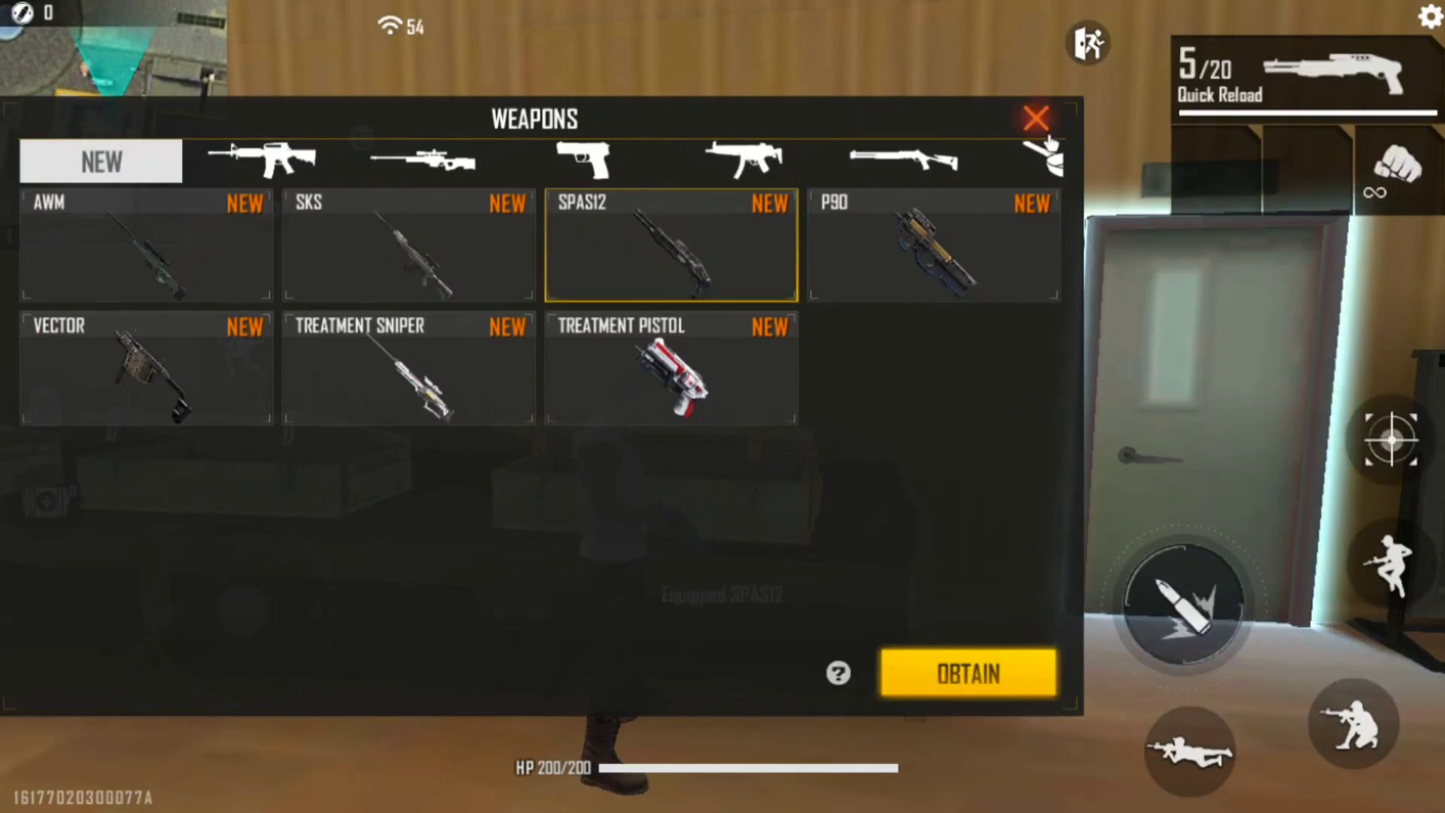
left_click(1035, 117)
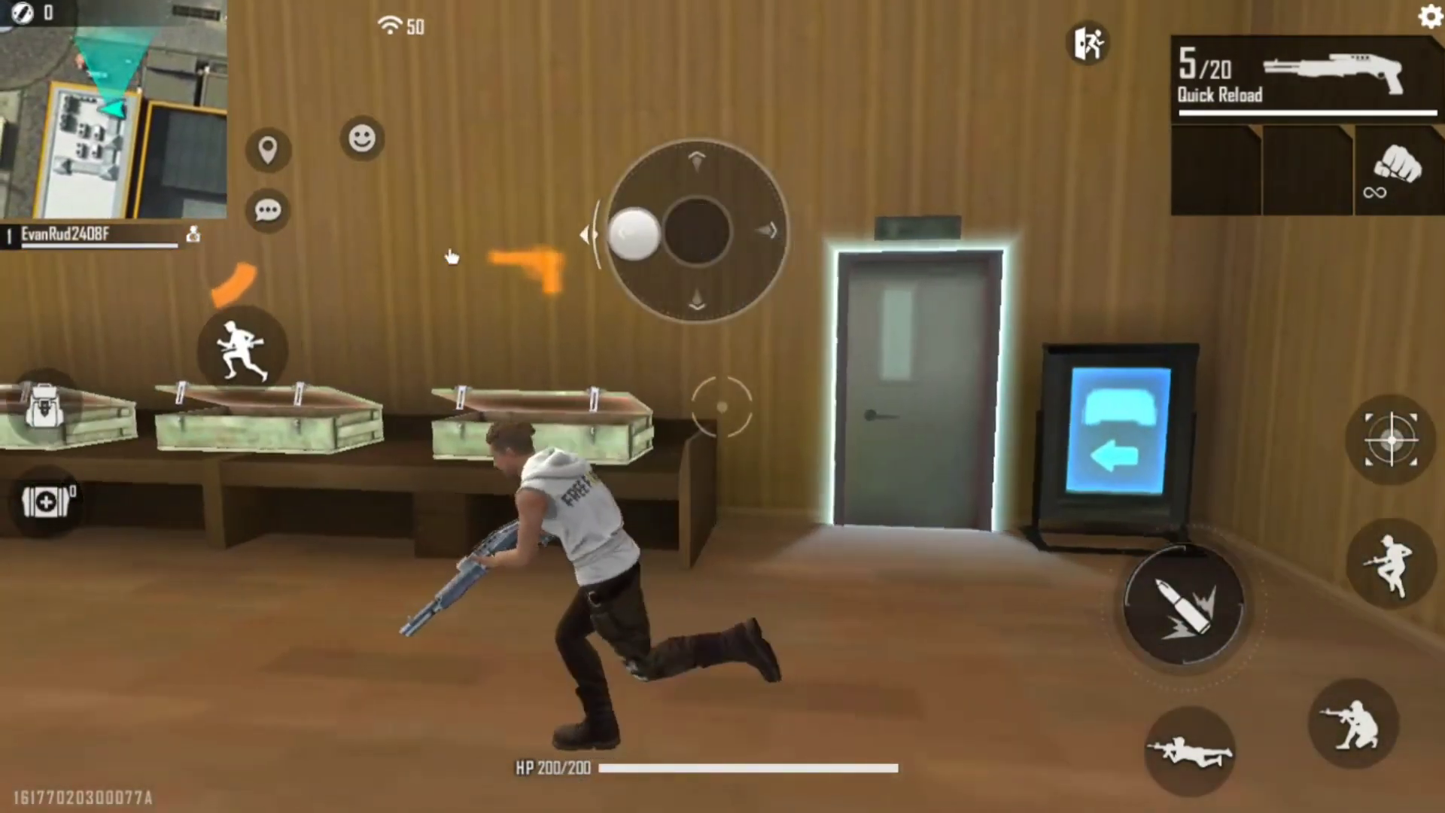
left_click_drag(686, 230, 239, 613)
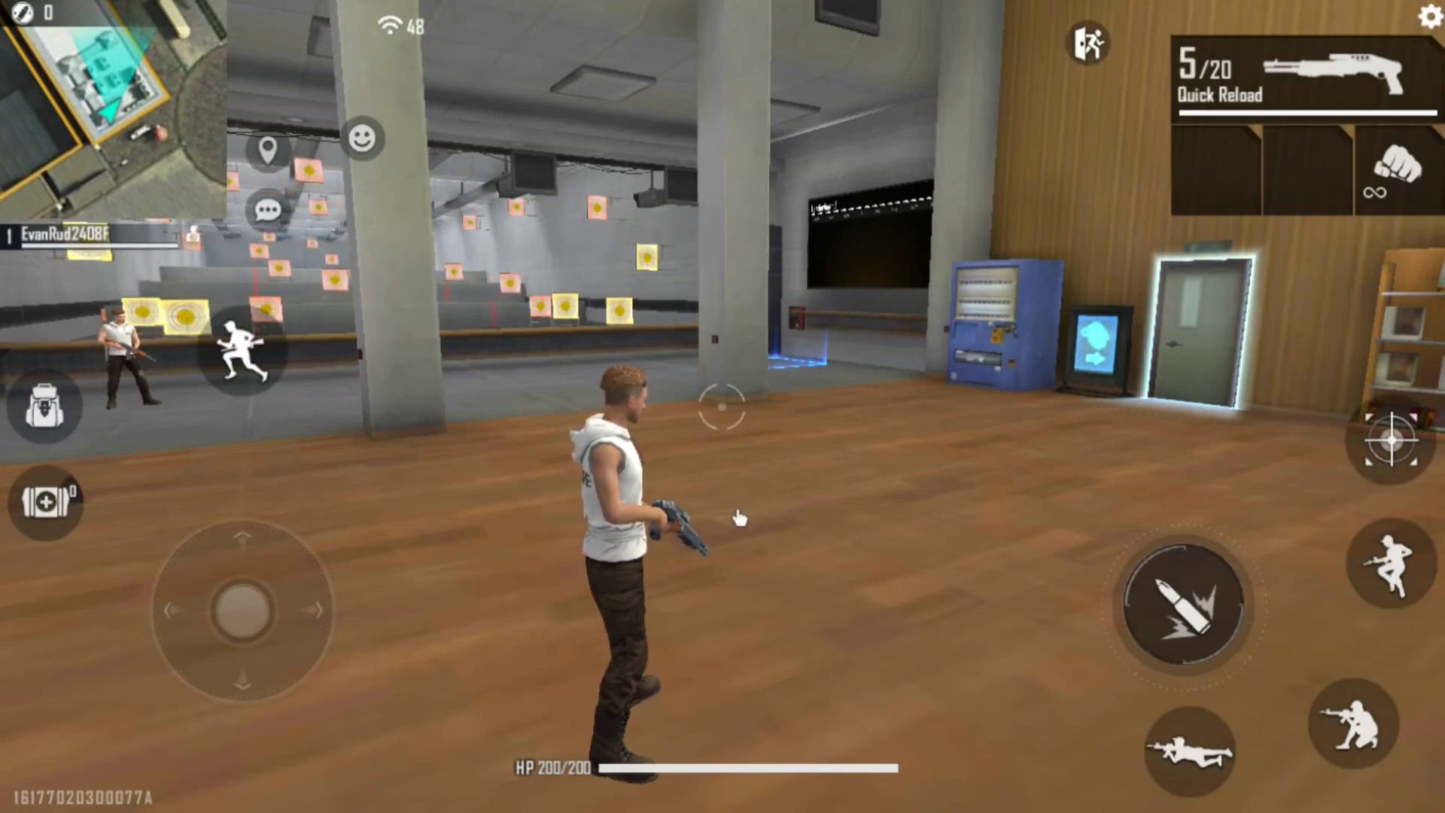
- Set Aim Precision to Full Control in Controls settings, then scope in and shoot the targets
left_click(1423, 16)
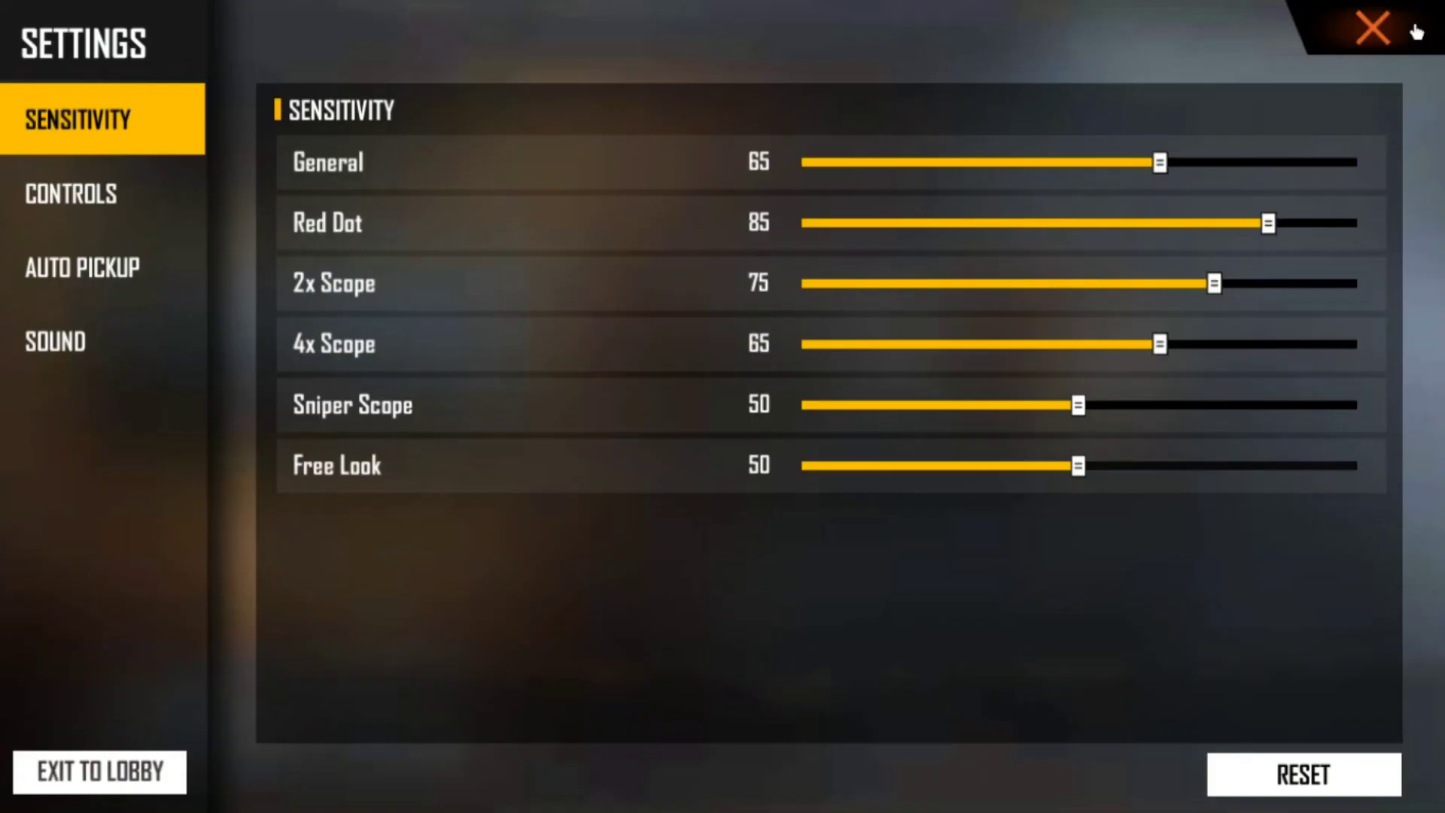
left_click(70, 194)
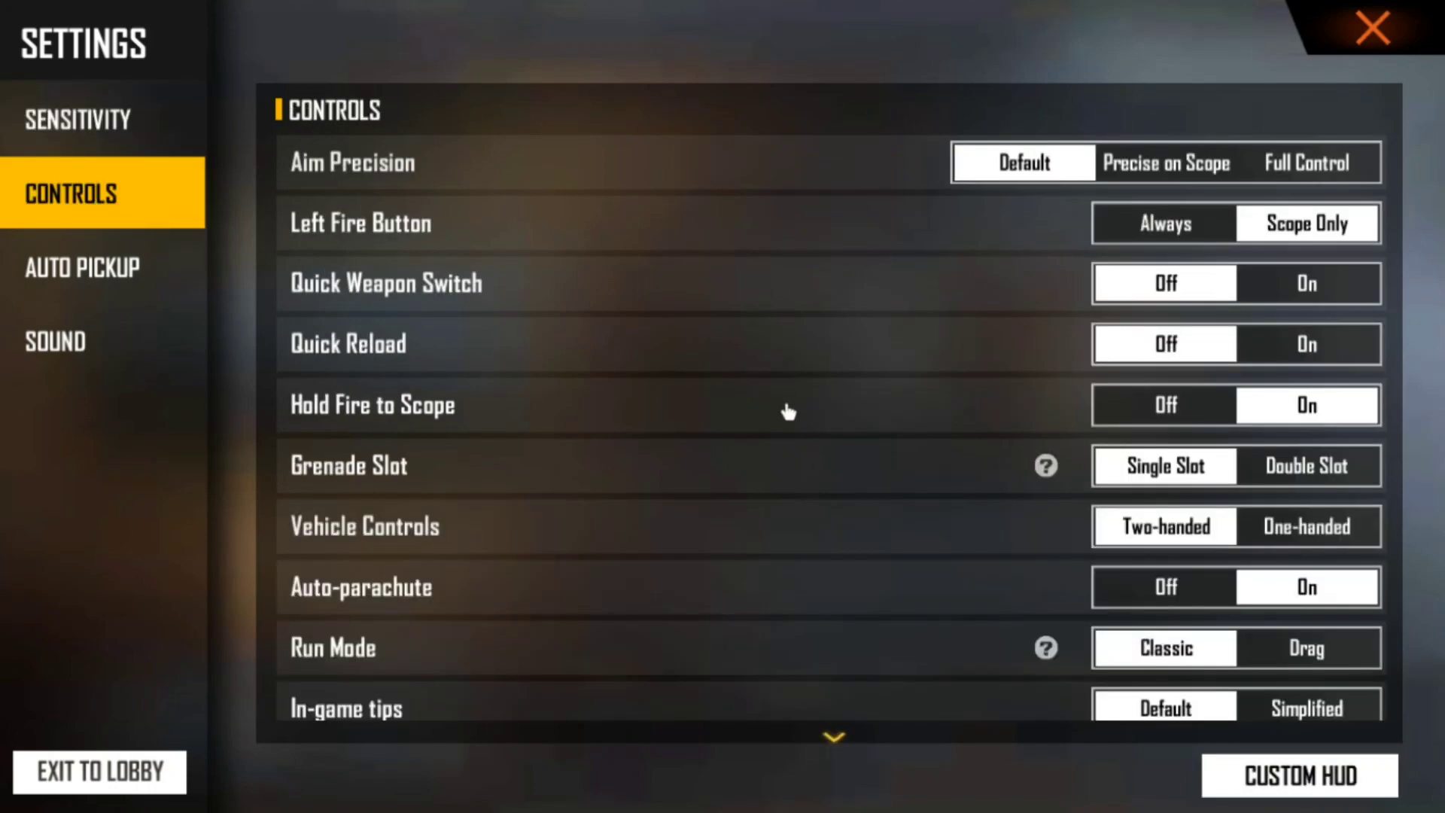
mouse_move(1237, 655)
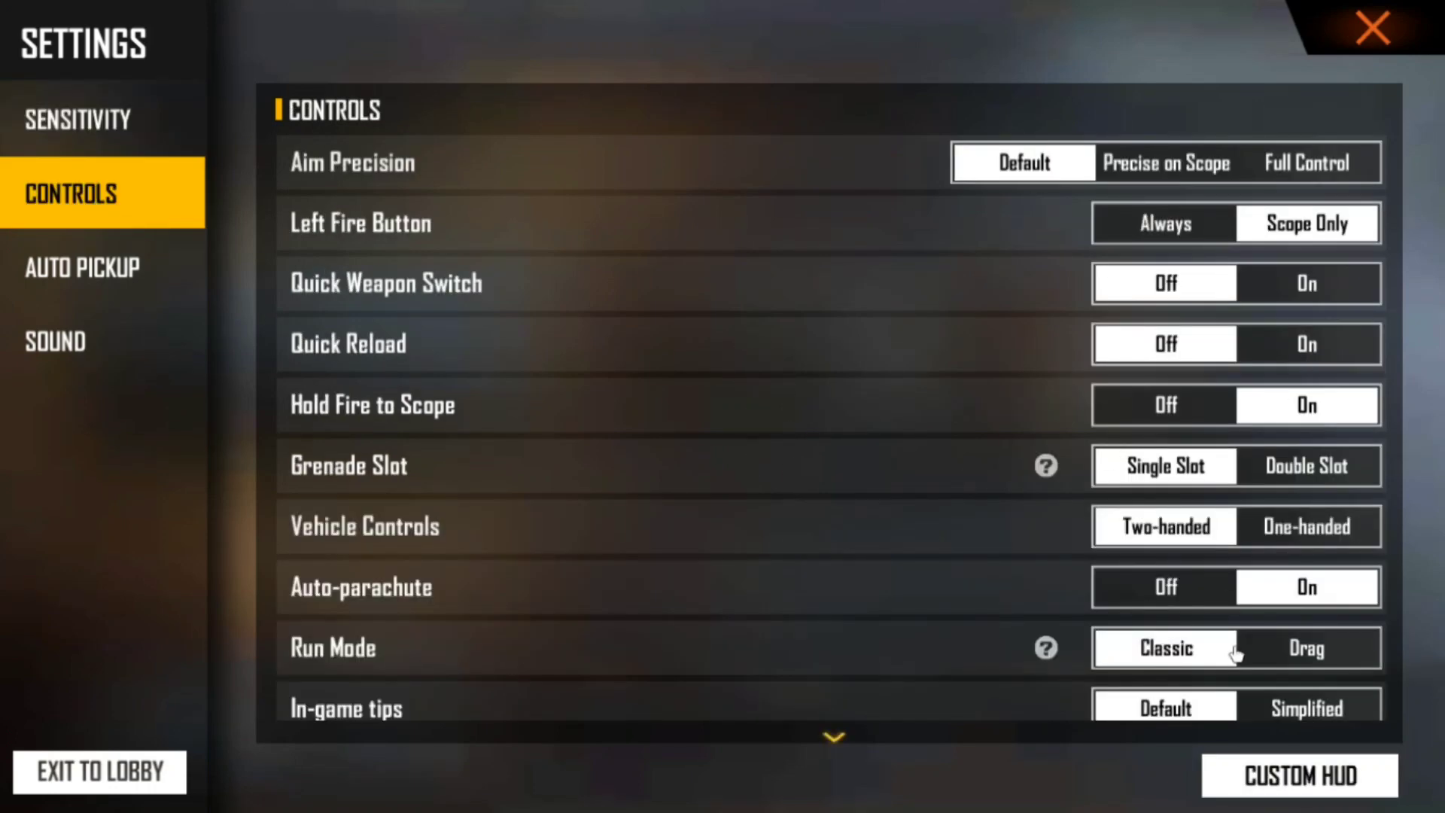
left_click(1306, 163)
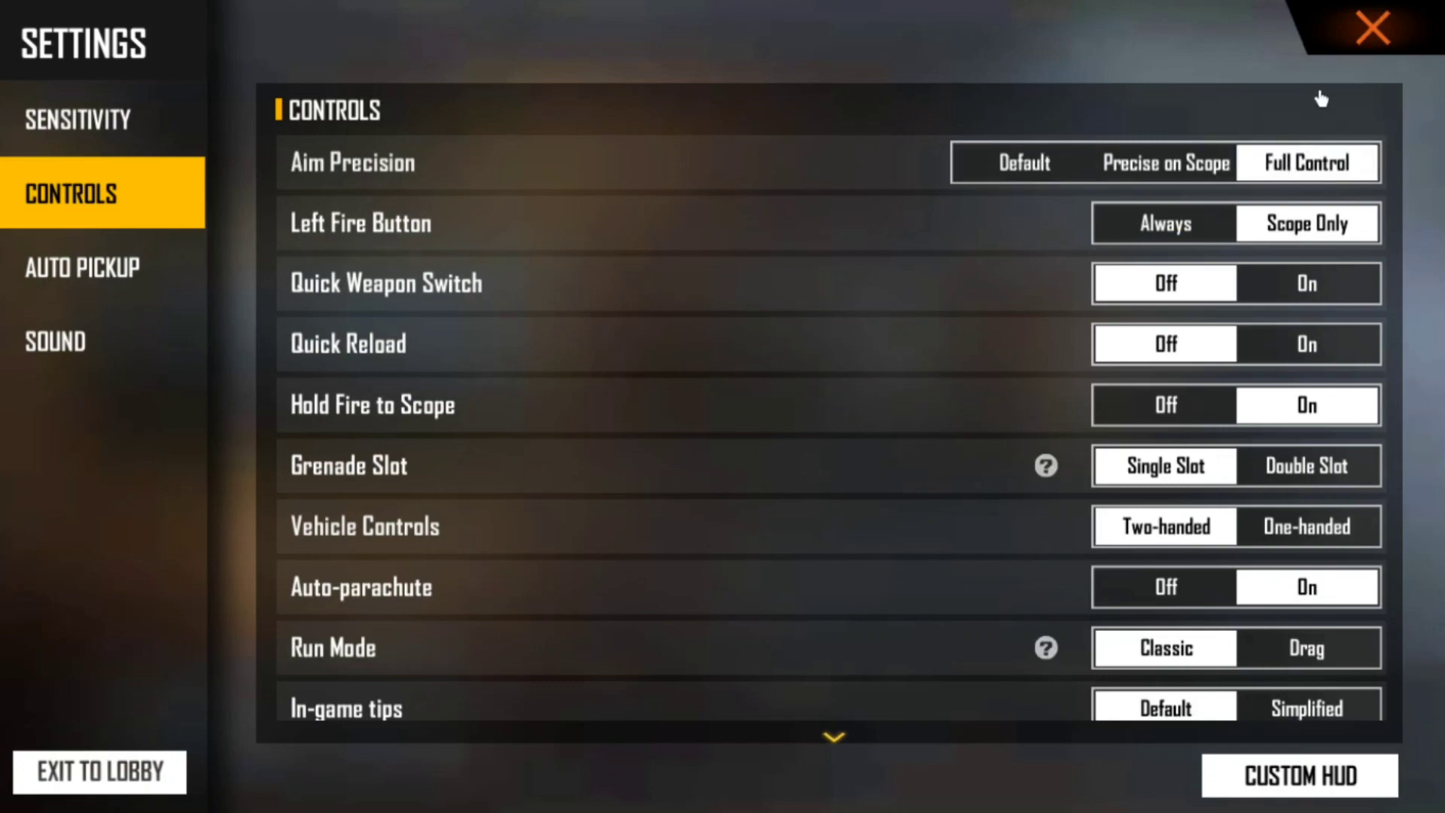
left_click(1373, 27)
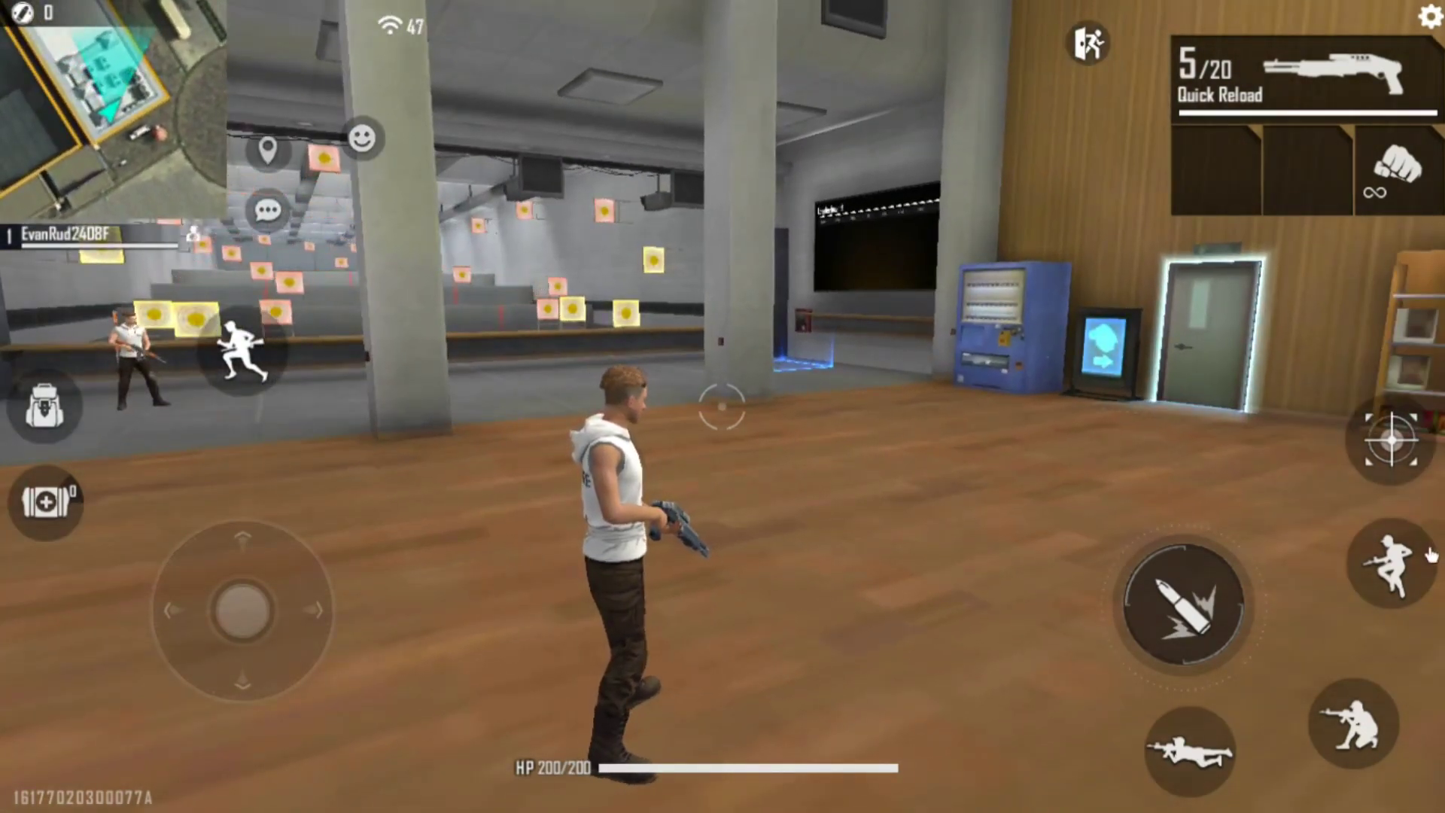
left_click(1394, 440)
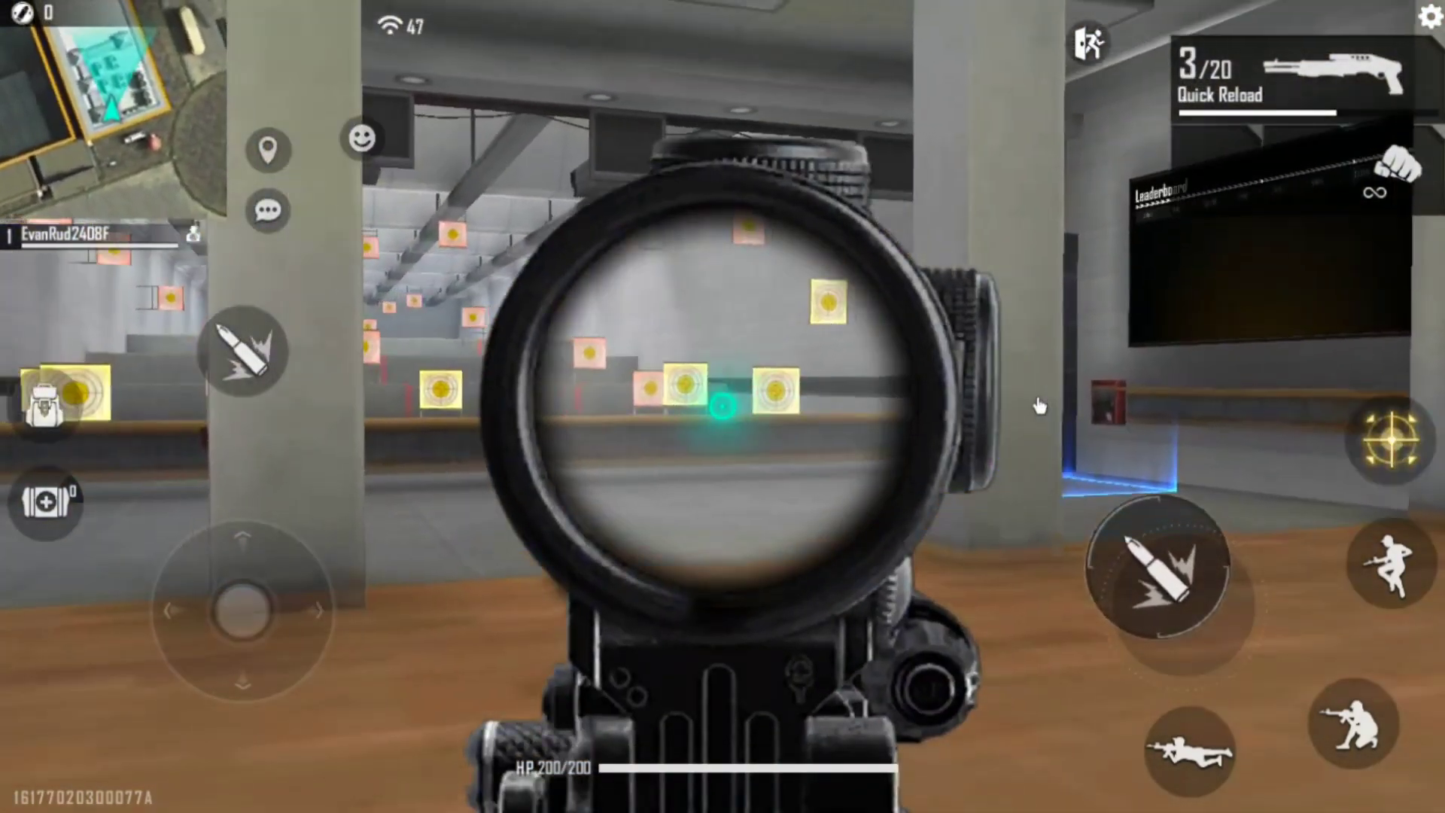
left_click(1164, 595)
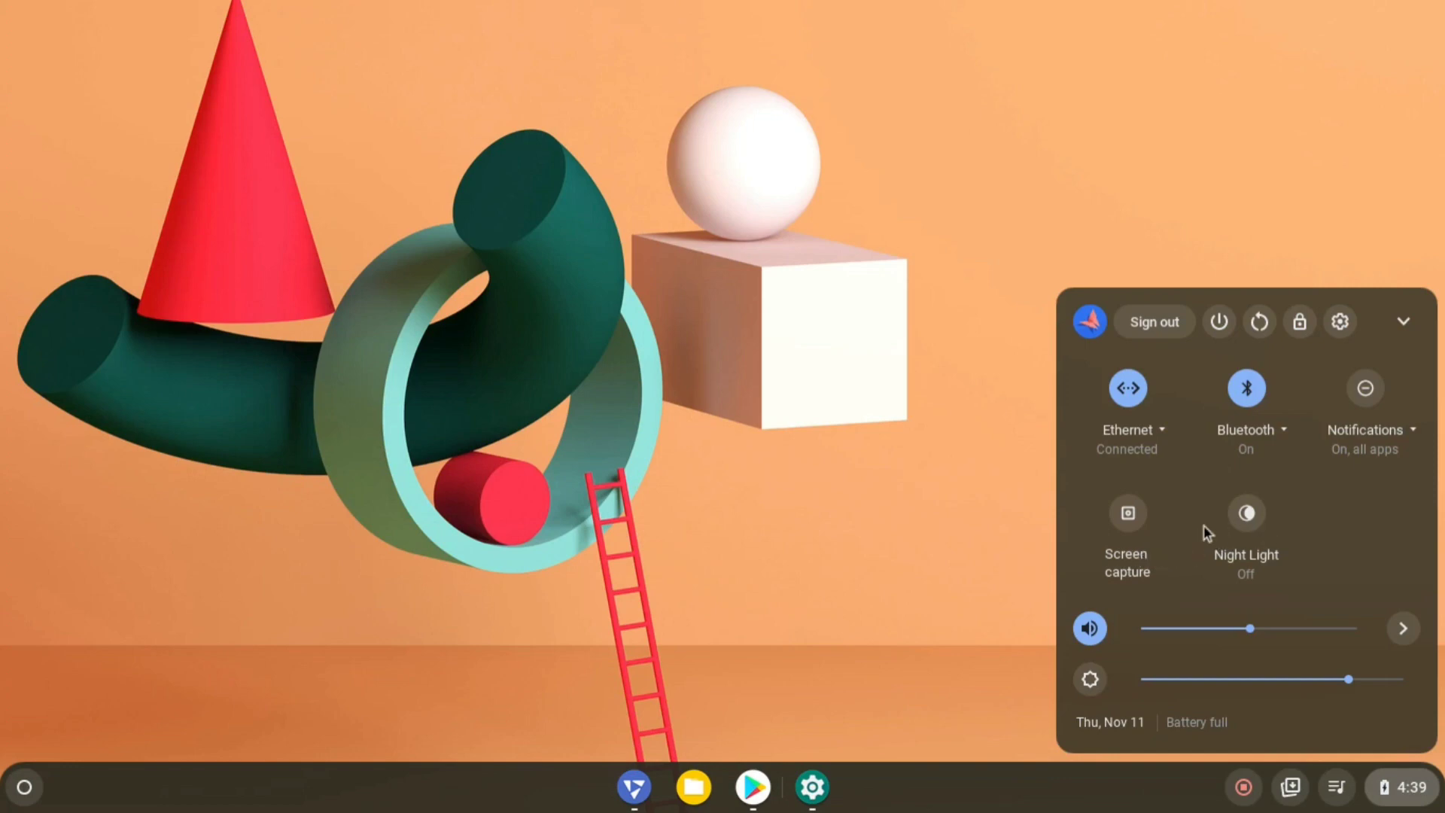
- Start the Screen capture tool from quick settings and close its toolbar
left_click(1126, 513)
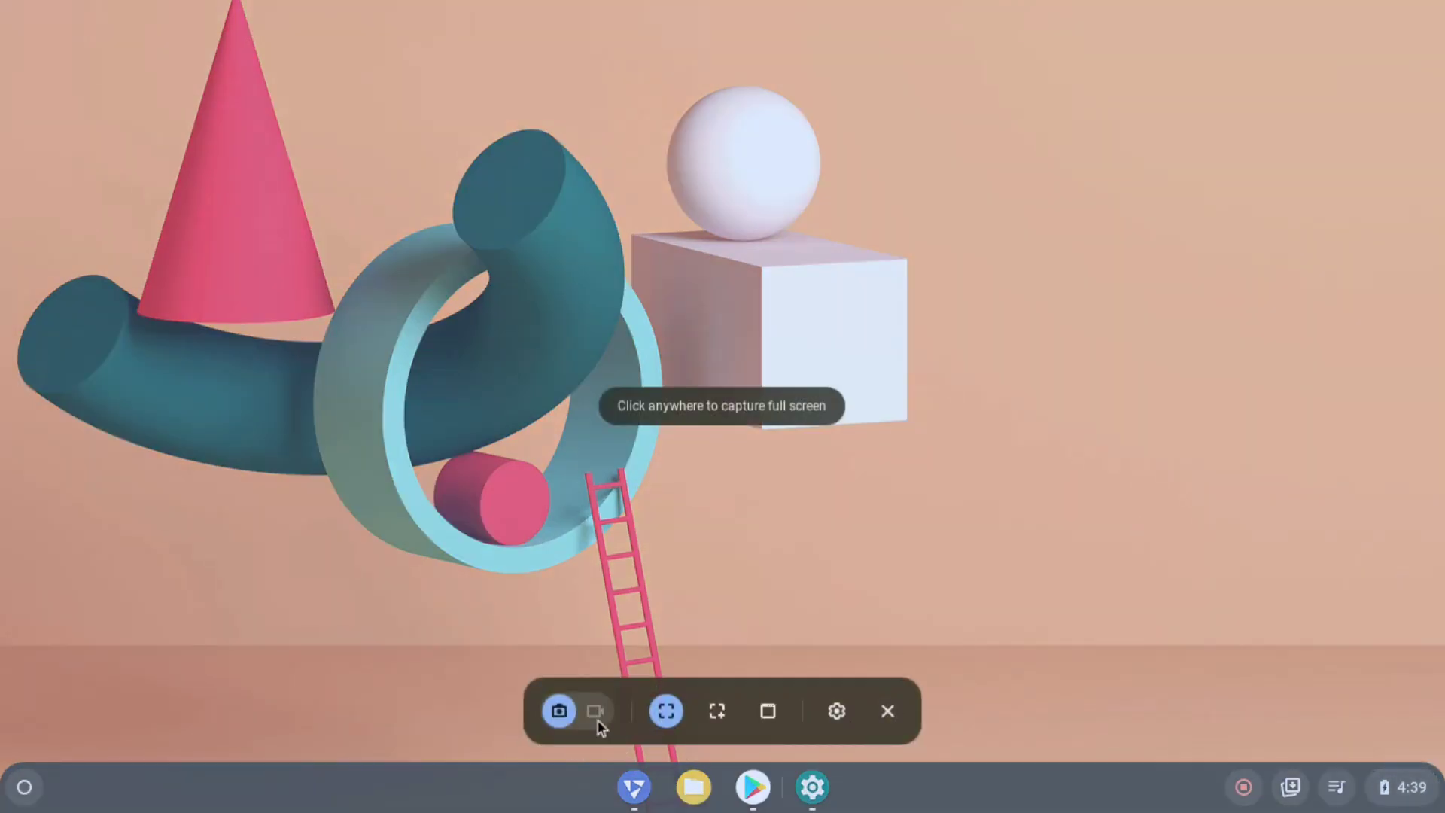
mouse_move(897, 708)
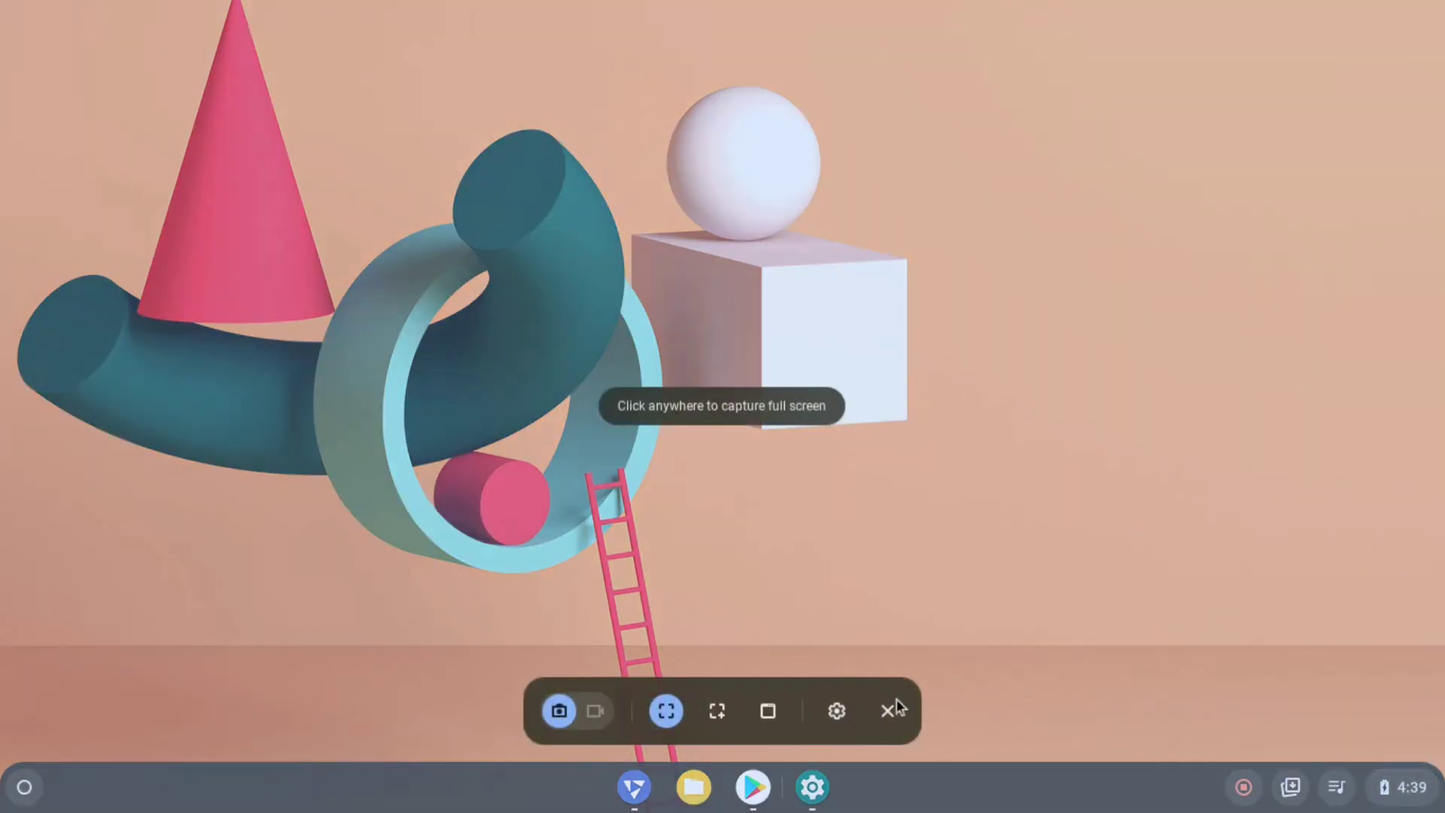
left_click(888, 709)
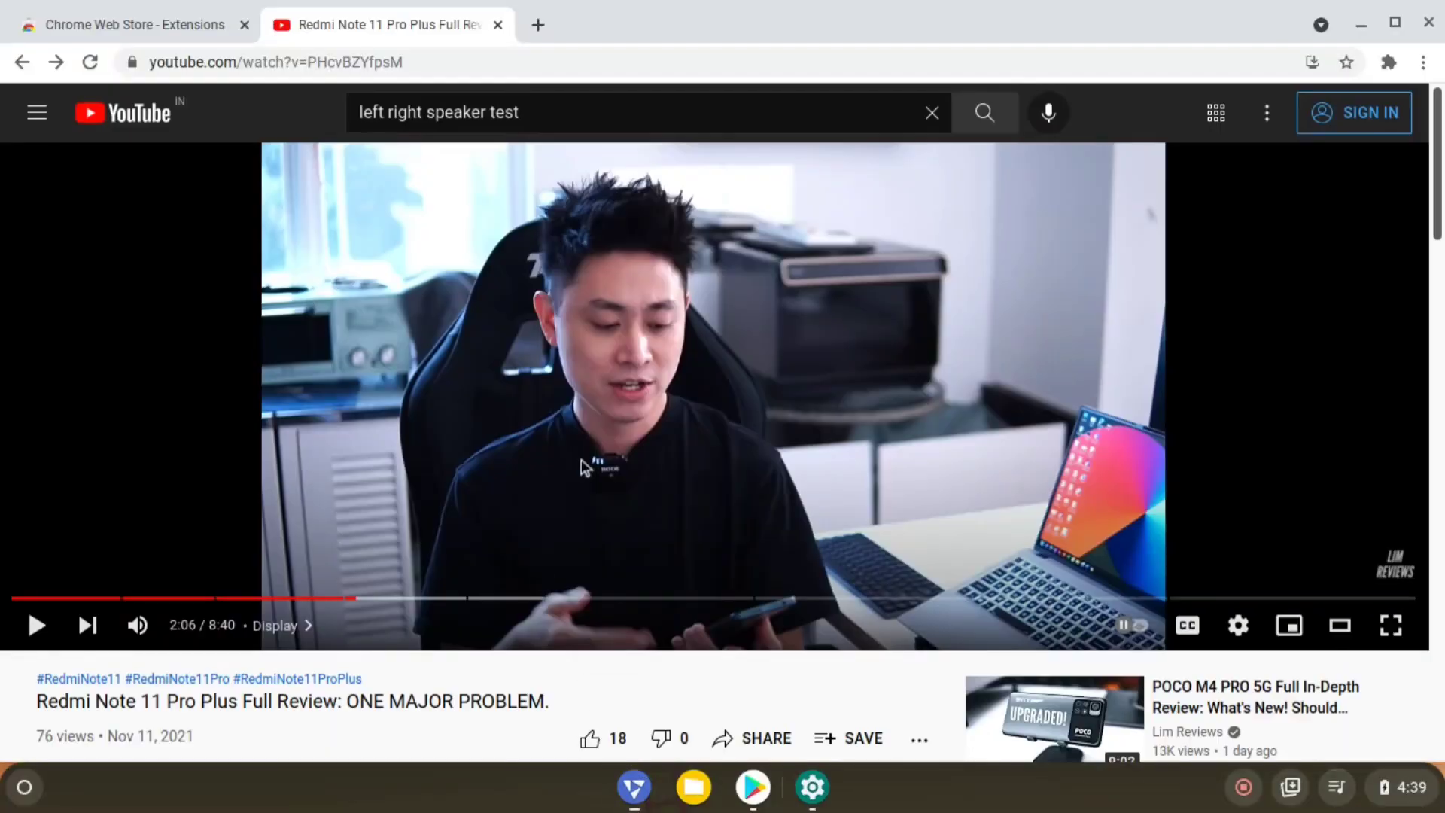
- Bring the Chrome Web Store extensions tab forward and scroll to Editor's Picks and Recommended sections
left_click(129, 26)
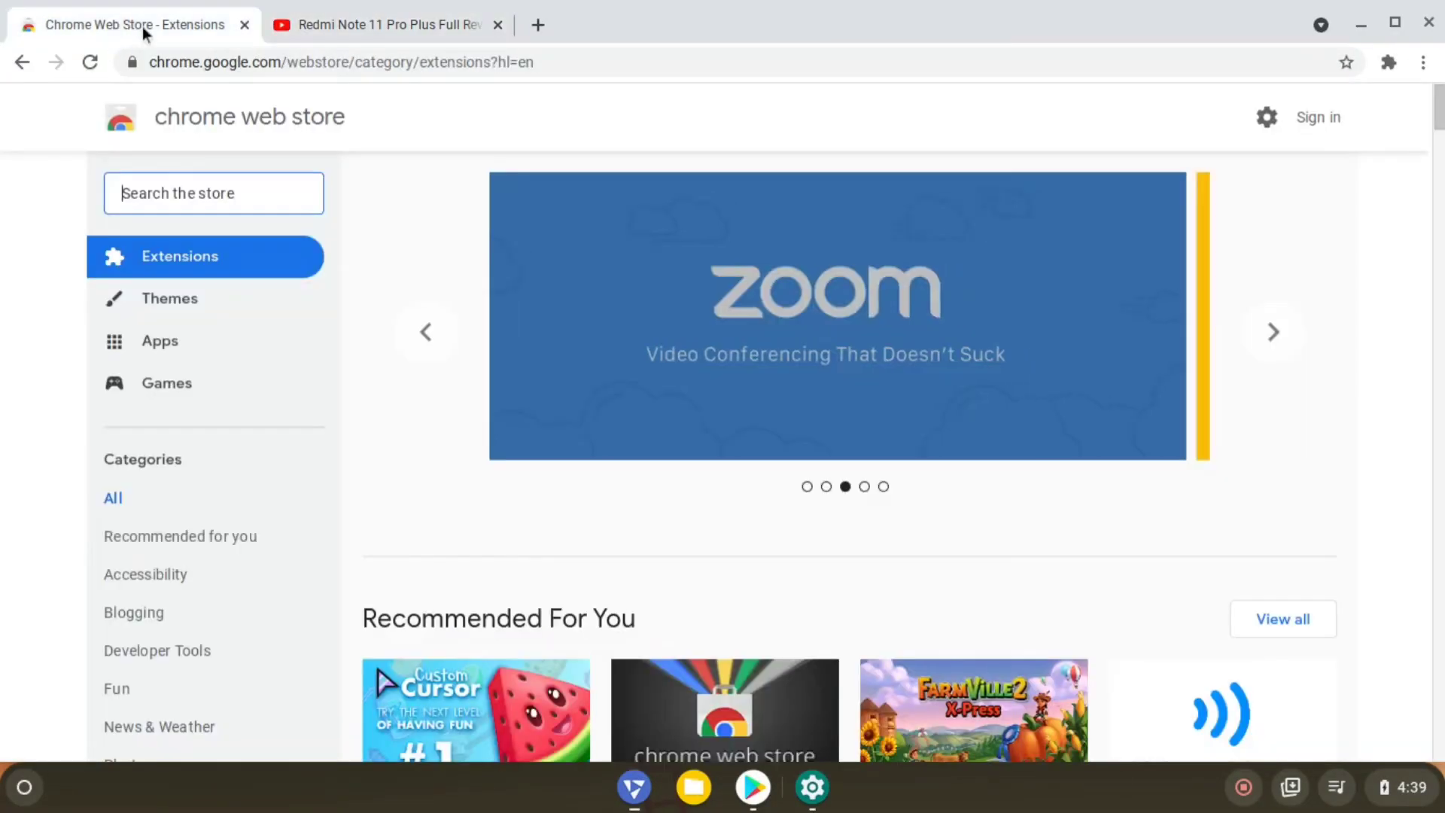
scroll("down", 3)
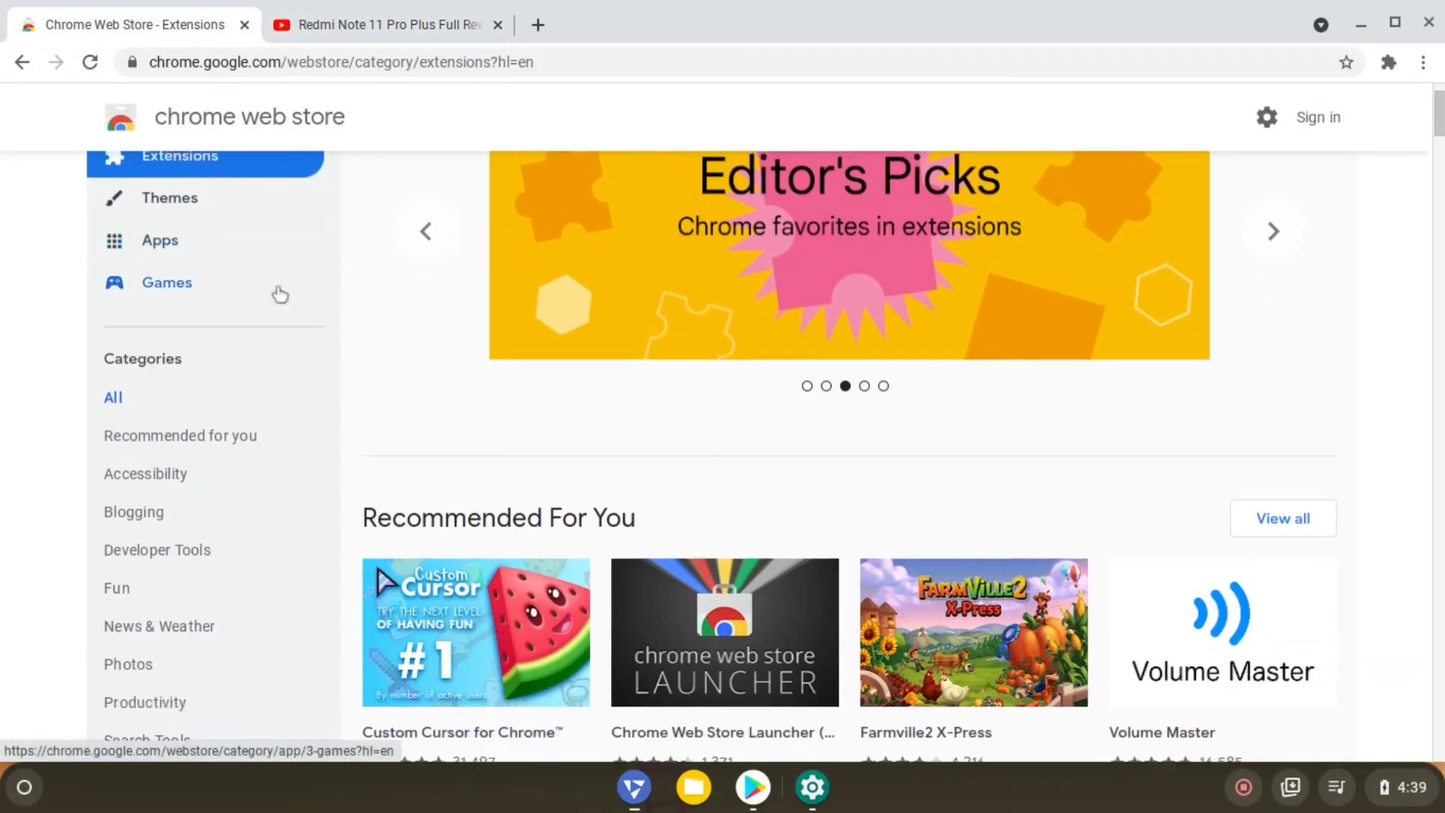
scroll("down", 3)
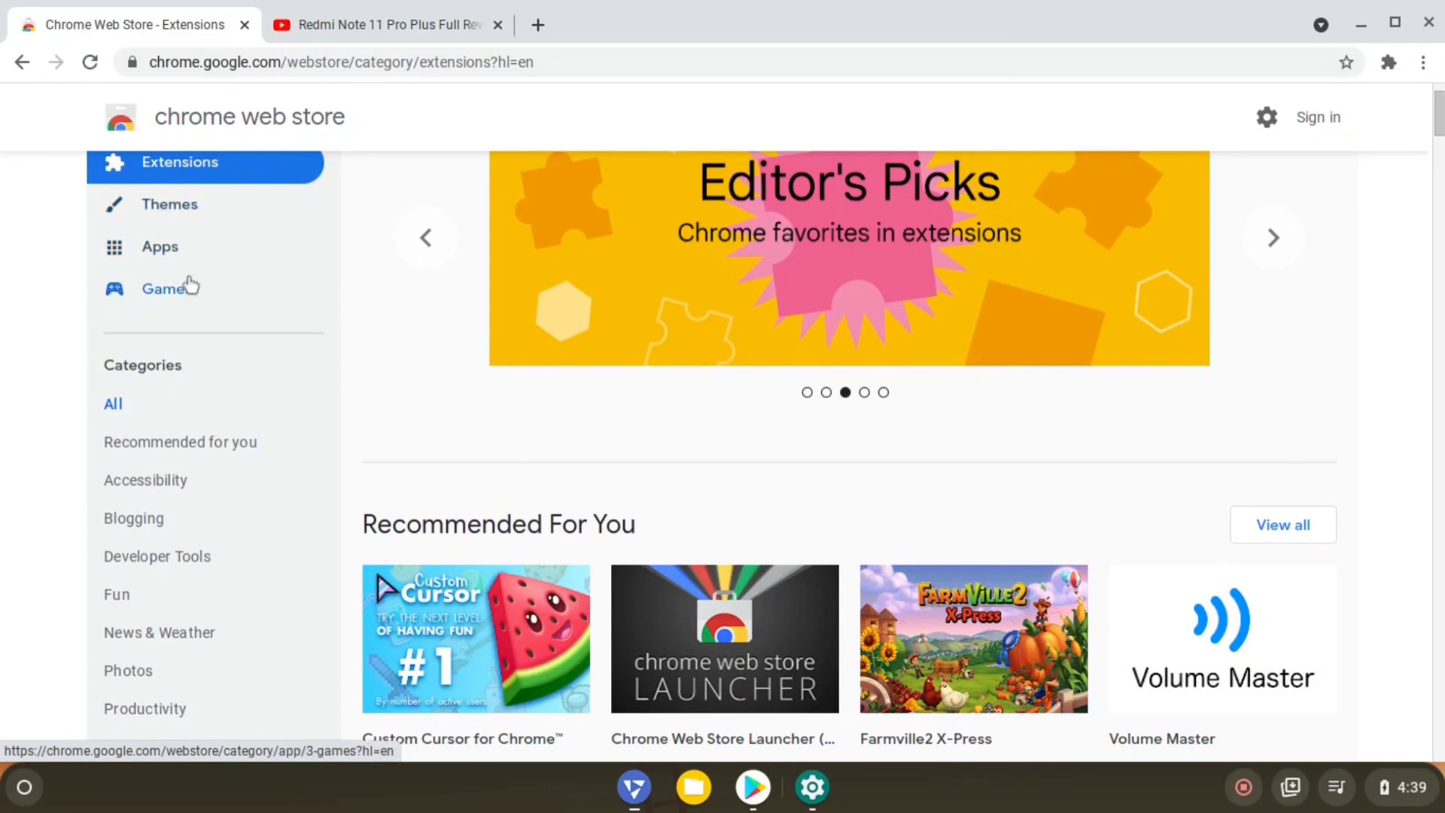